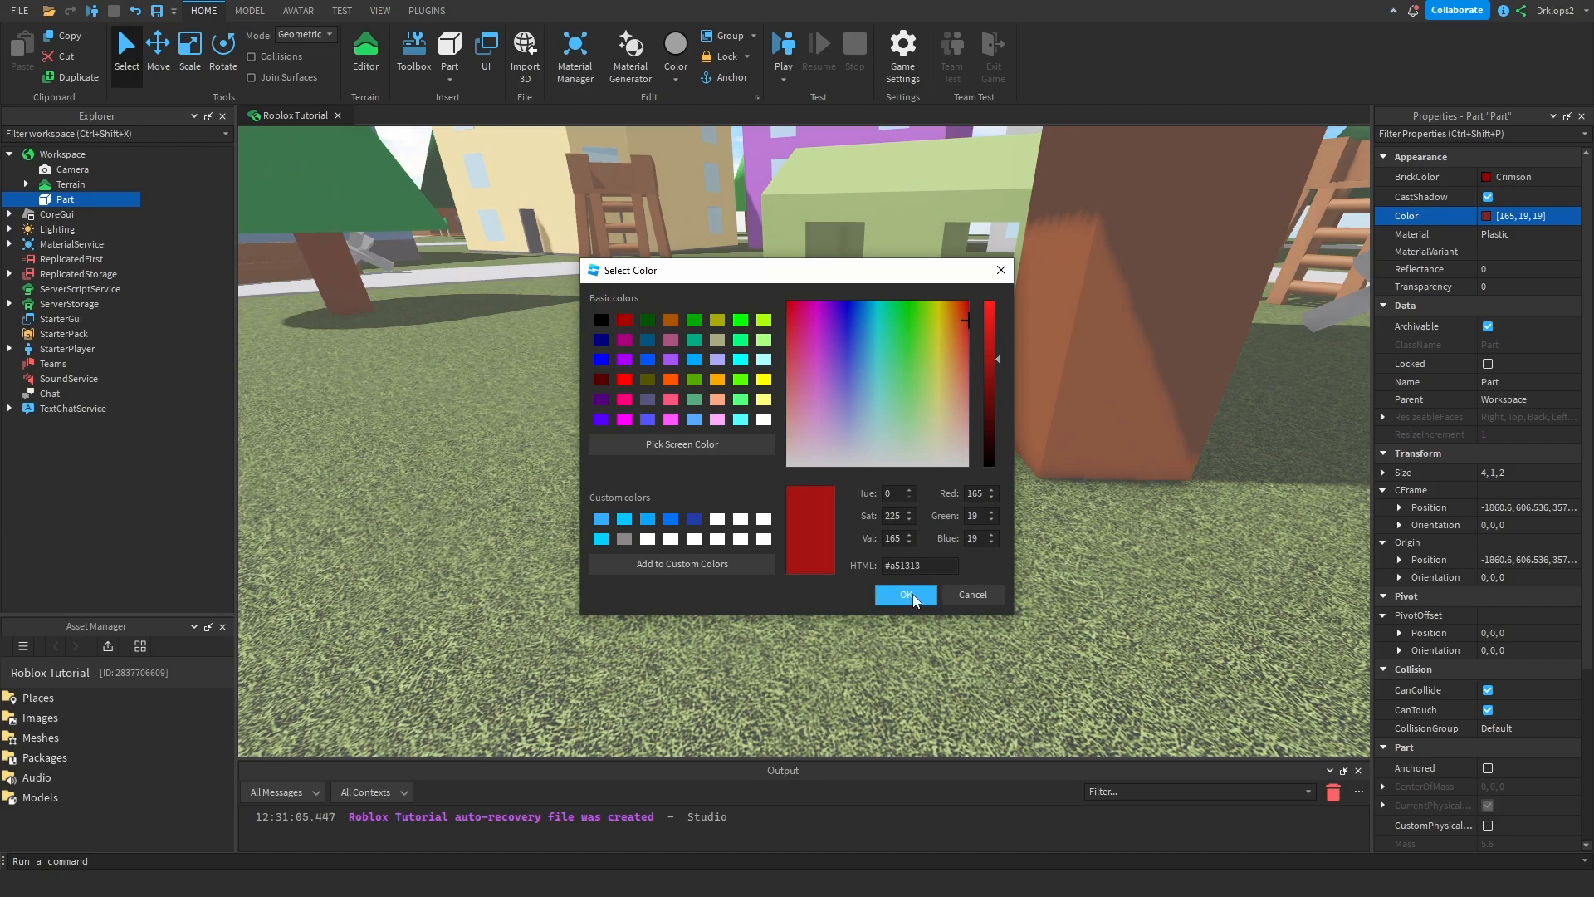
- Confirm the crimson colour and choose which face the part's Texture covers
{"action": "left_click", "coordinate": [903, 595]}
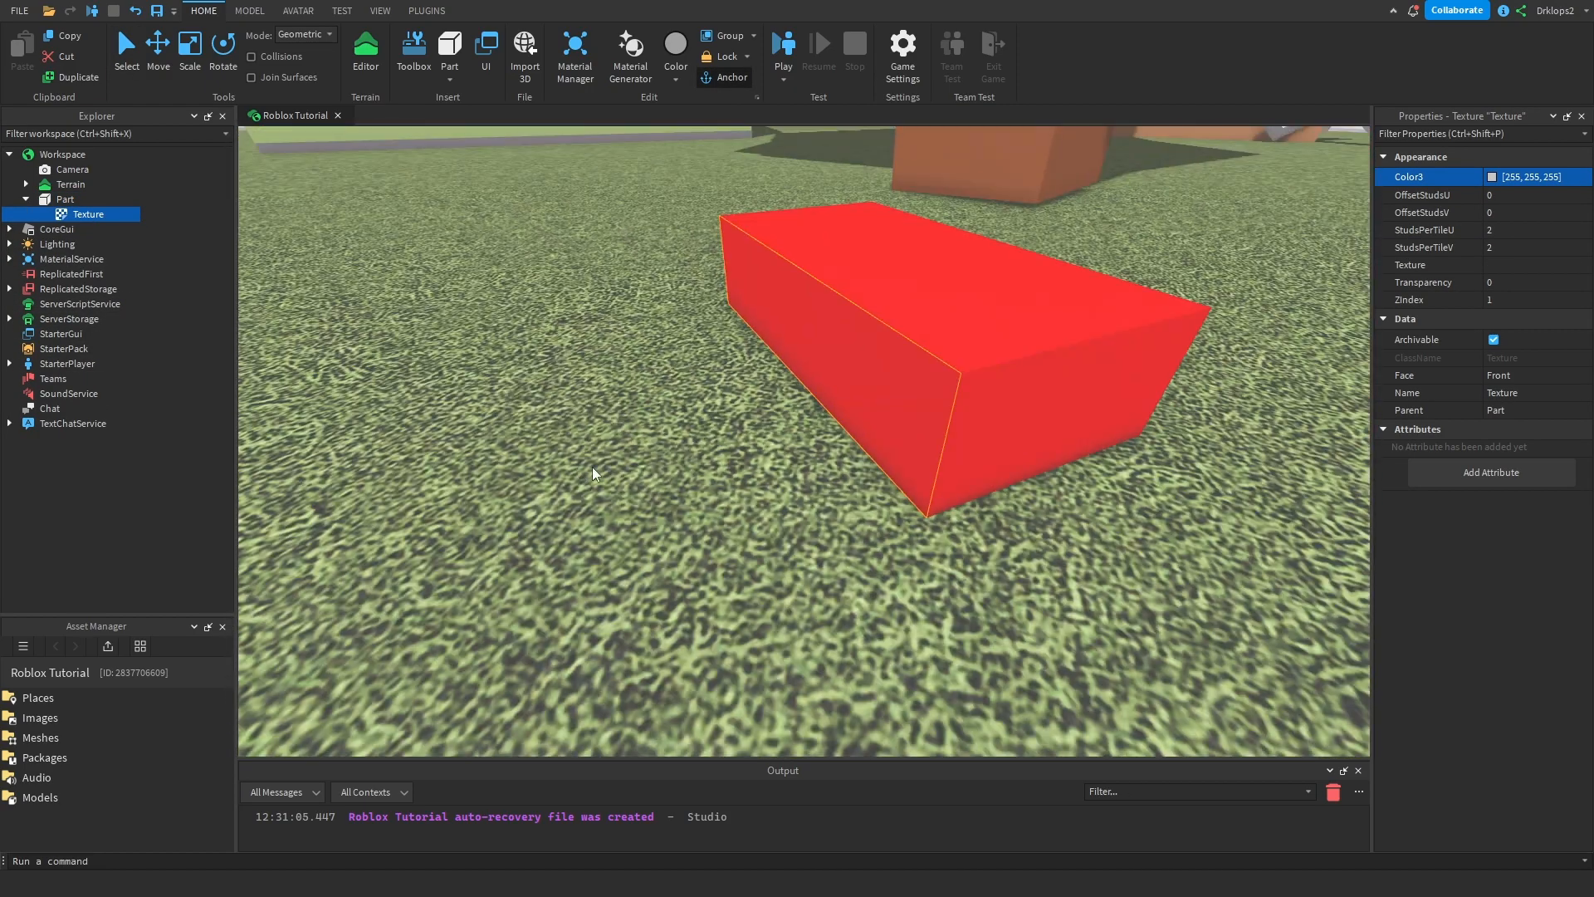
{"action": "mouse_move", "coordinate": [1260, 719]}
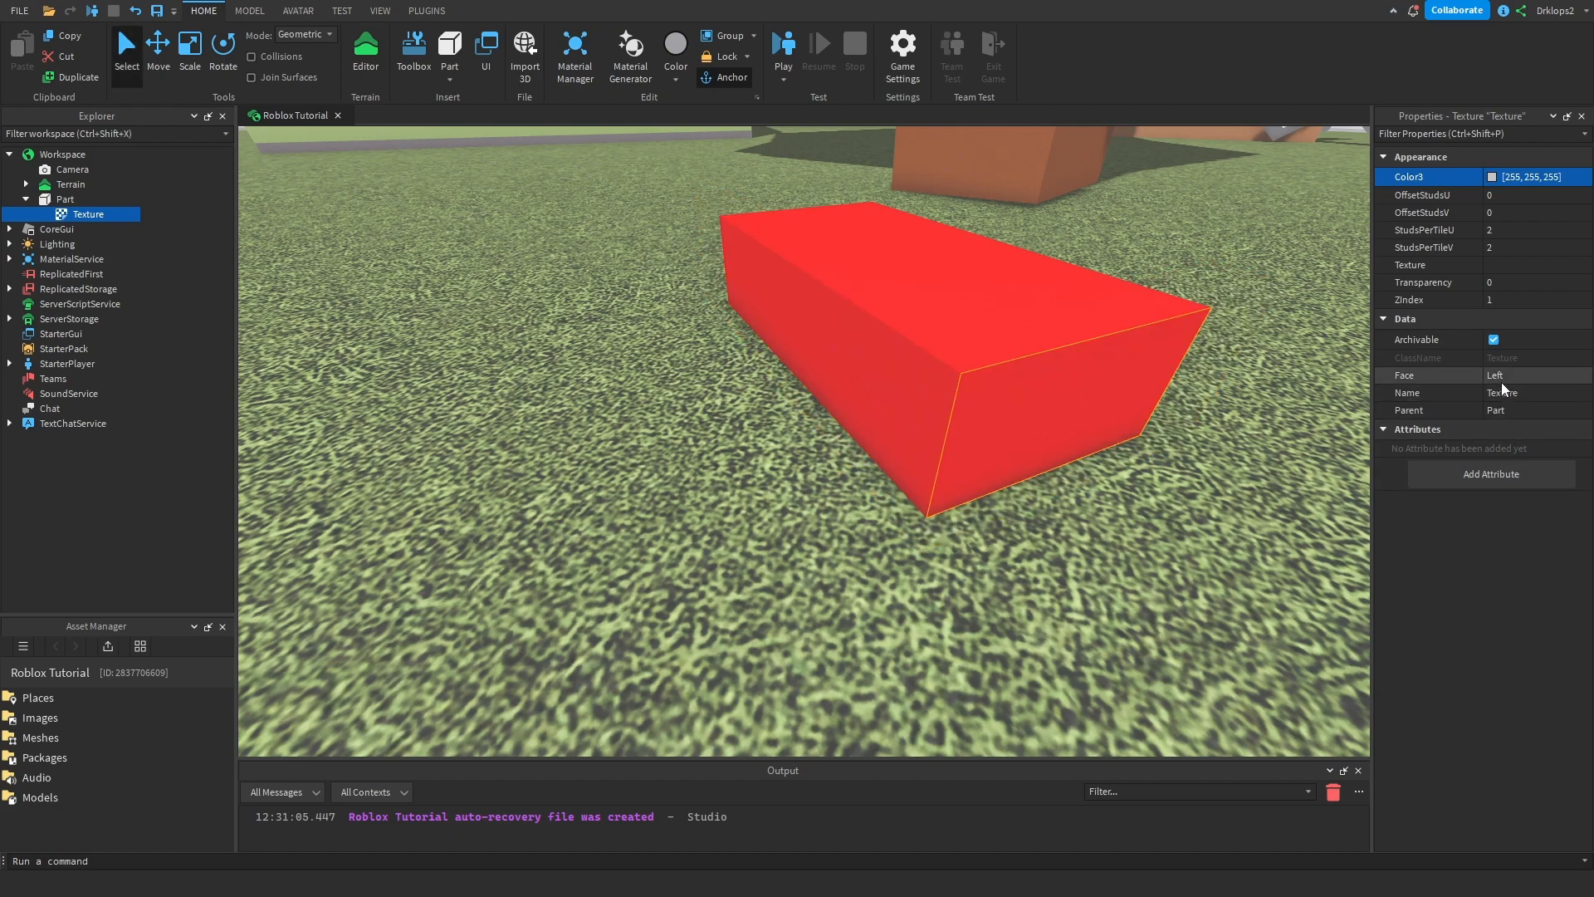
{"action": "left_click", "coordinate": [1534, 375]}
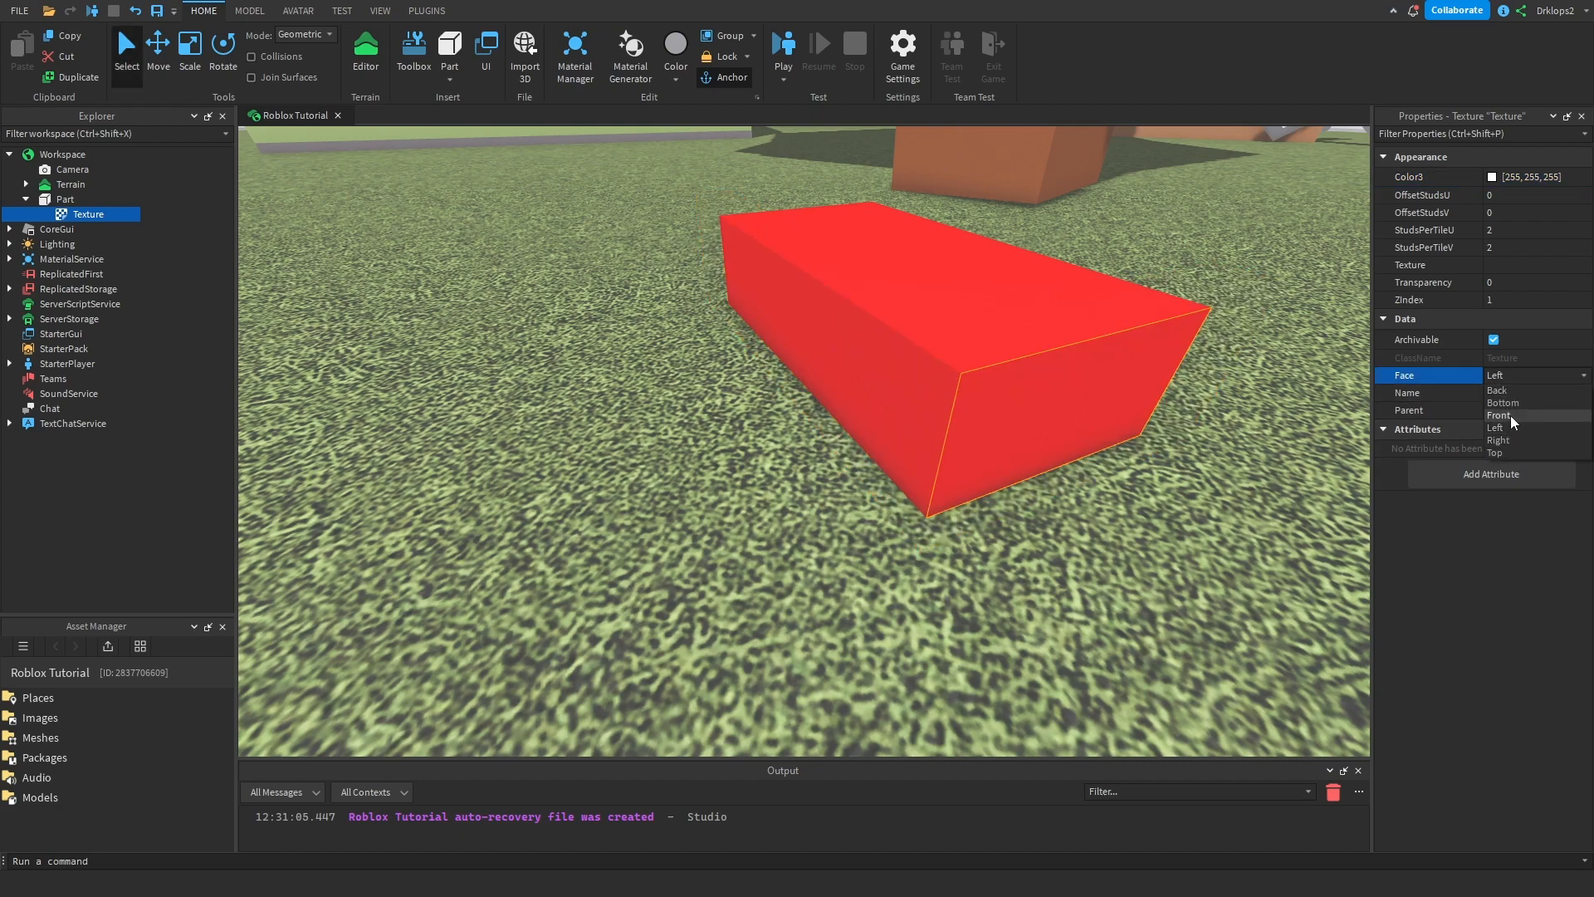
{"action": "left_click", "coordinate": [1498, 415]}
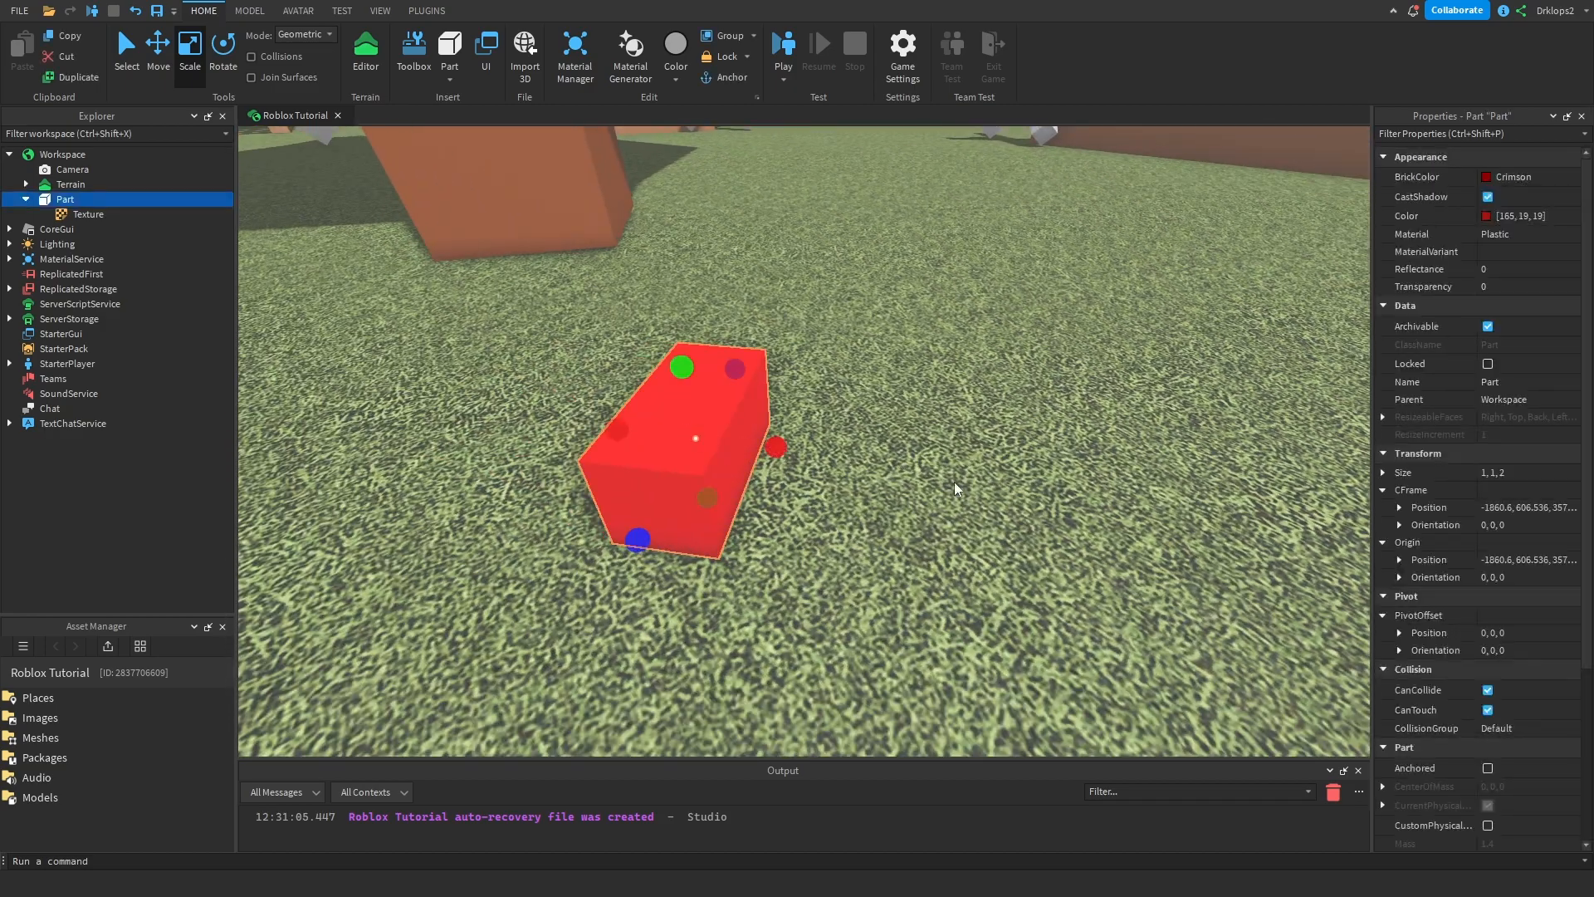
- Rename the part Camera1, lift it, tilt it -20 degrees and duplicate it with Ctrl+D
{"action": "left_click", "coordinate": [88, 215]}
{"action": "type", "text": "Camera1"}
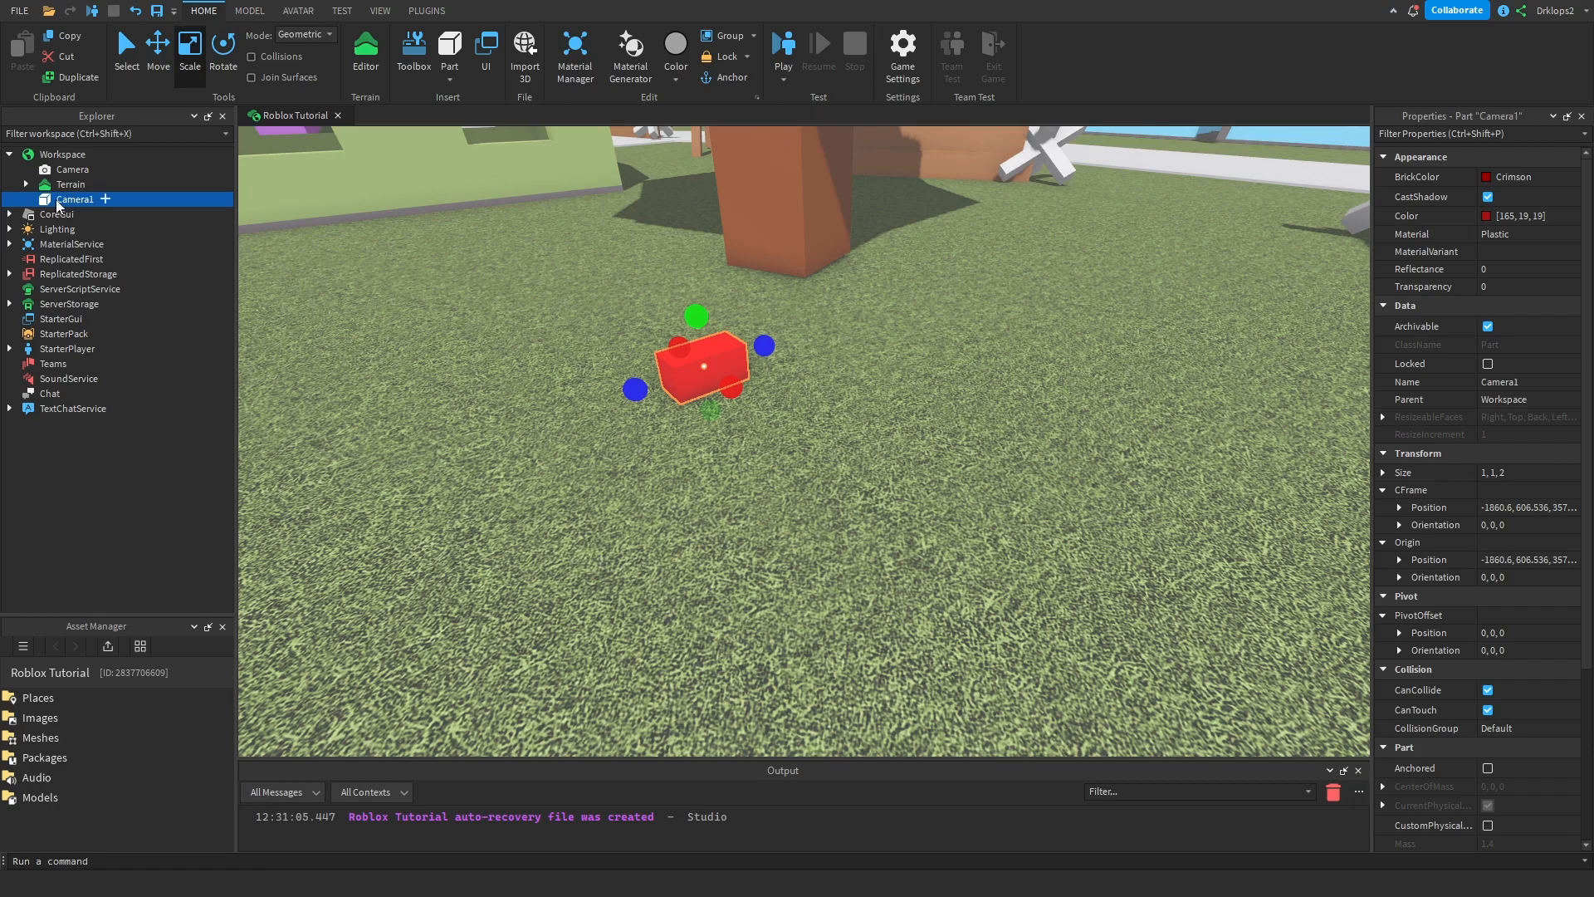
{"action": "left_click", "coordinate": [158, 48]}
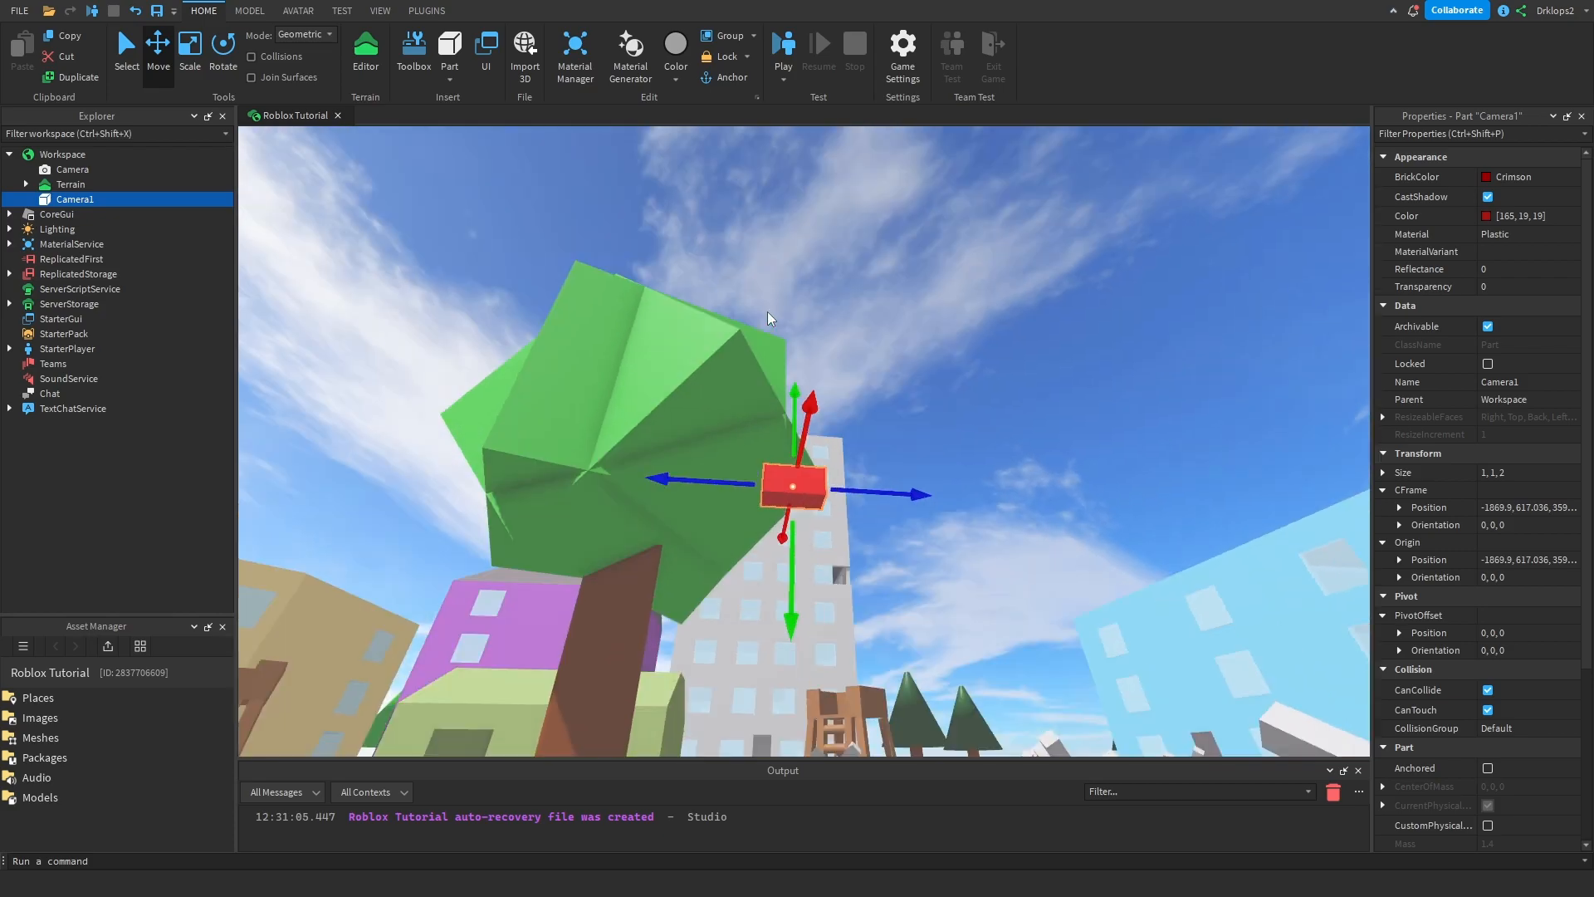
{"action": "left_click", "coordinate": [223, 47]}
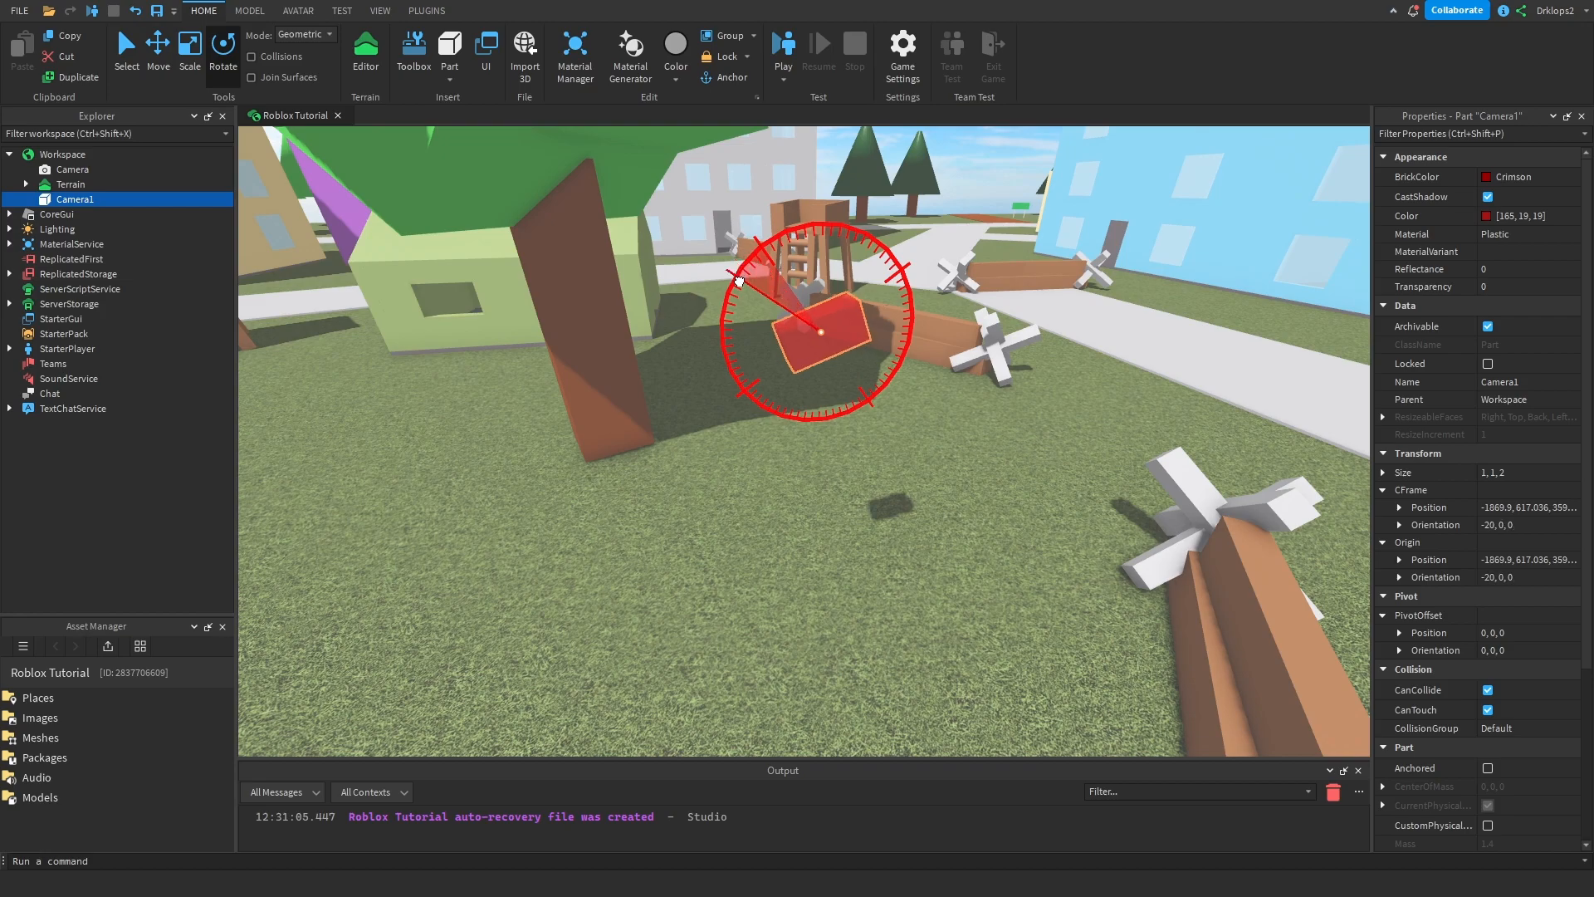
{"action": "left_click", "coordinate": [222, 44]}
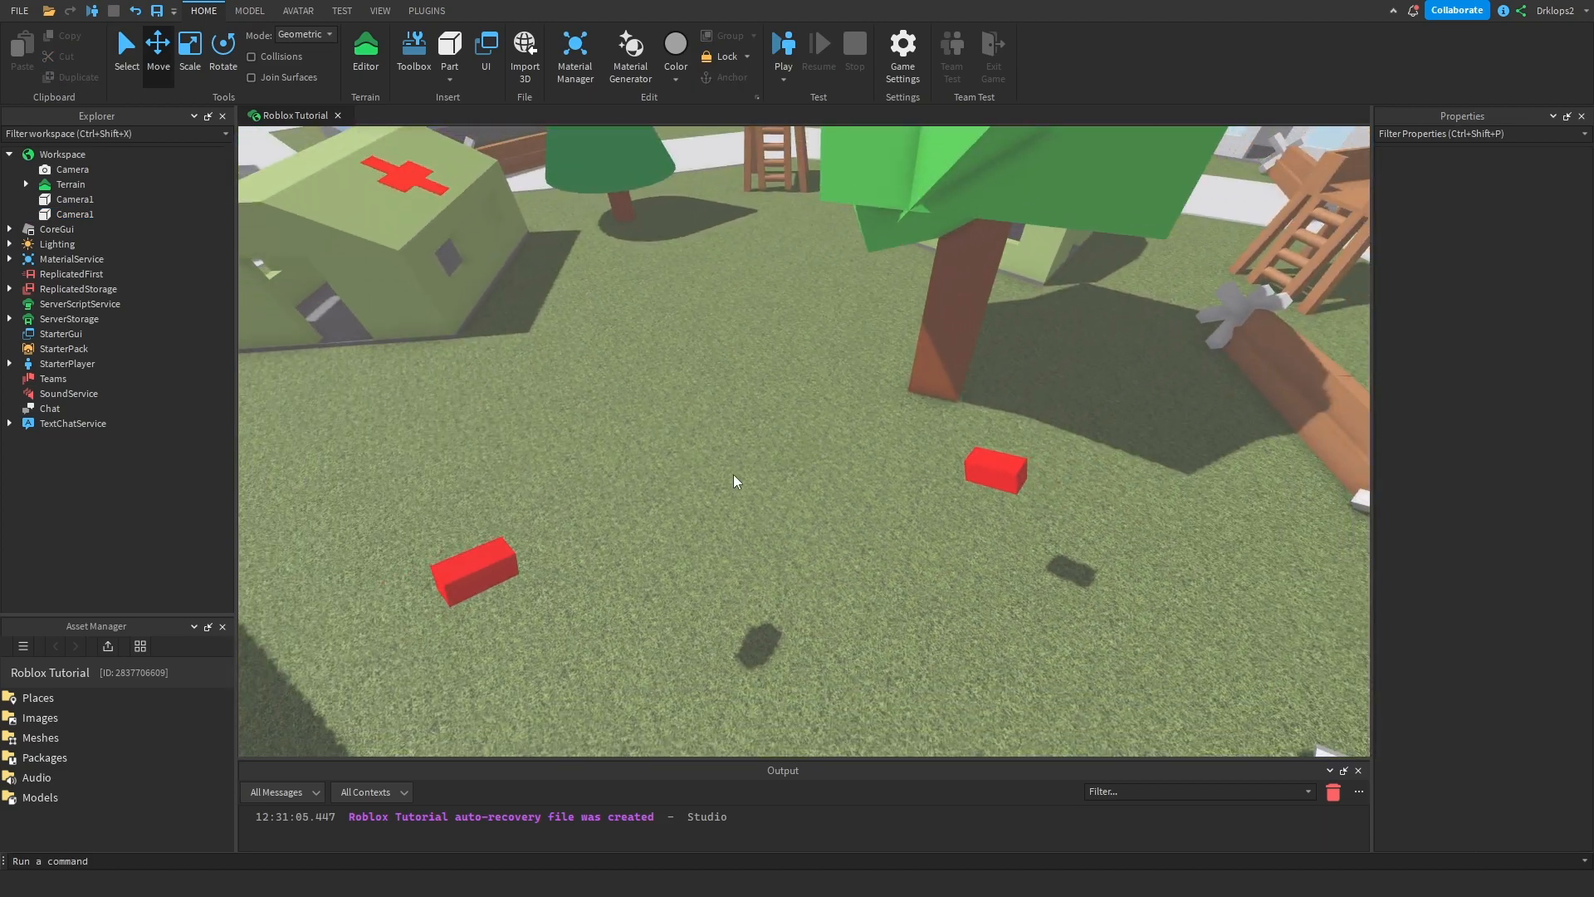
{"action": "left_click", "coordinate": [474, 567]}
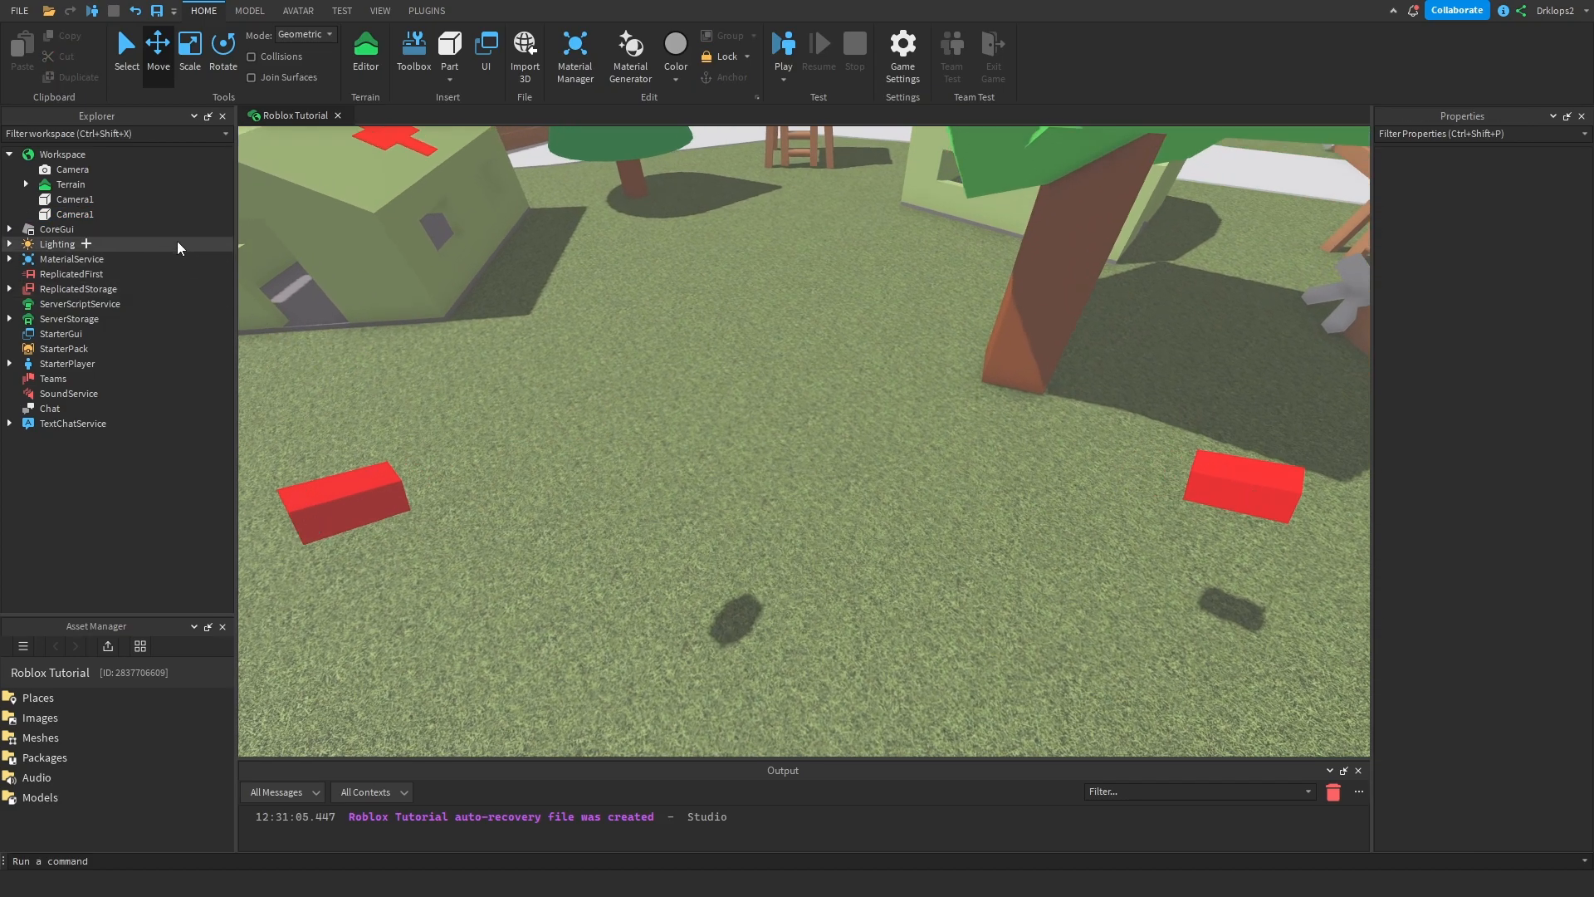
{"action": "left_click", "coordinate": [10, 319]}
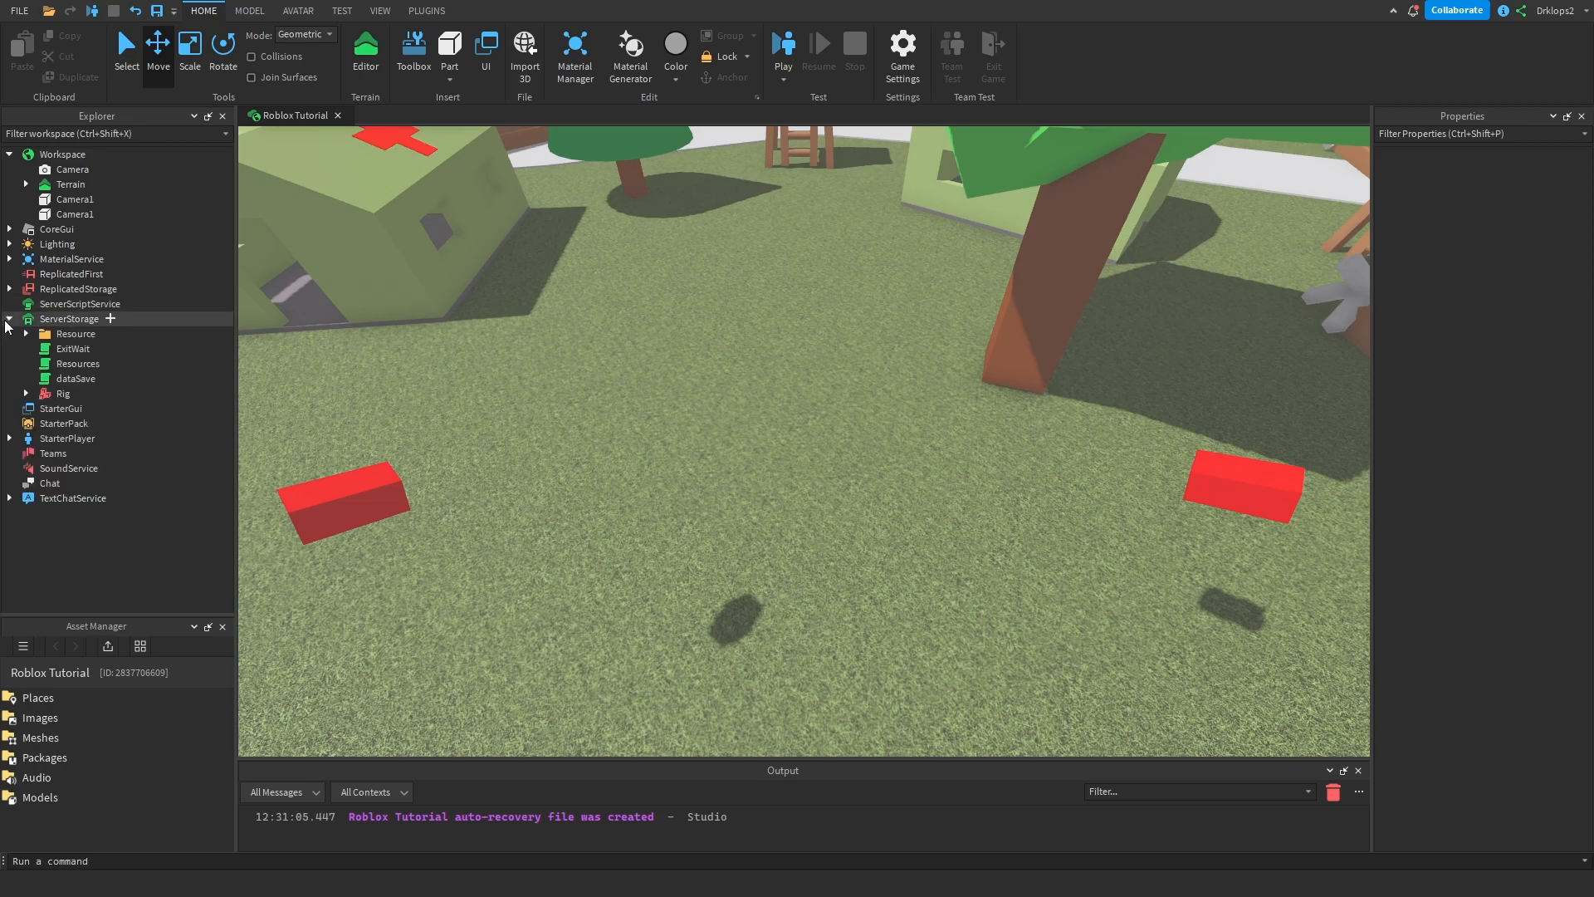
- Begin the LocalScript with wait() and local TweenService = game:GetService('TweenService')
{"action": "left_click", "coordinate": [10, 318]}
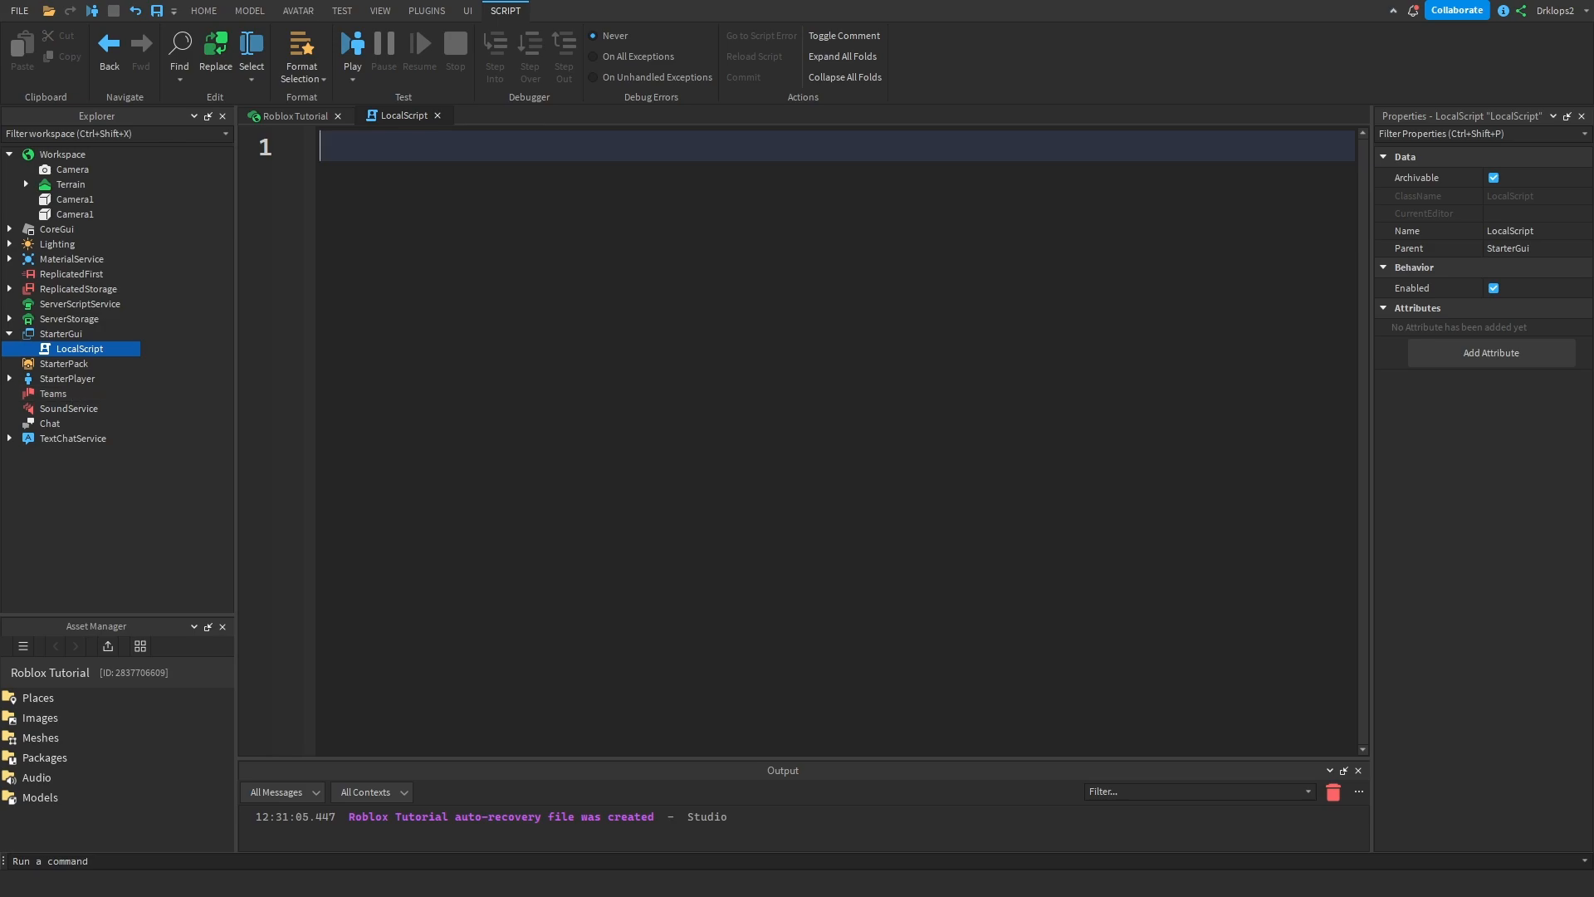
{"action": "type", "text": "wait()"}
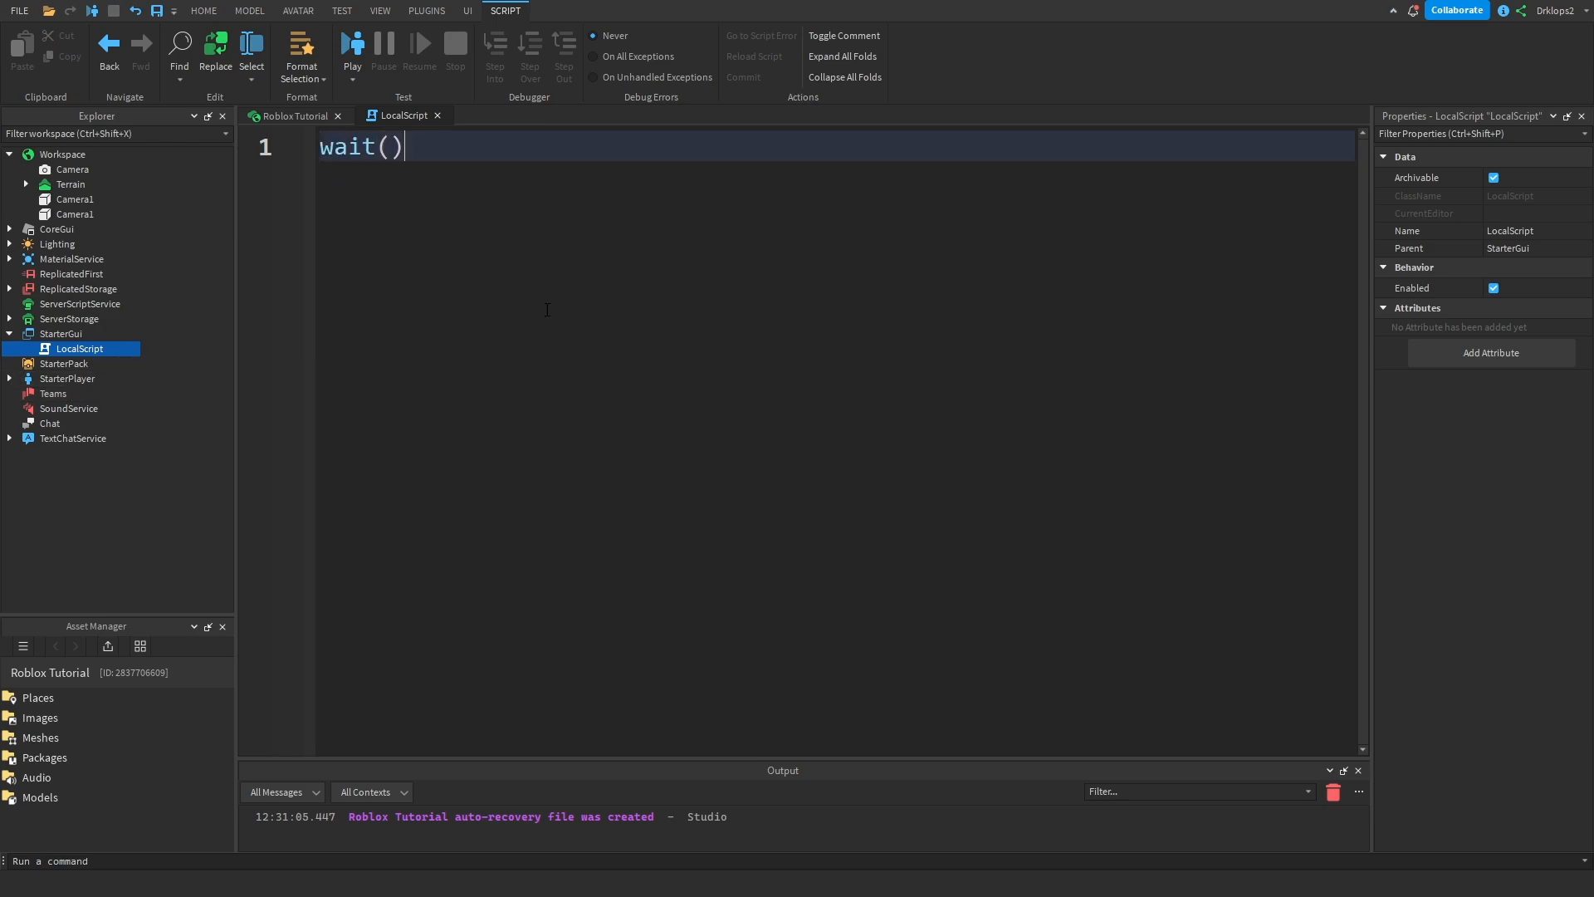
{"action": "key", "text": "enter"}
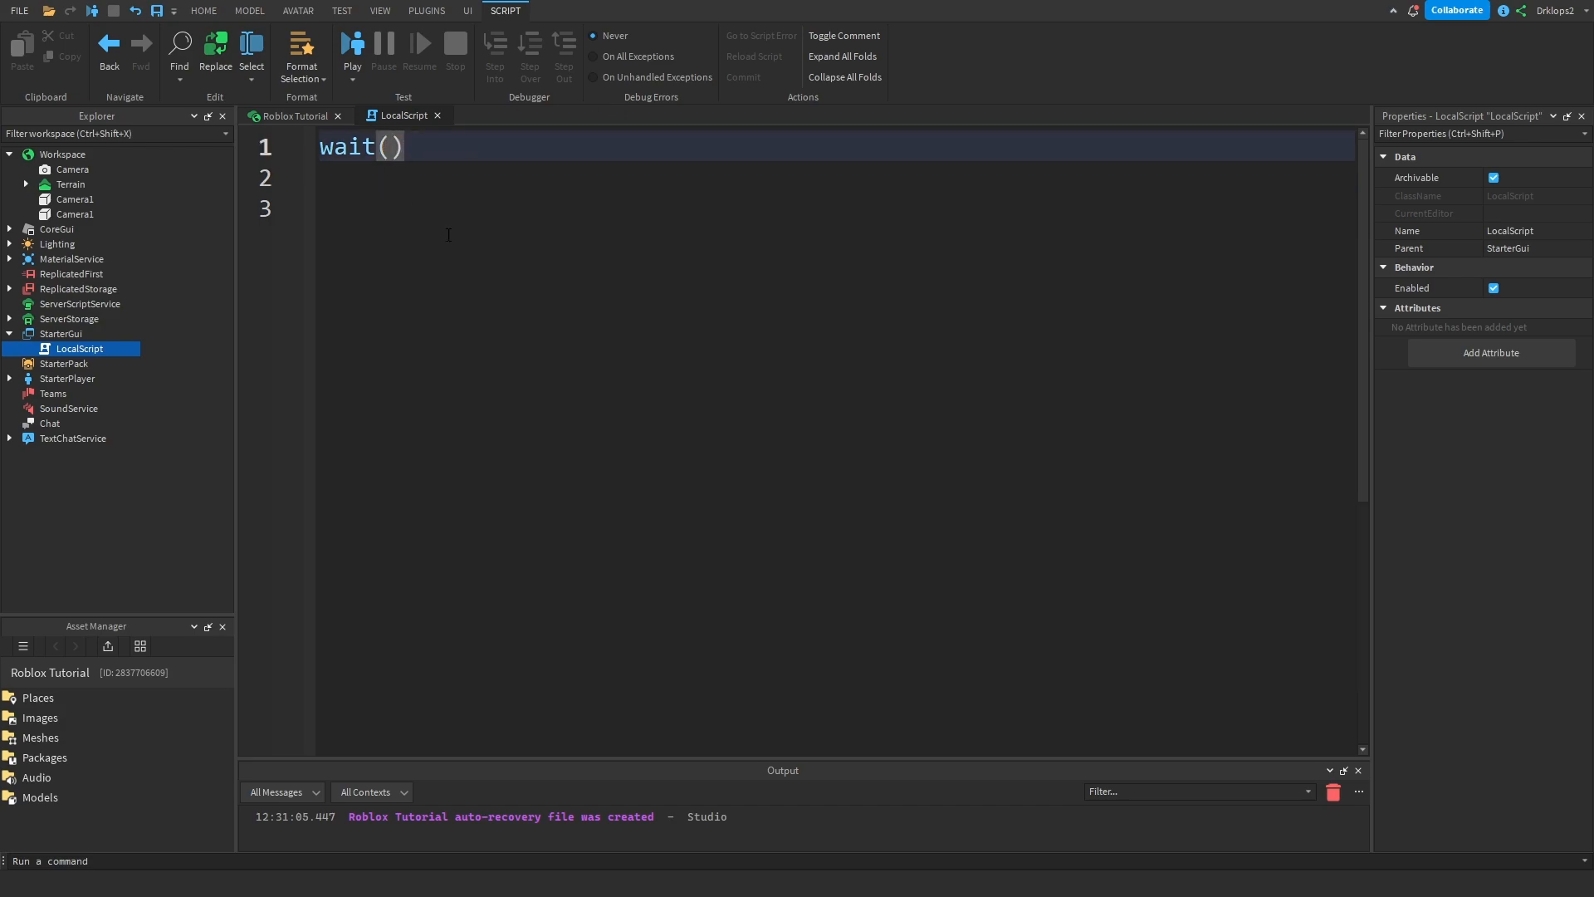
{"action": "type", "text": "local twee"}
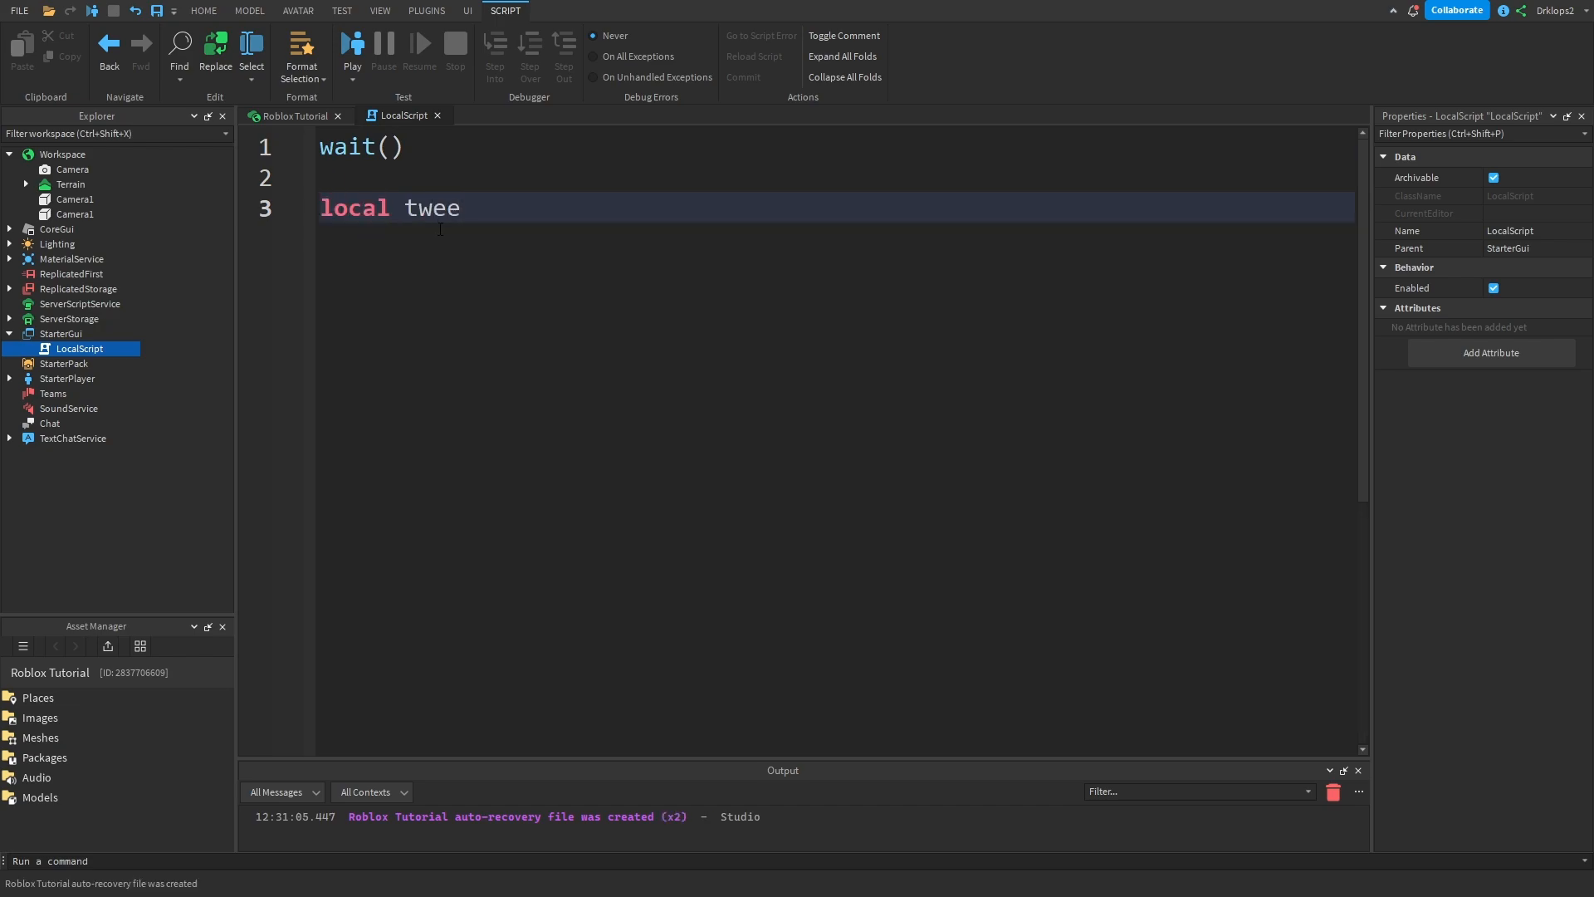
{"action": "type", "text": "Tww"}
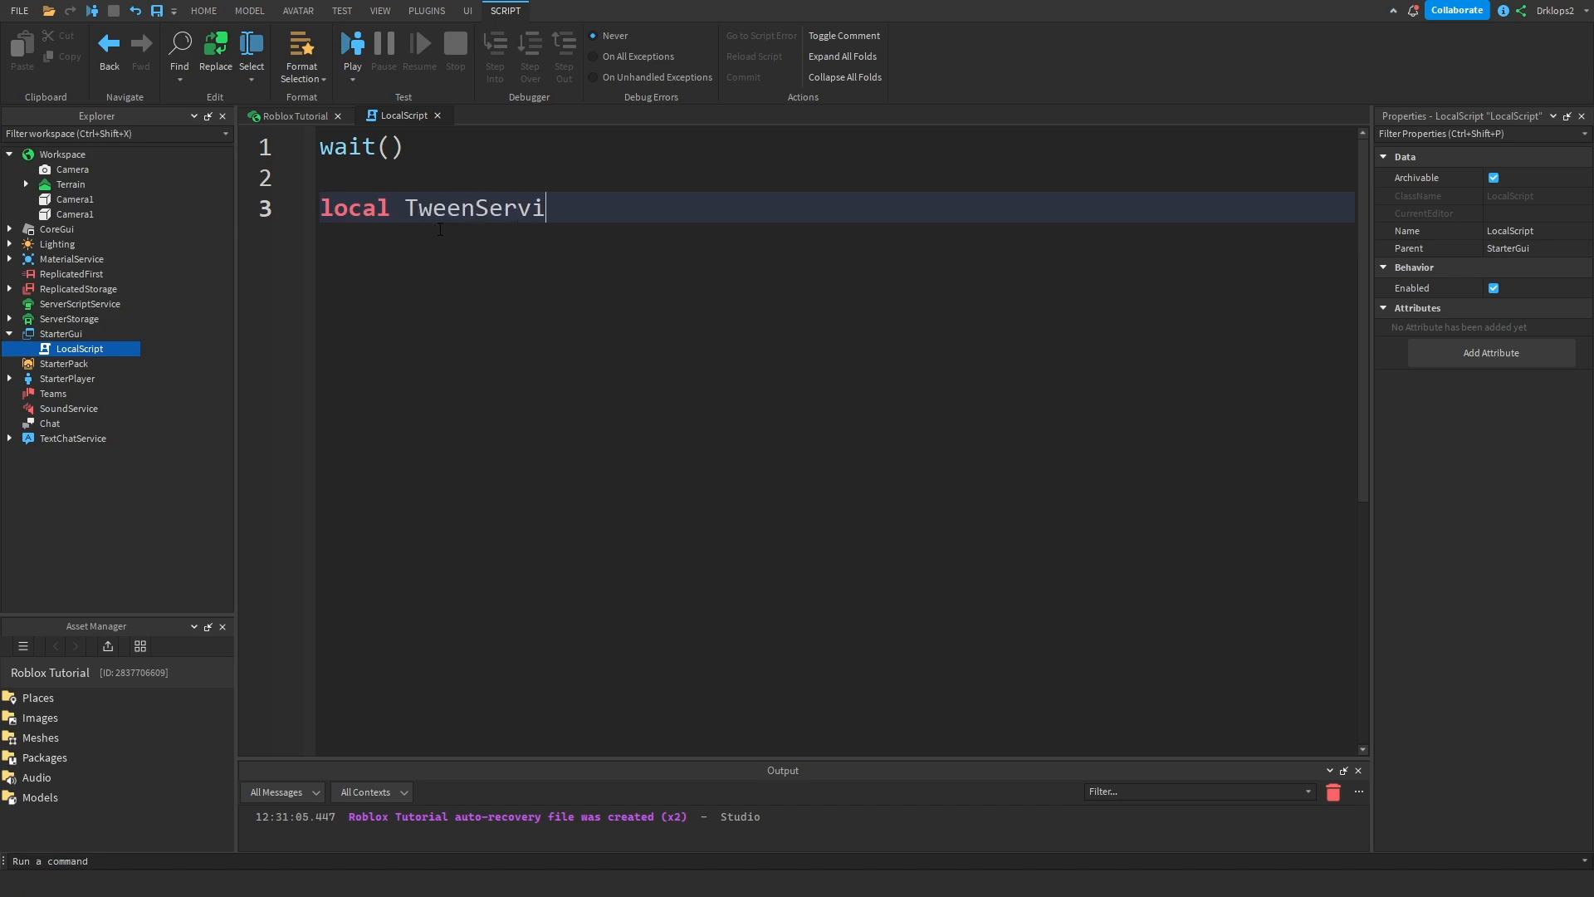
{"action": "type", "text": "ce = ga"}
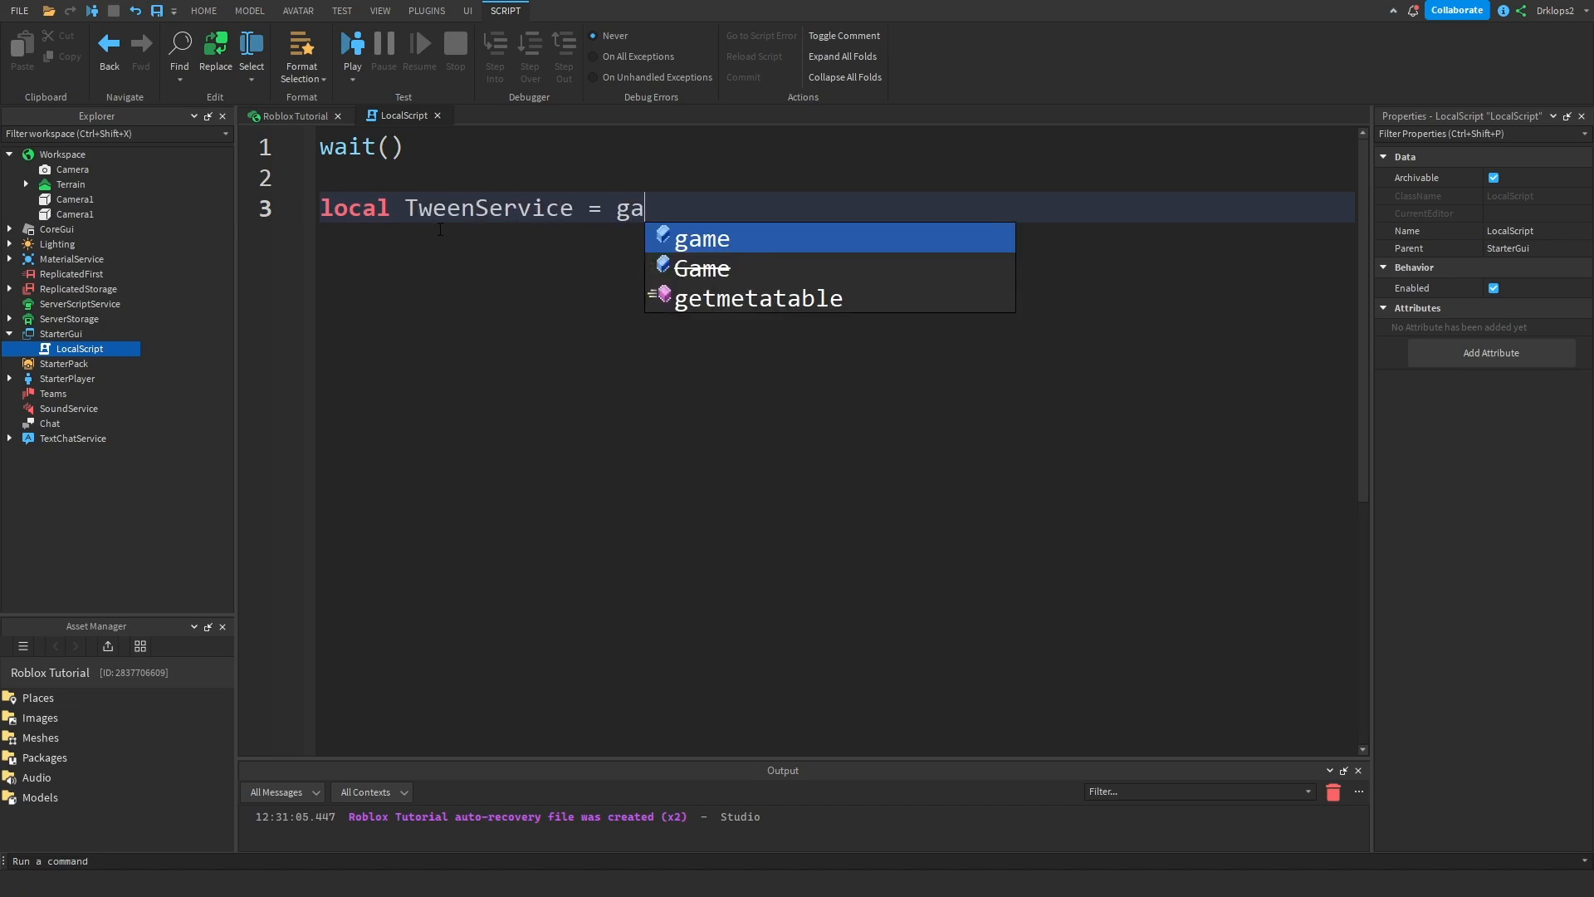
{"action": "type", "text": "me:GetService()"}
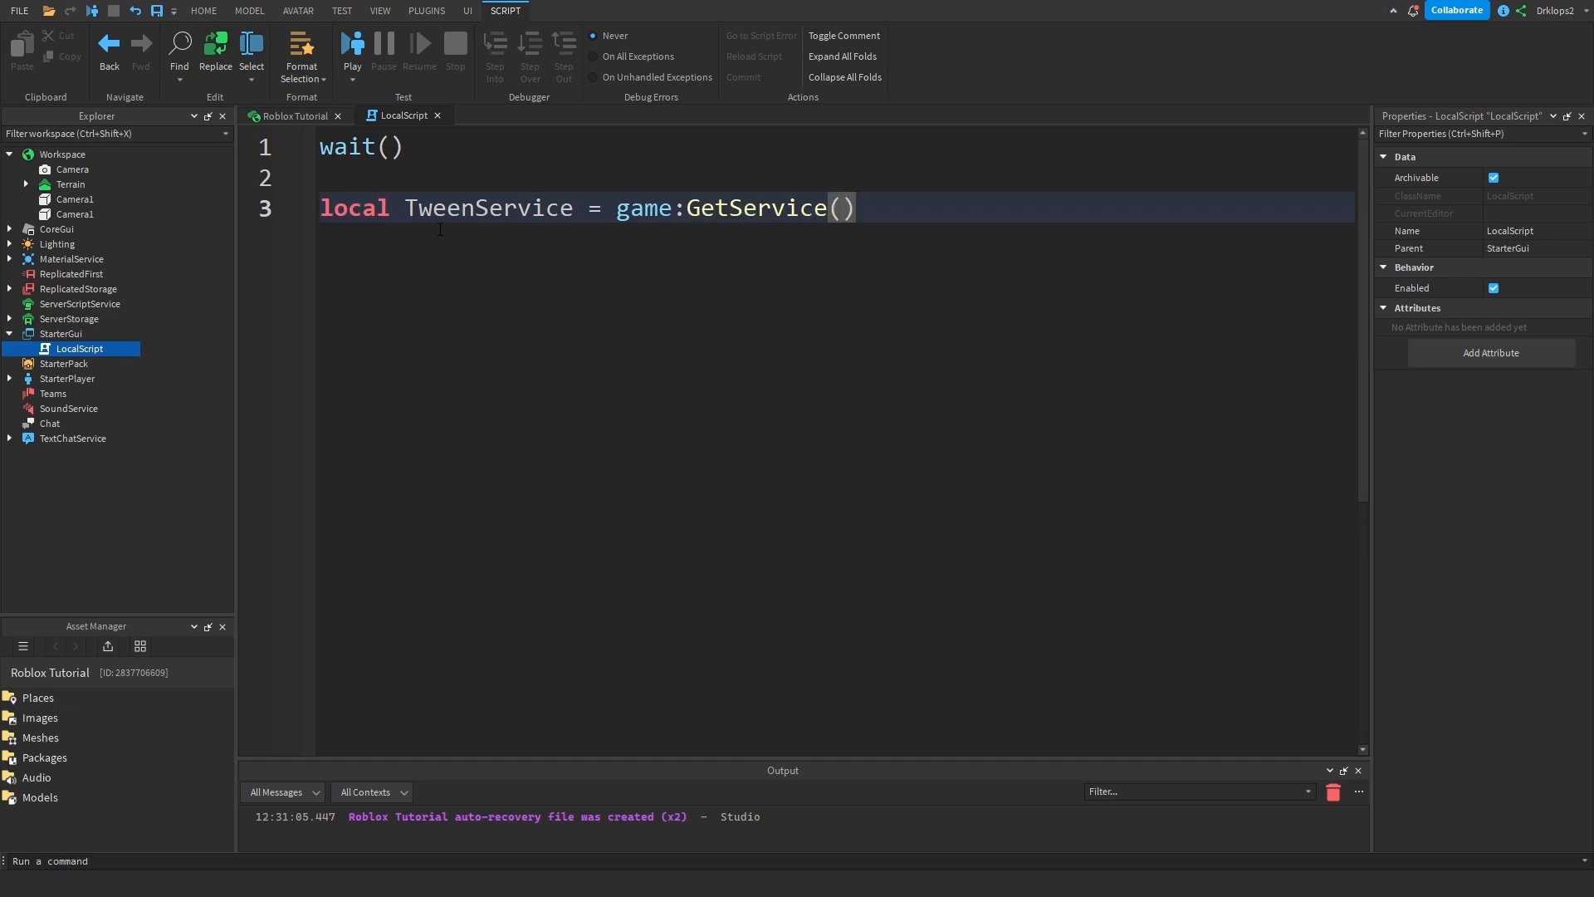
{"action": "type", "text": "'T'"}
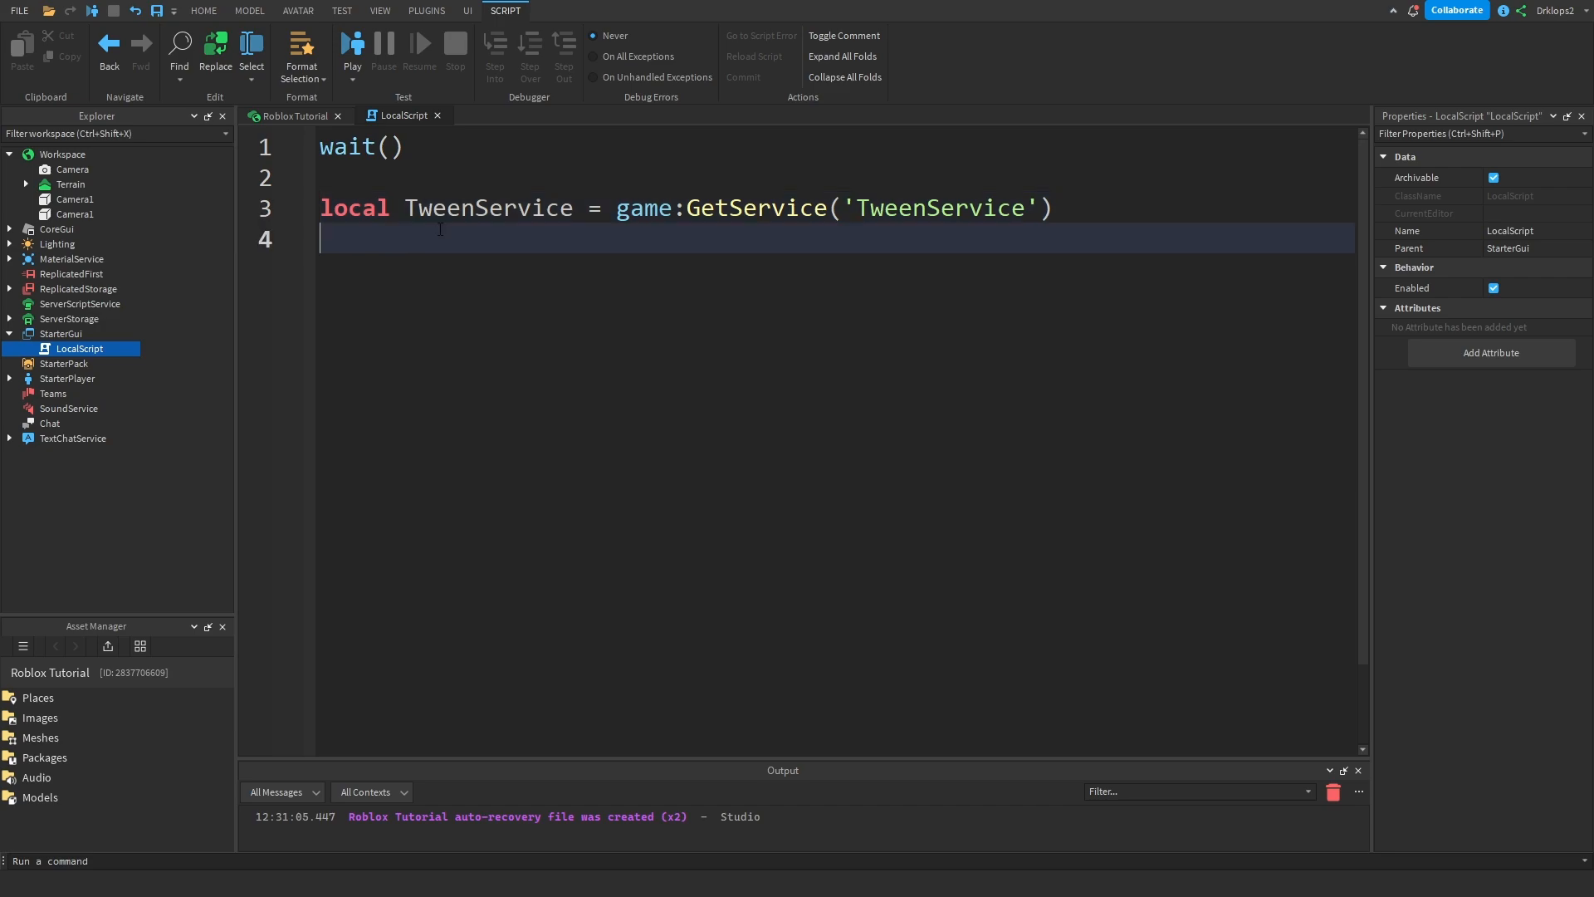
- Store workspace.CurrentCamera in a local camera variable
{"action": "type", "text": "local"}
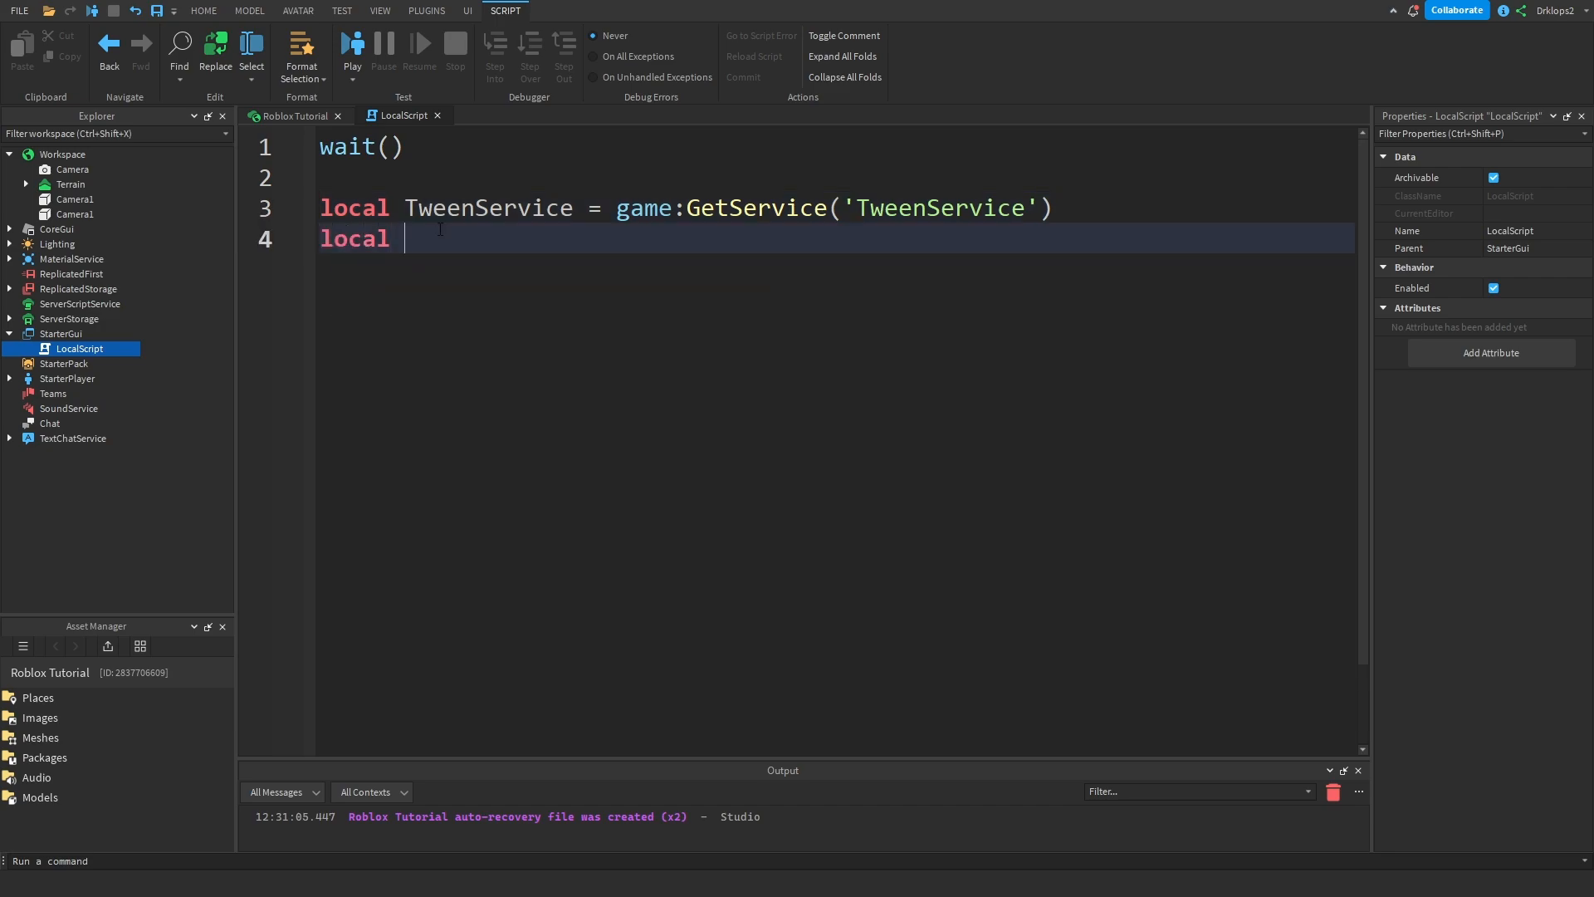
{"action": "type", "text": "camera ="}
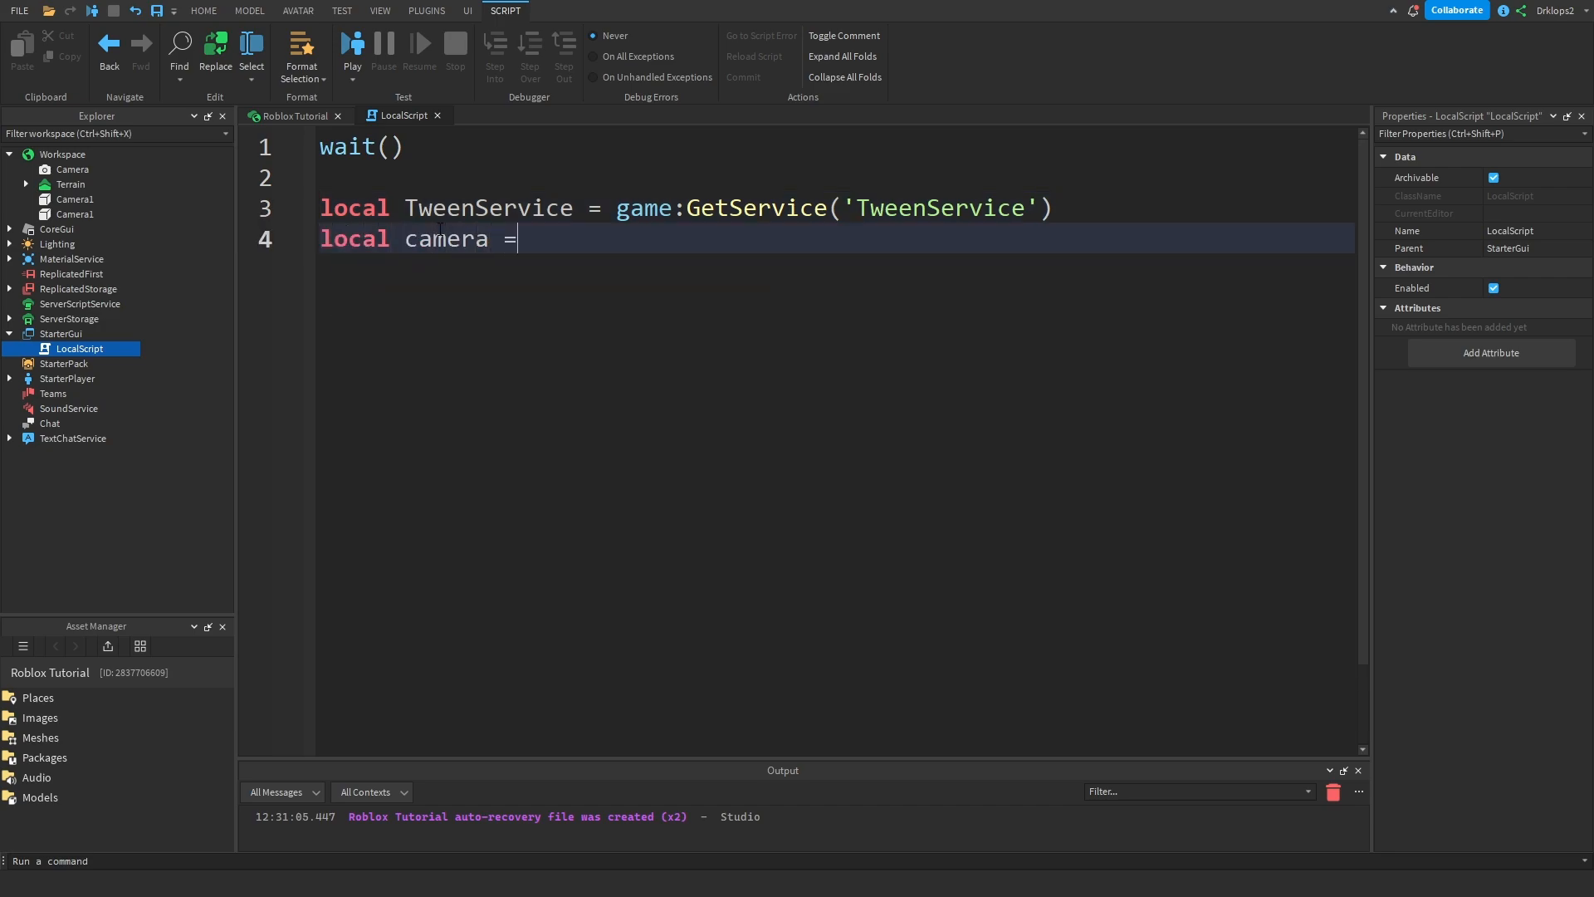
{"action": "type", "text": "workspace/"}
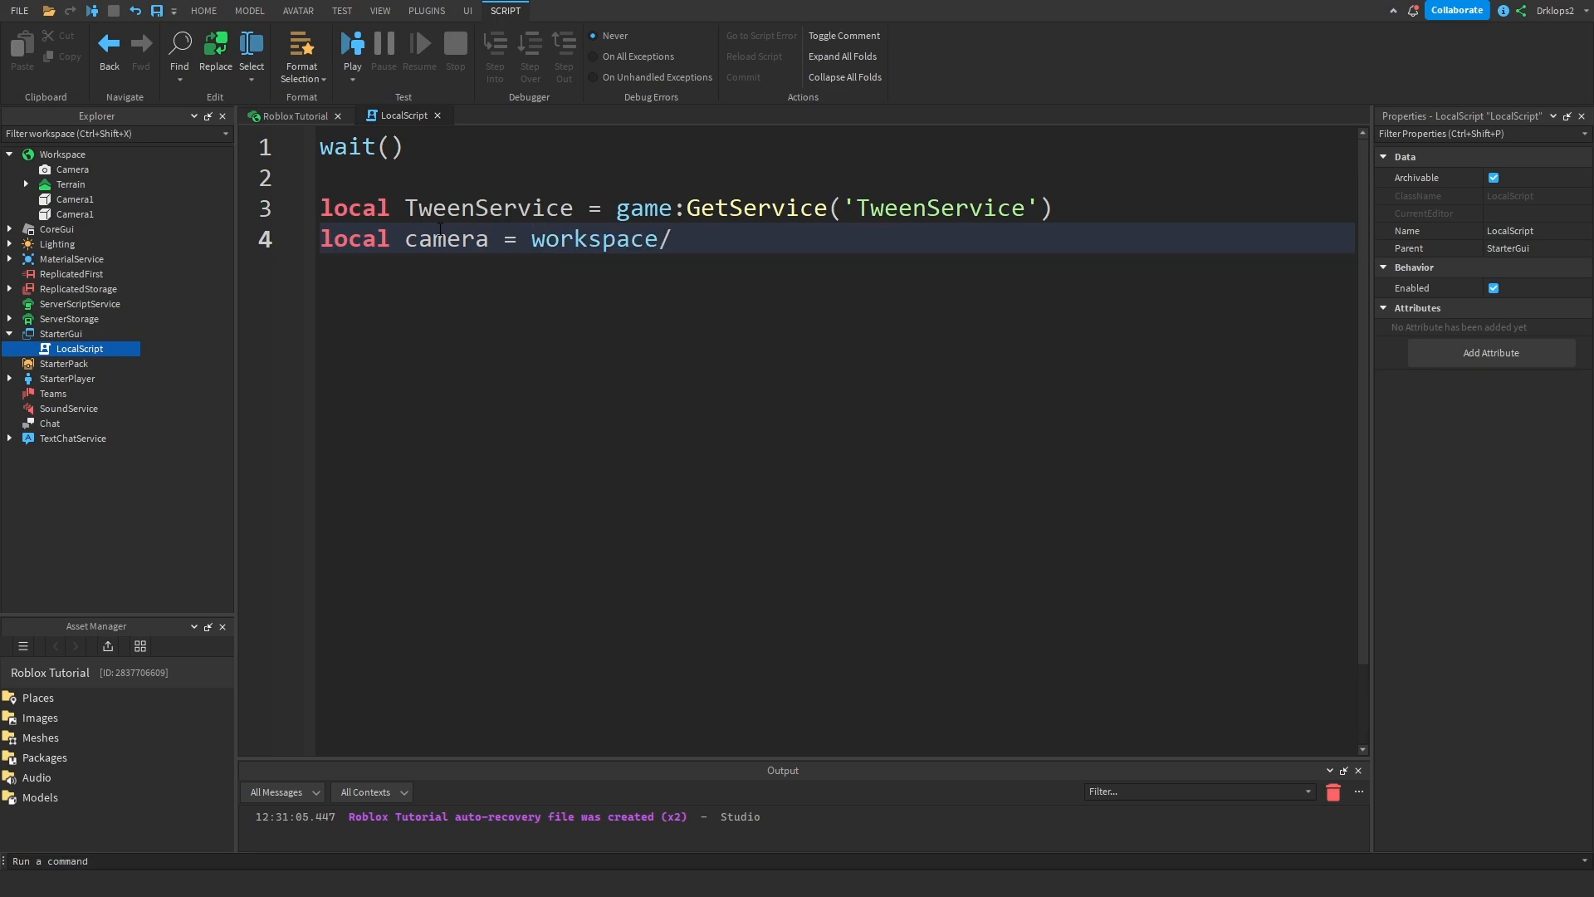
{"action": "type", "text": ".c"}
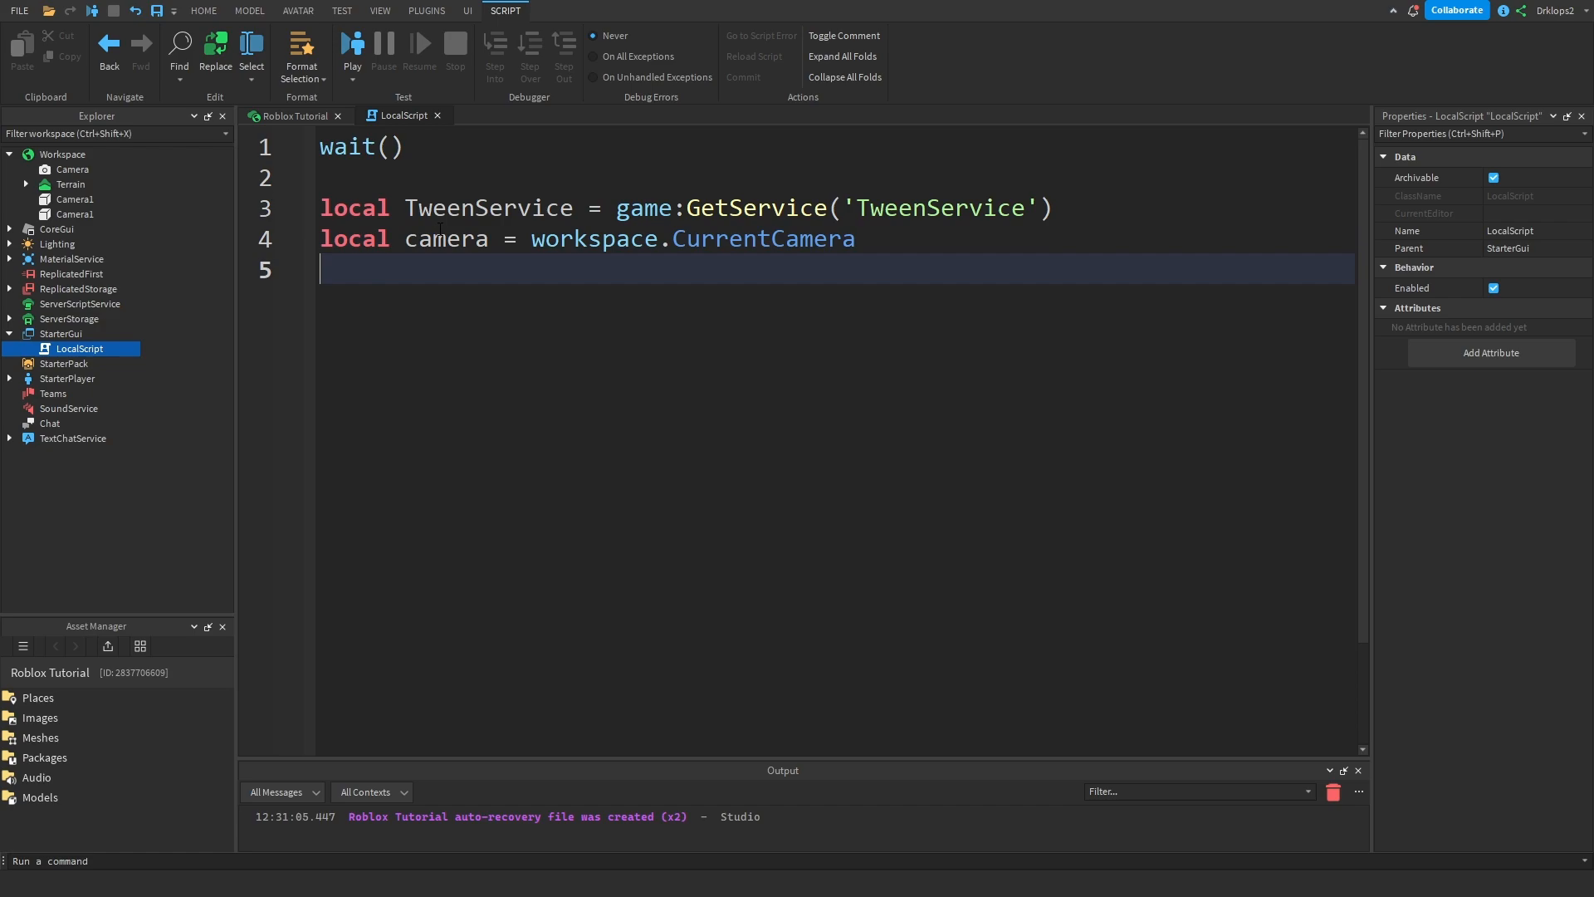
- Declare a cutscene time variable and start local Tween_Info = TweenInfo.new(
{"action": "type", "text": "local"}
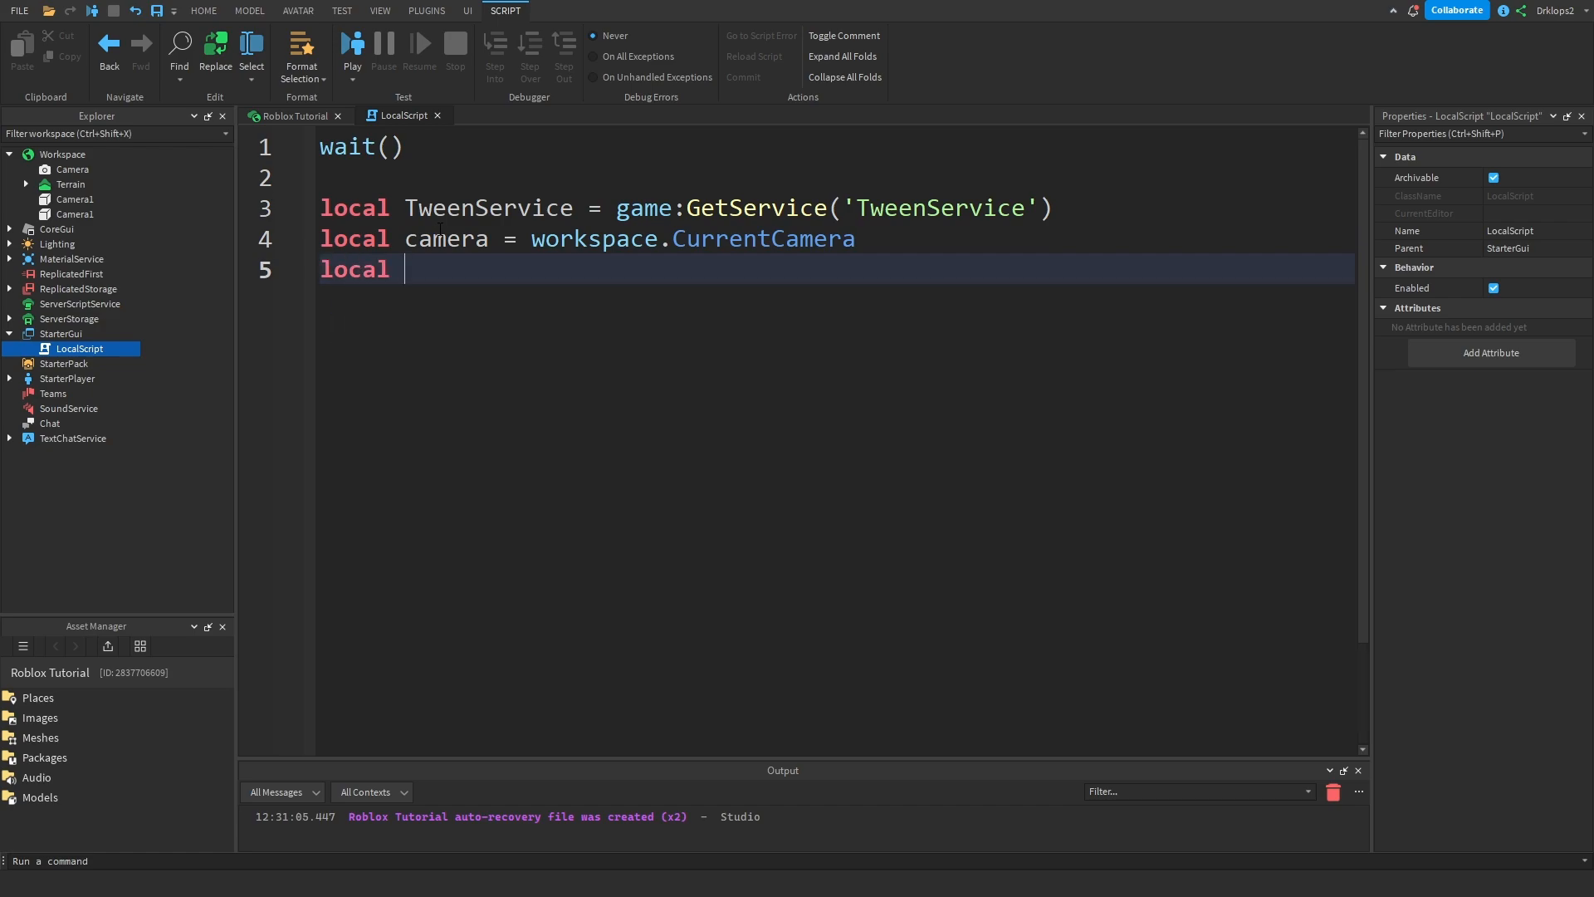
{"action": "type", "text": "Cut"}
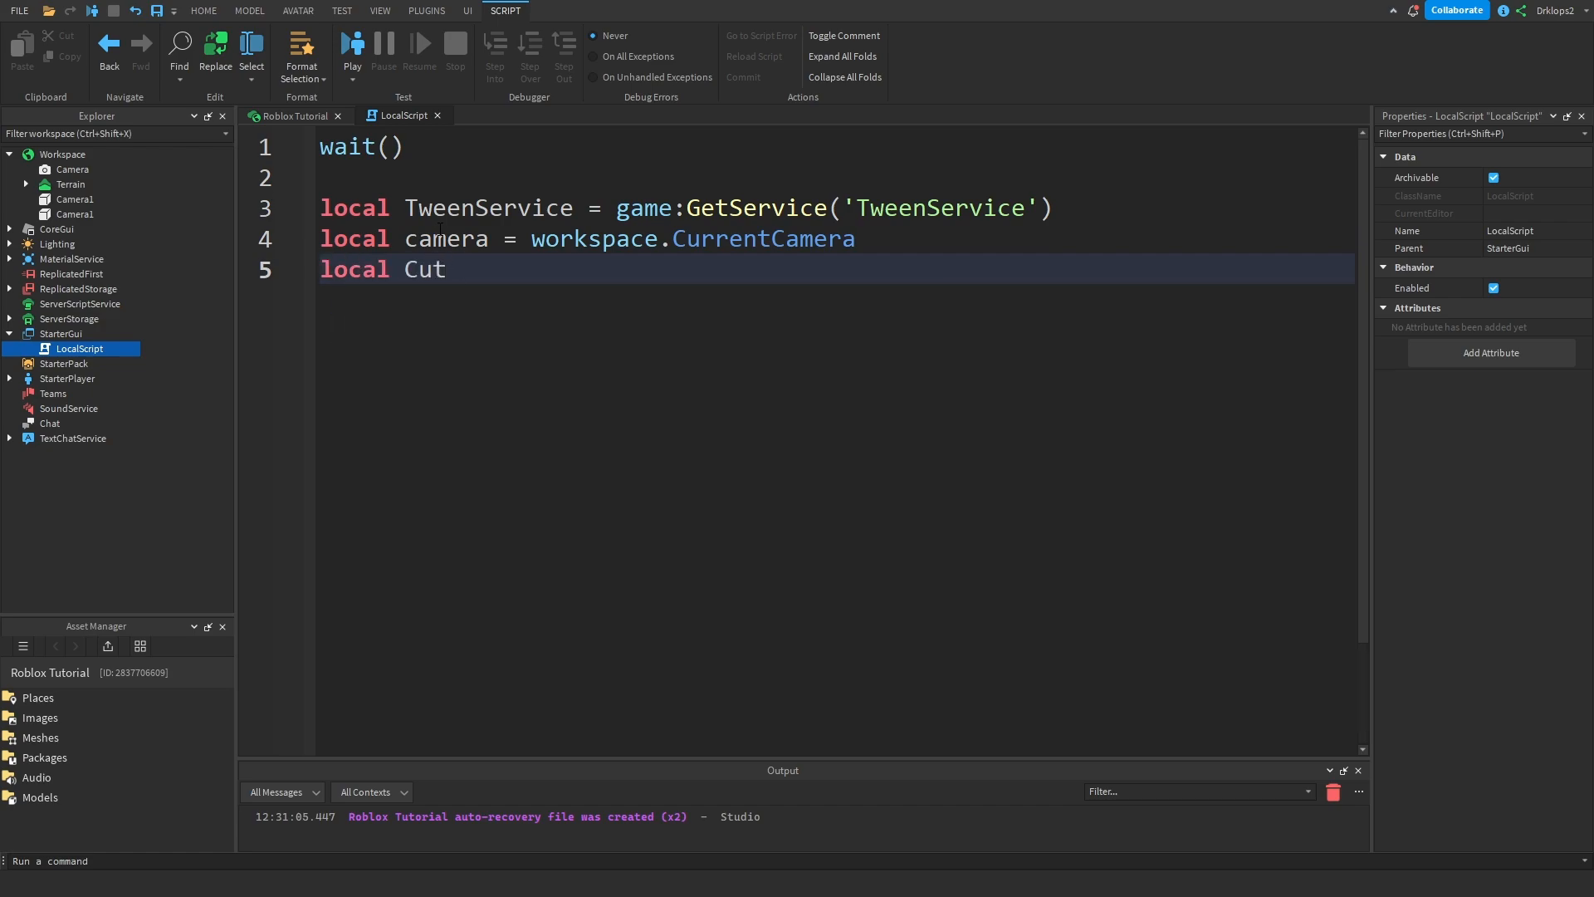
{"action": "type", "text": "se"}
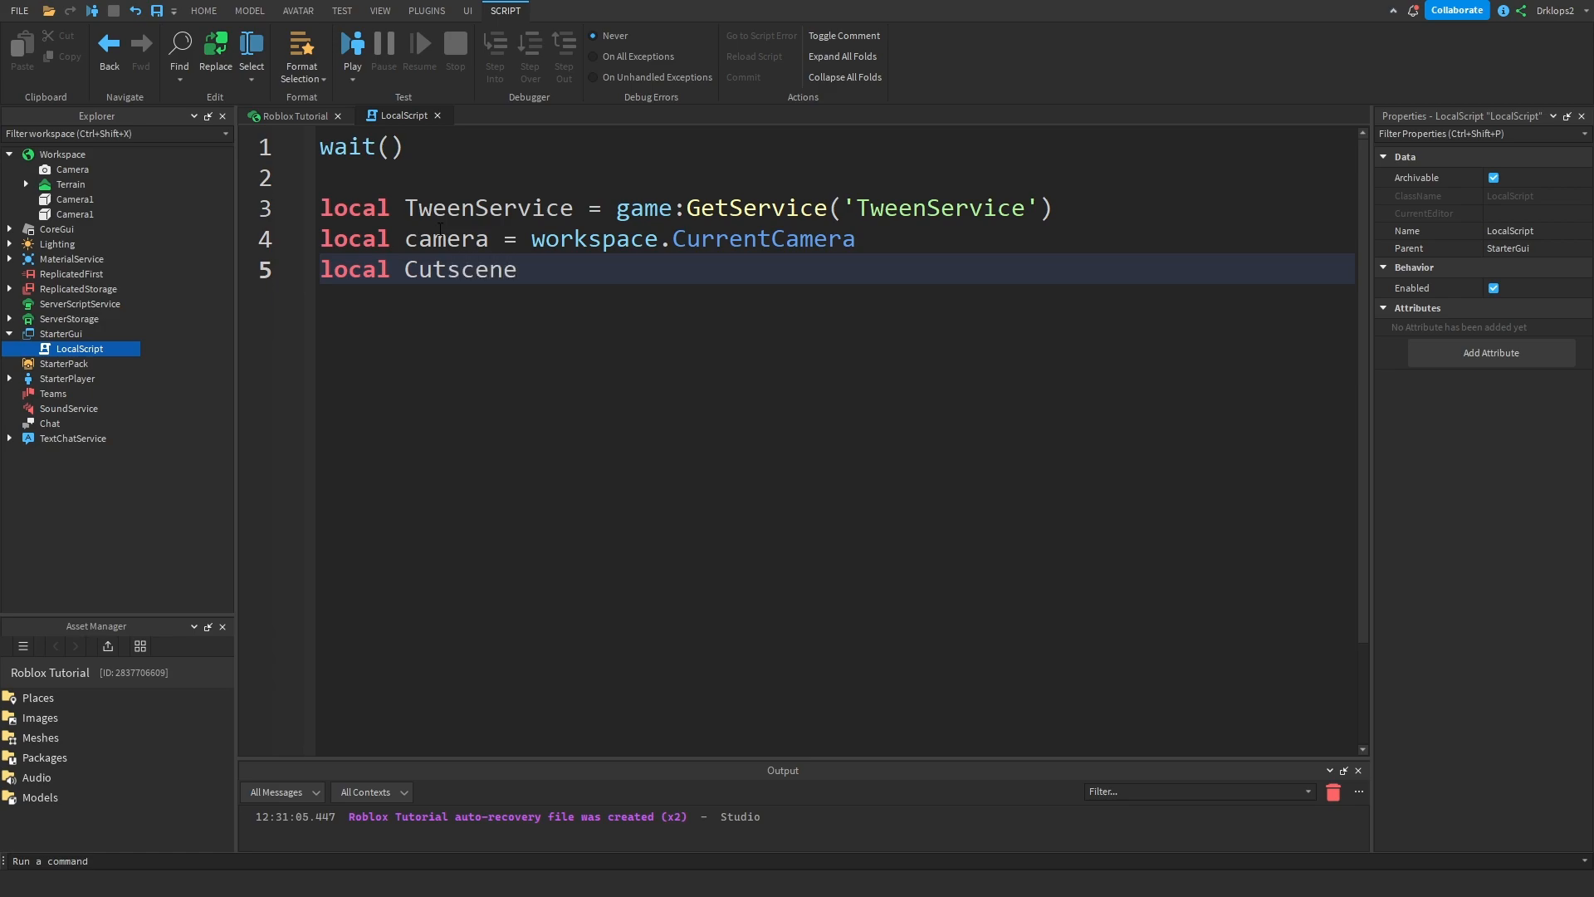
{"action": "type", "text": "Time ="}
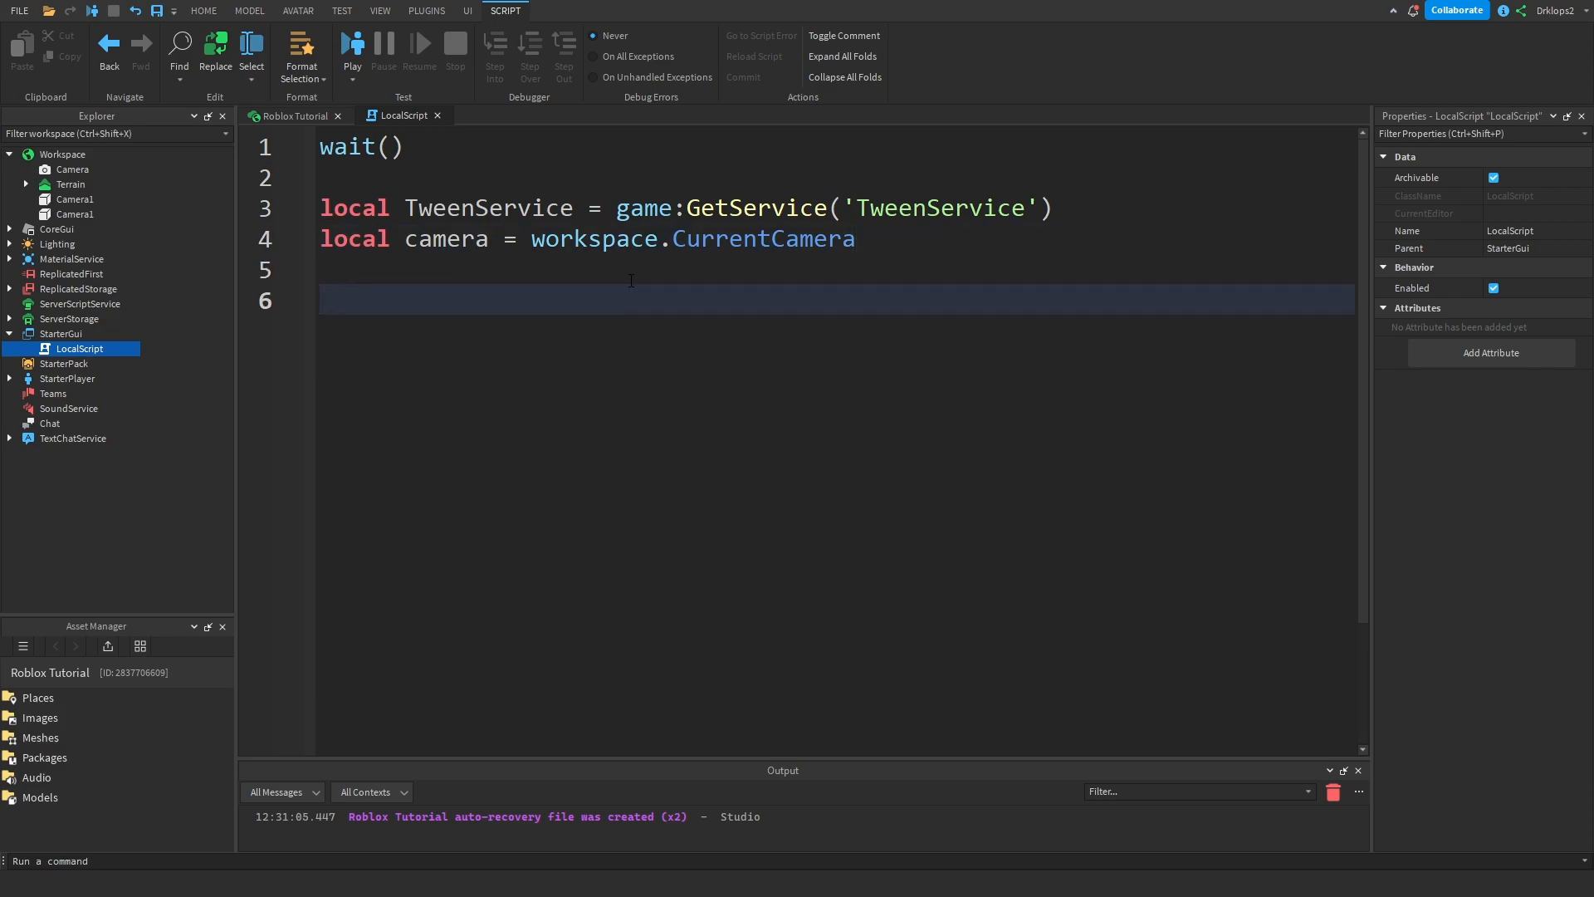
{"action": "type", "text": "loca"}
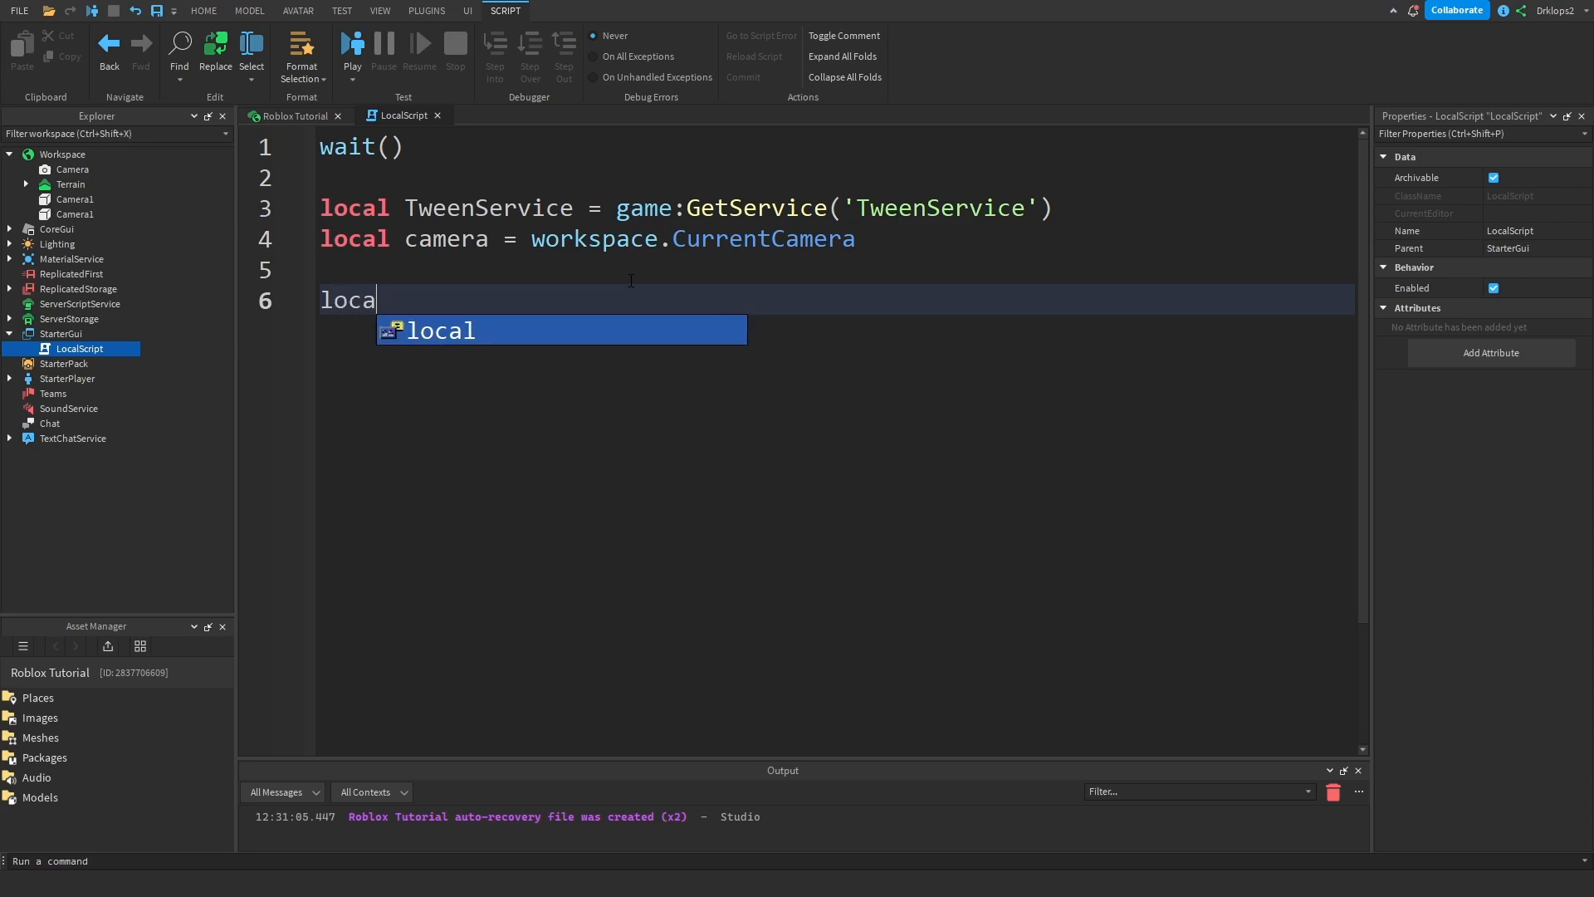
{"action": "type", "text": "Tween"}
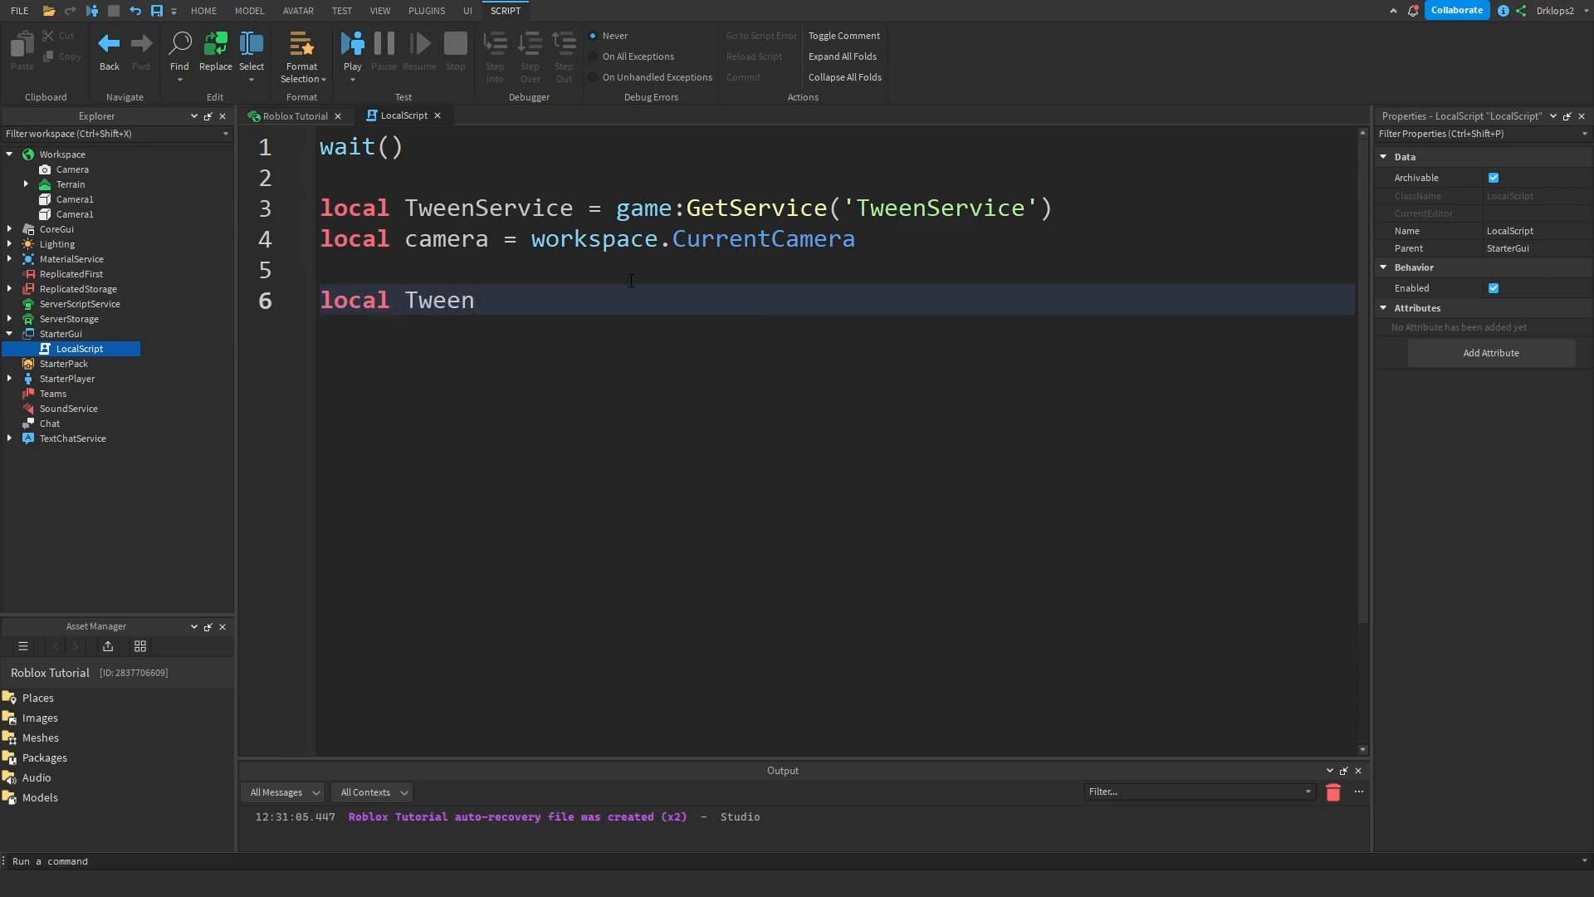
{"action": "type", "text": "_Info ="}
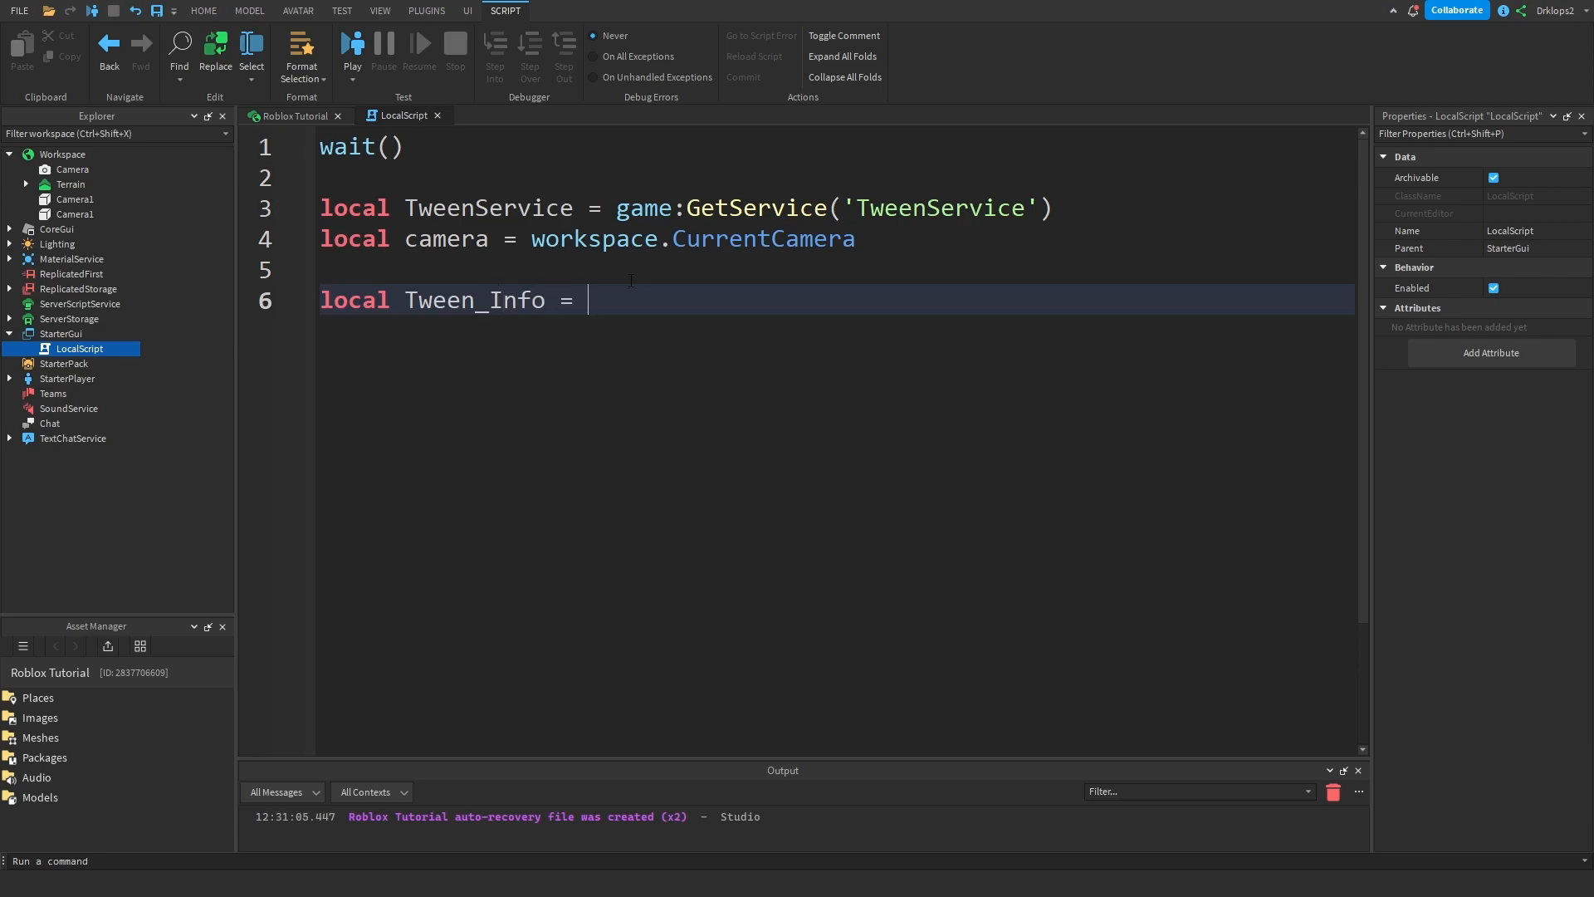
{"action": "type", "text": "TweenService"}
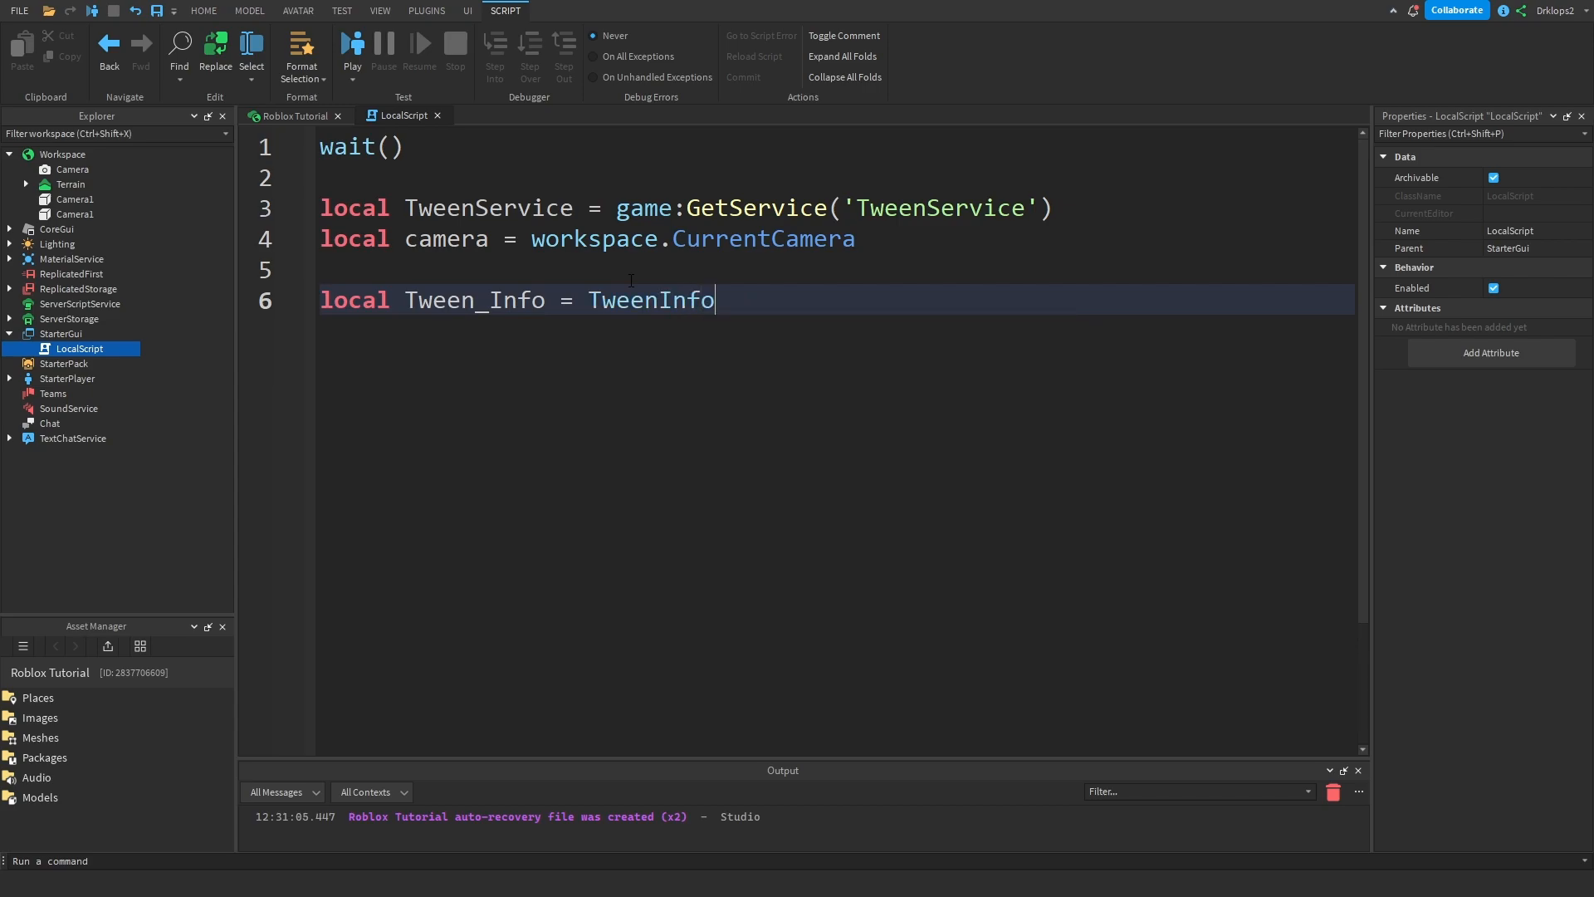
{"action": "type", "text": ".nwe"}
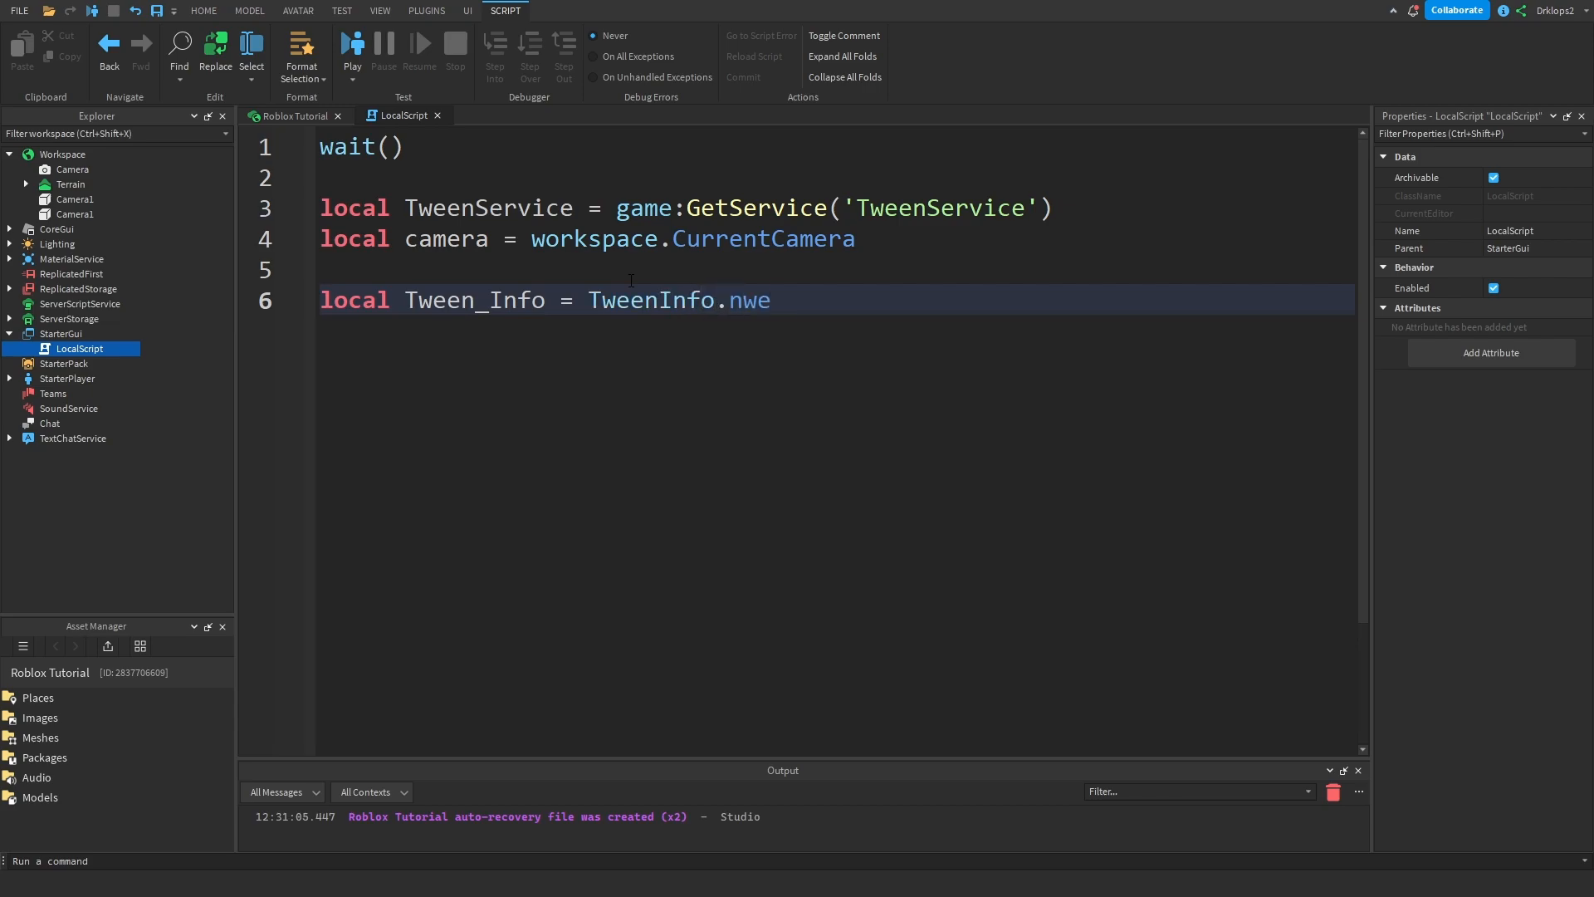
{"action": "type", "text": "new("}
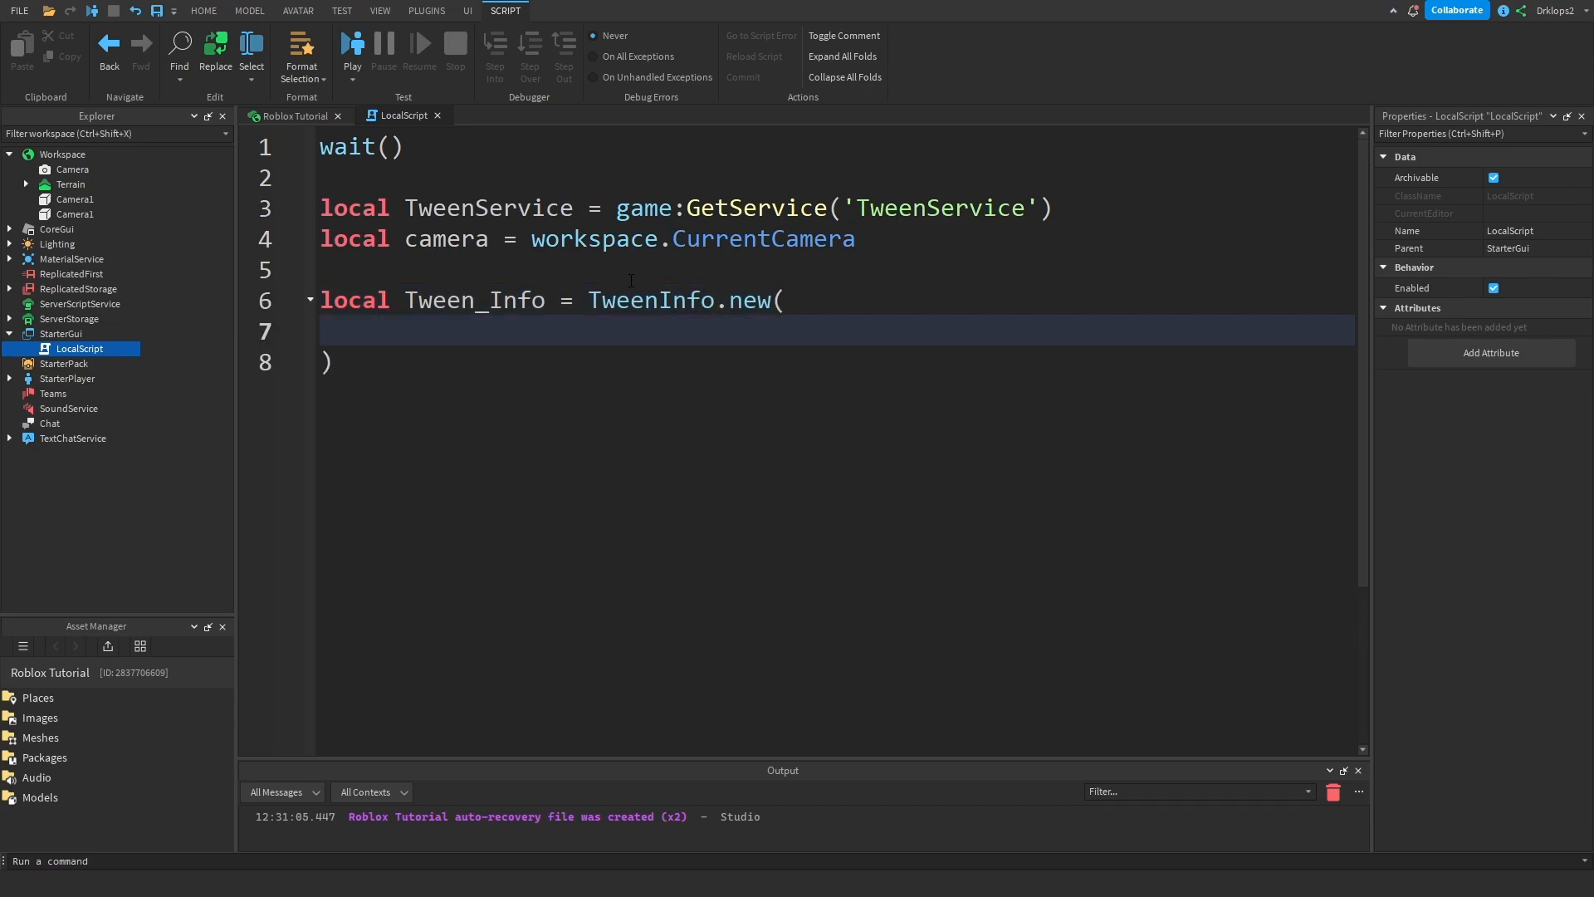
- Add wait(20) and the 5-second time argument with a '-- cutscene Time' comment
{"action": "left_click", "coordinate": [378, 329]}
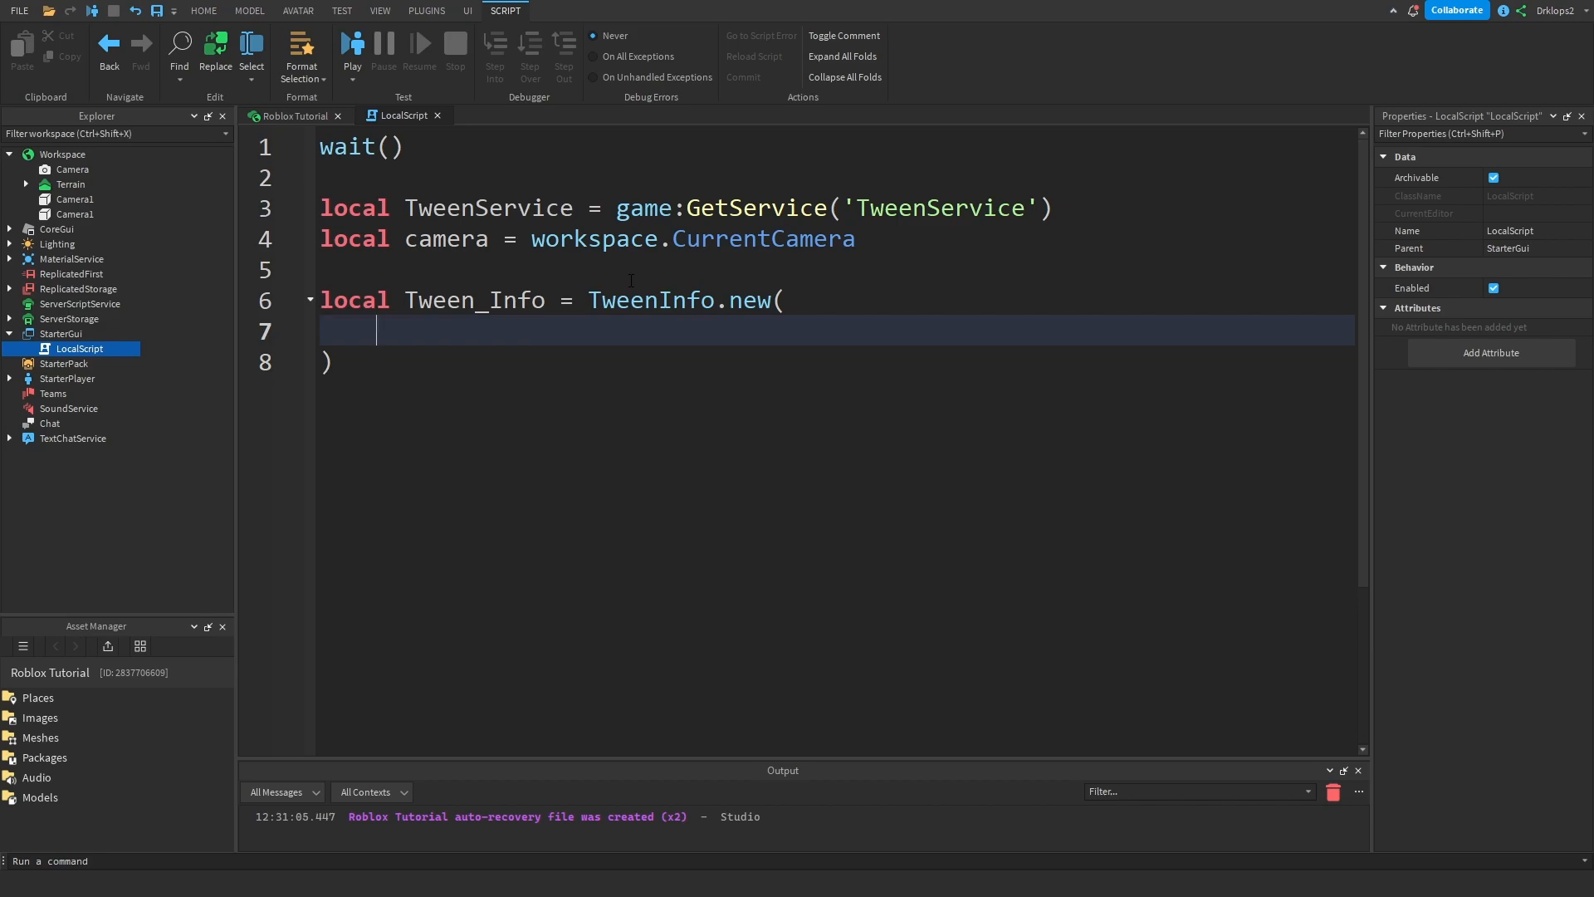
{"action": "type", "text": "wi"}
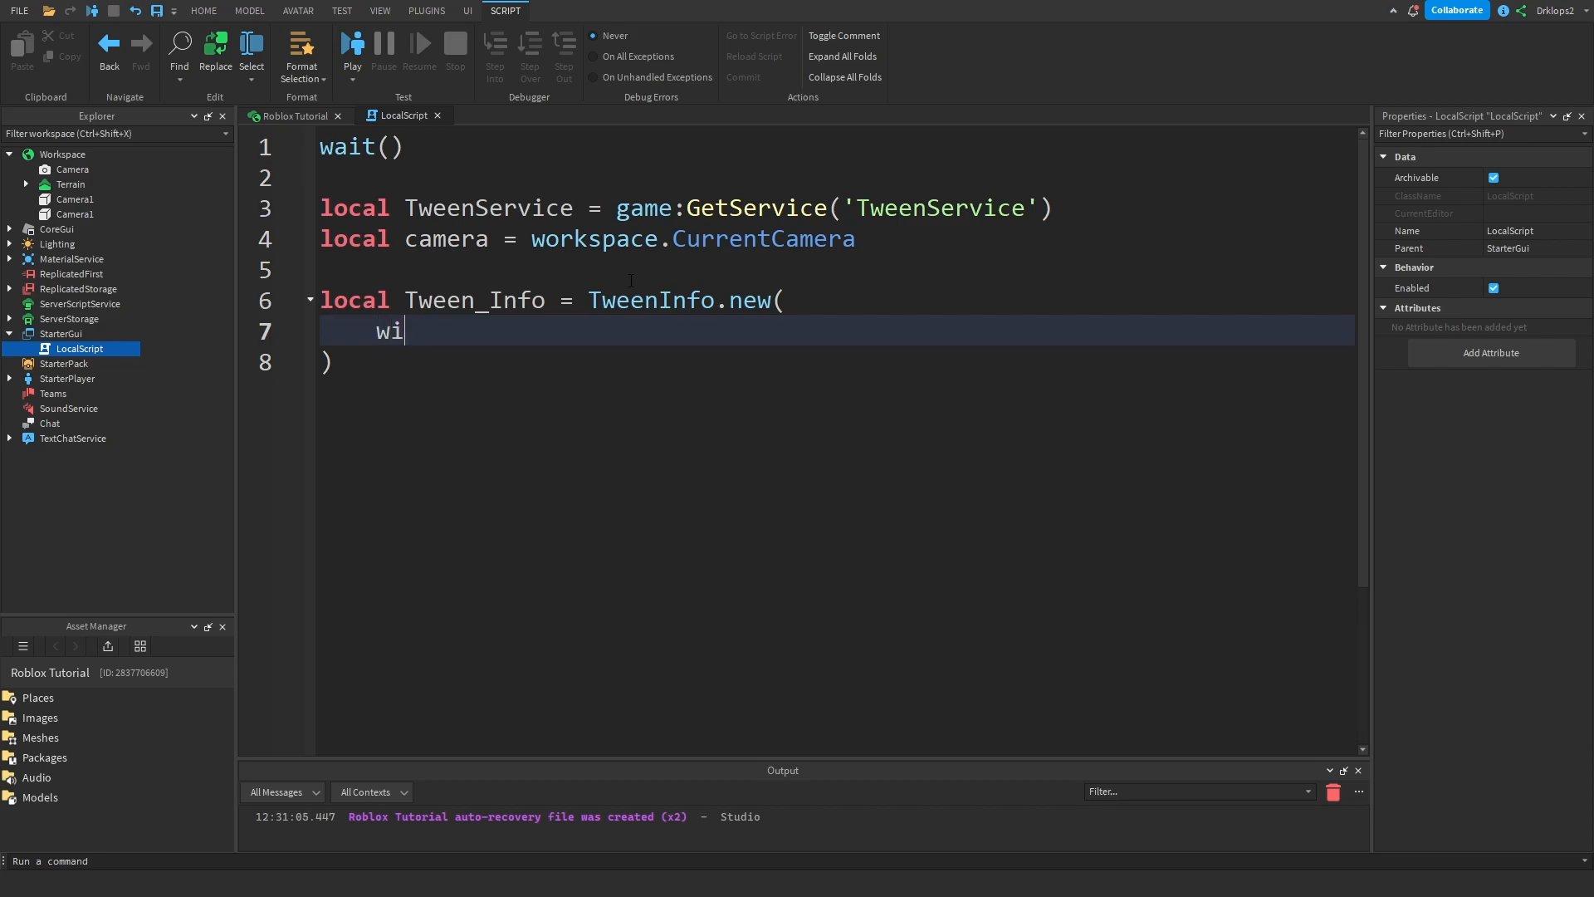
{"action": "type", "text": "ait()"}
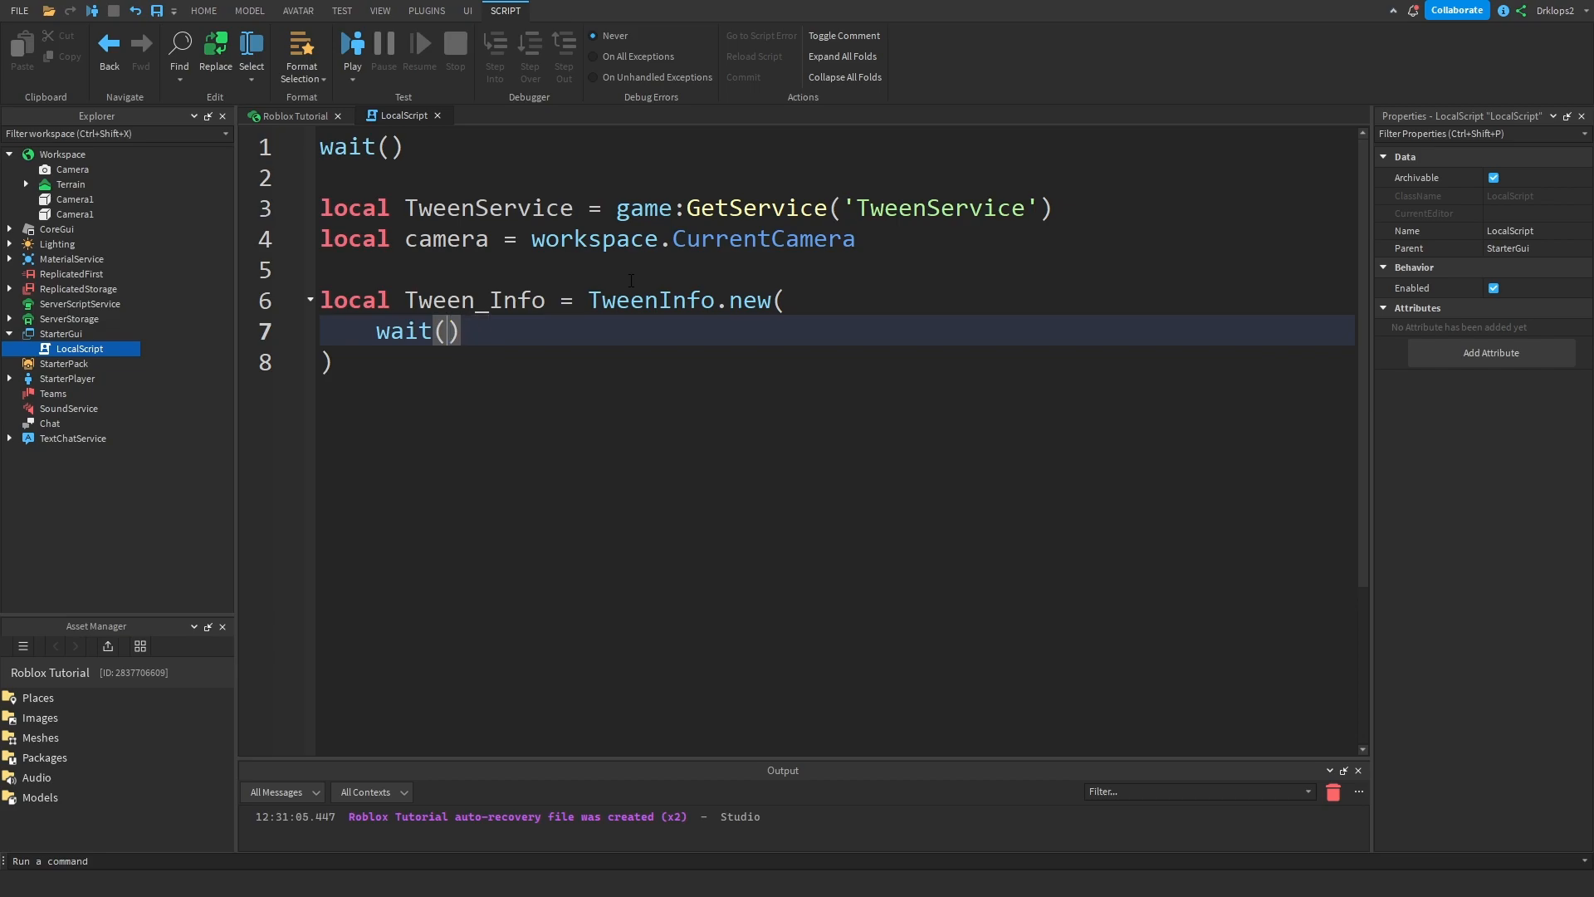
{"action": "type", "text": "20"}
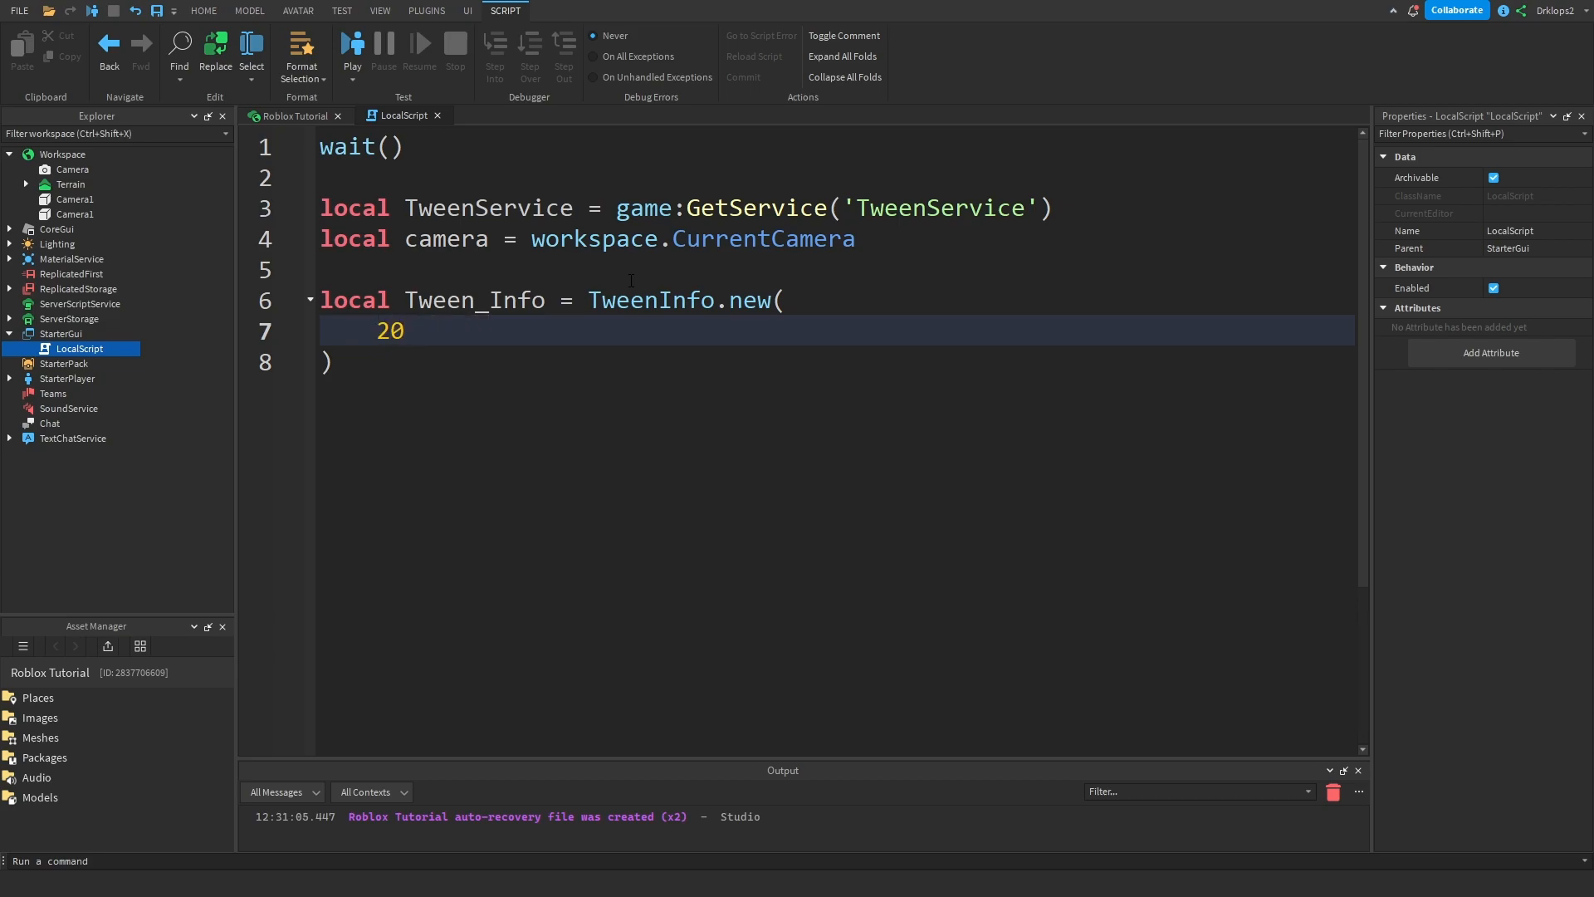
{"action": "type", "text": "-- cu"}
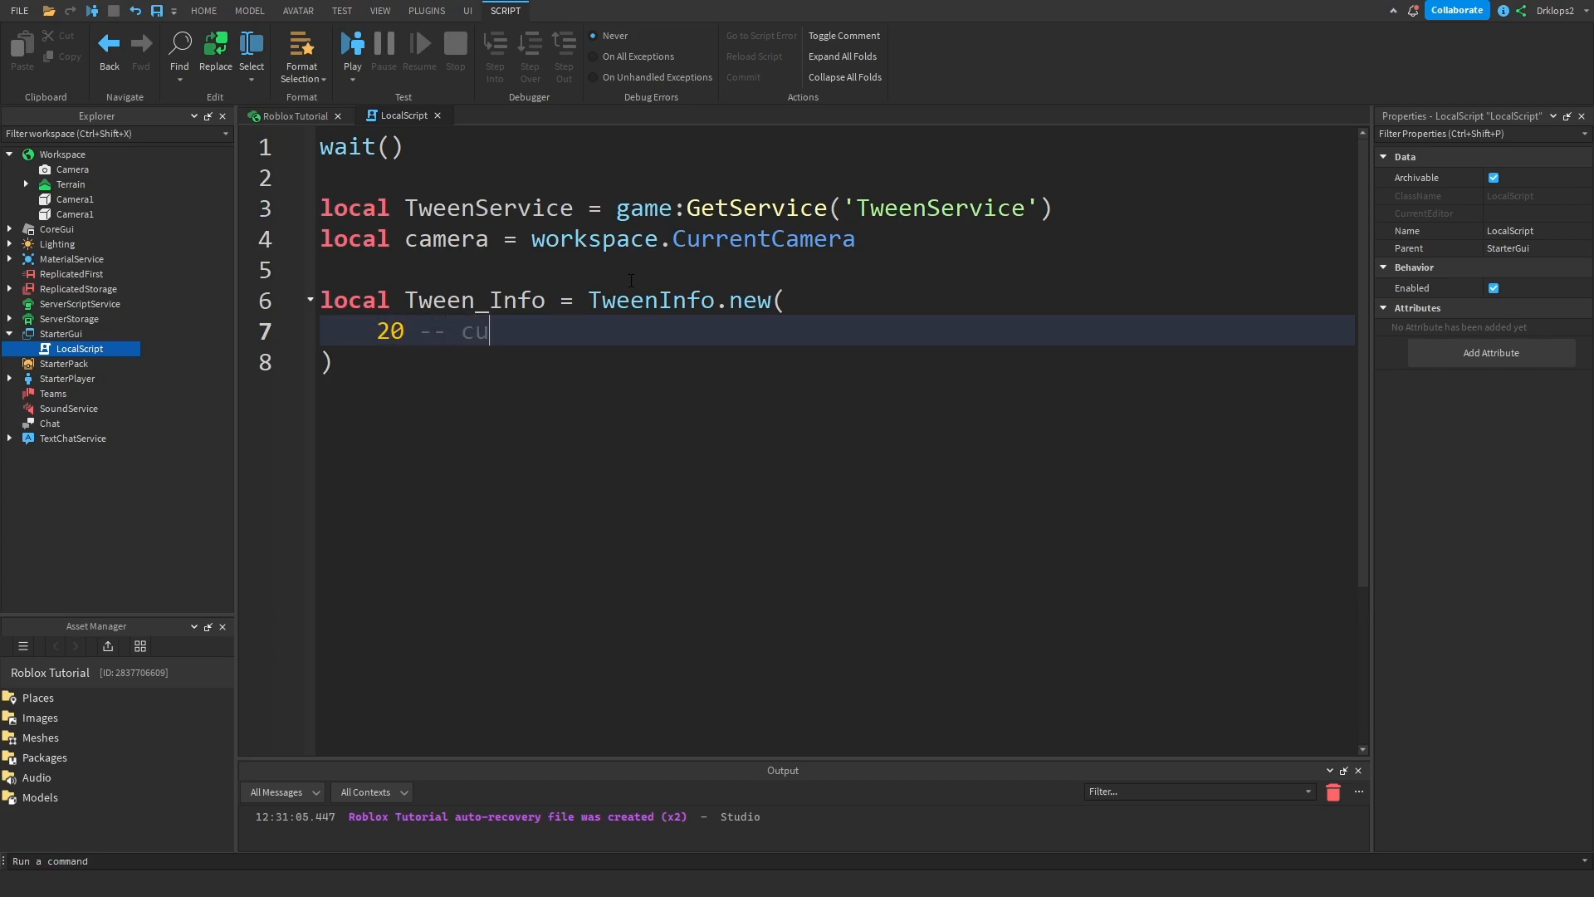
{"action": "type", "text": "tsen"}
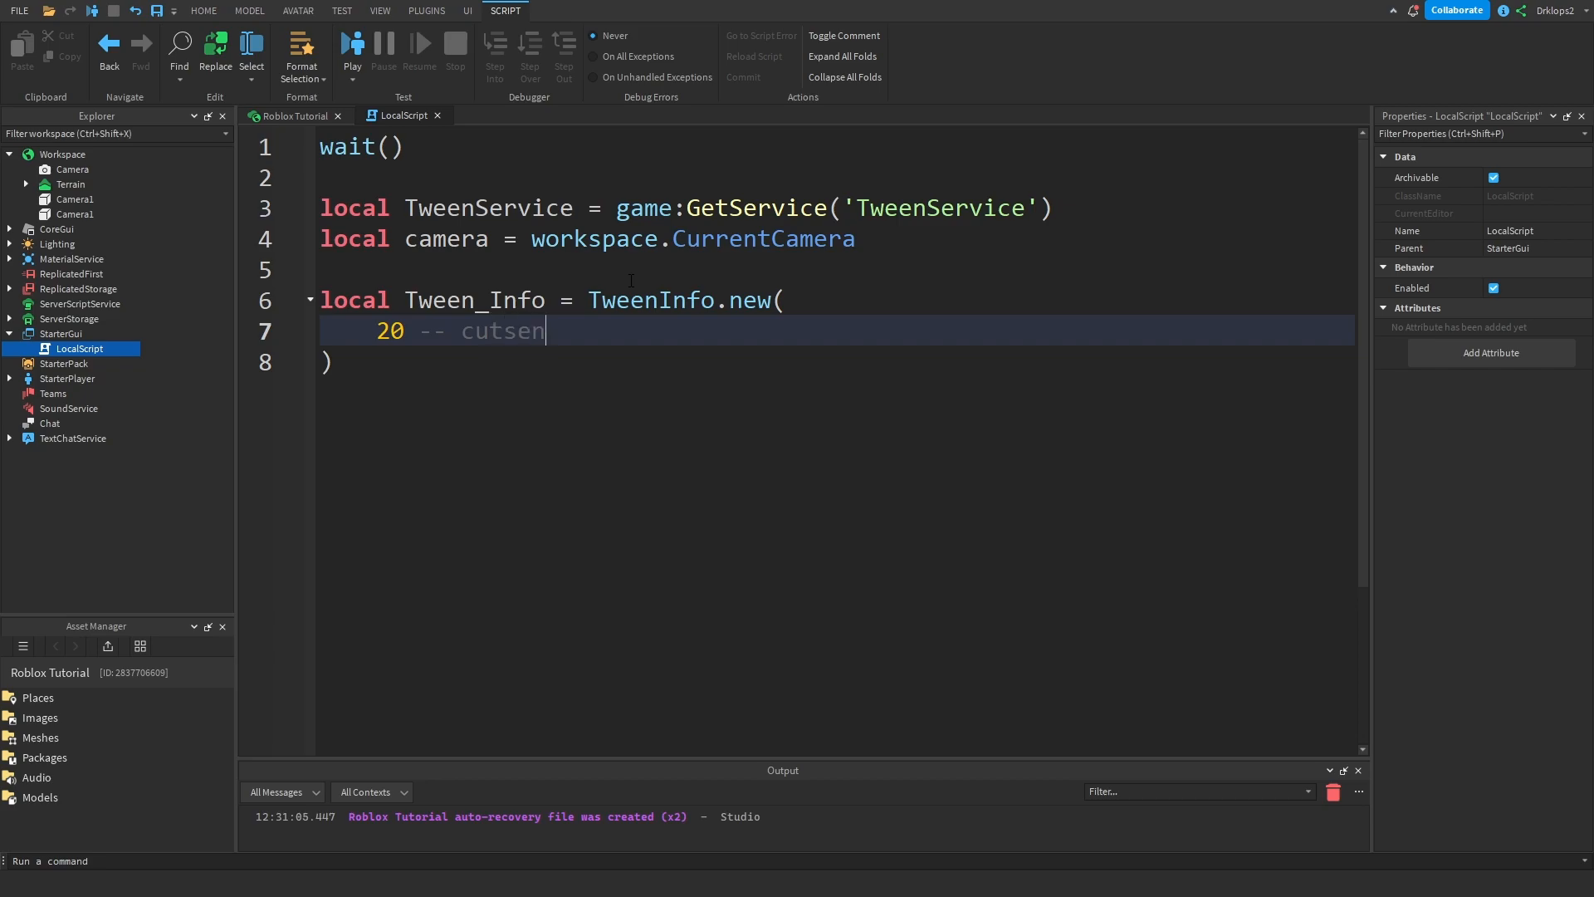
{"action": "type", "text": "ene"}
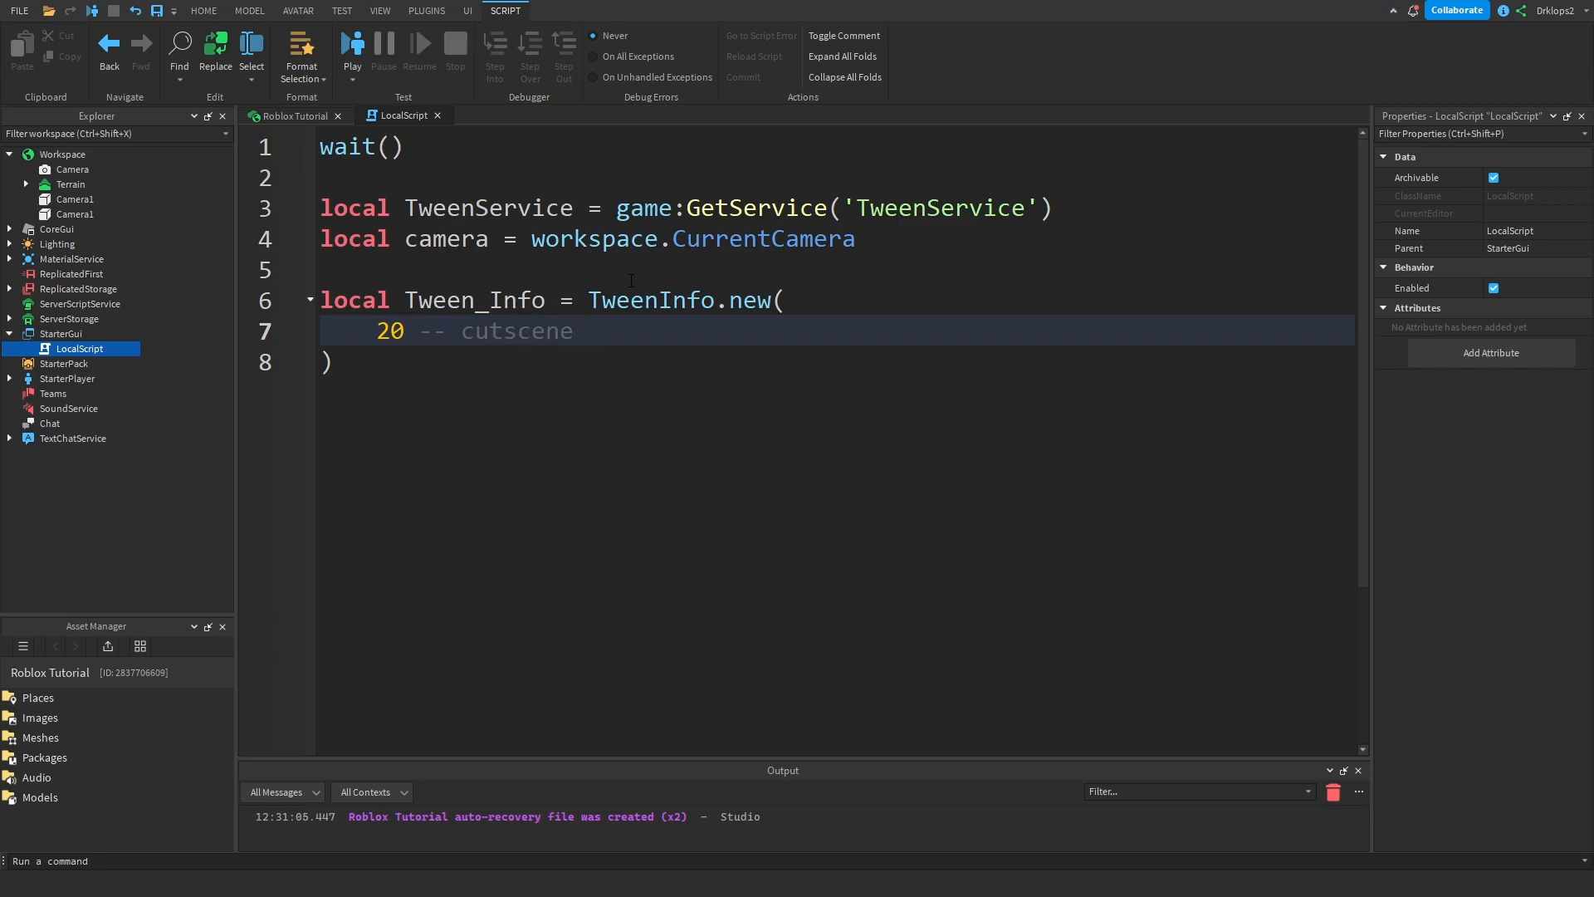
{"action": "type", "text": "Tim"}
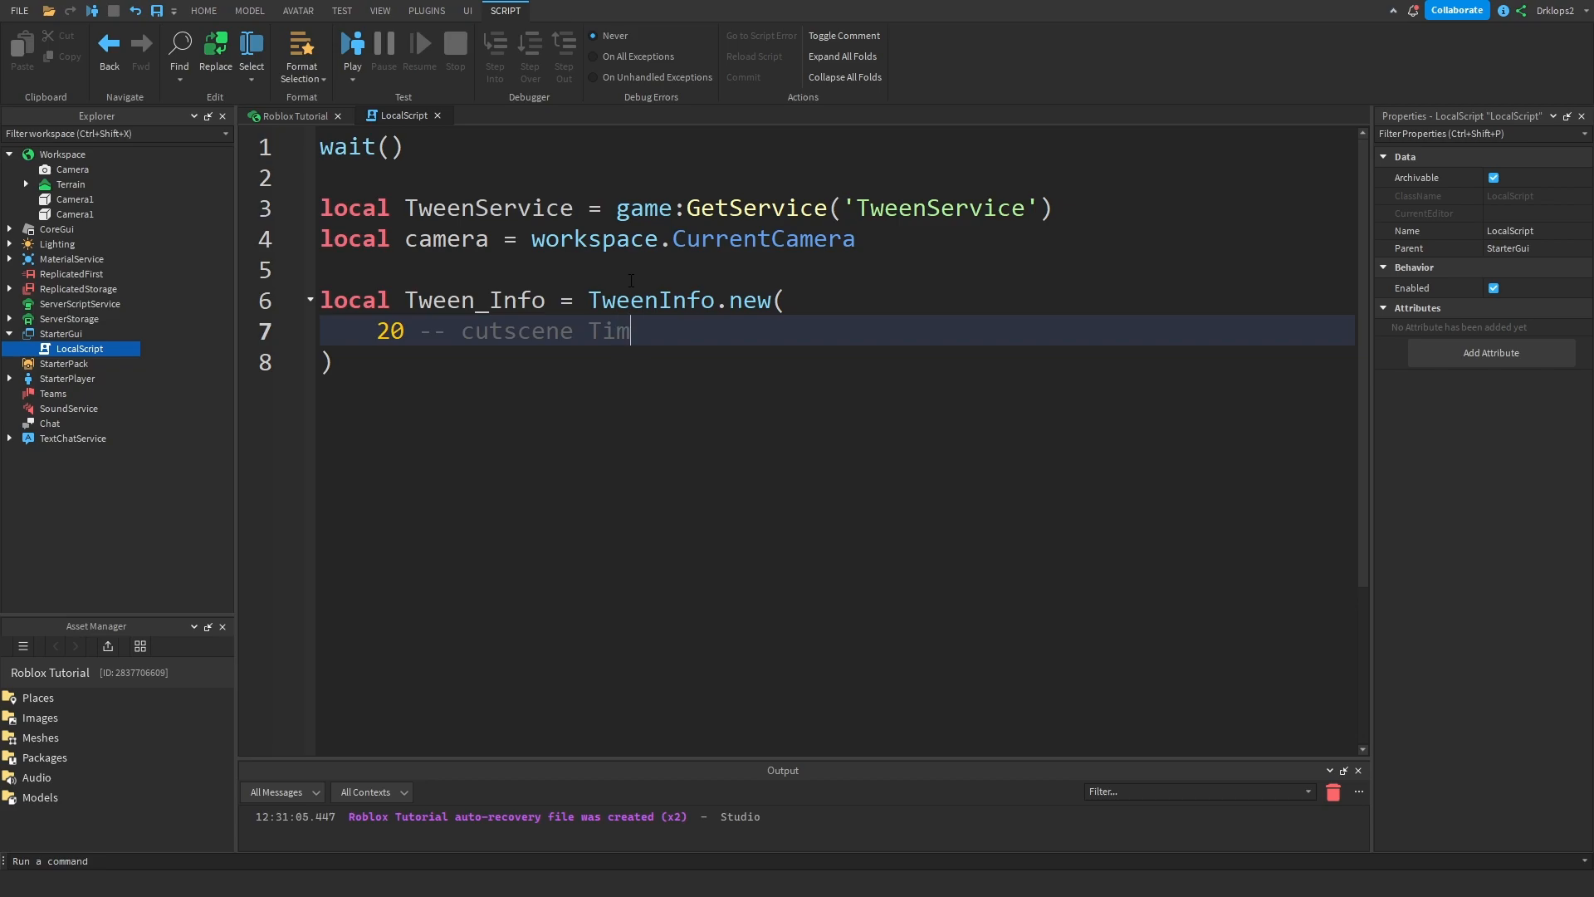
{"action": "type", "text": "me"}
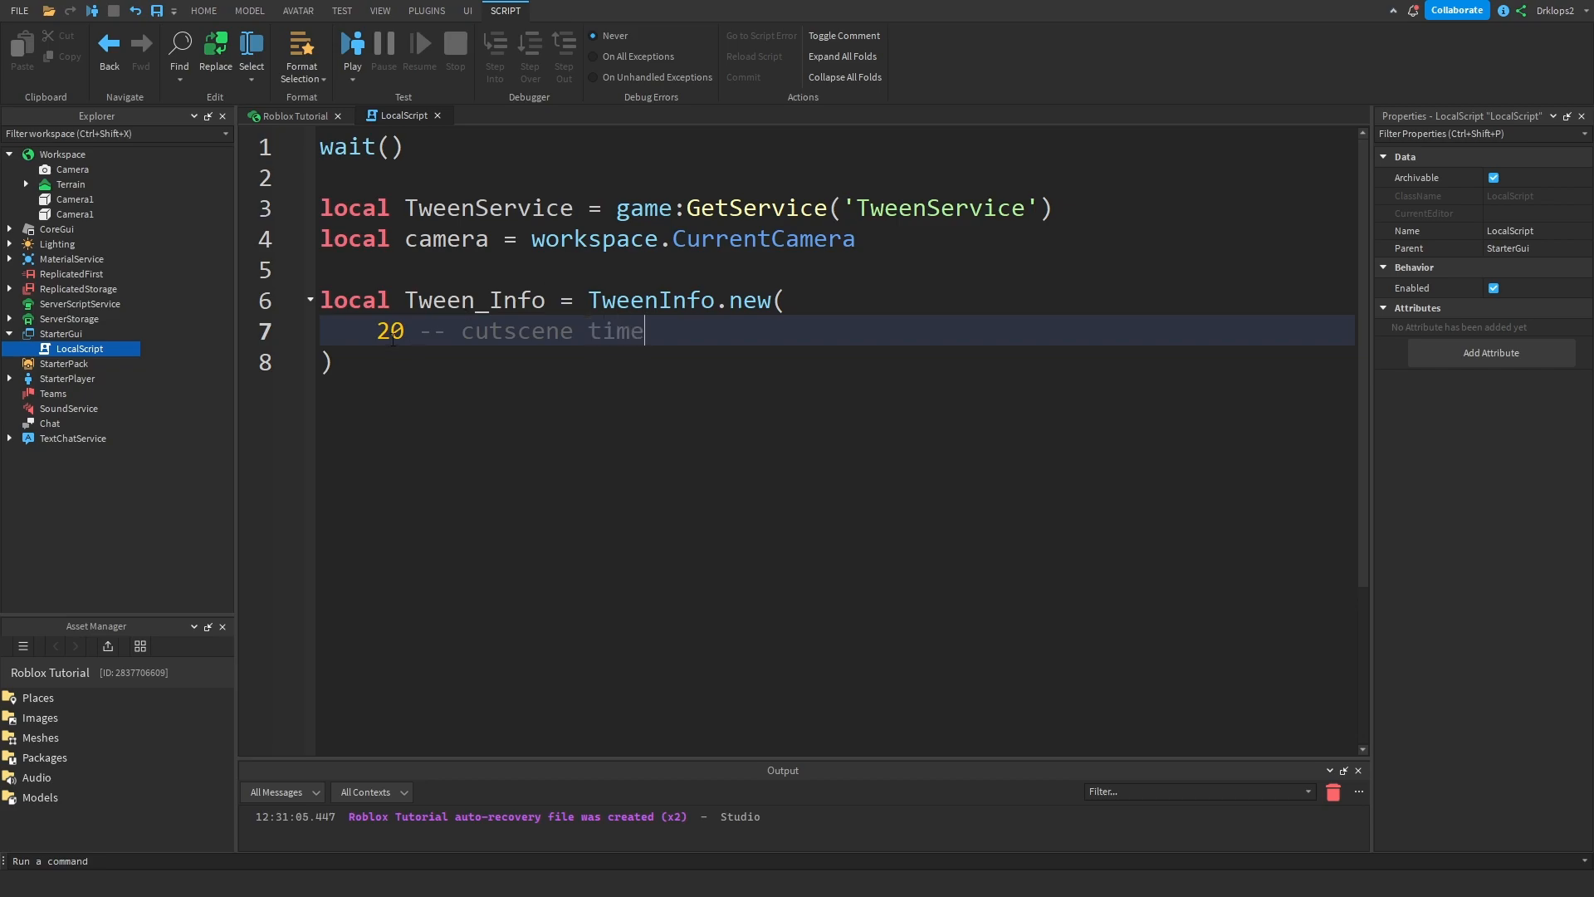
{"action": "type", "text": "5,"}
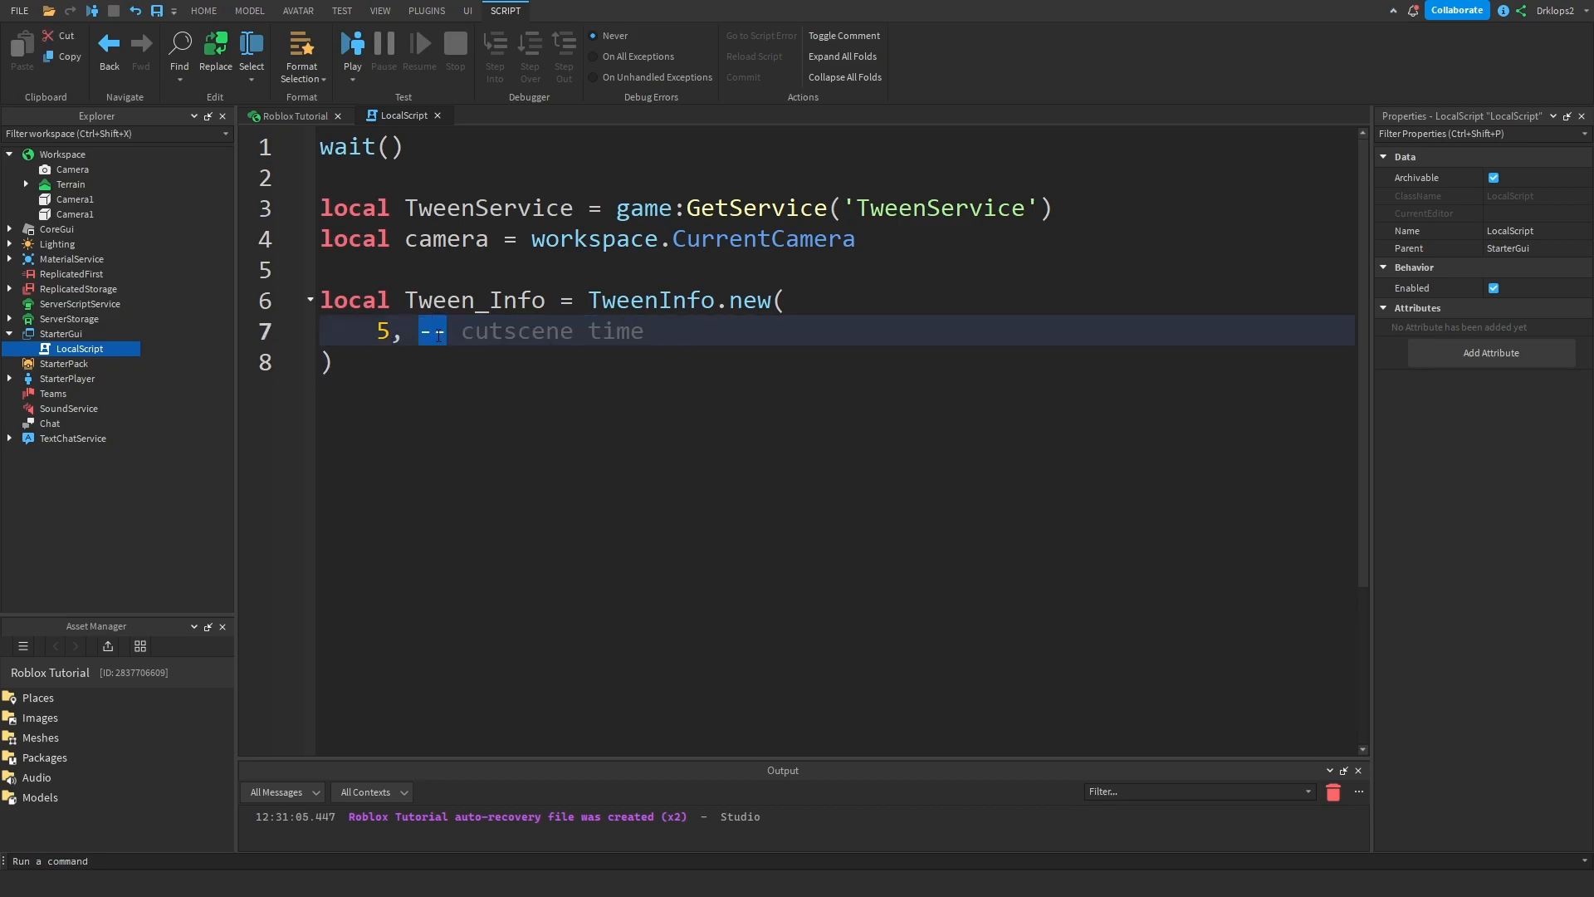
- Add Enum.EasingStyle.Sine as the easing style with a comment
{"action": "left_click", "coordinate": [644, 330]}
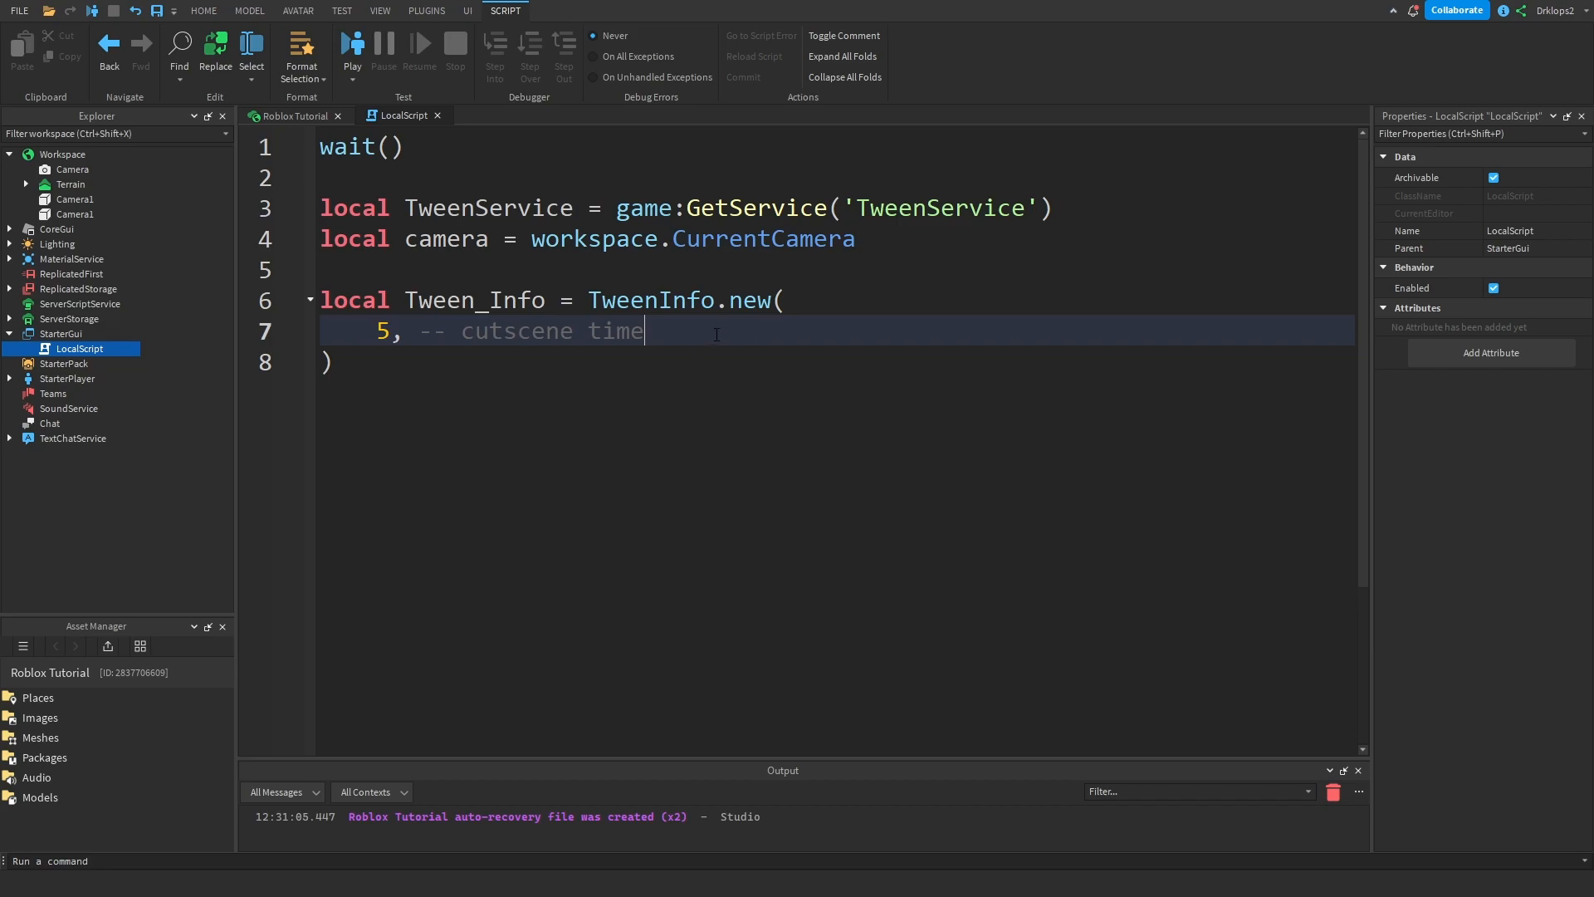
{"action": "type", "text": "en"}
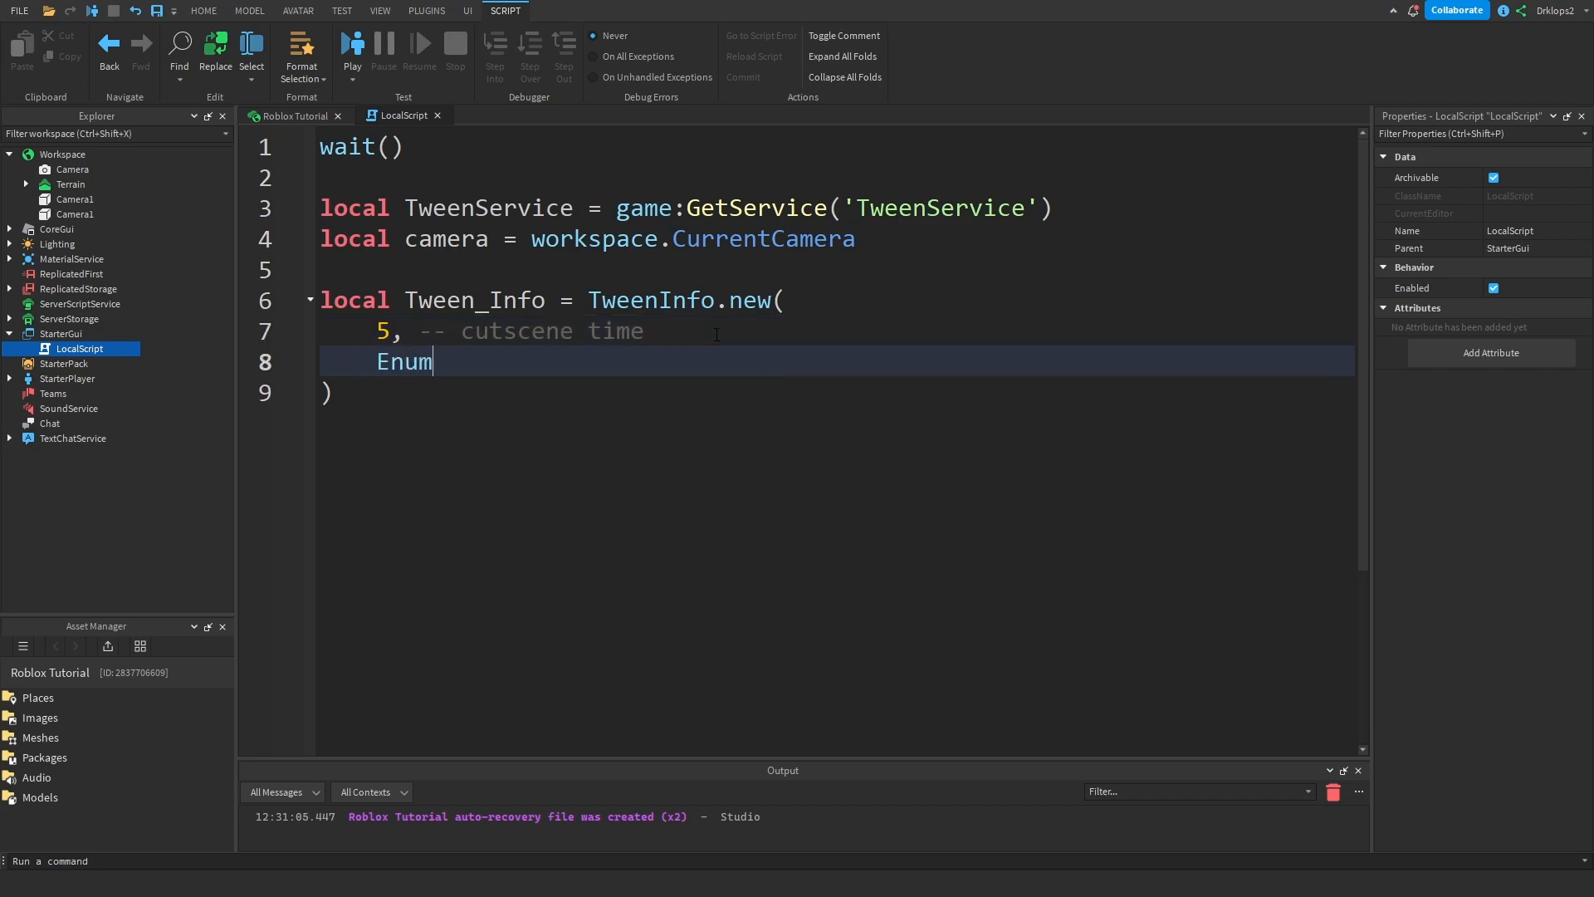
{"action": "type", "text": "."}
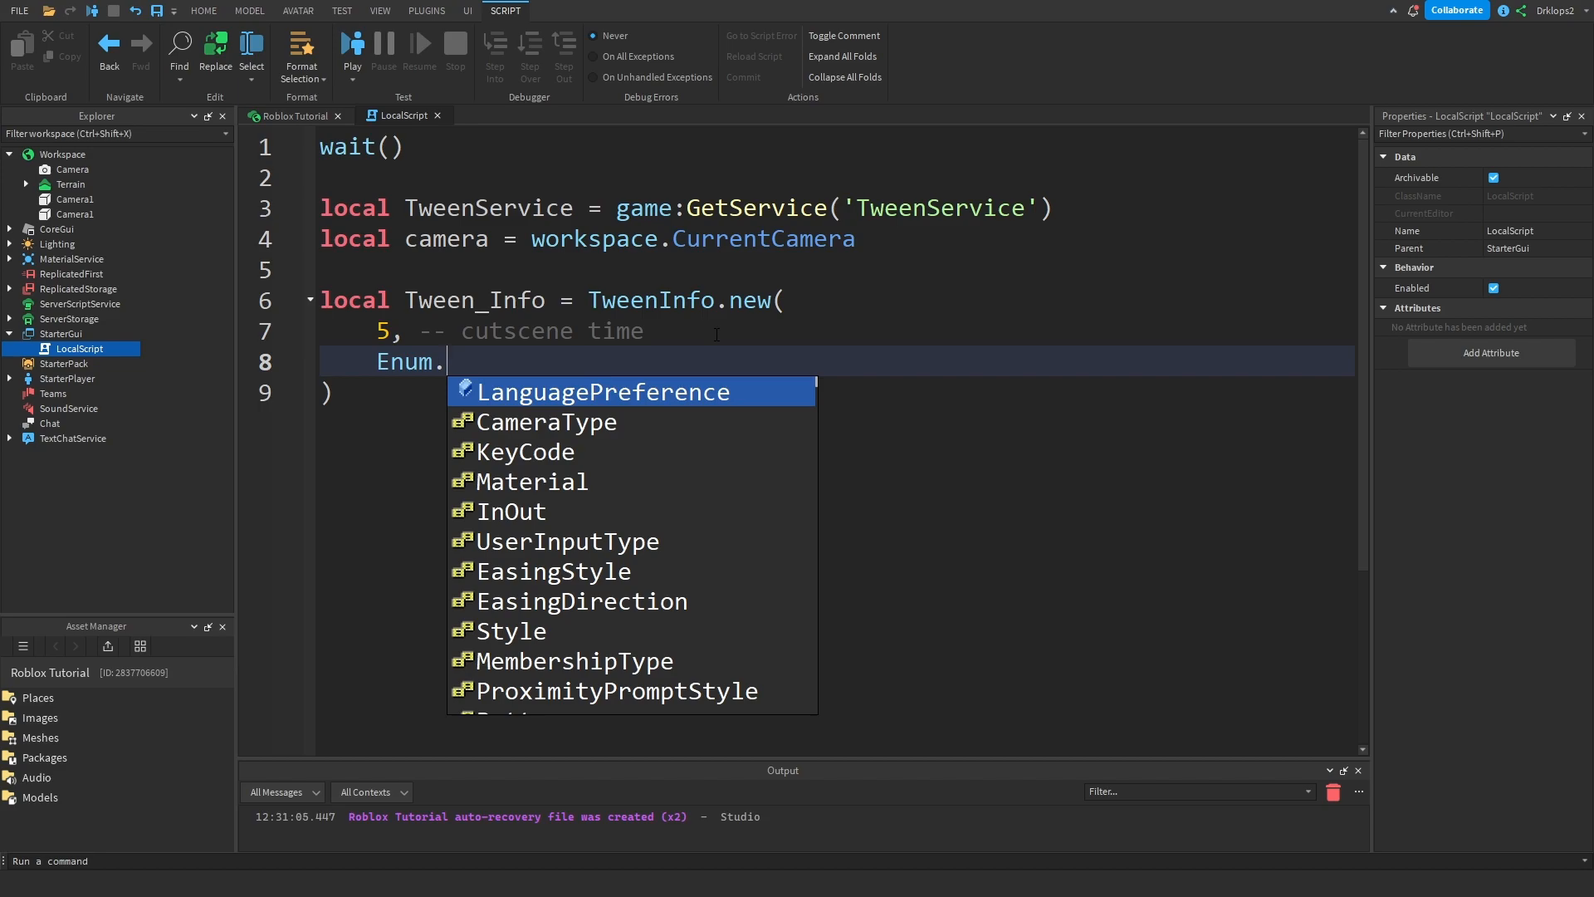
{"action": "type", "text": "EasingStyle"}
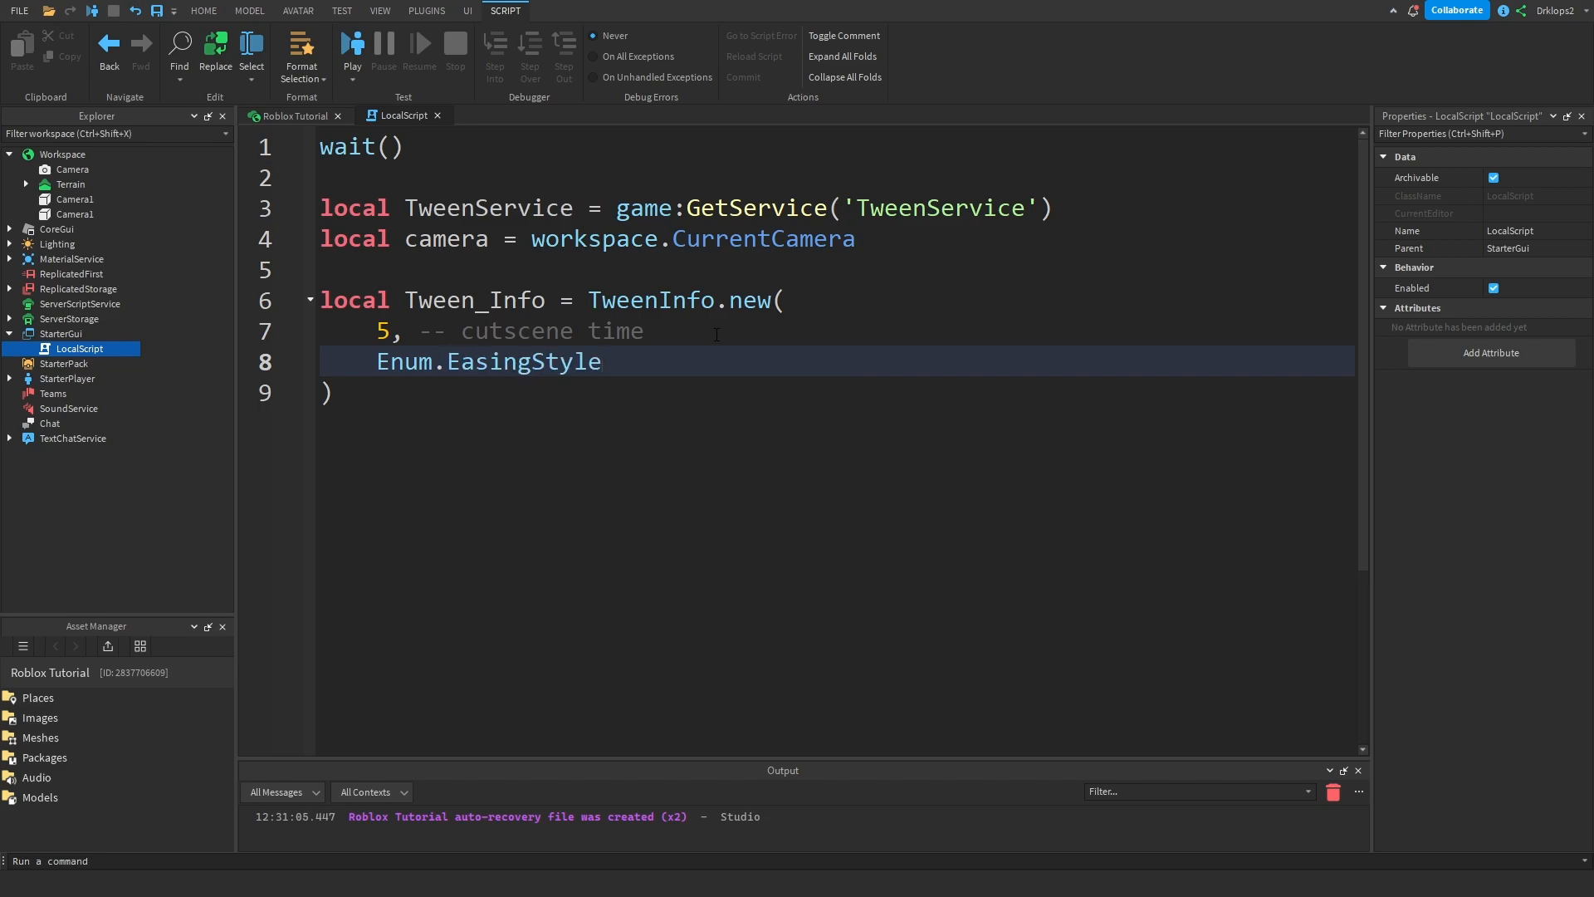
{"action": "type", "text": "."}
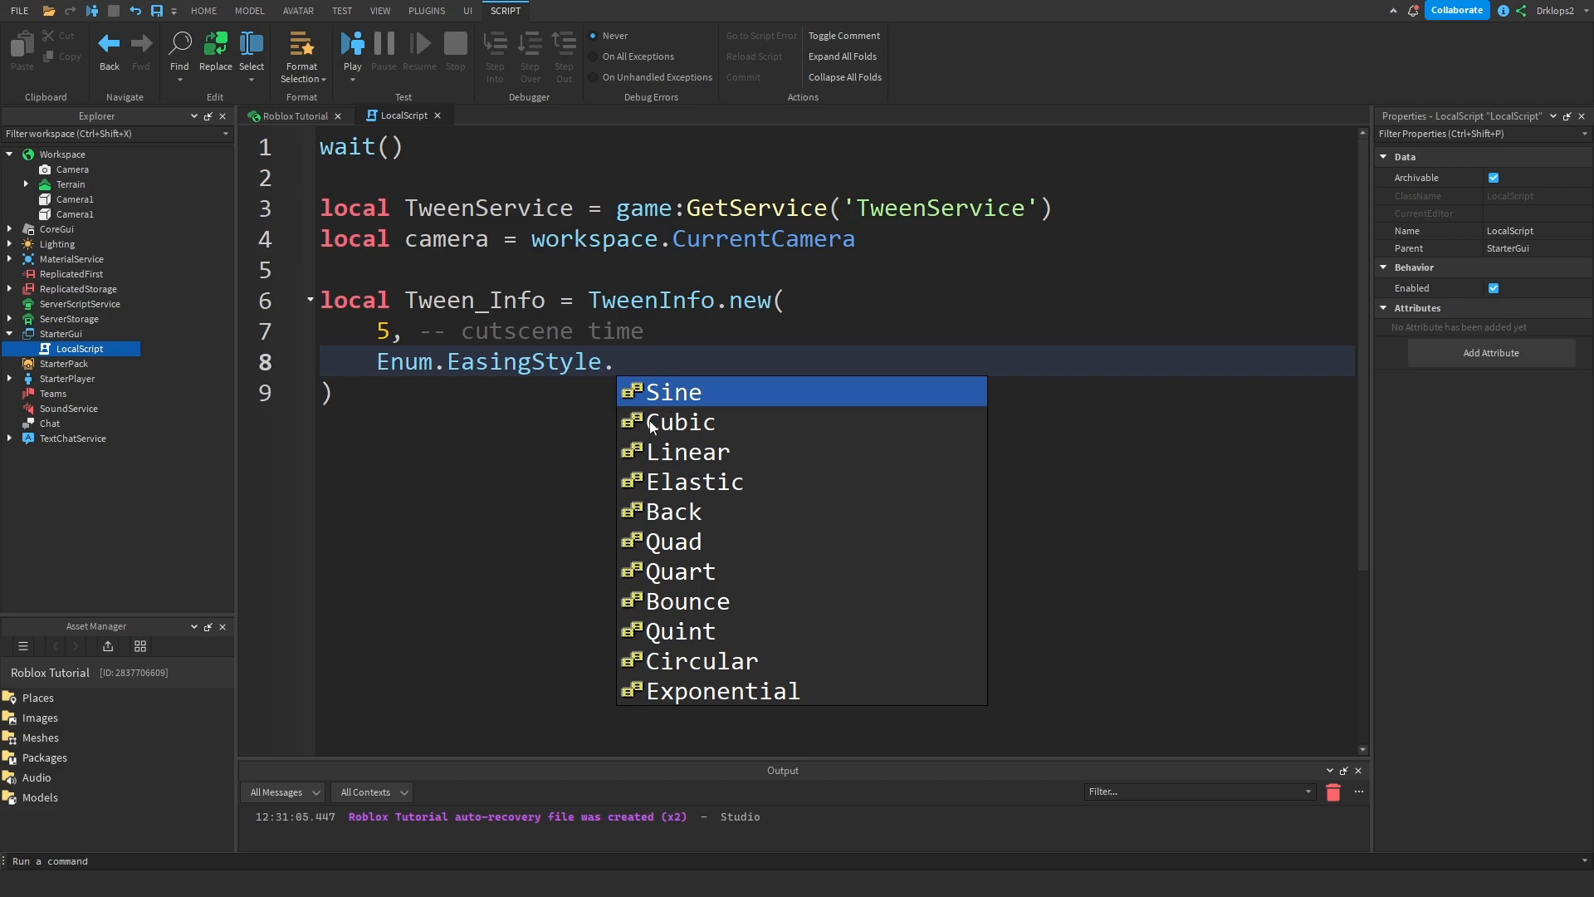
{"action": "left_click", "coordinate": [672, 392]}
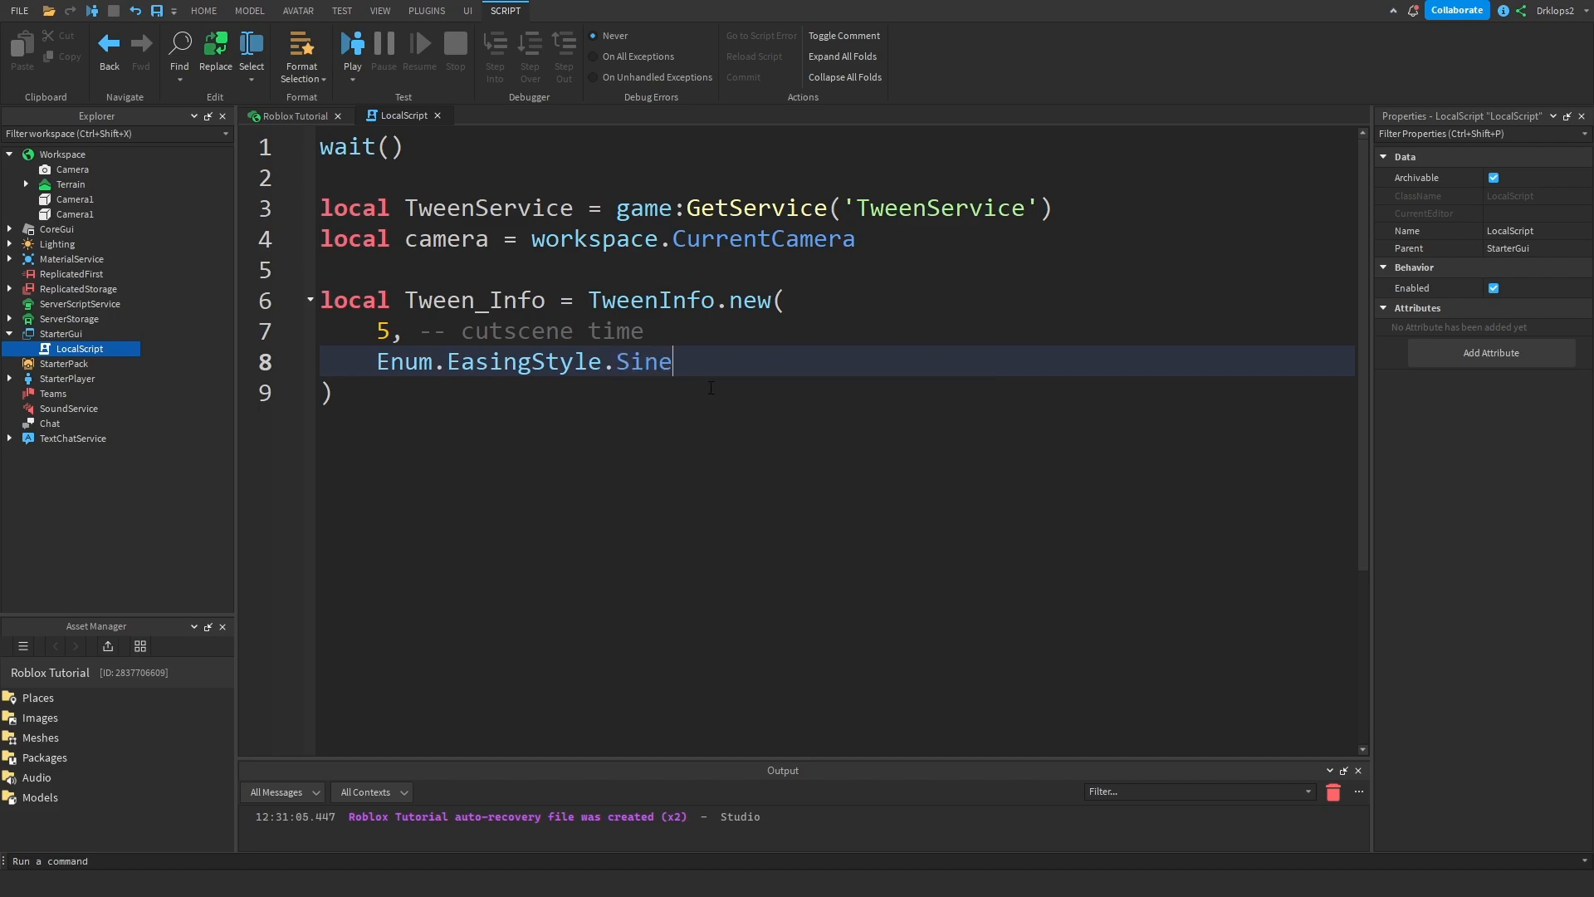
{"action": "type", "text": ", --"}
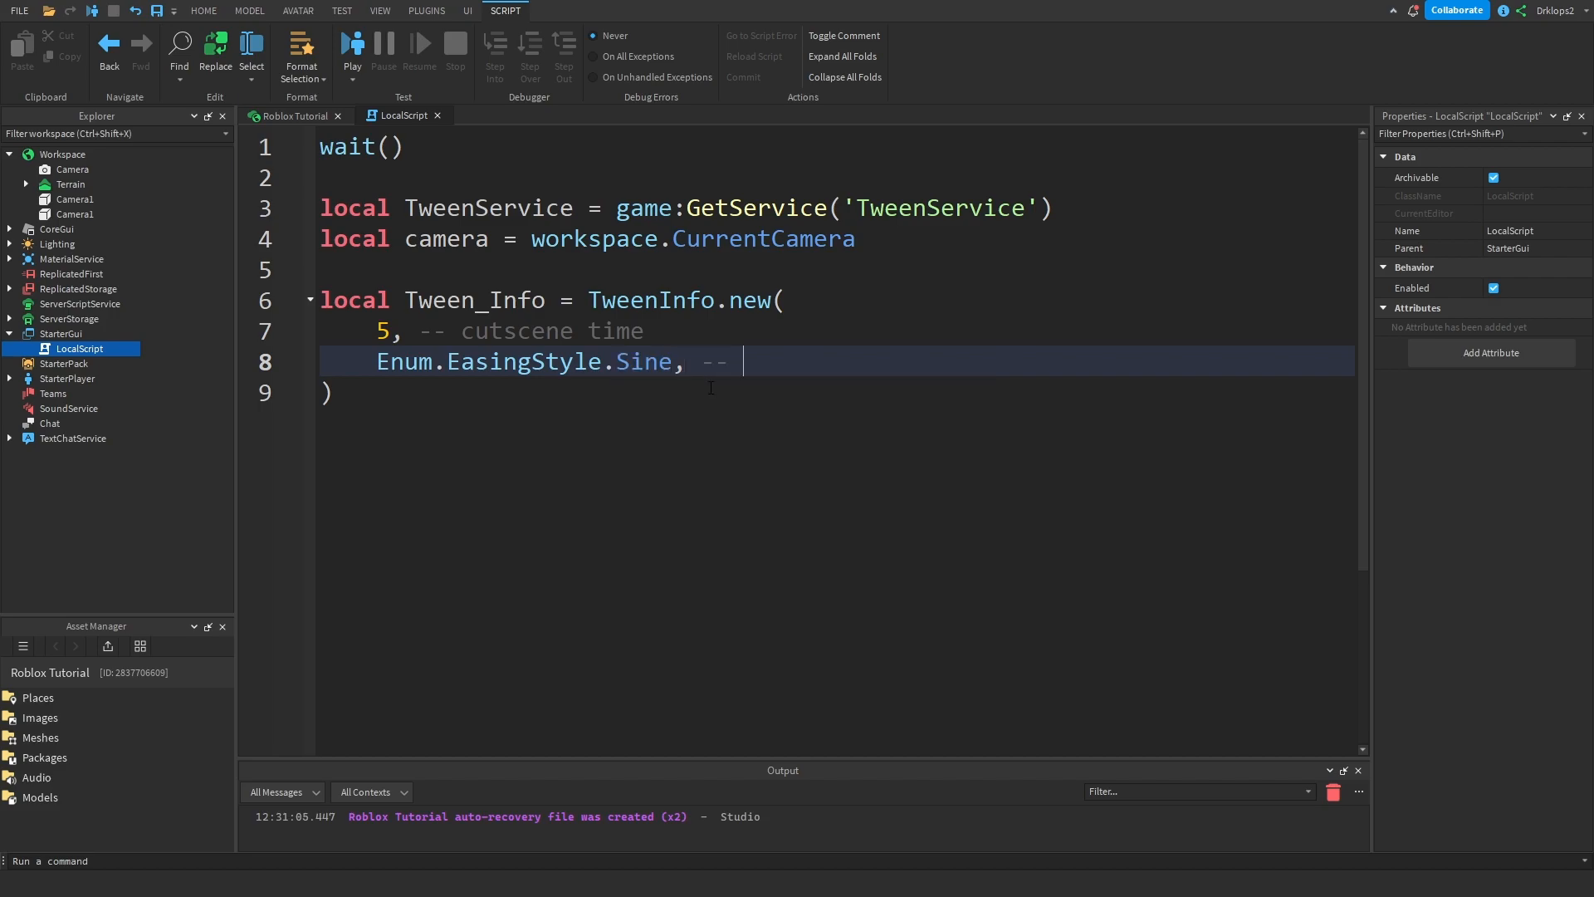
{"action": "type", "text": "Easing S"}
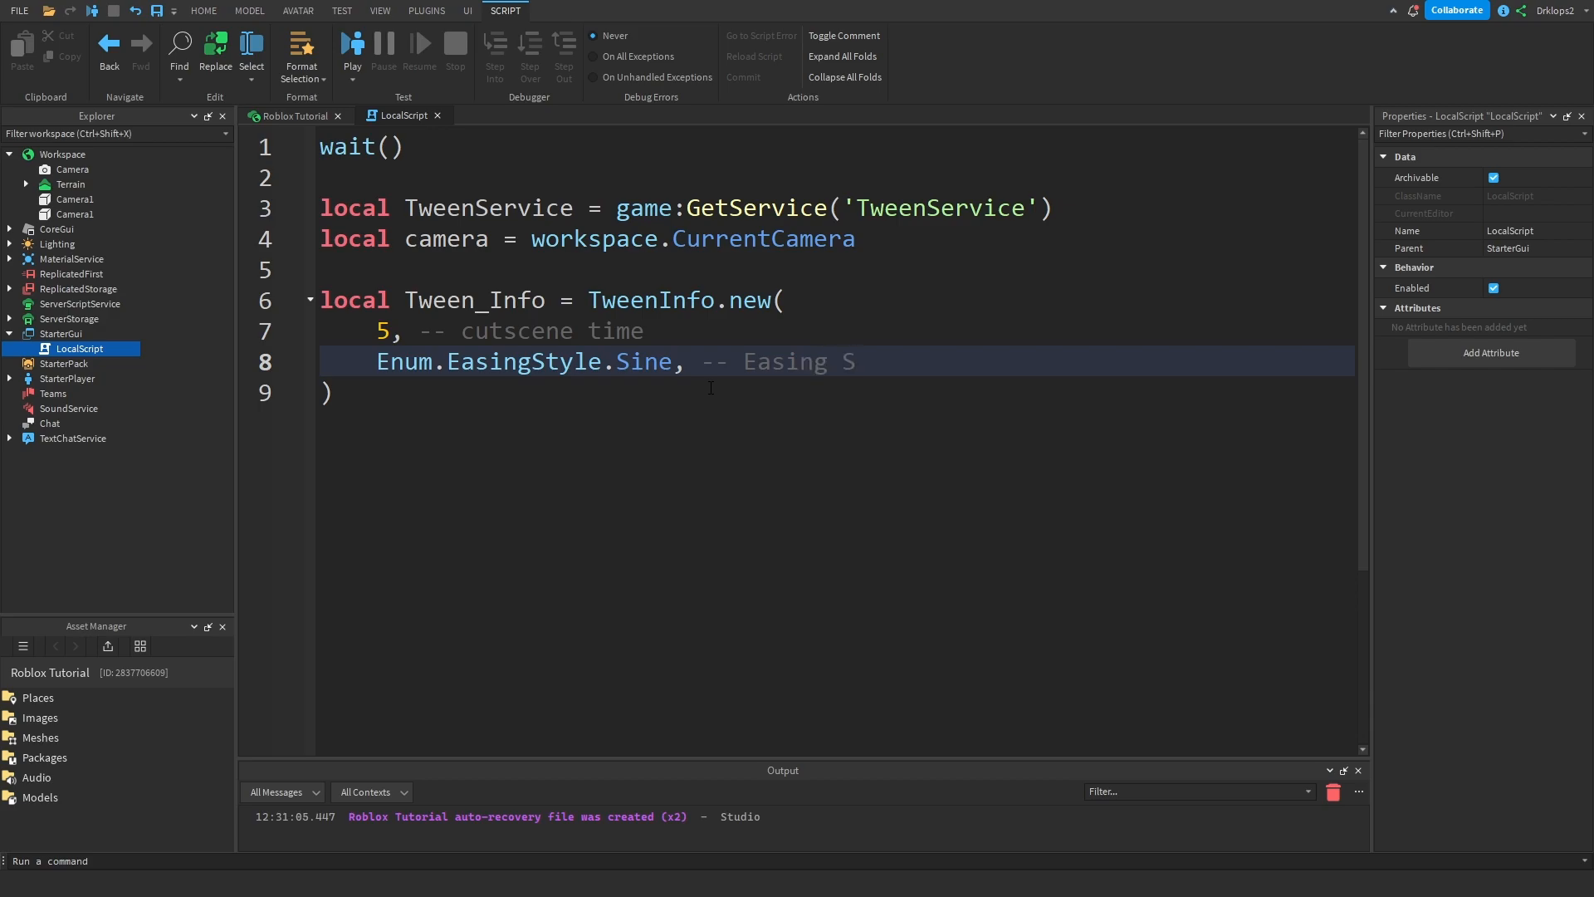
{"action": "key", "text": "Enter"}
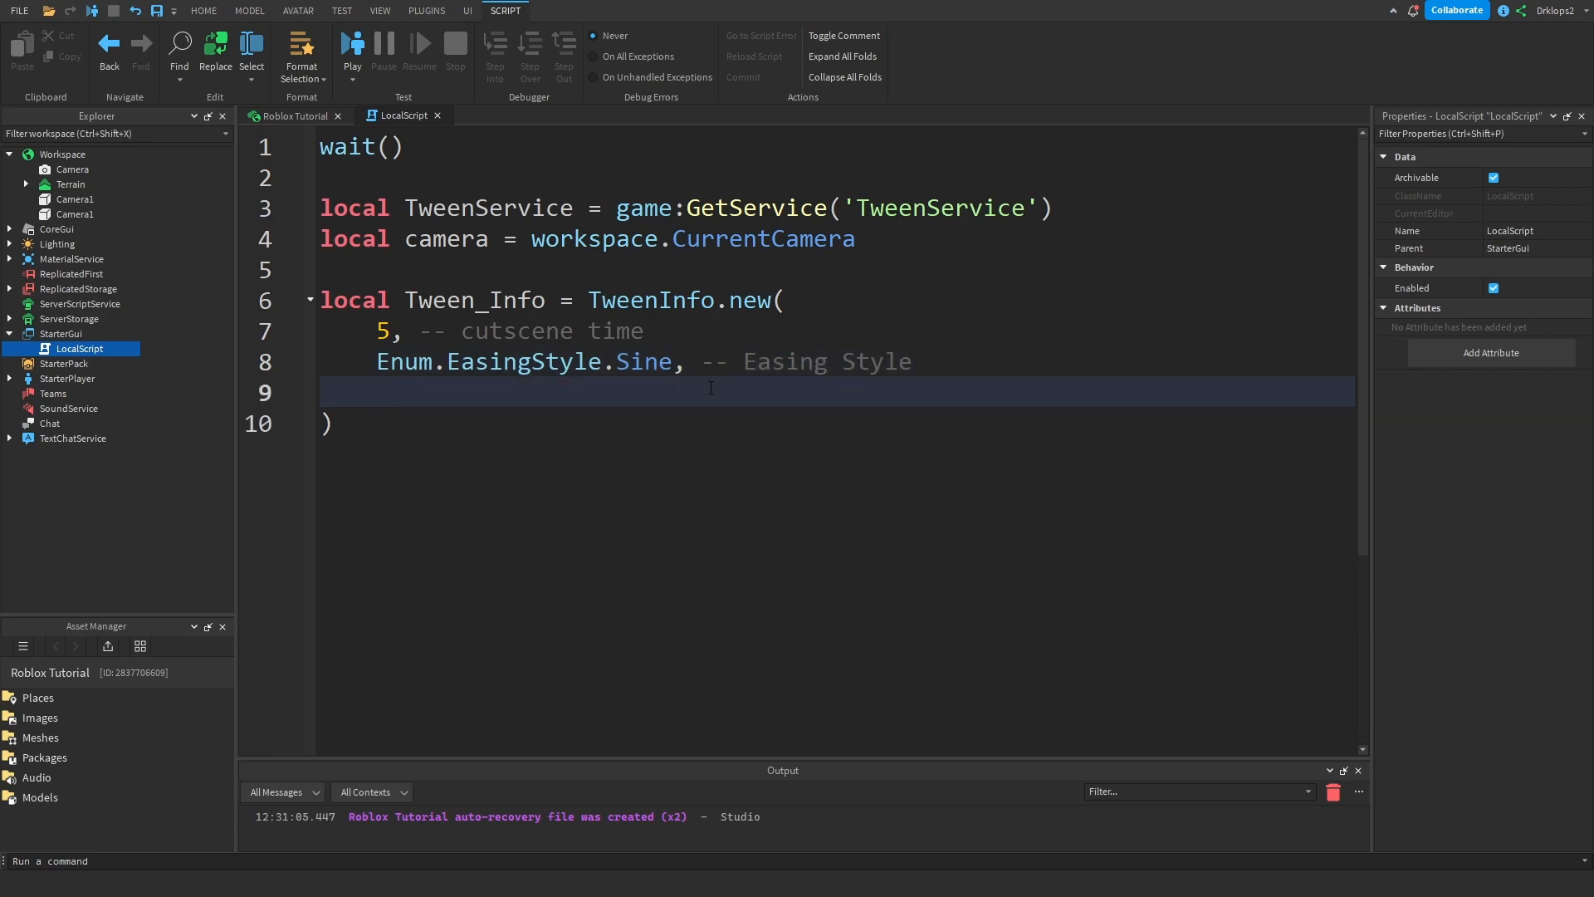
- Add Enum.EasingDirection.InOut as the easing direction with a comment
{"action": "type", "text": "Enum."}
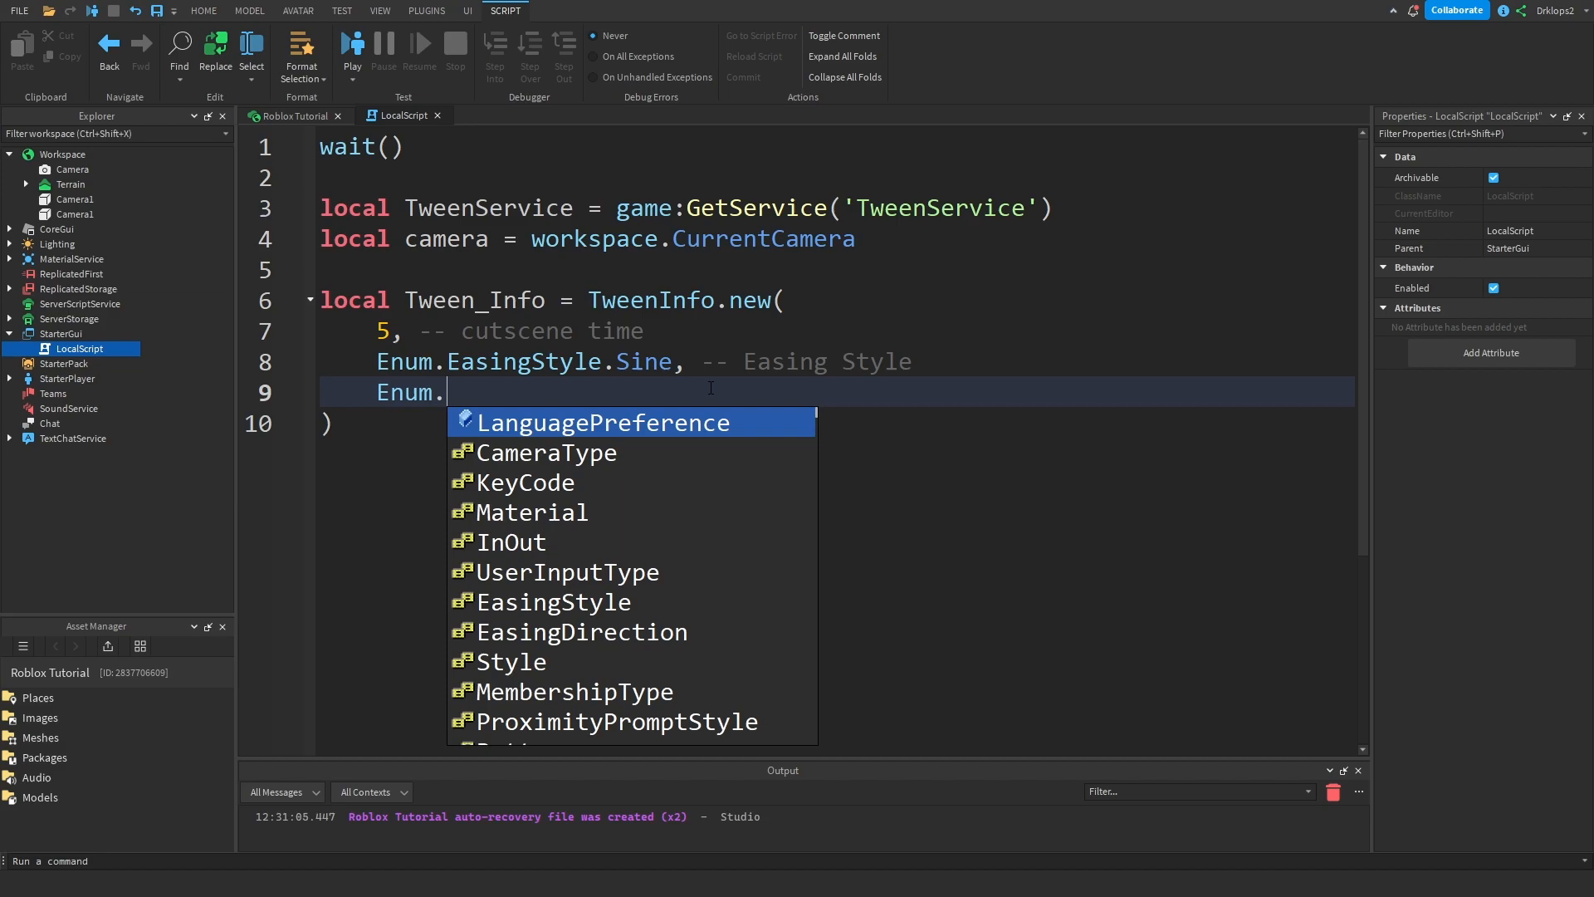
{"action": "type", "text": "EasingDirection."}
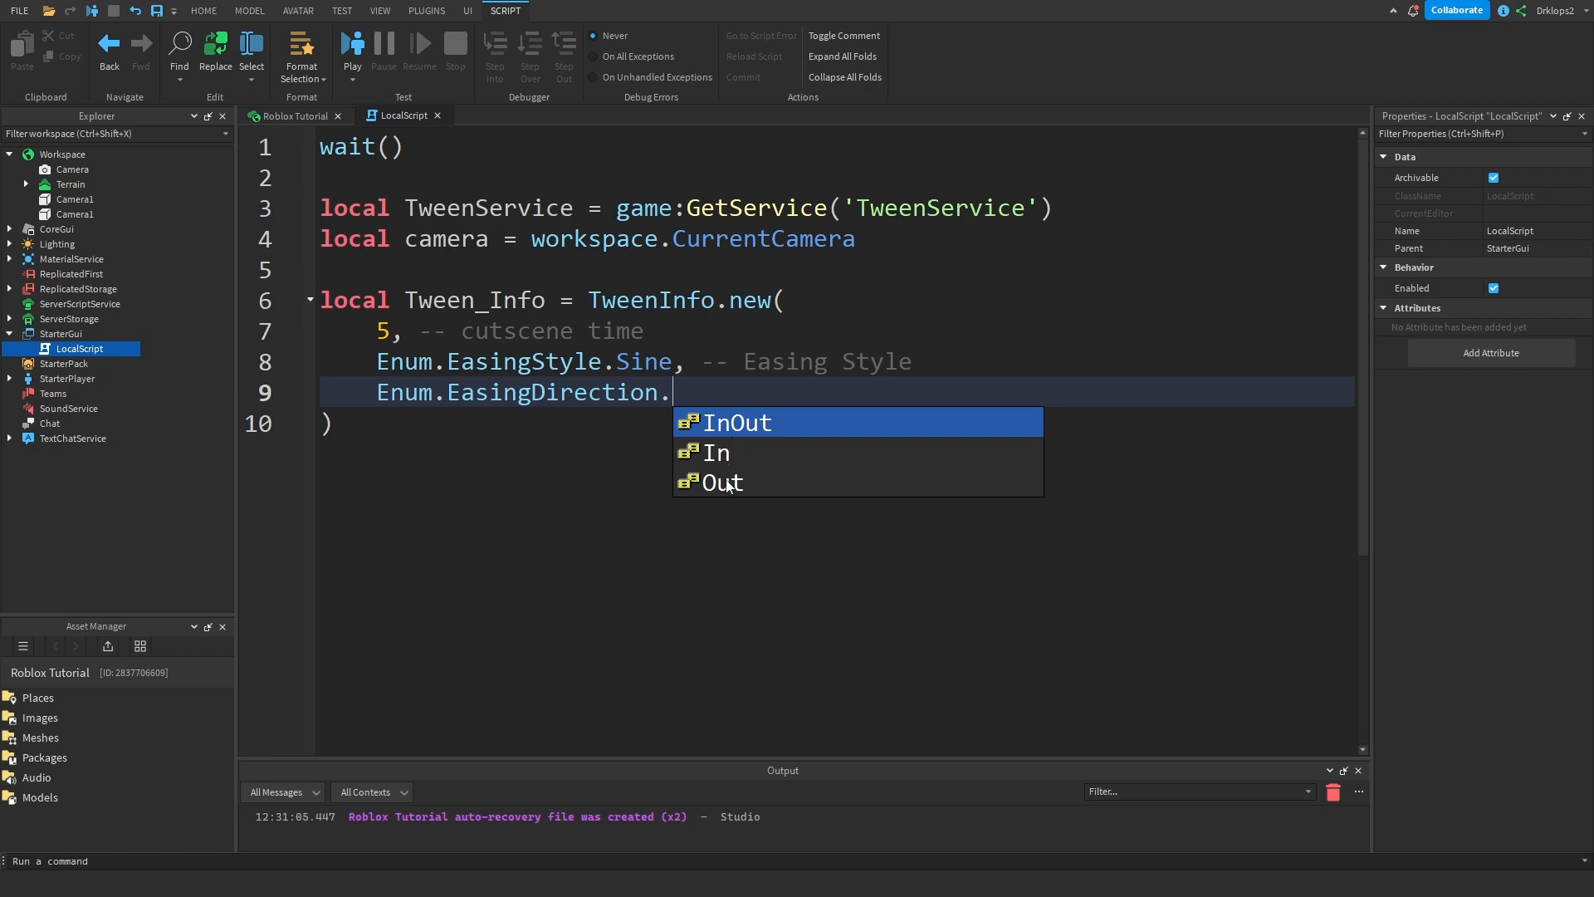
{"action": "mouse_move", "coordinate": [738, 447]}
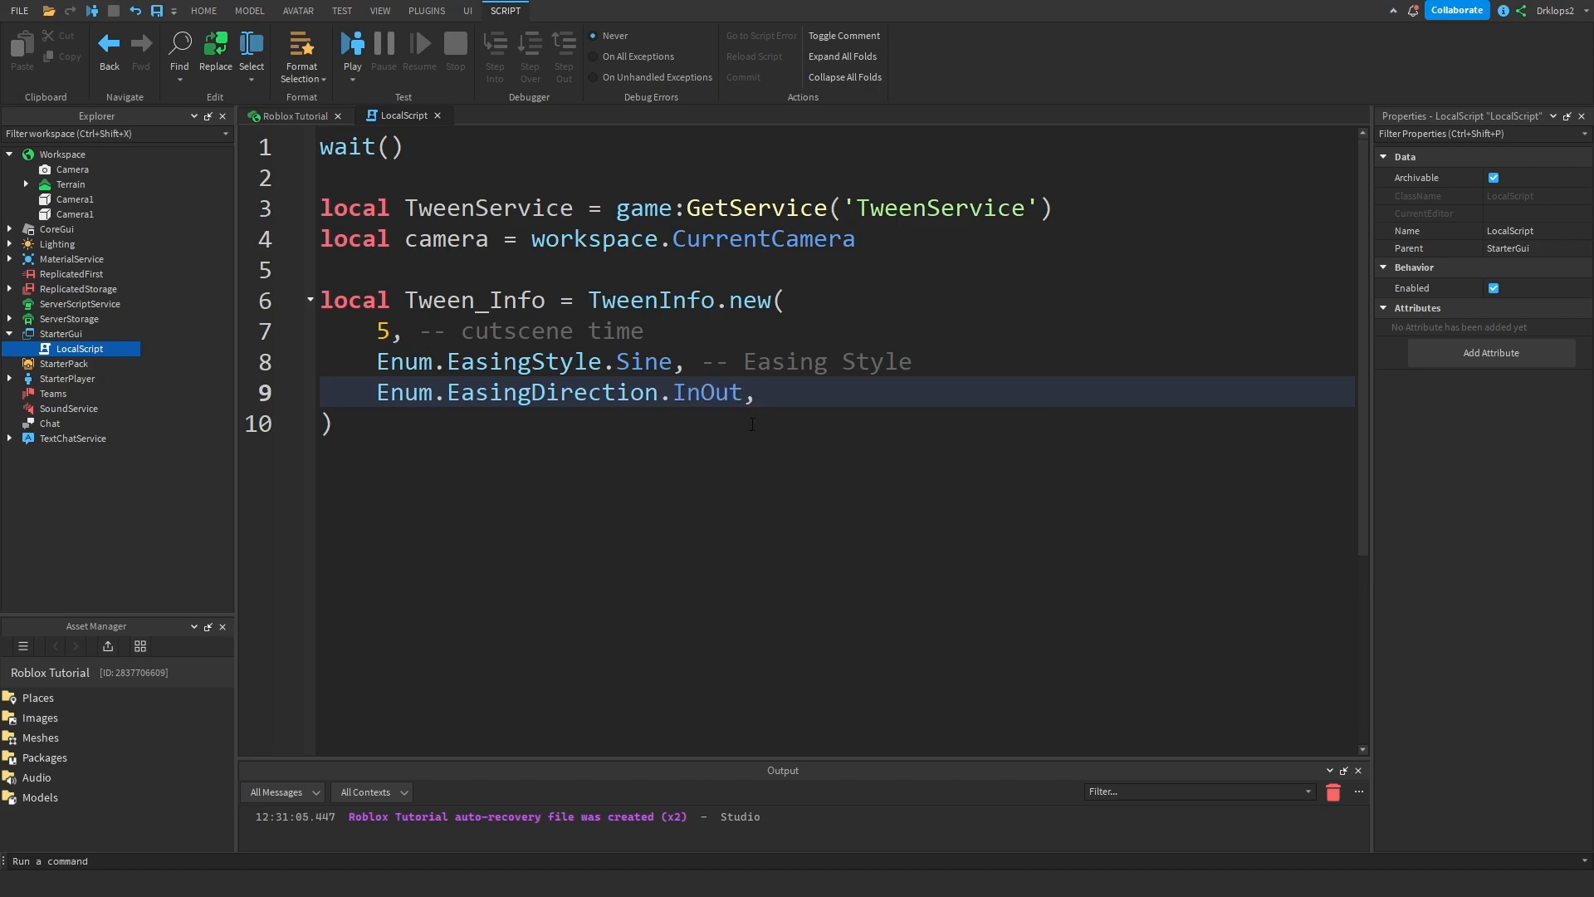
{"action": "type", "text": "-- Eas"}
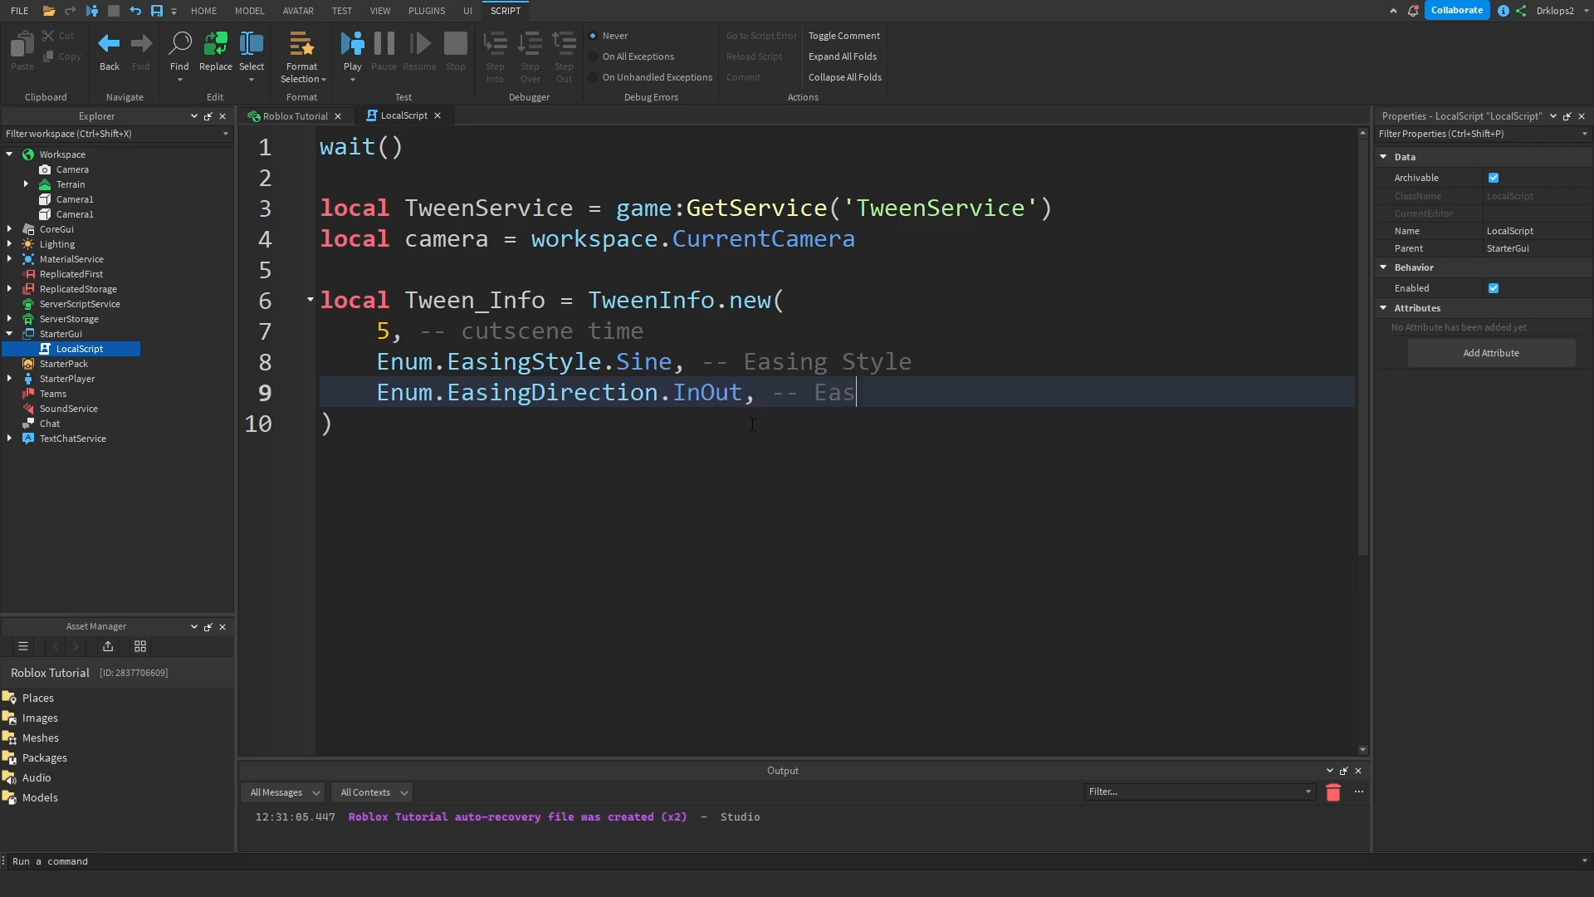
{"action": "type", "text": "ing Dice"}
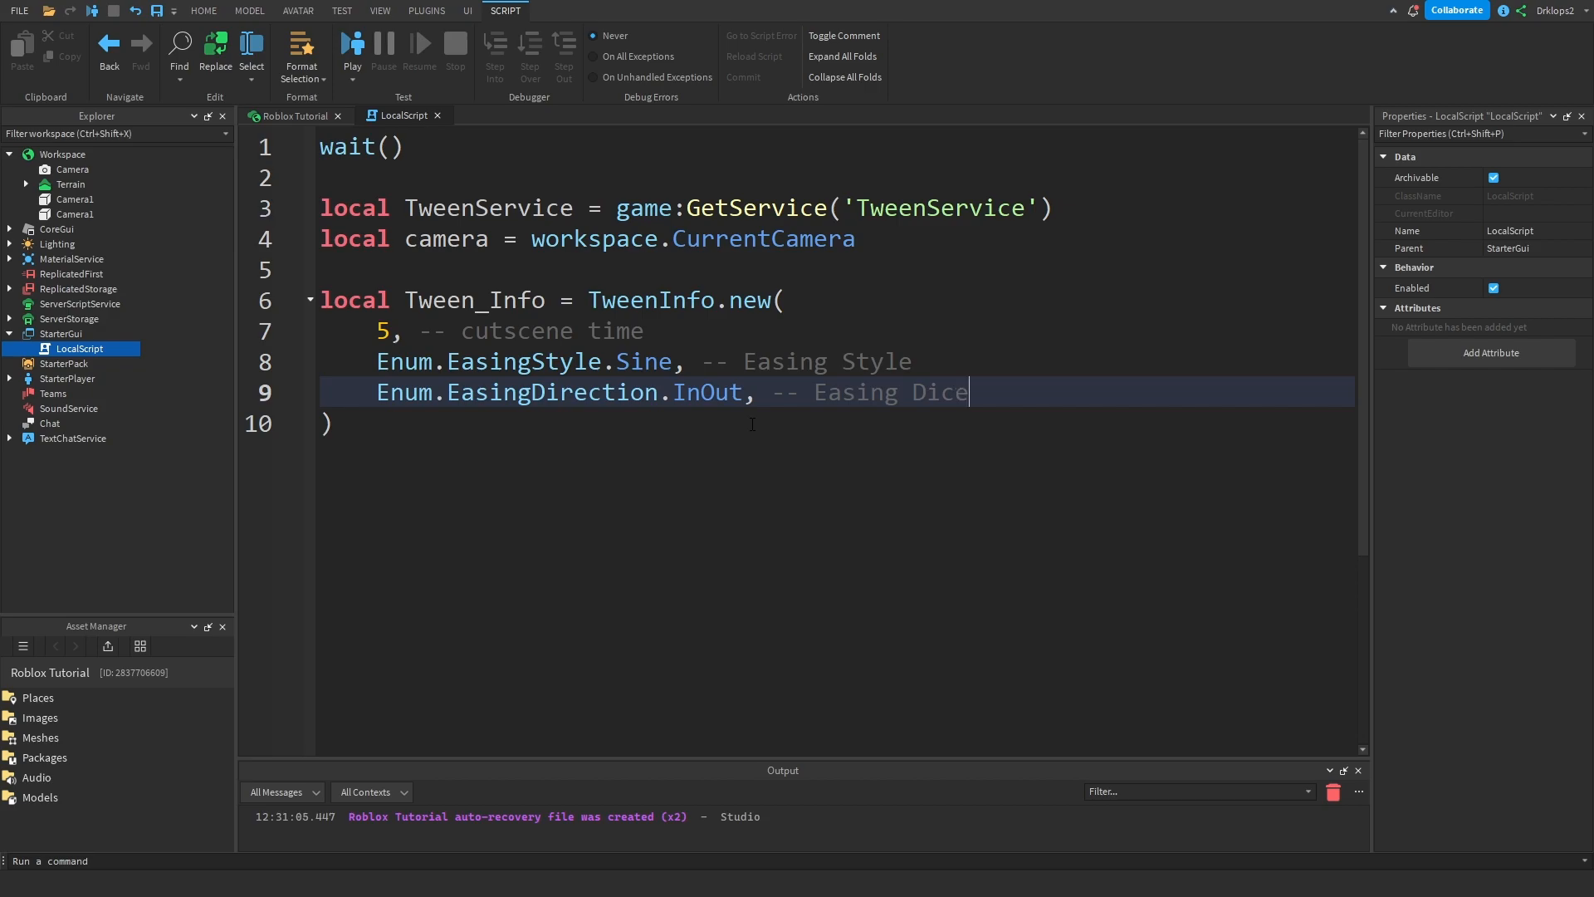
{"action": "type", "text": "Direction"}
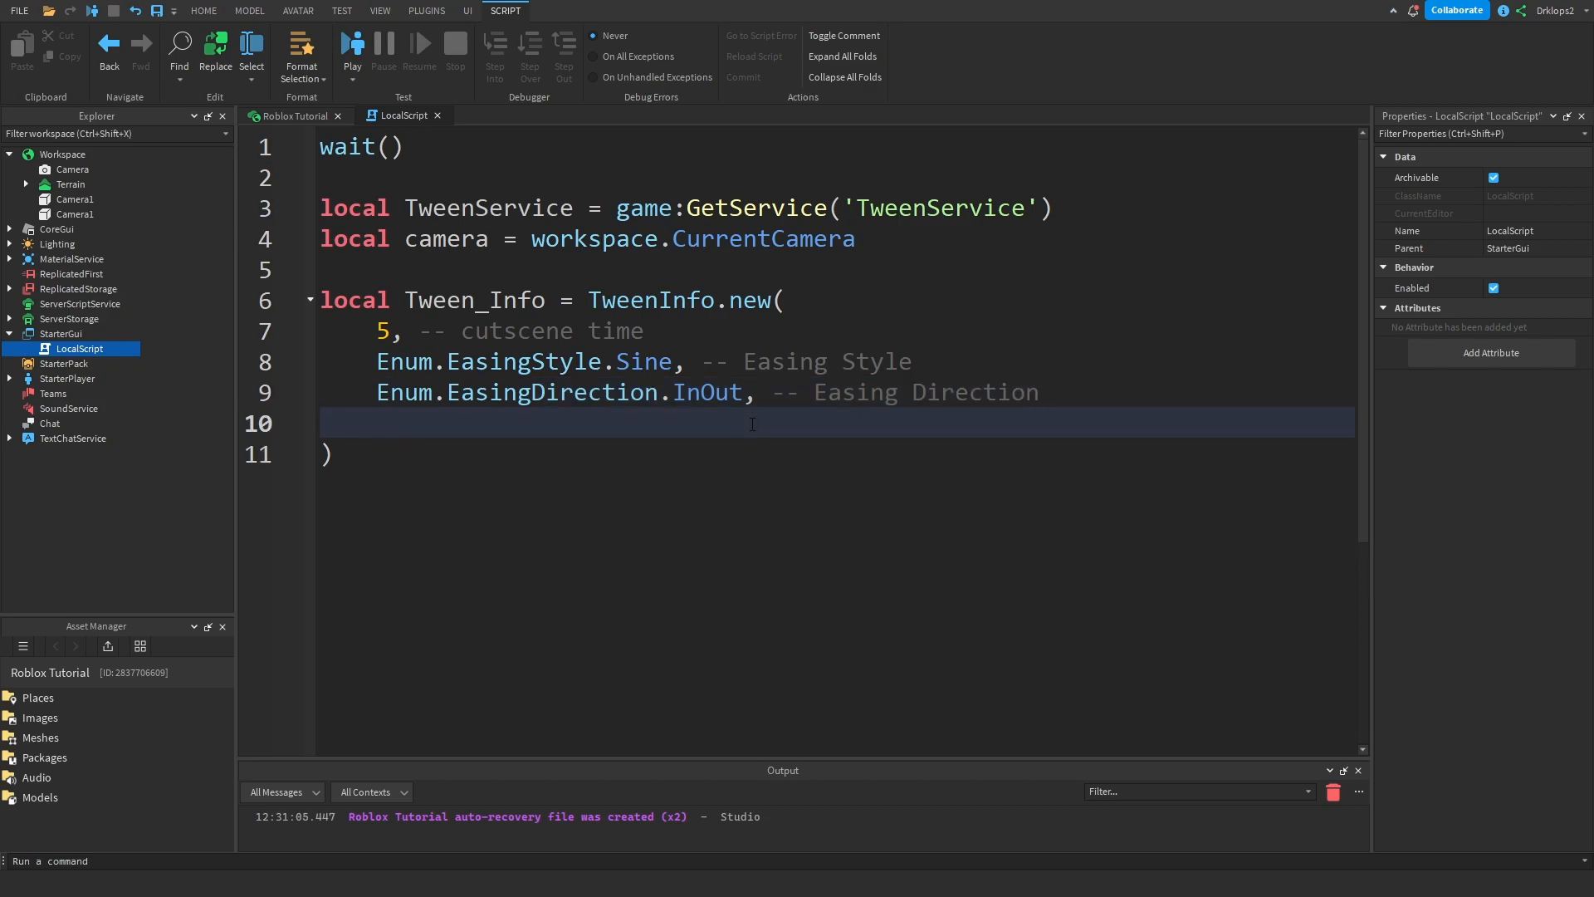
- Add the repeat count 0 with a '-- repeat' comment, correcting a mistyped value
{"action": "type", "text": "0,"}
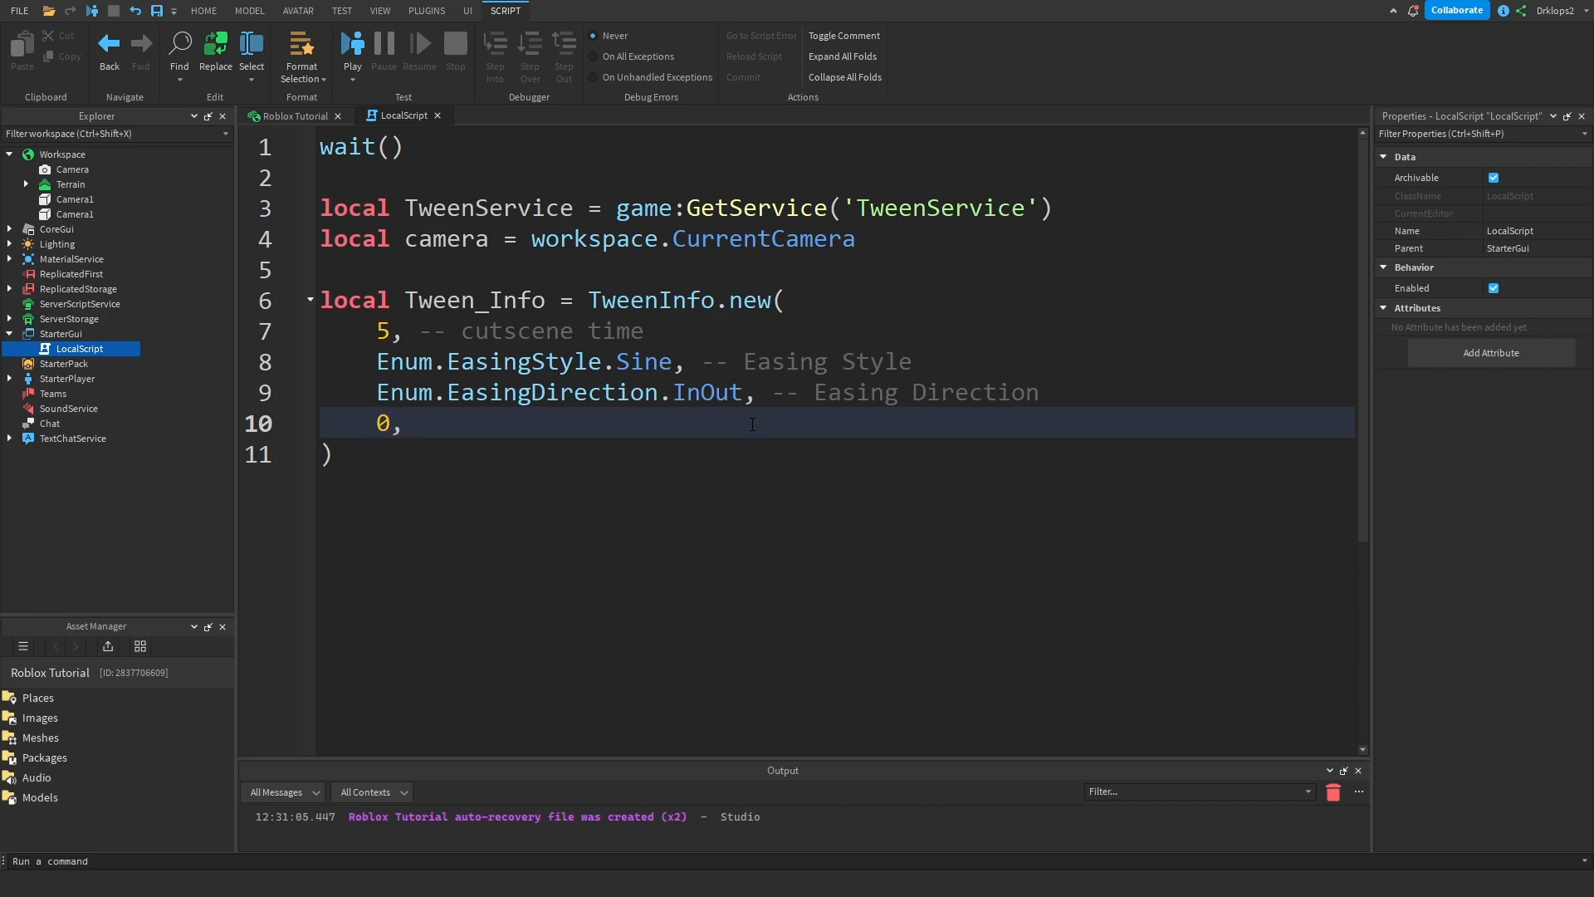
{"action": "type", "text": "-0"}
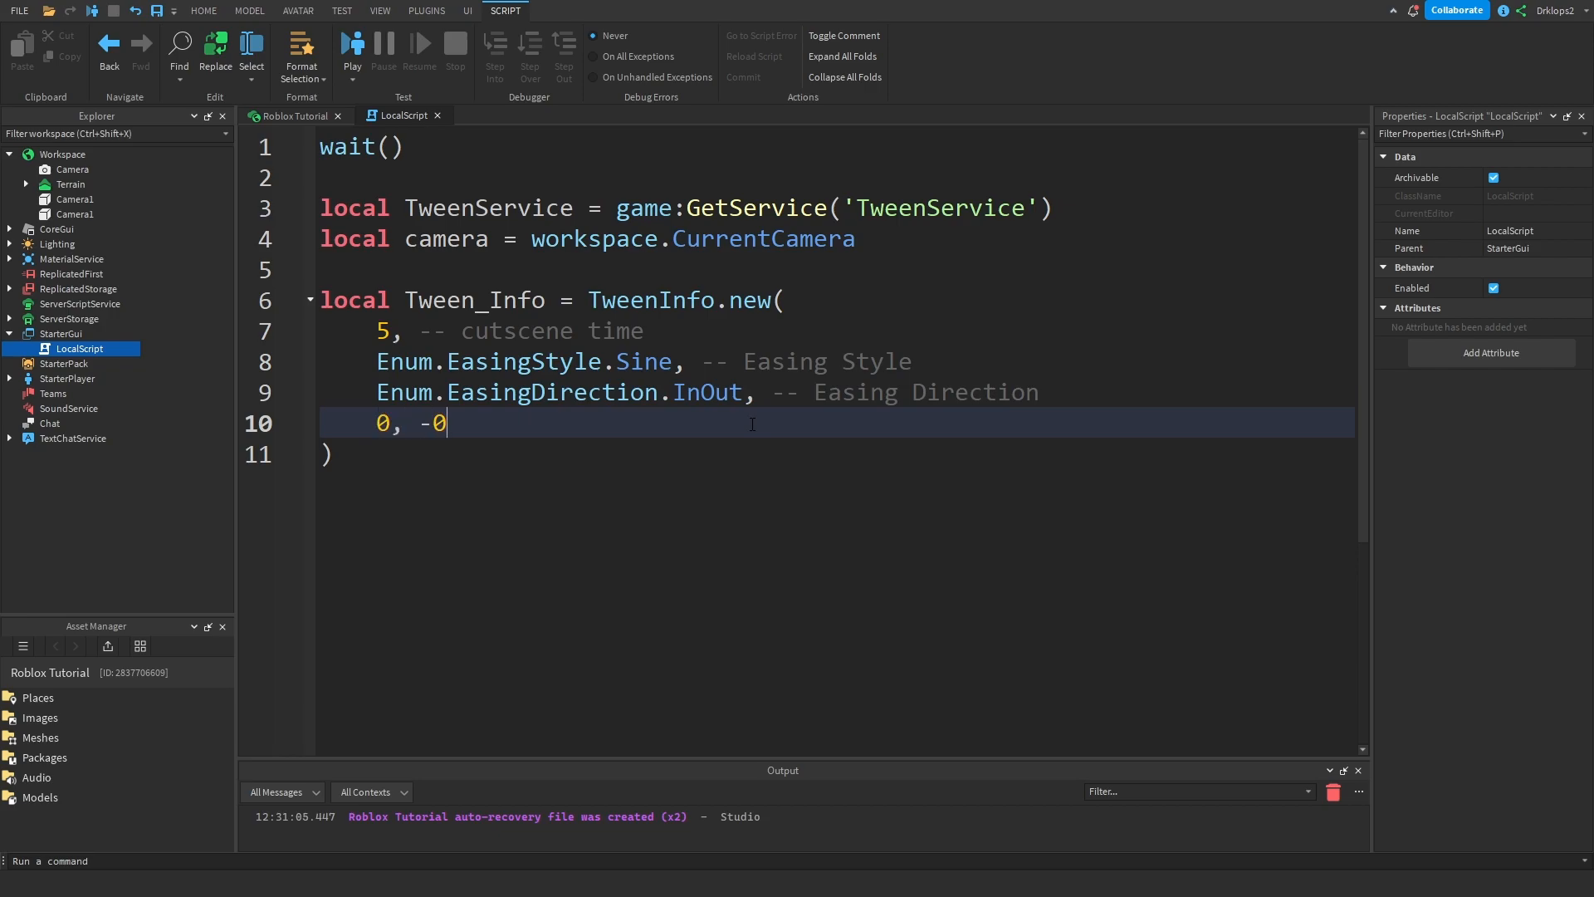
{"action": "type", "text": "-- repeat"}
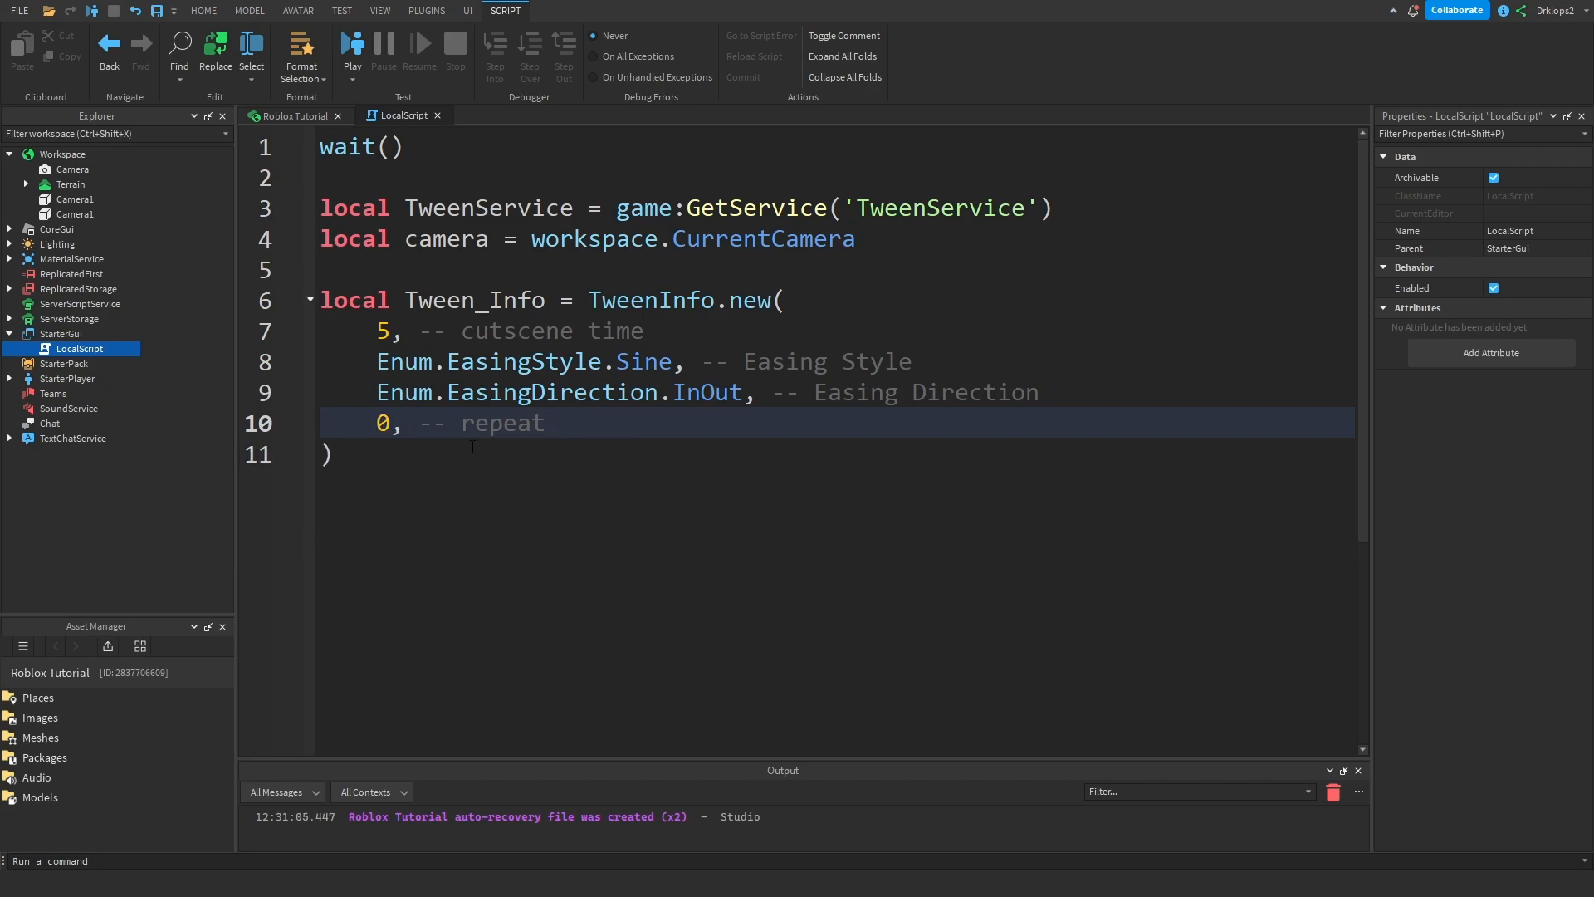
{"action": "type", "text": "1"}
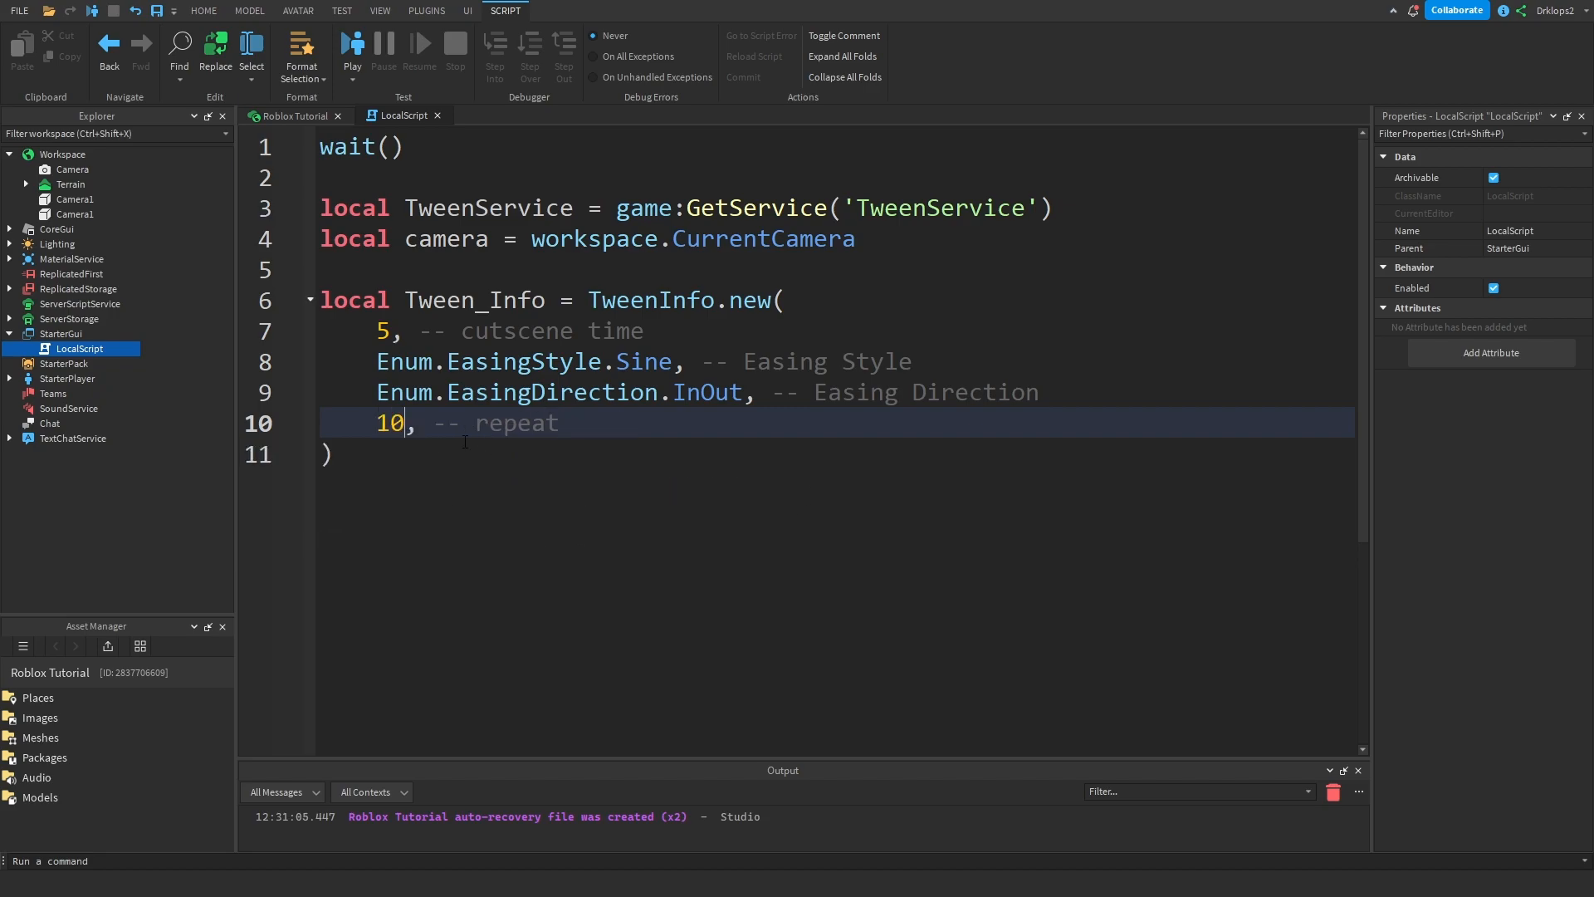
{"action": "key", "text": "Backspace"}
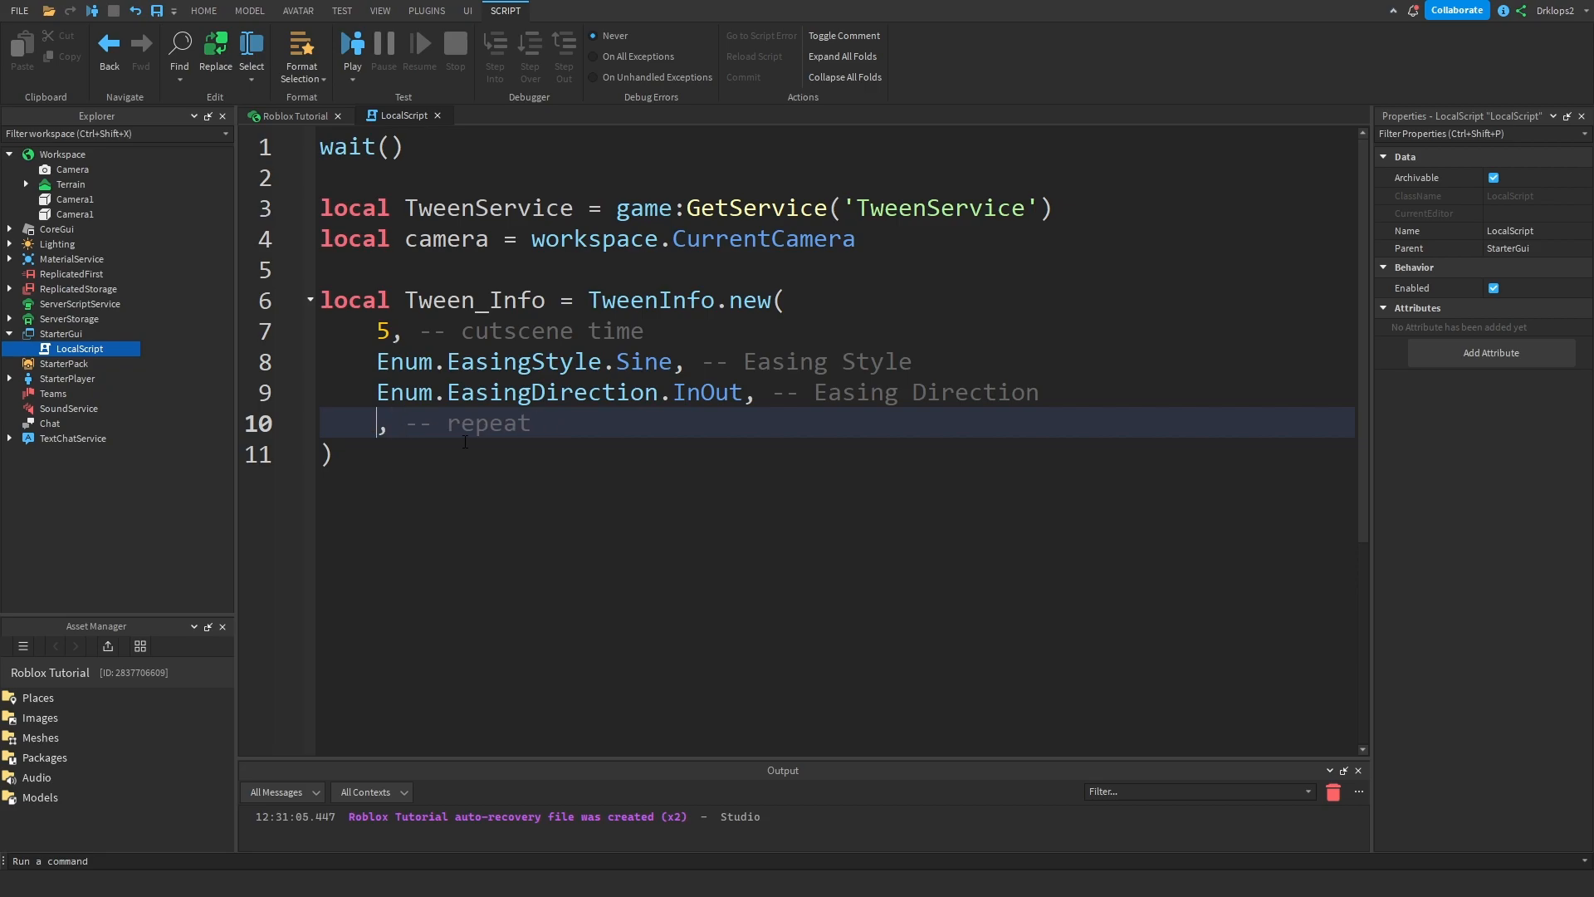
{"action": "type", "text": "0"}
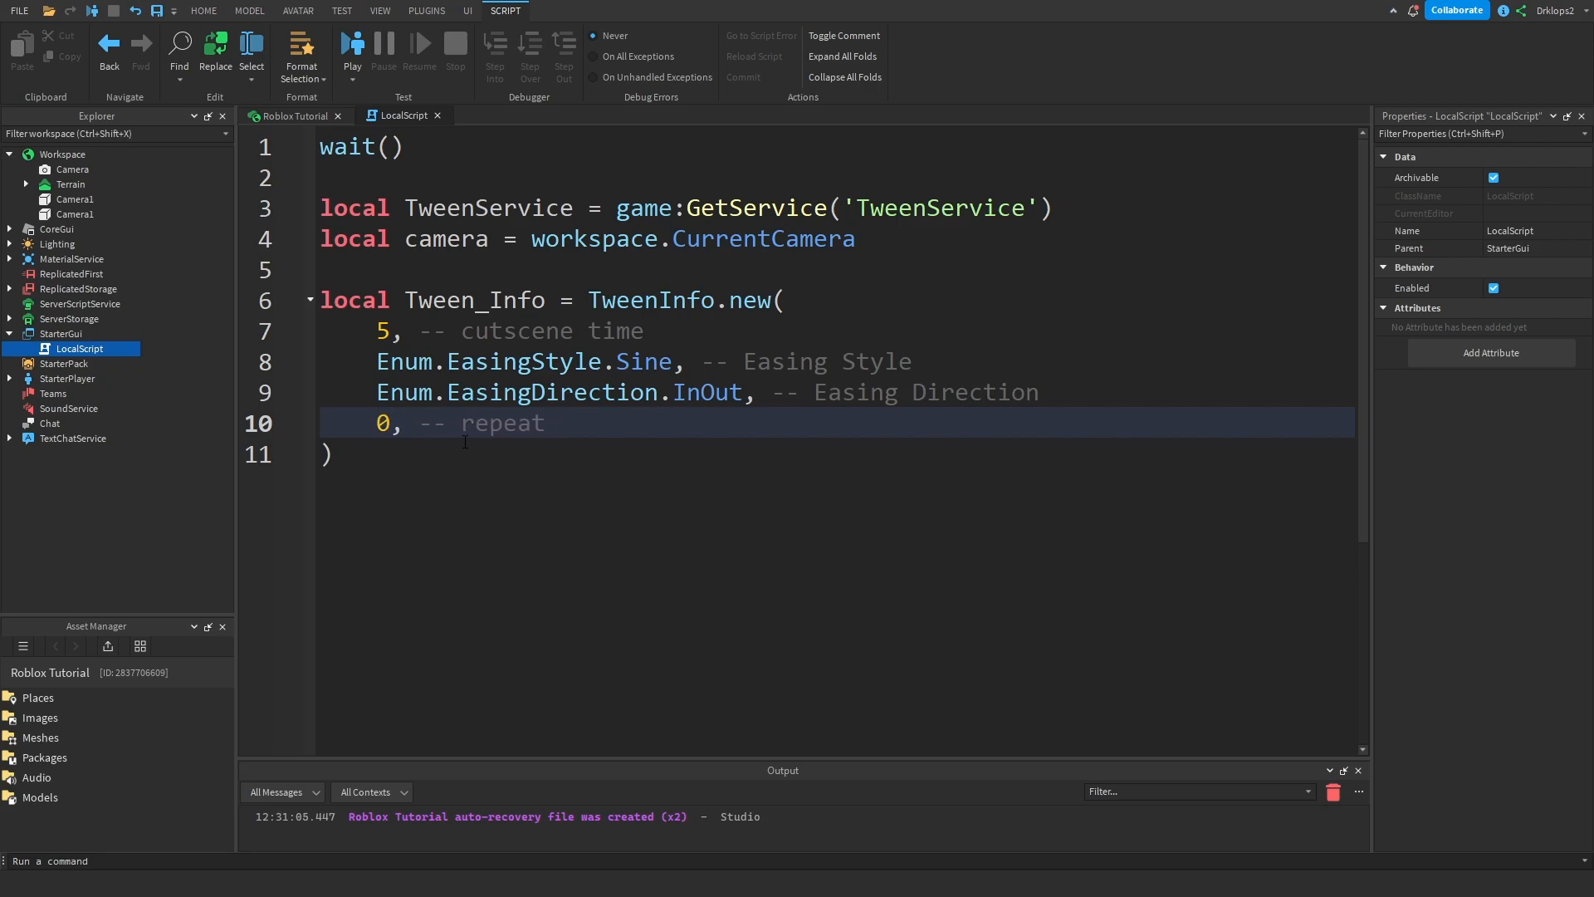
{"action": "type", "text": "-1"}
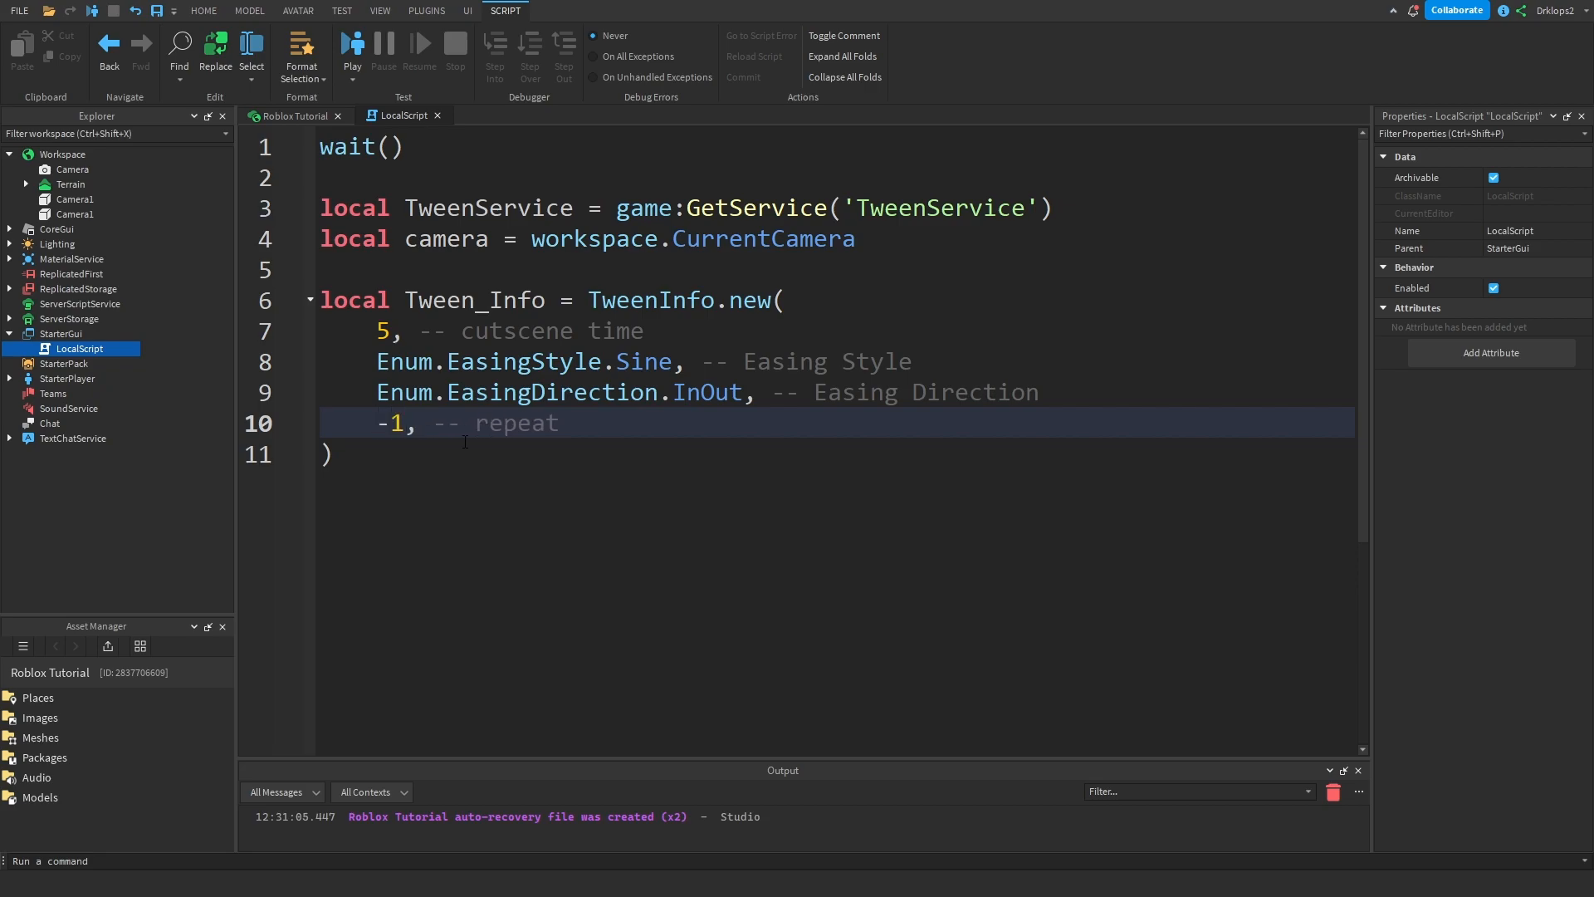
{"action": "type", "text": "0"}
{"action": "type", "text": "false"}
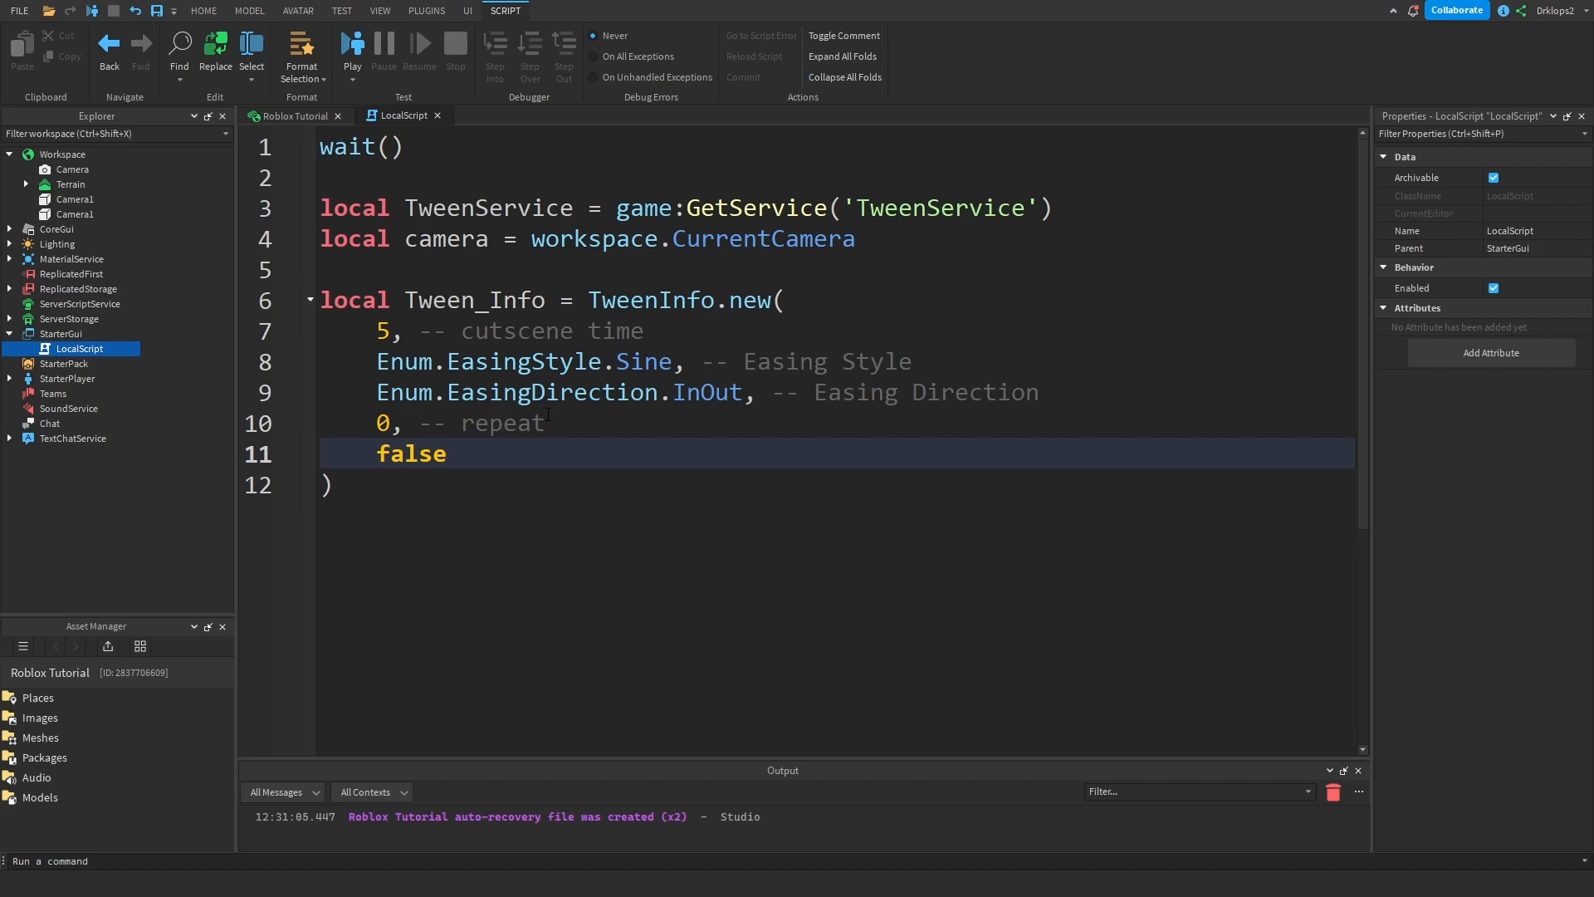
- Add false for camera reverse and 0 for delay, each commented, closing the TweenInfo
{"action": "type", "text": ", --"}
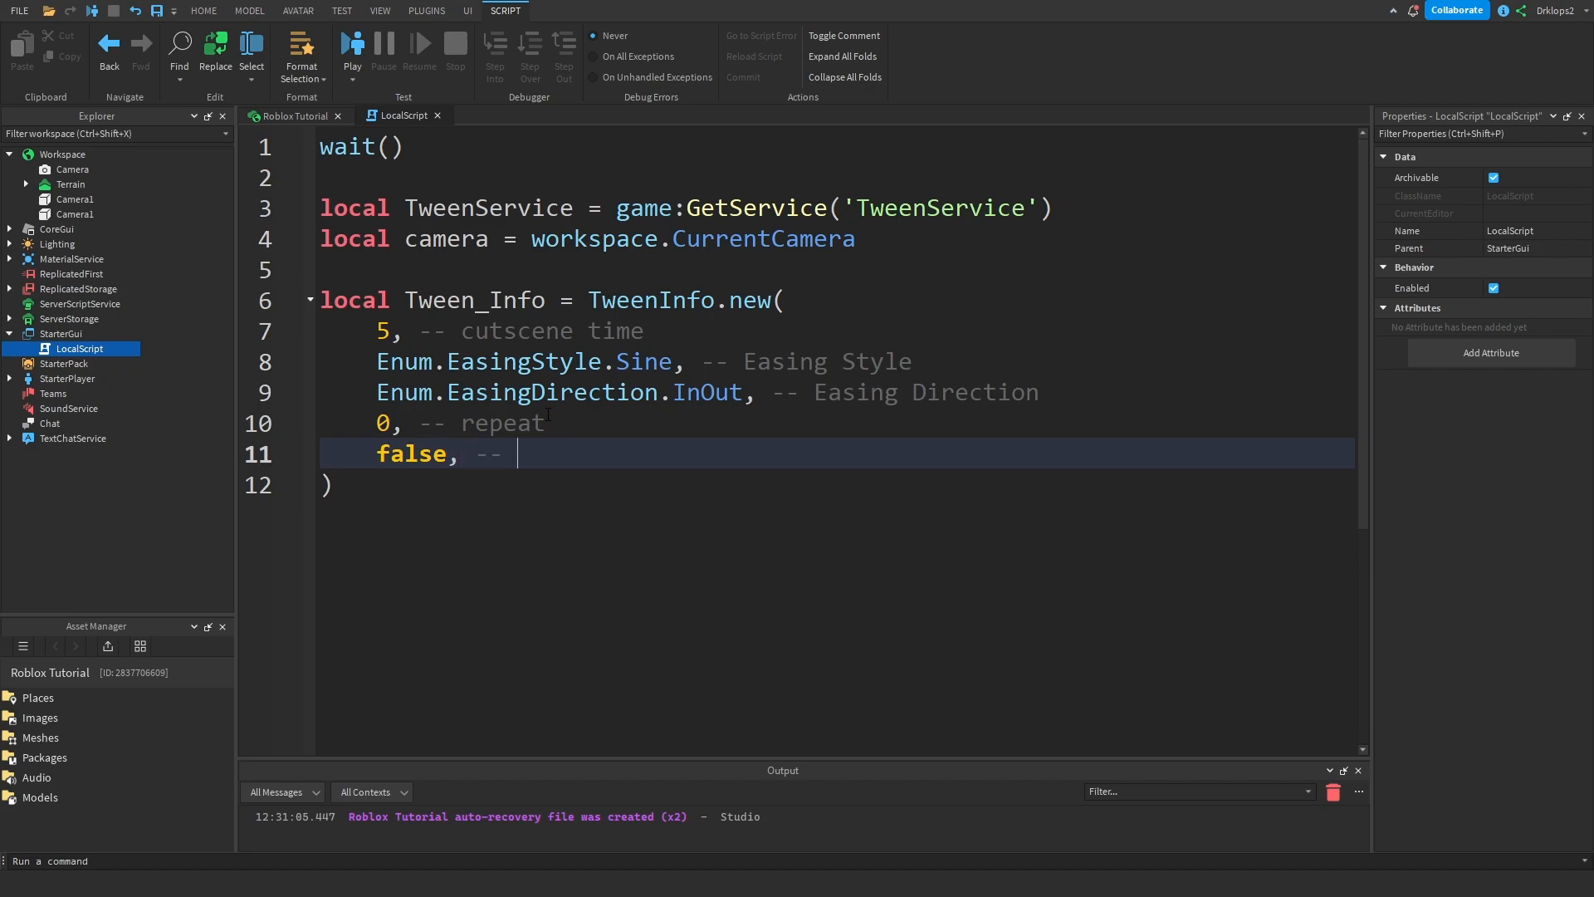
{"action": "type", "text": "camr"}
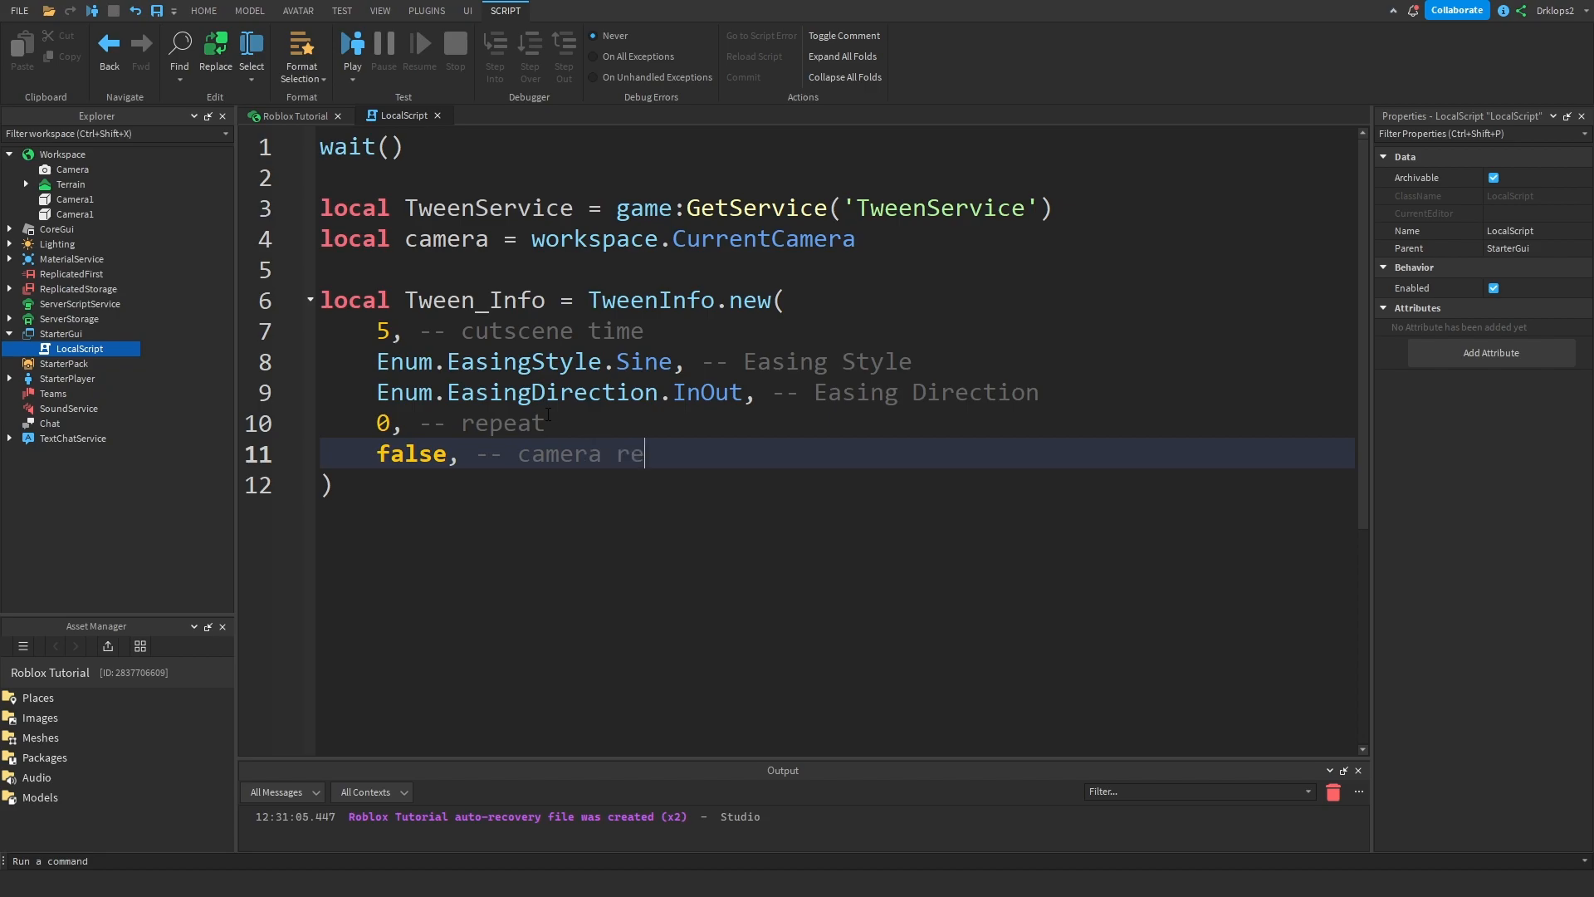
{"action": "type", "text": "verse"}
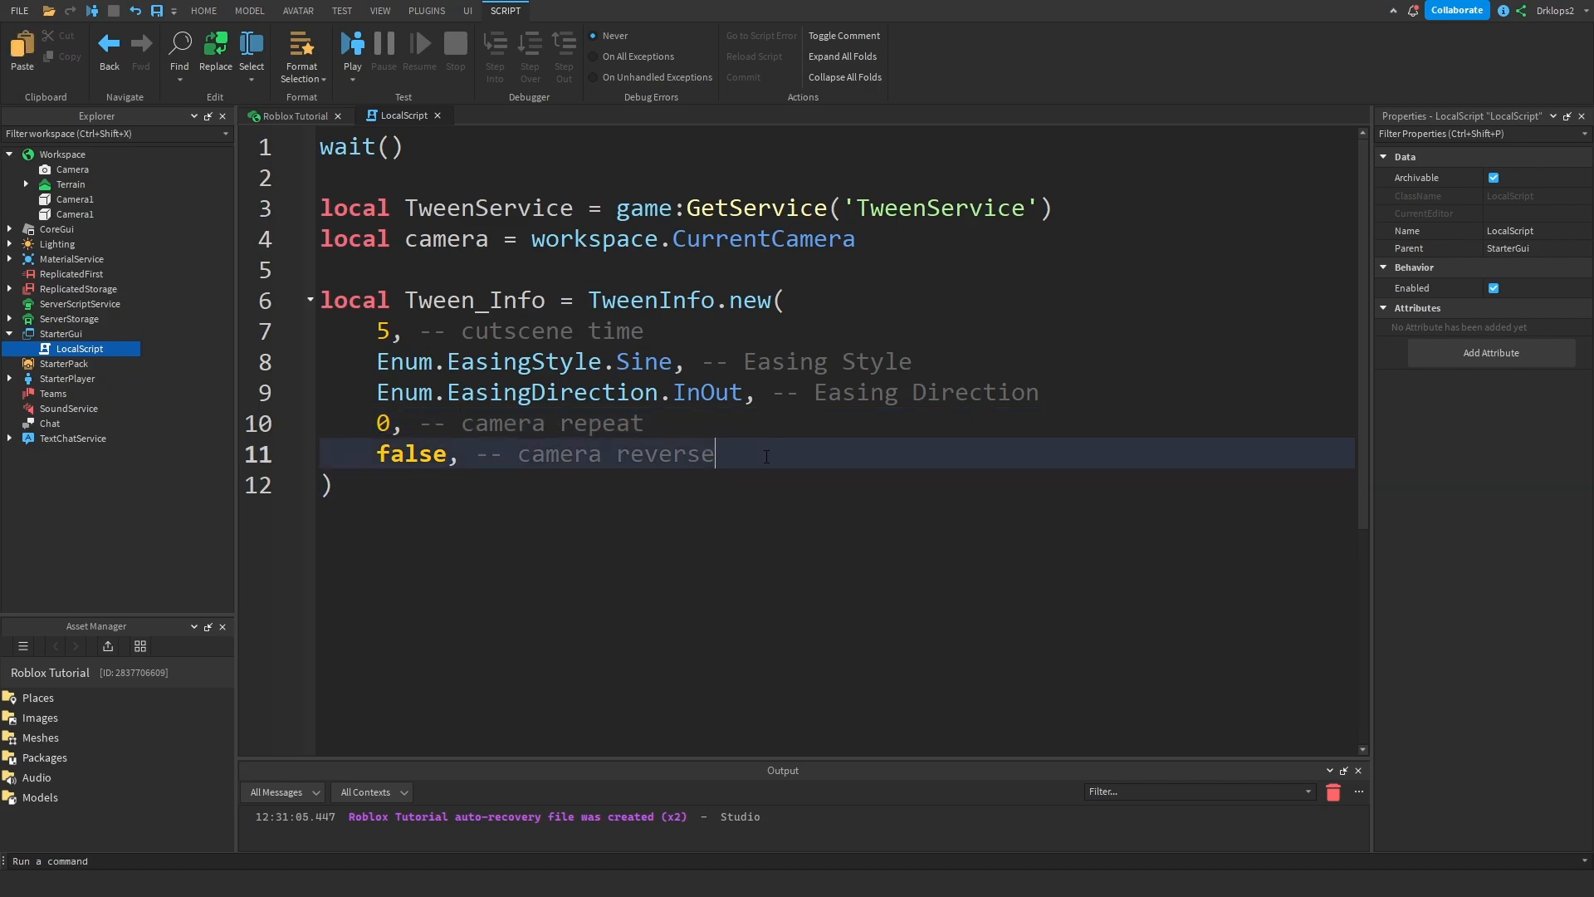
{"action": "type", "text": "0"}
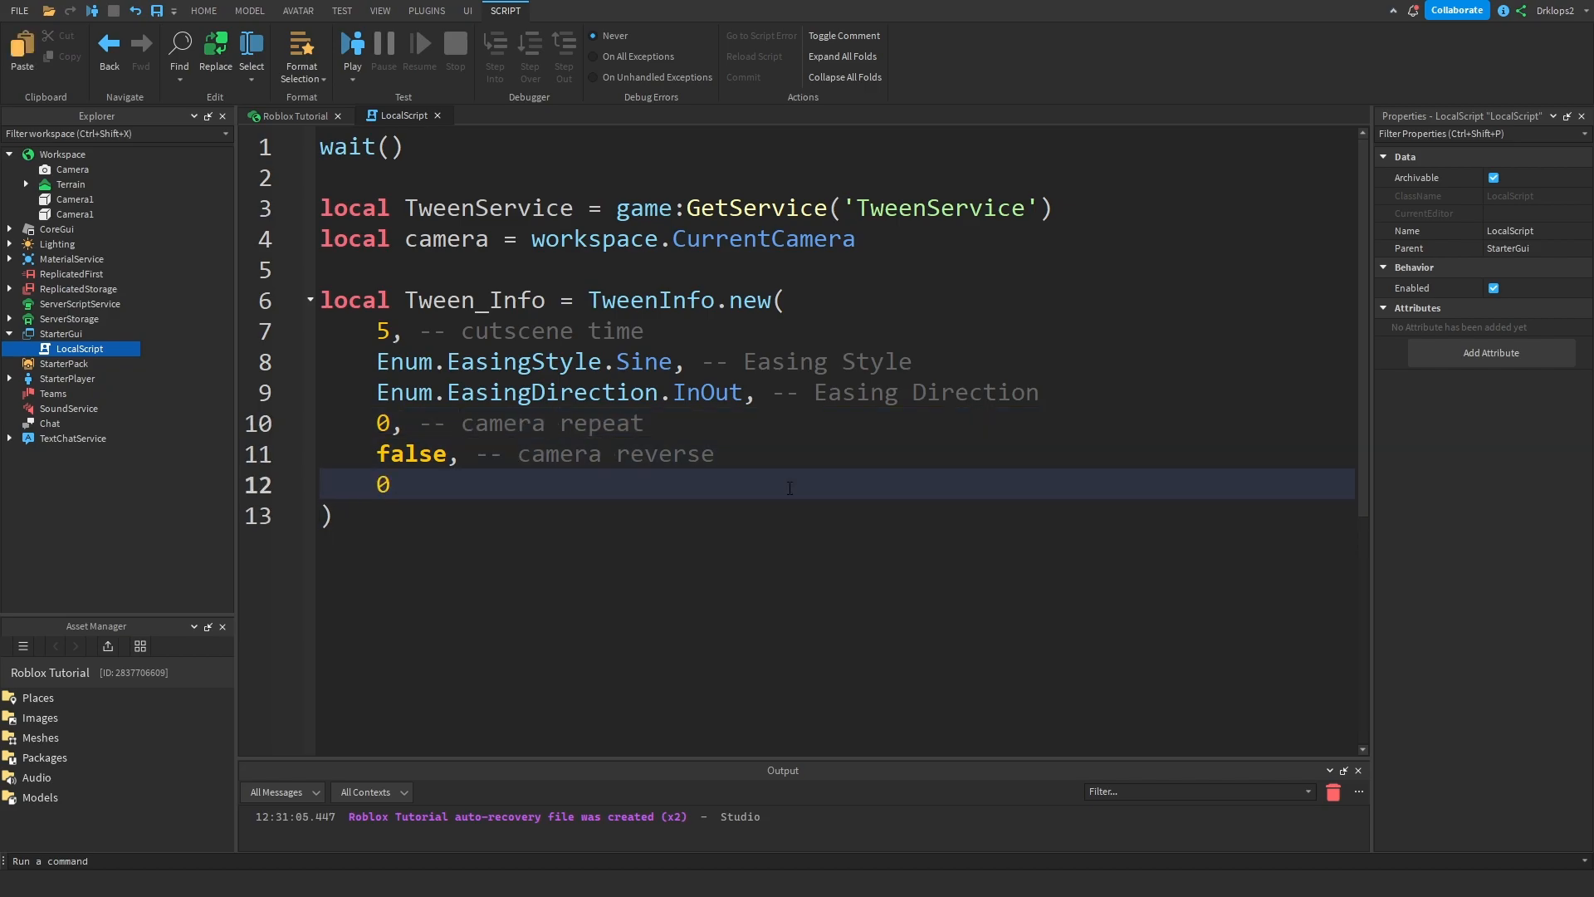
{"action": "type", "text": "--"}
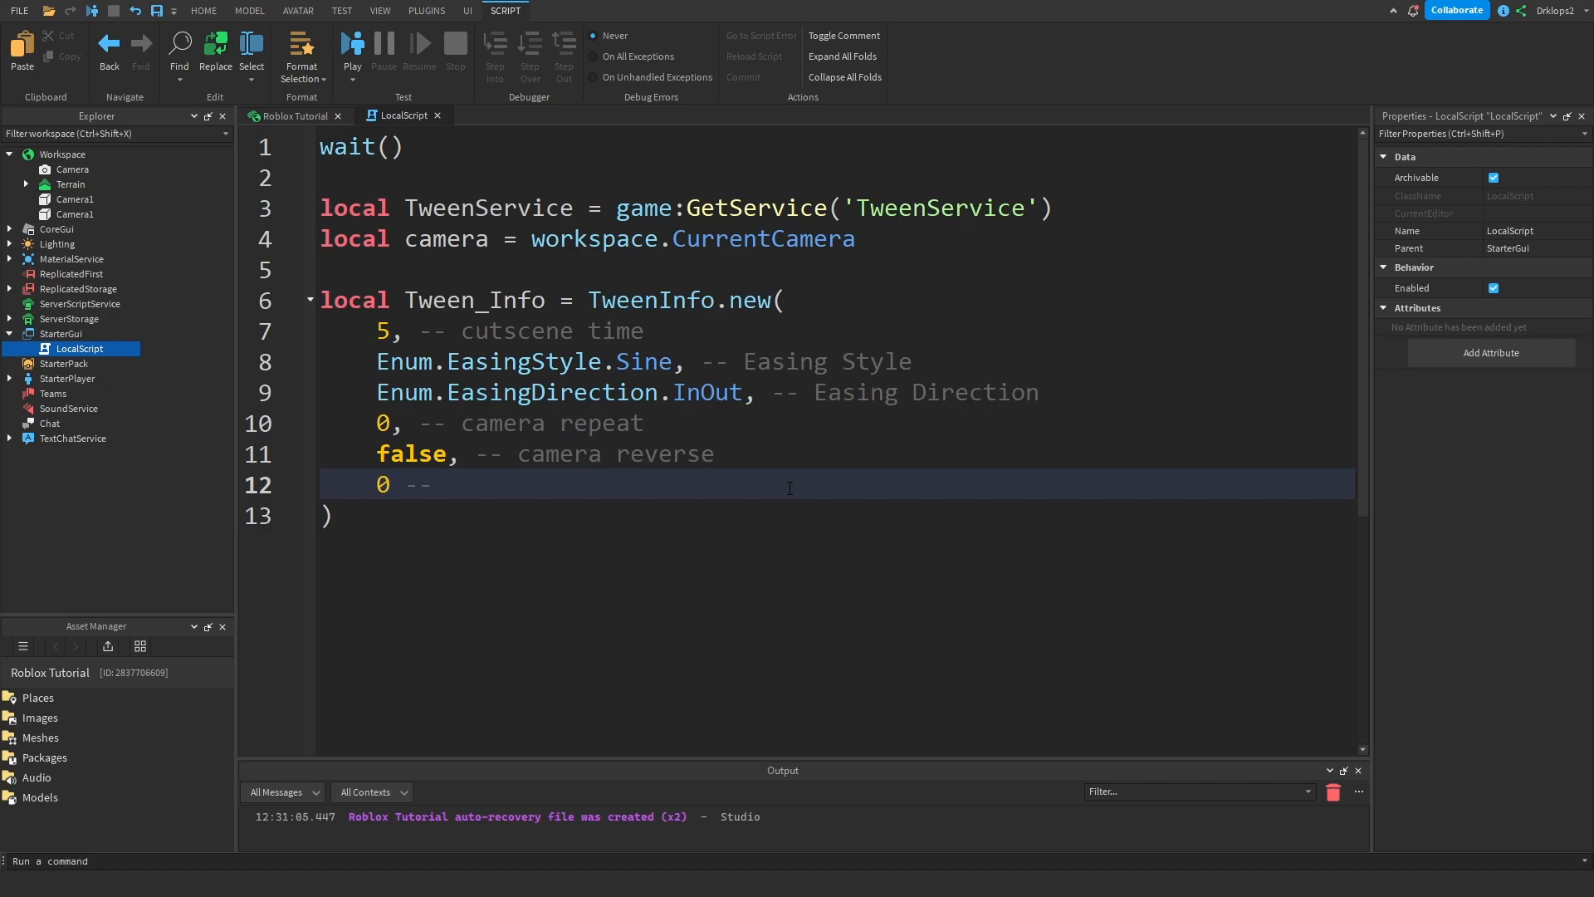
{"action": "type", "text": "delay"}
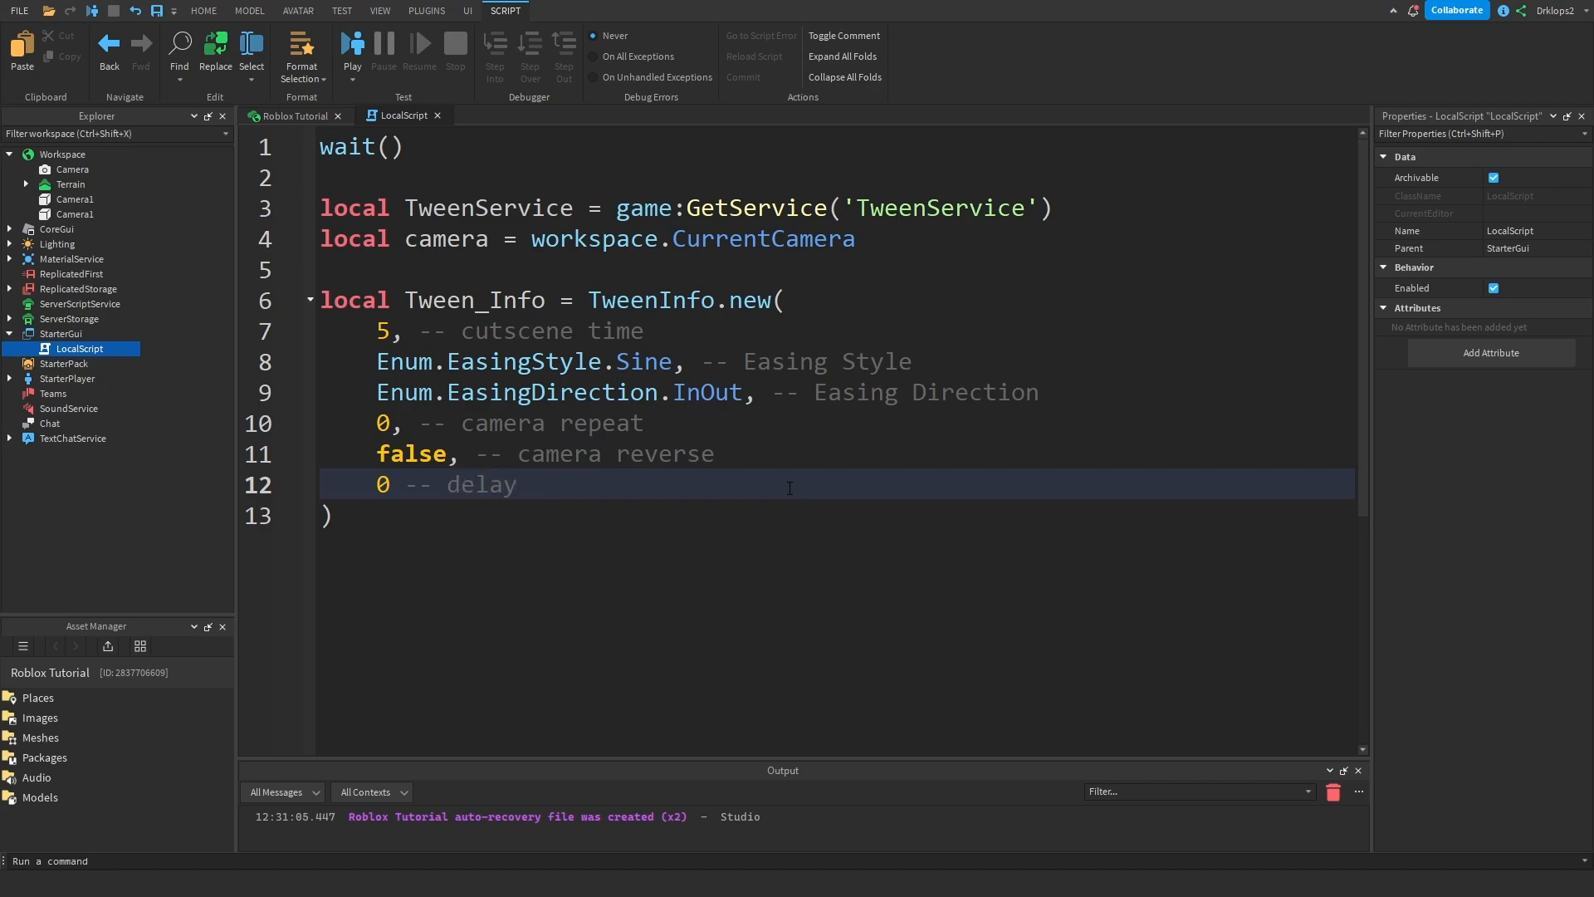
{"action": "left_click", "coordinate": [644, 330]}
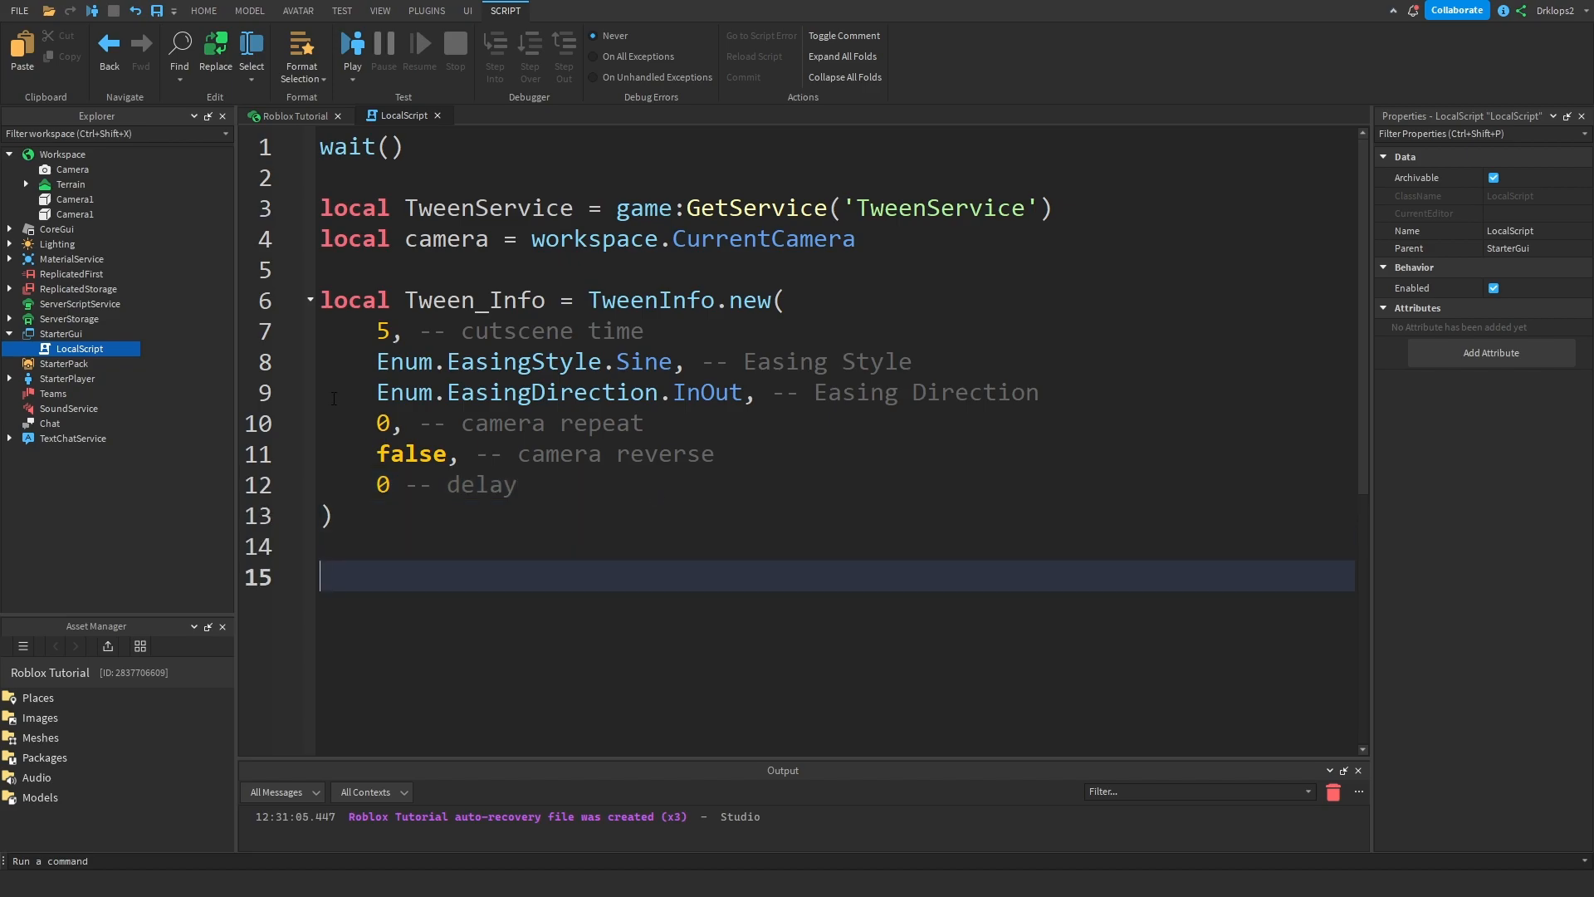
- Set camera.CameraType = Enum.CameraType.Scriptable in the script
{"action": "type", "text": "camera."}
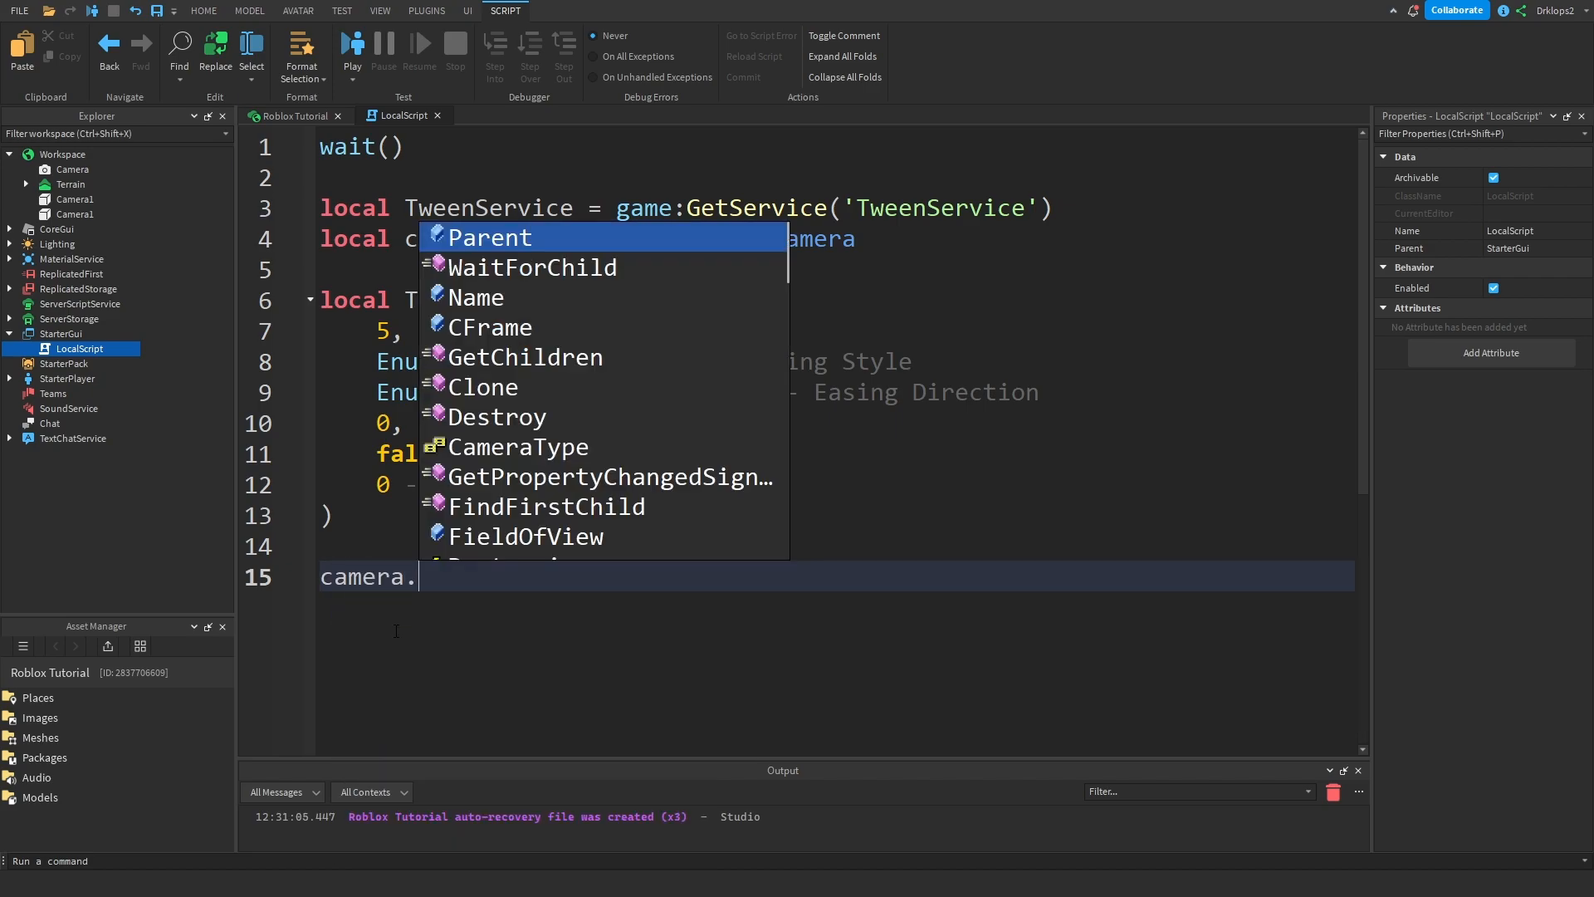
{"action": "type", "text": "c"}
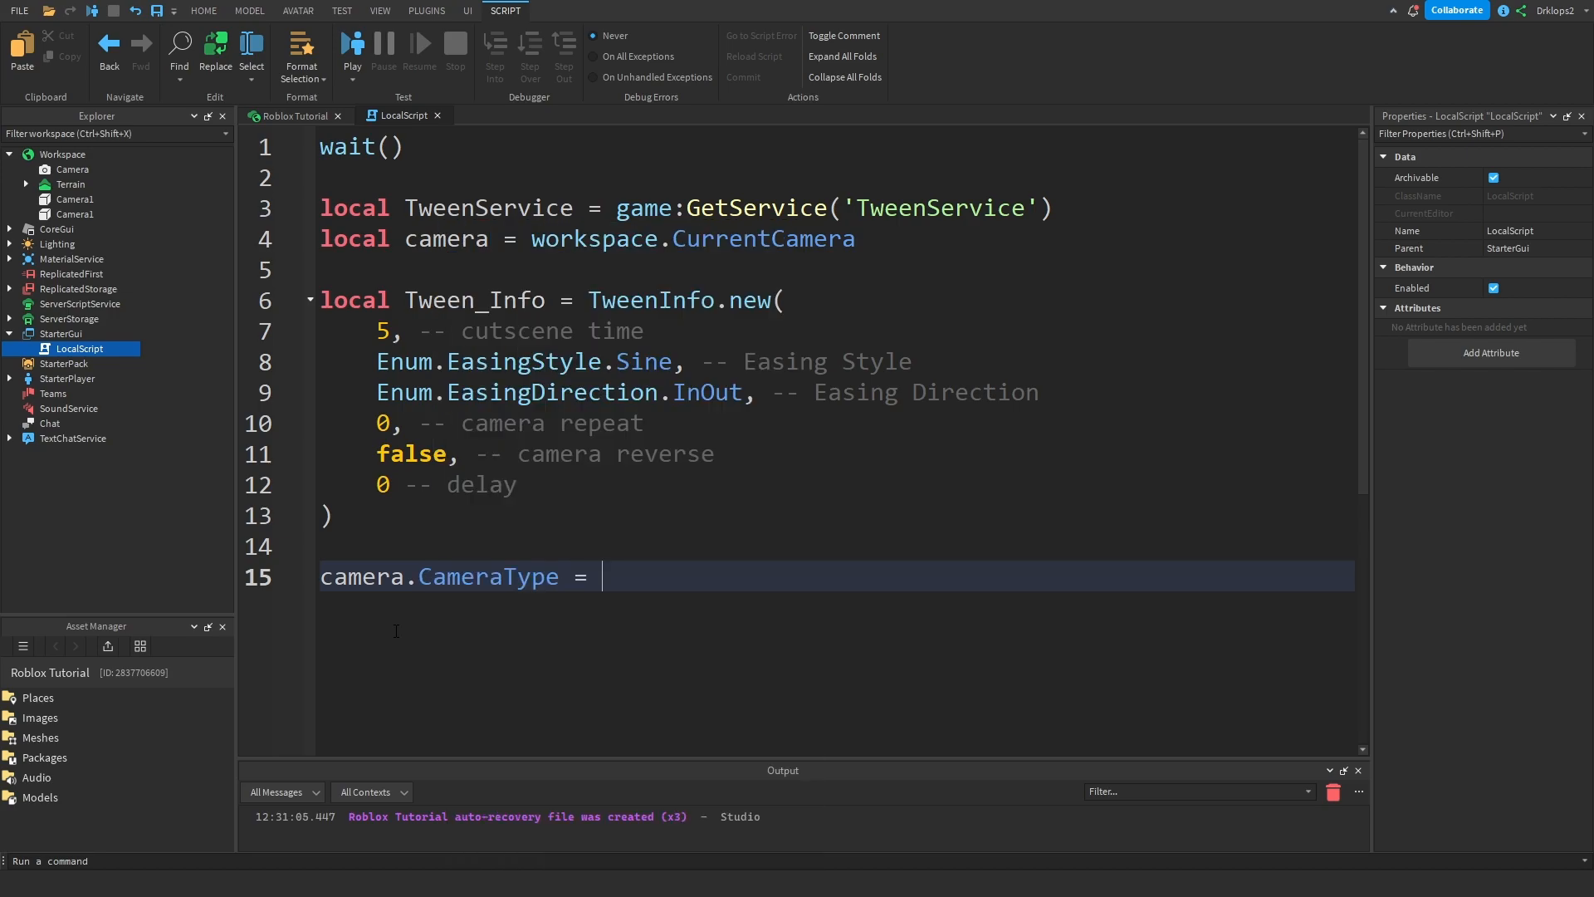
{"action": "type", "text": ".."}
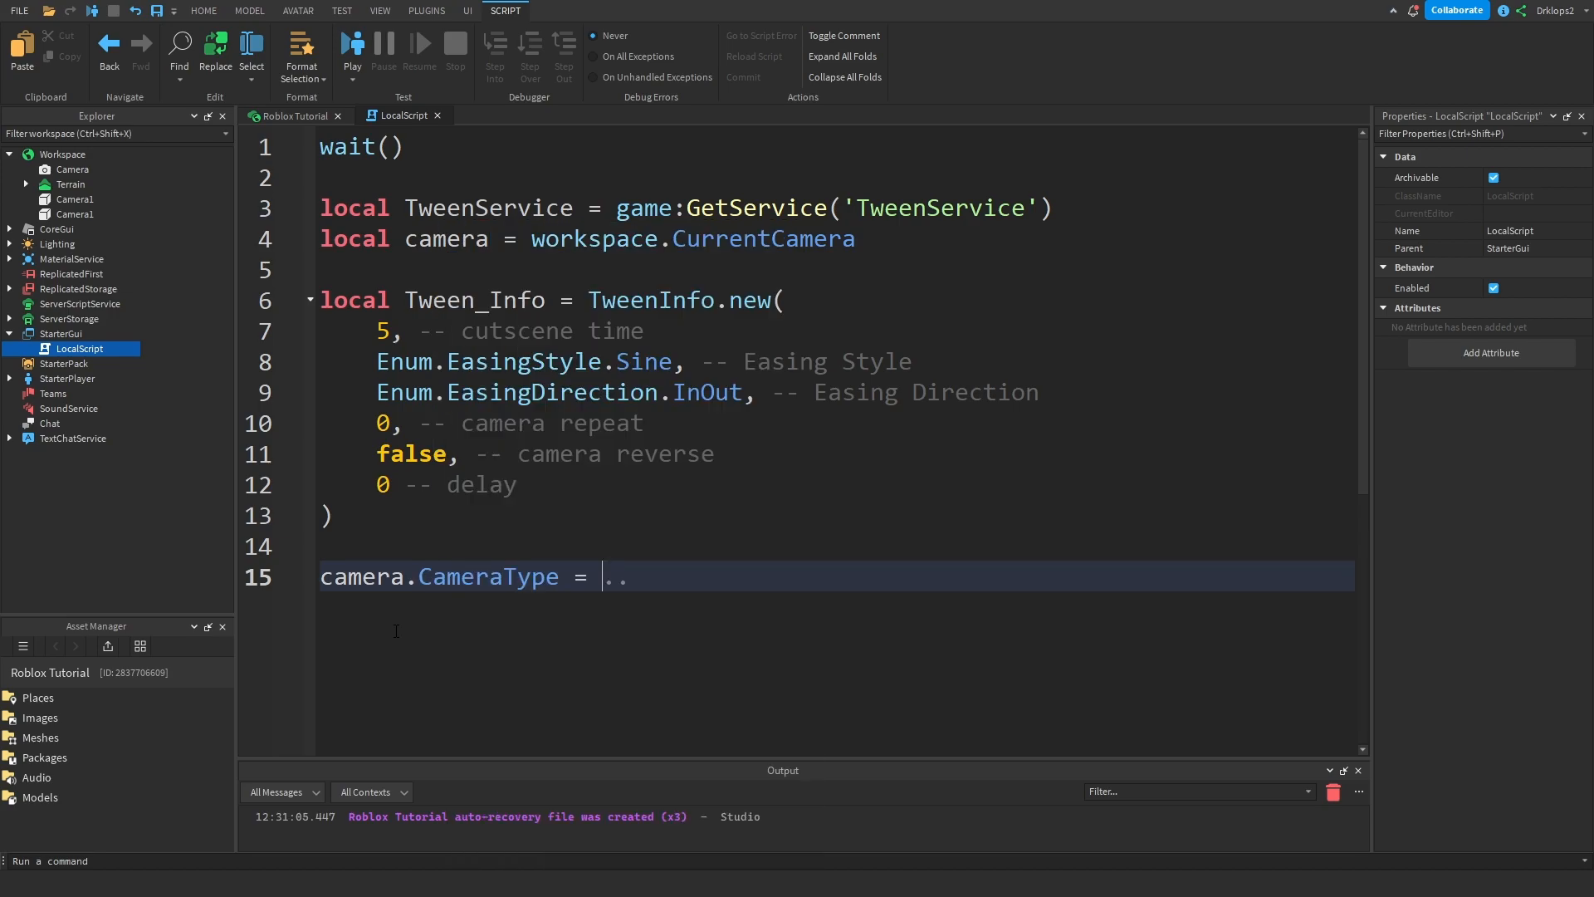
{"action": "type", "text": "Enum./c"}
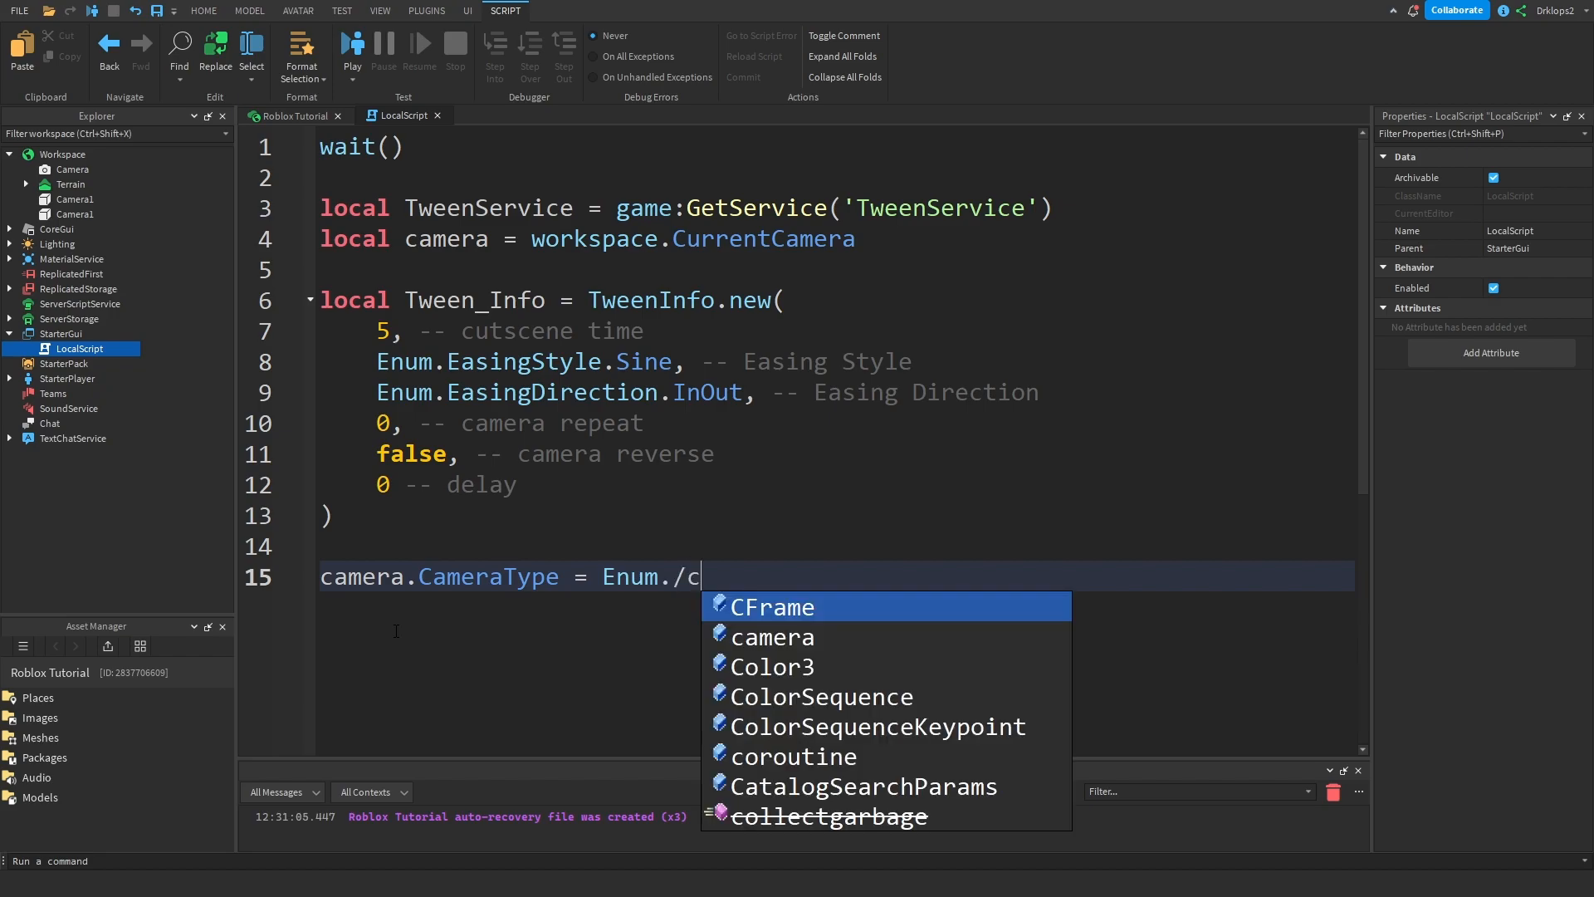
{"action": "type", "text": "CameraType"}
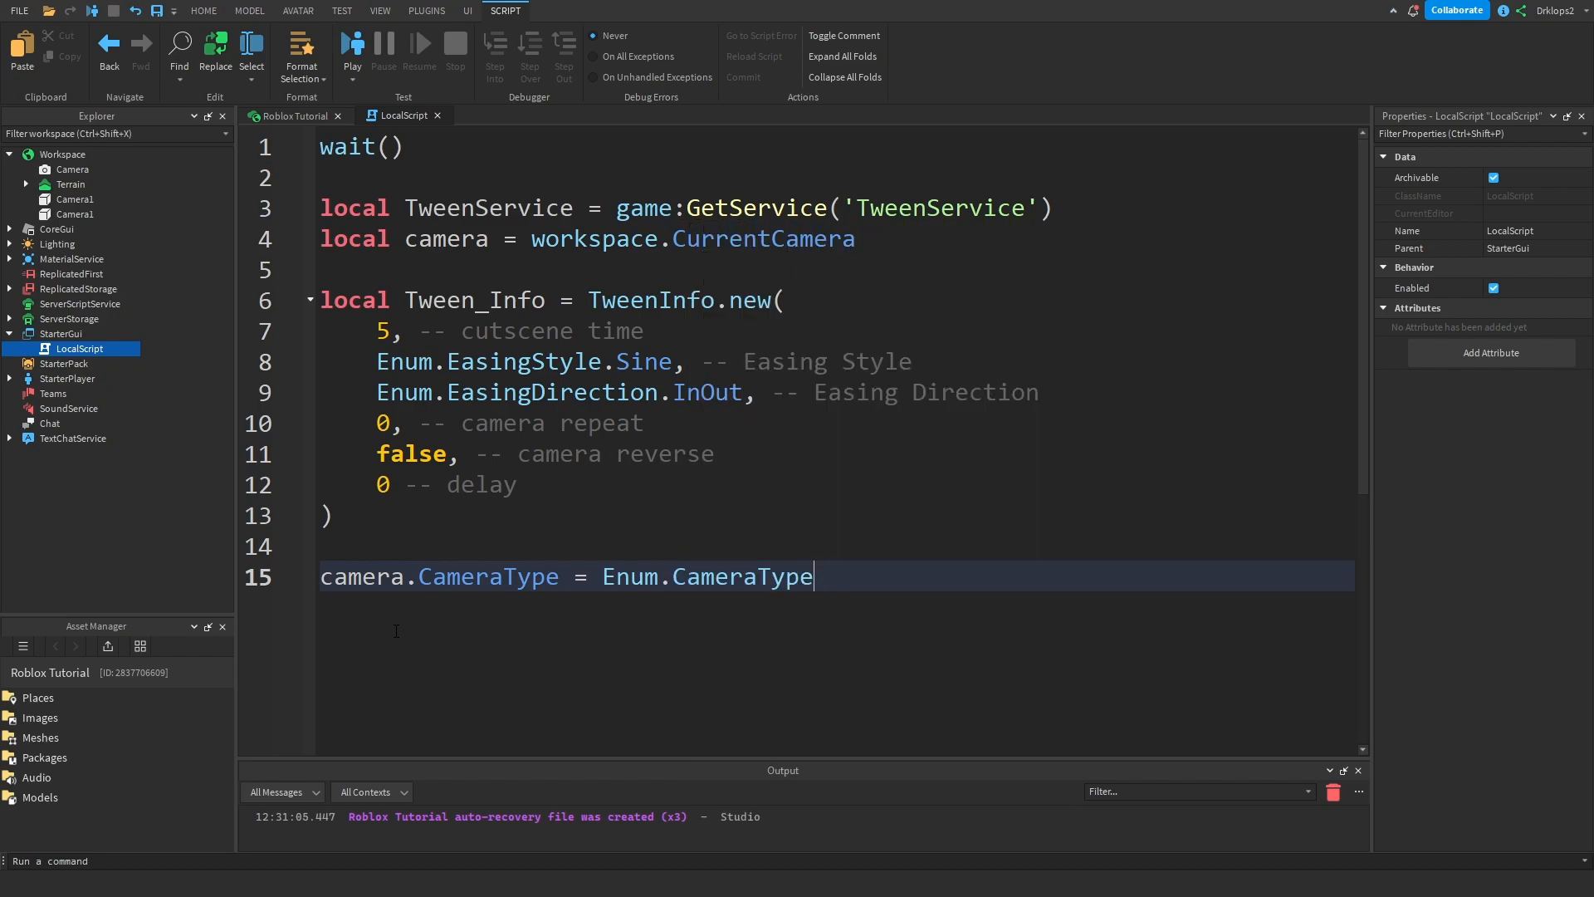
{"action": "type", "text": ".Scriptable"}
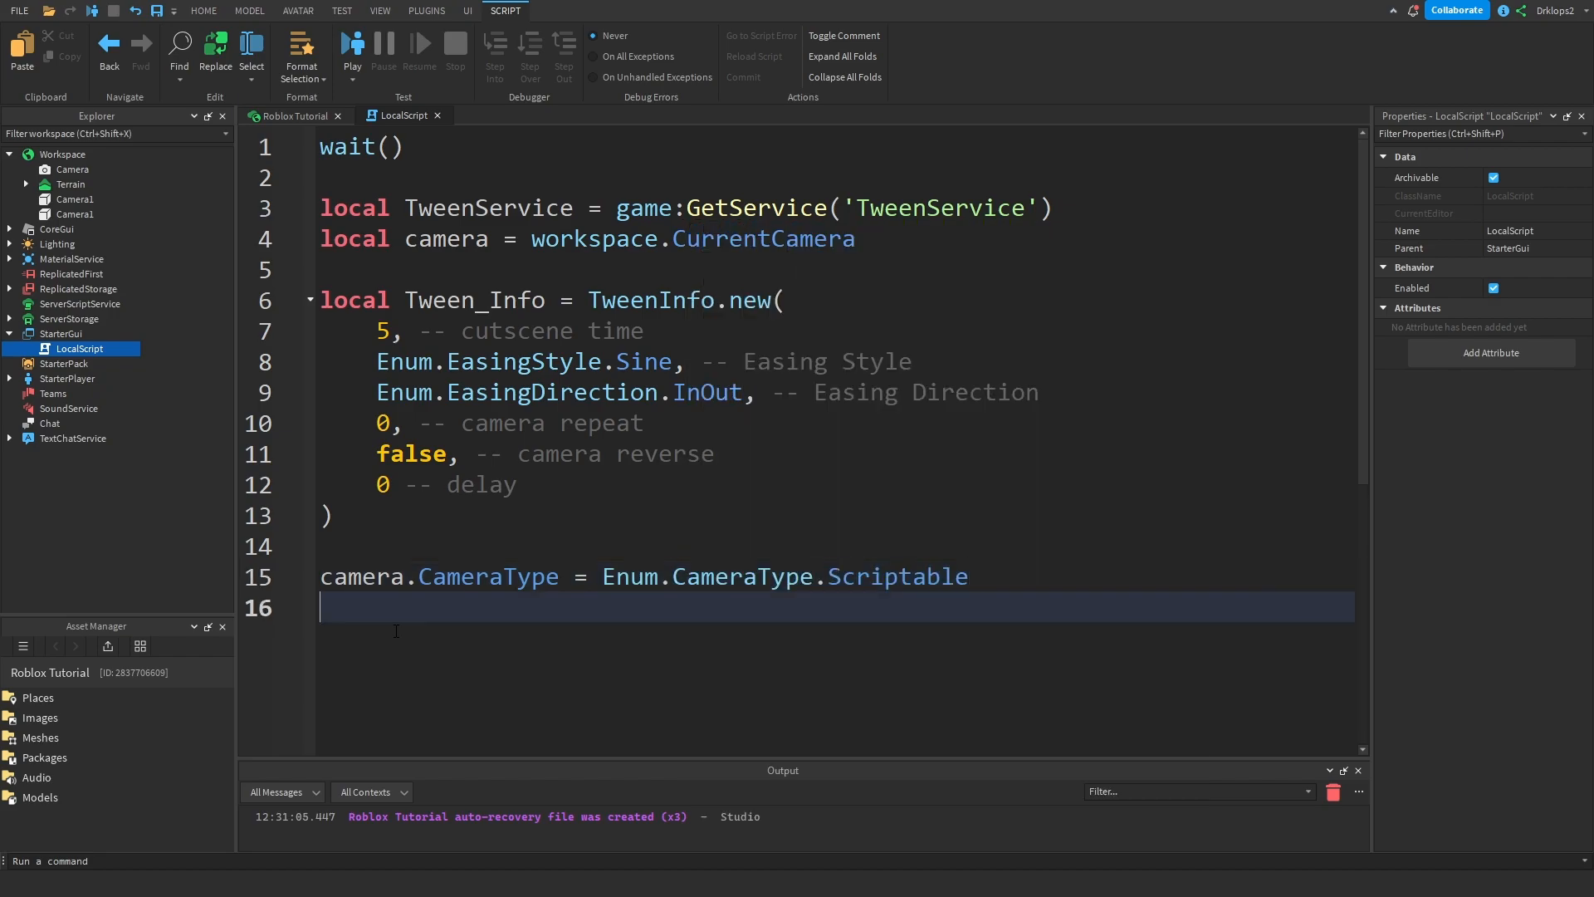
- Set camera.CFrame = workspace.Camera1, replacing a mistyped CurrentCamera reference
{"action": "type", "text": "ca"}
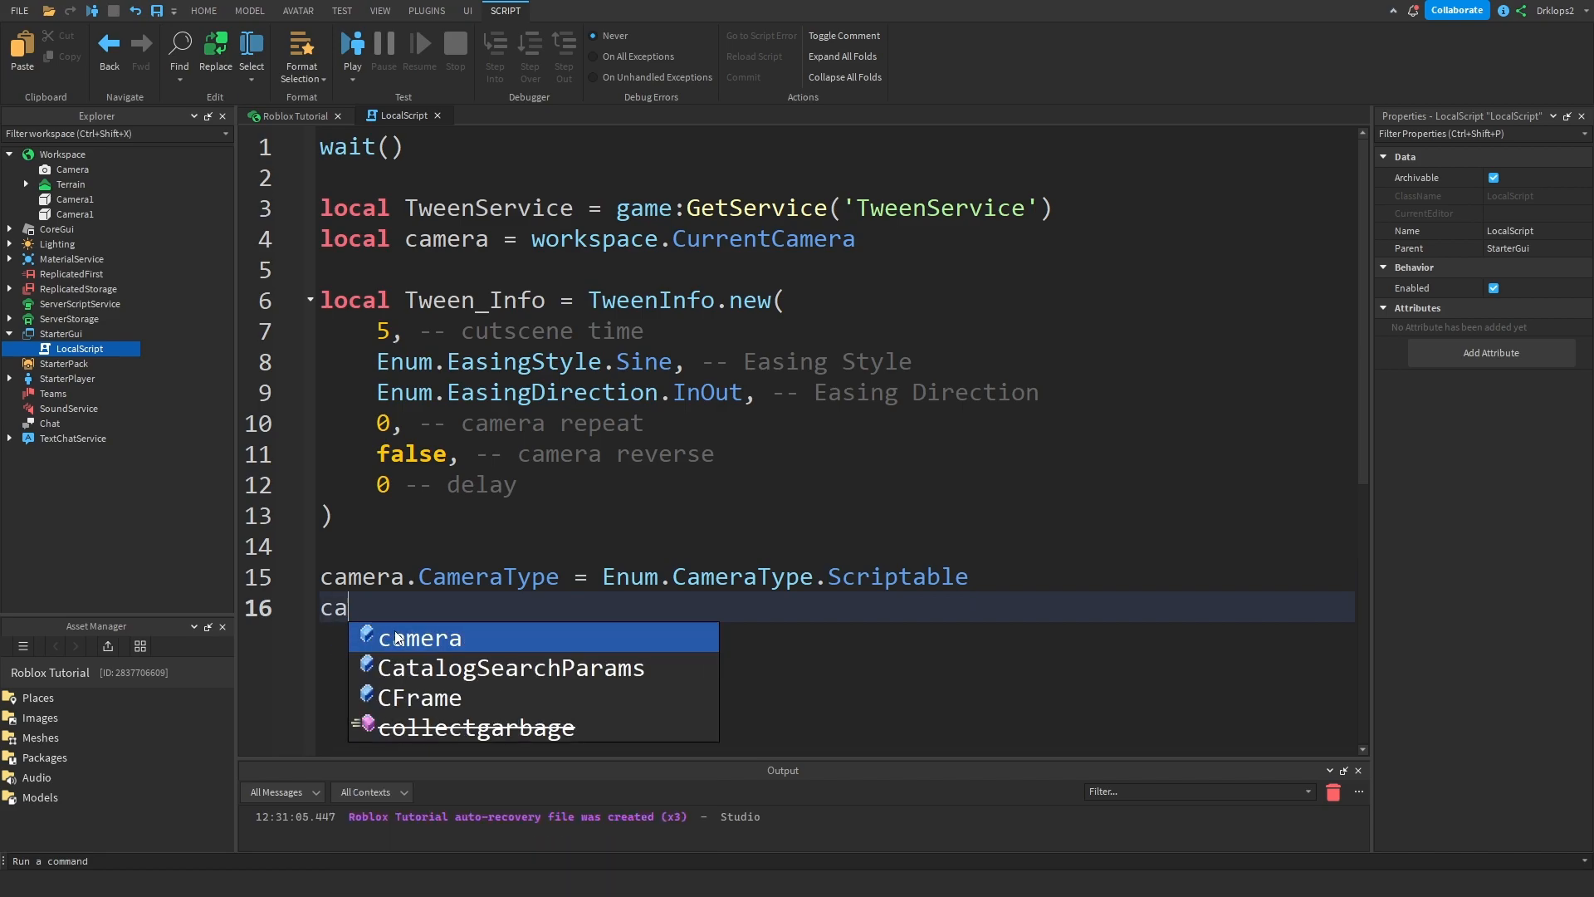
{"action": "type", "text": "mera."}
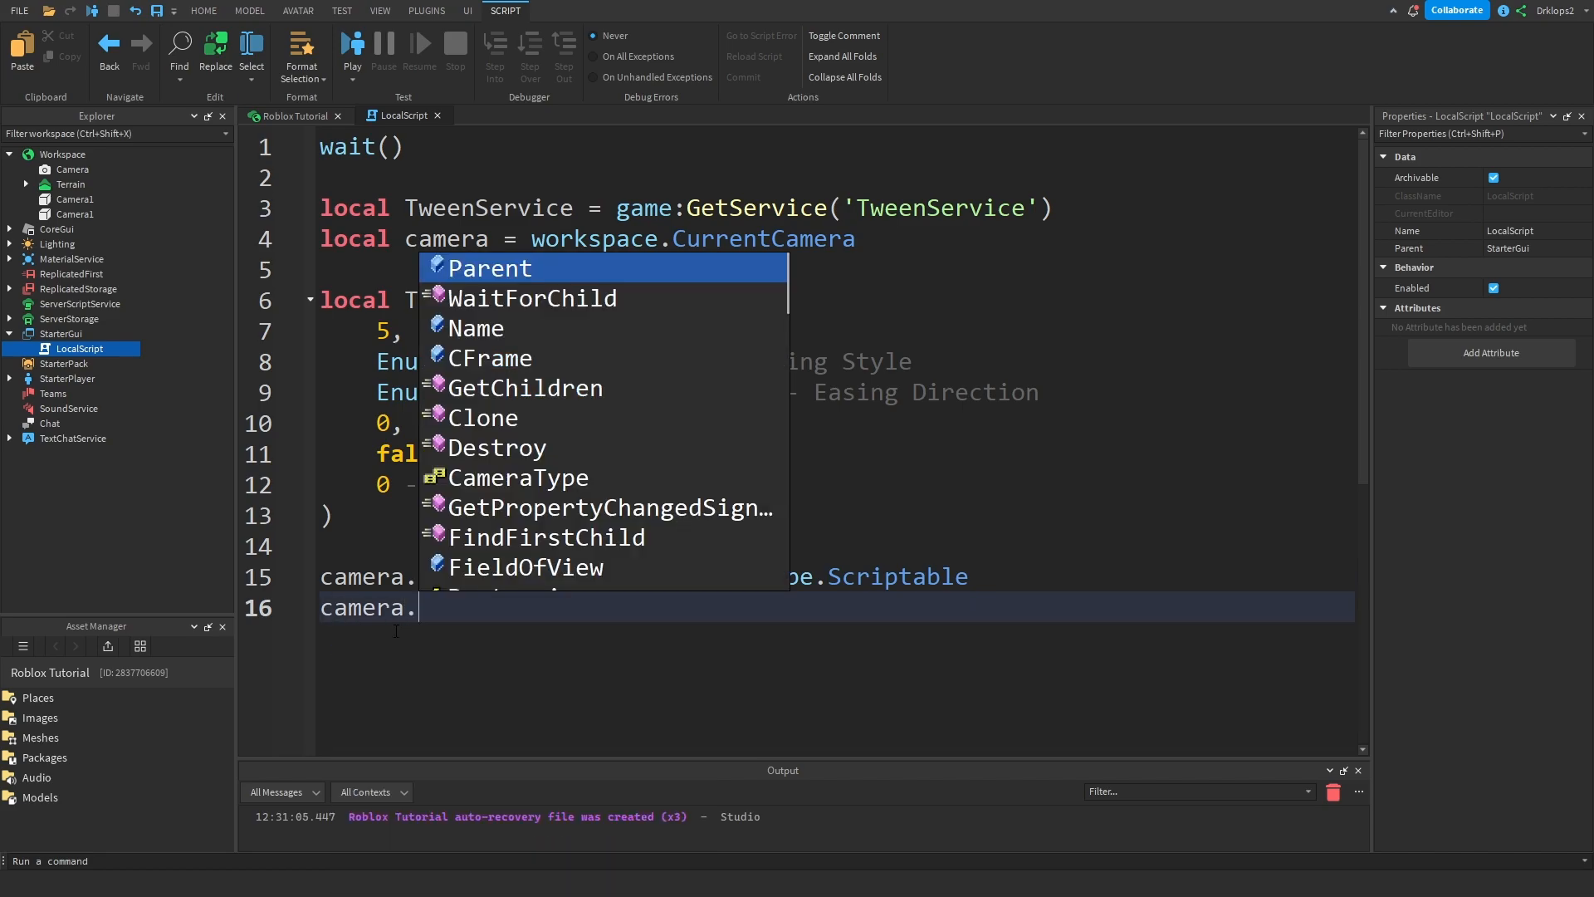
{"action": "type", "text": "CFrame"}
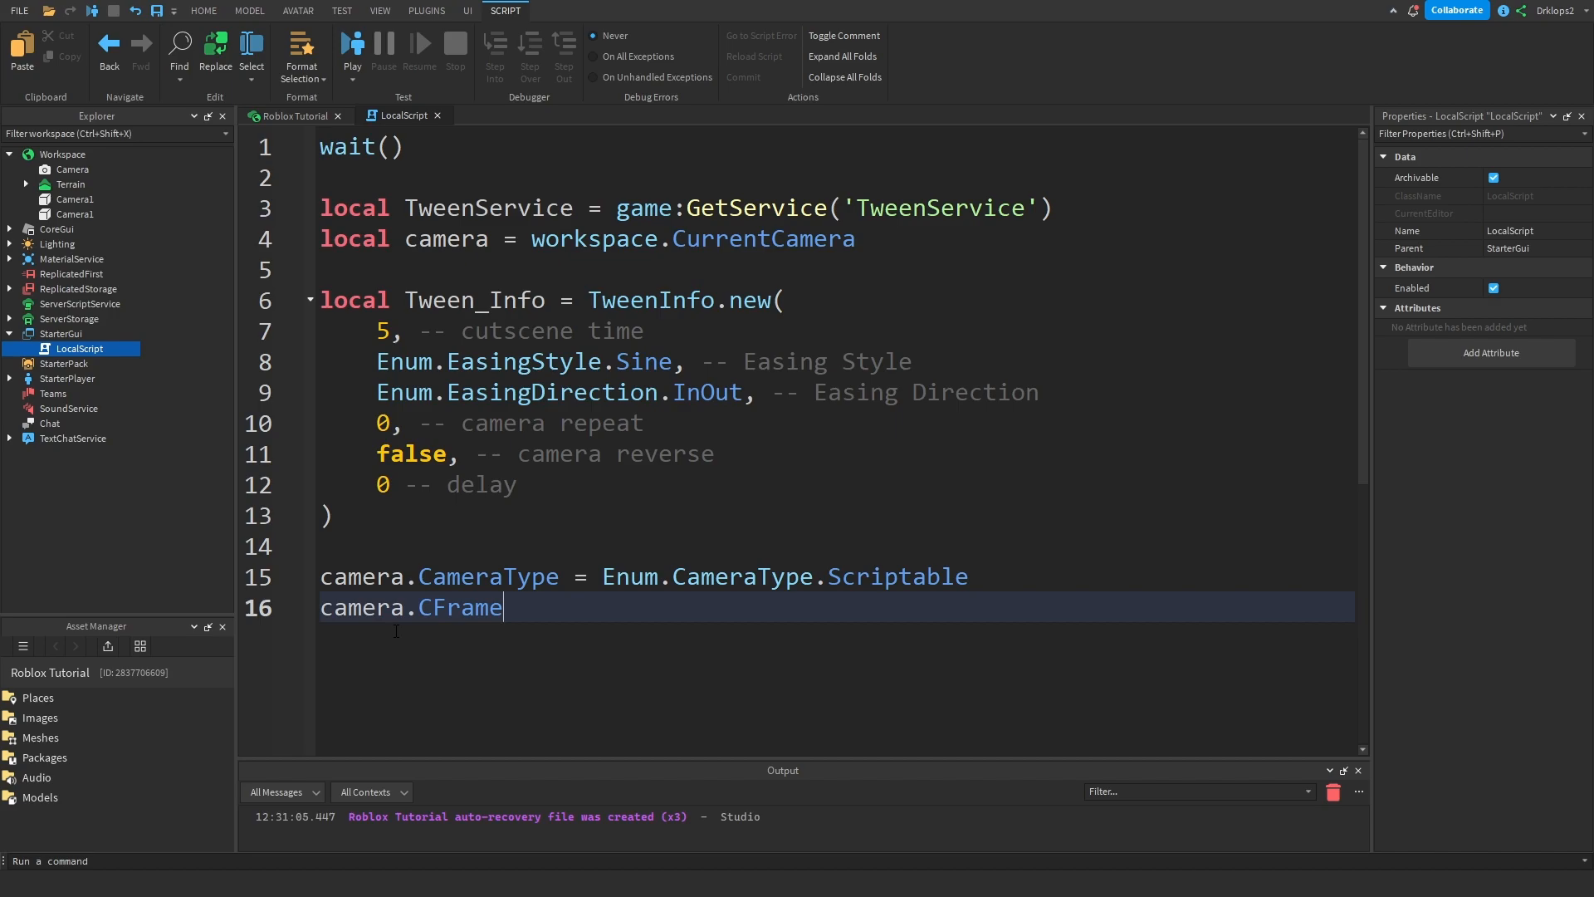
{"action": "type", "text": "= game.Workspace."}
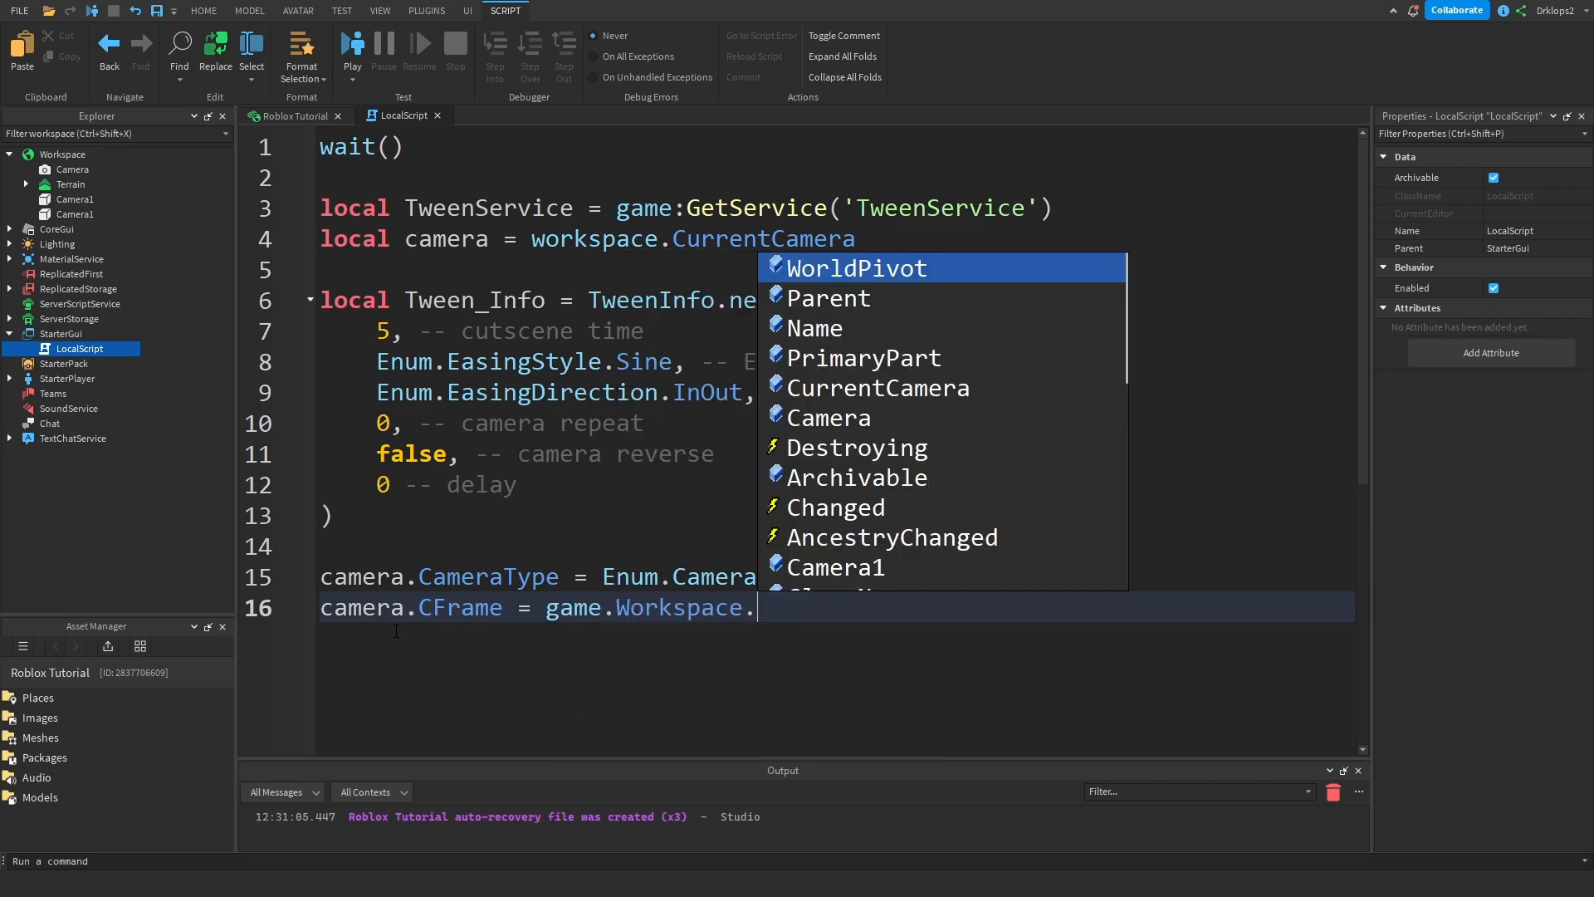
{"action": "type", "text": "CurrentCamer"}
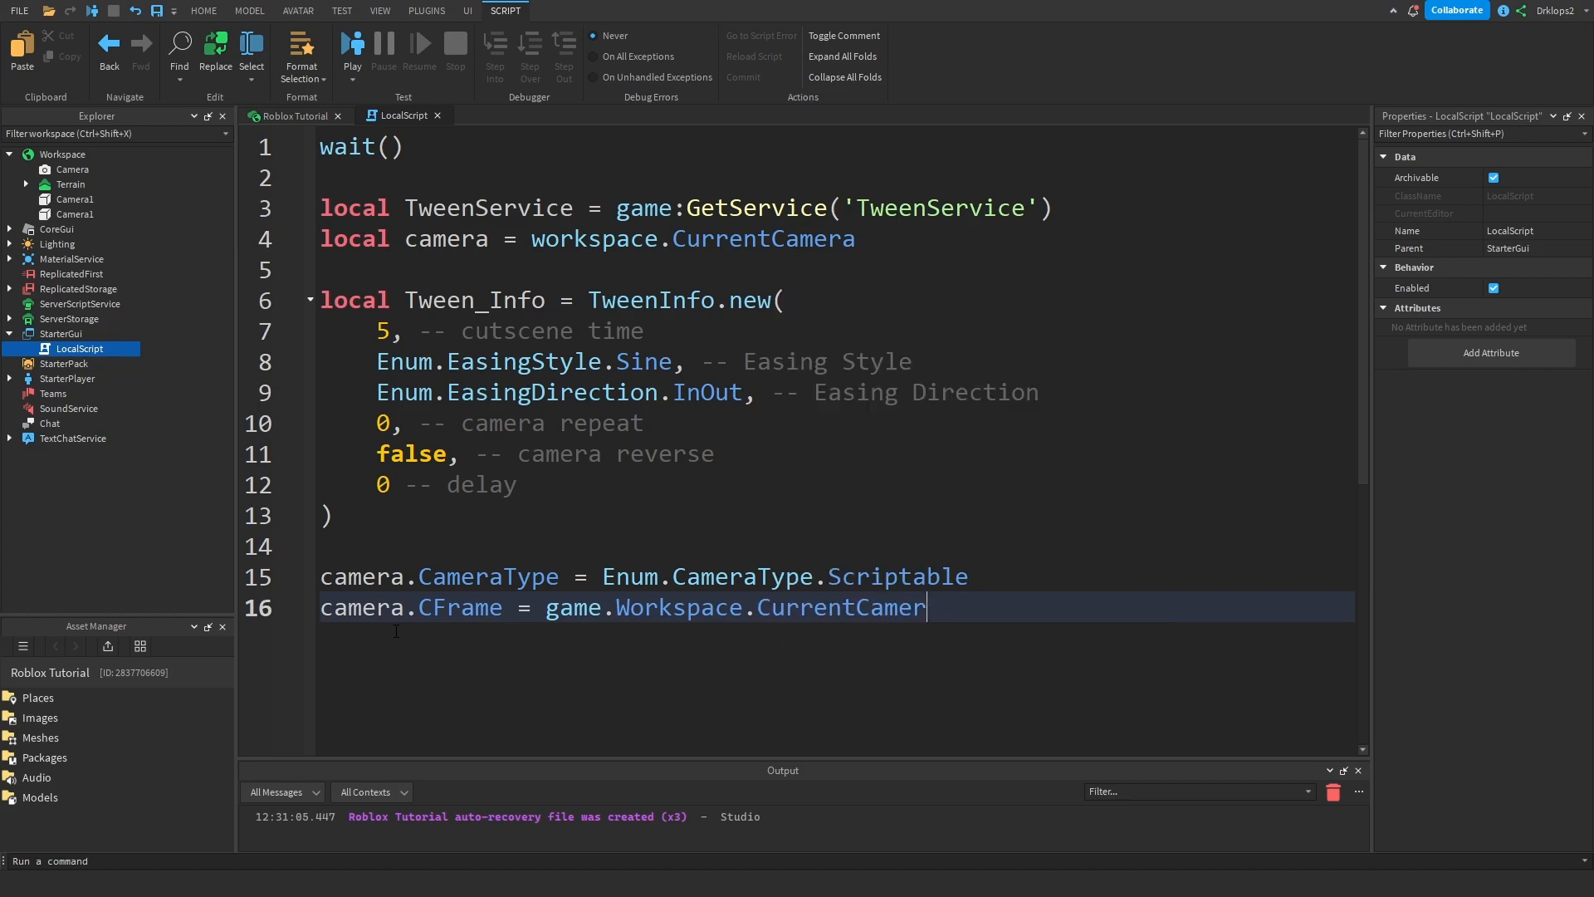
{"action": "key", "text": "BackSpace"}
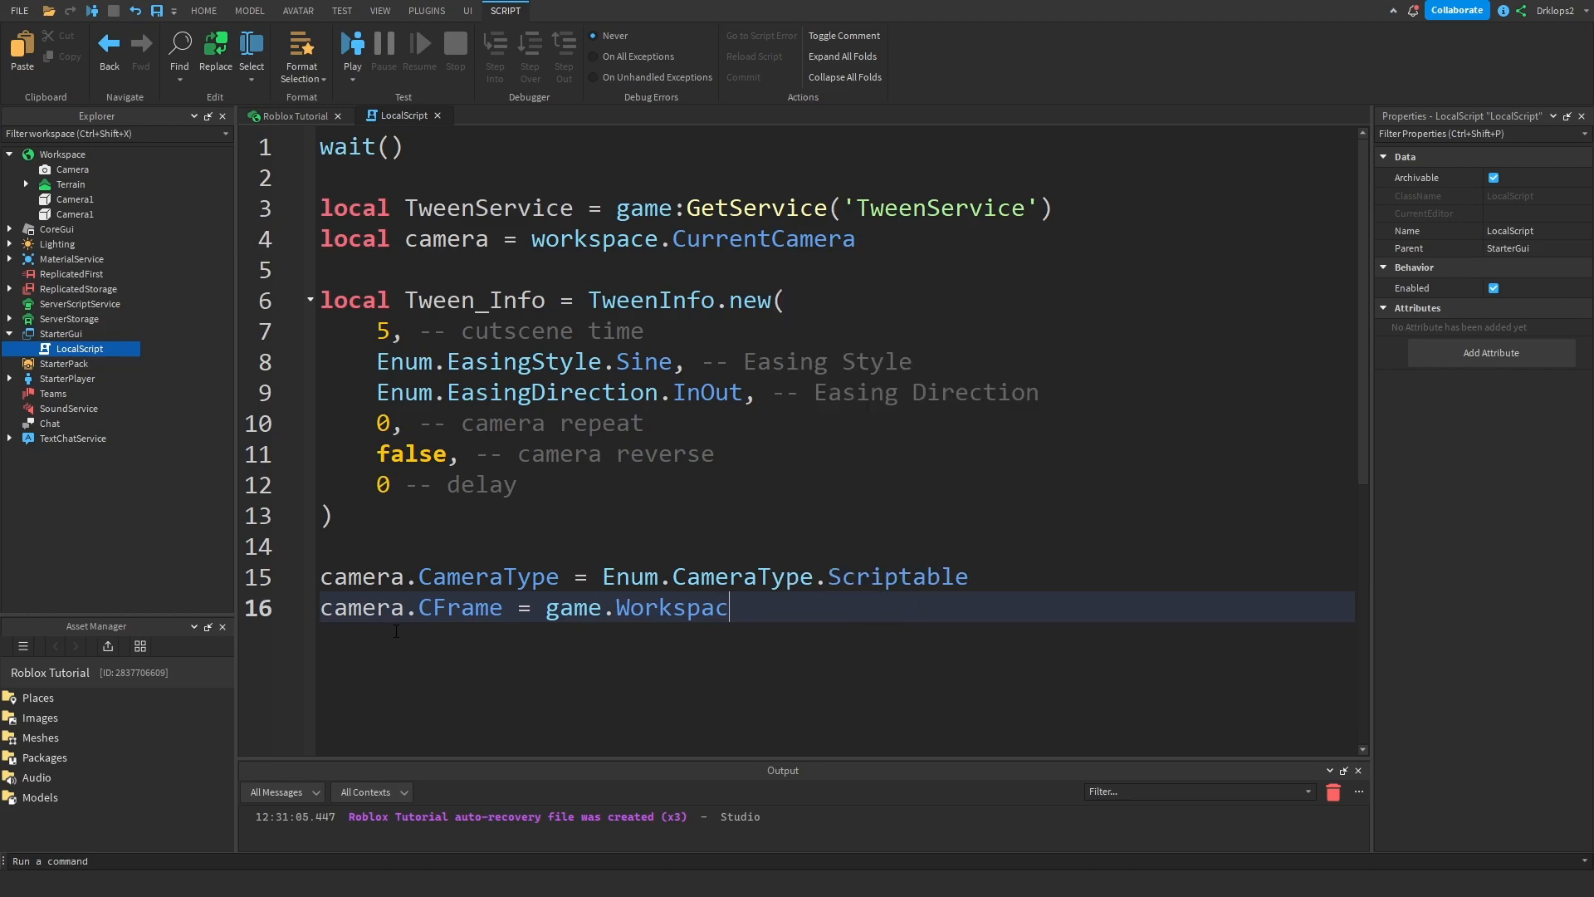
{"action": "type", "text": "workspace"}
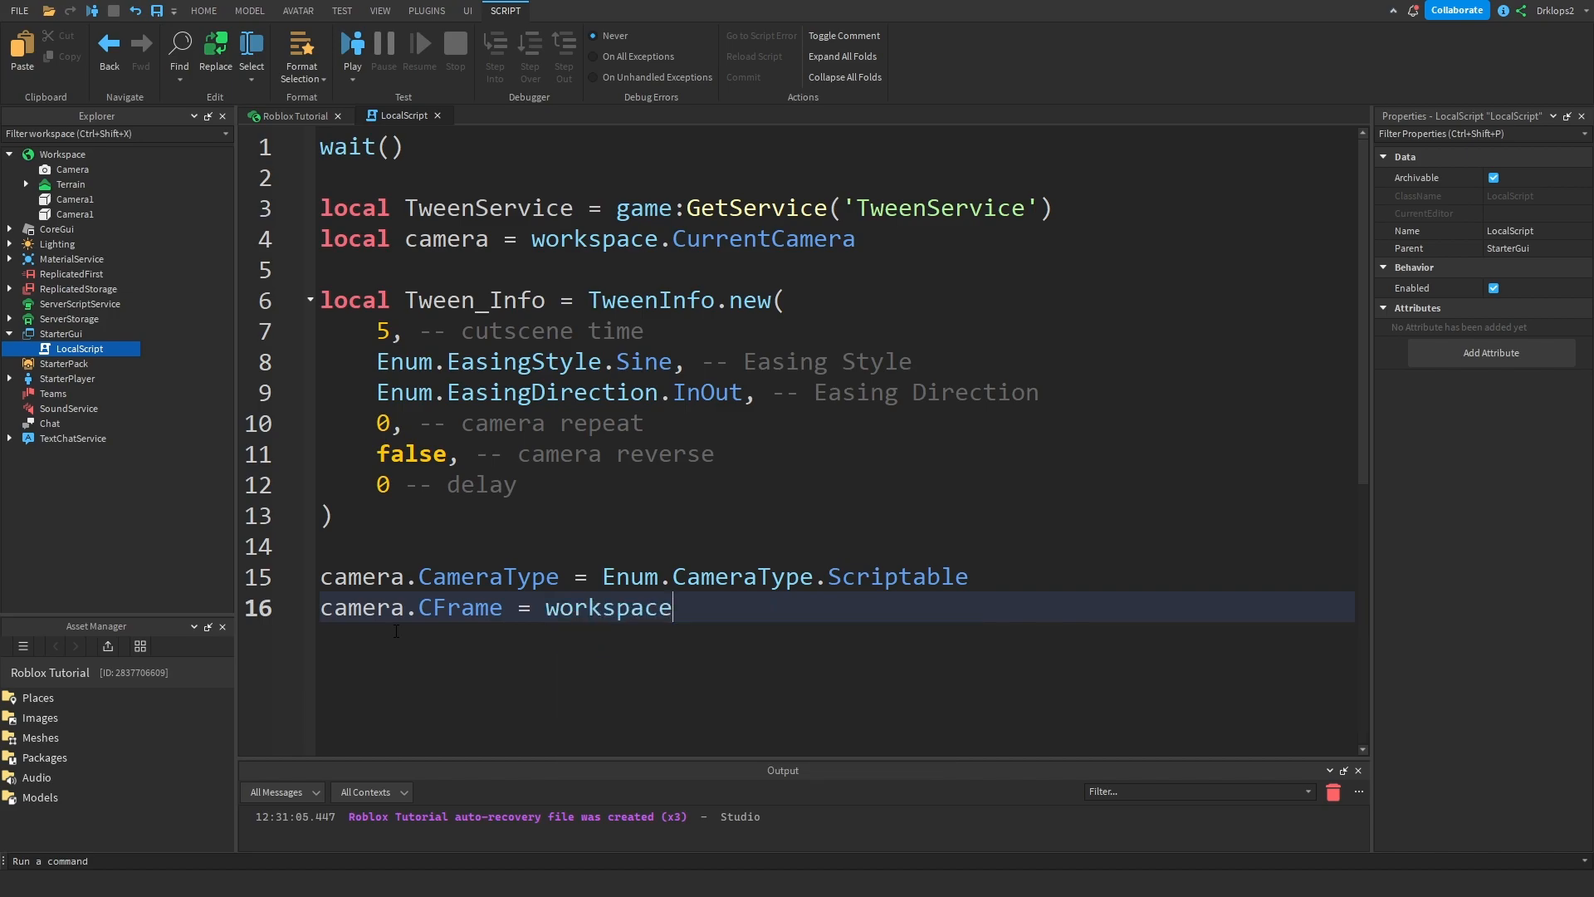
{"action": "type", "text": ".cam"}
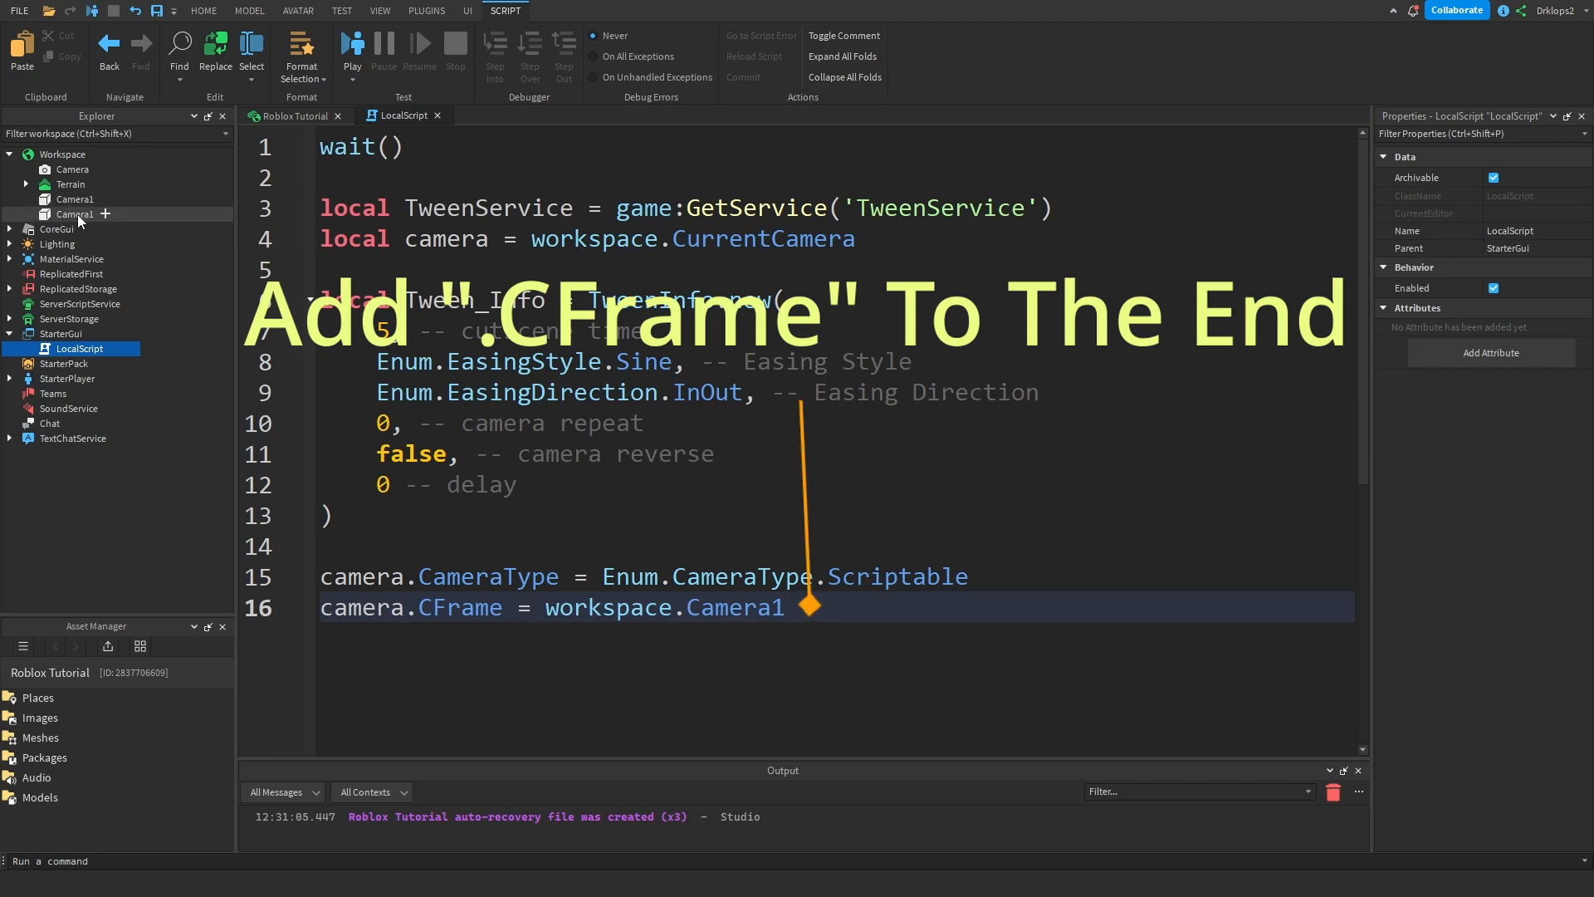
- Rename the duplicate anchor part to Camera2 in the workspace and return to the script
{"action": "left_click", "coordinate": [74, 214]}
{"action": "type", "text": "2"}
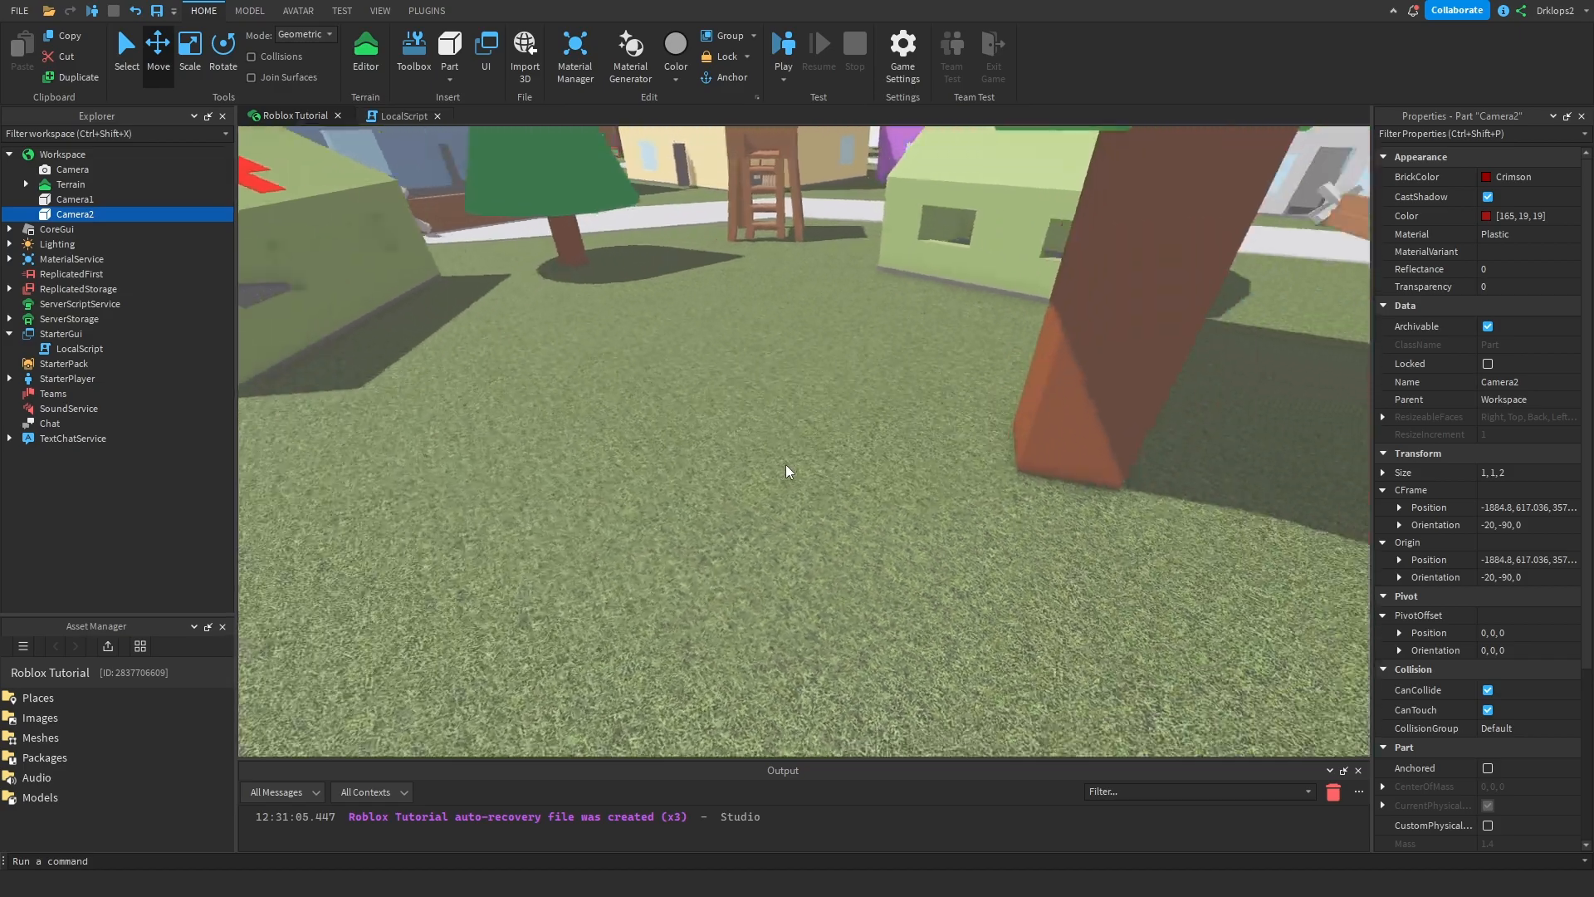
{"action": "left_click", "coordinate": [402, 115]}
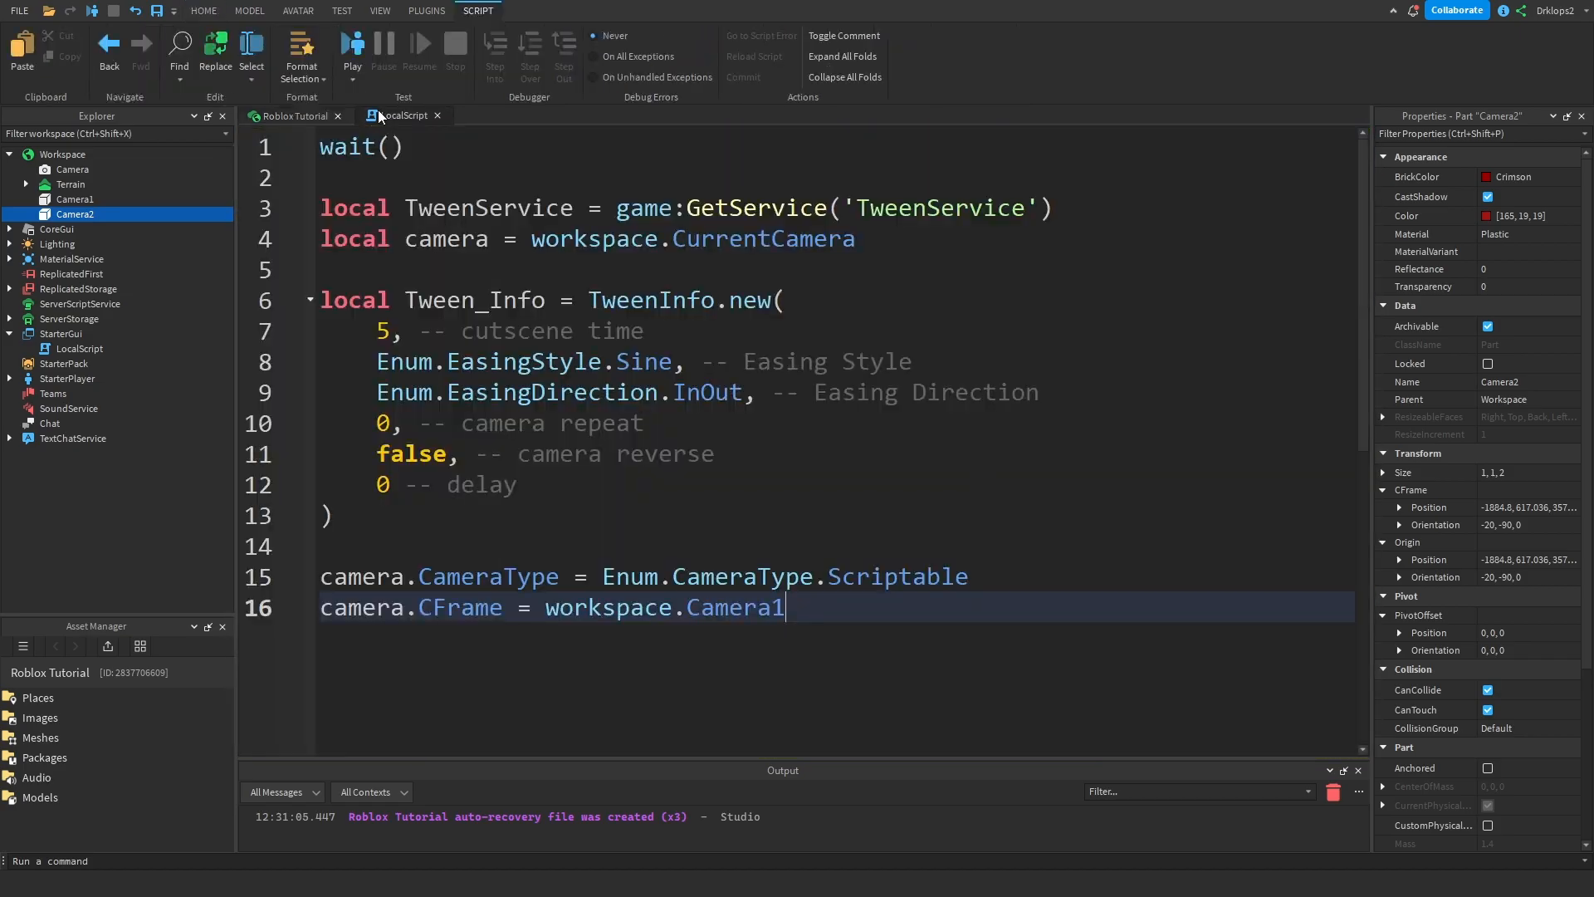
{"action": "scroll", "scroll_direction": "down", "scroll_amount": 3}
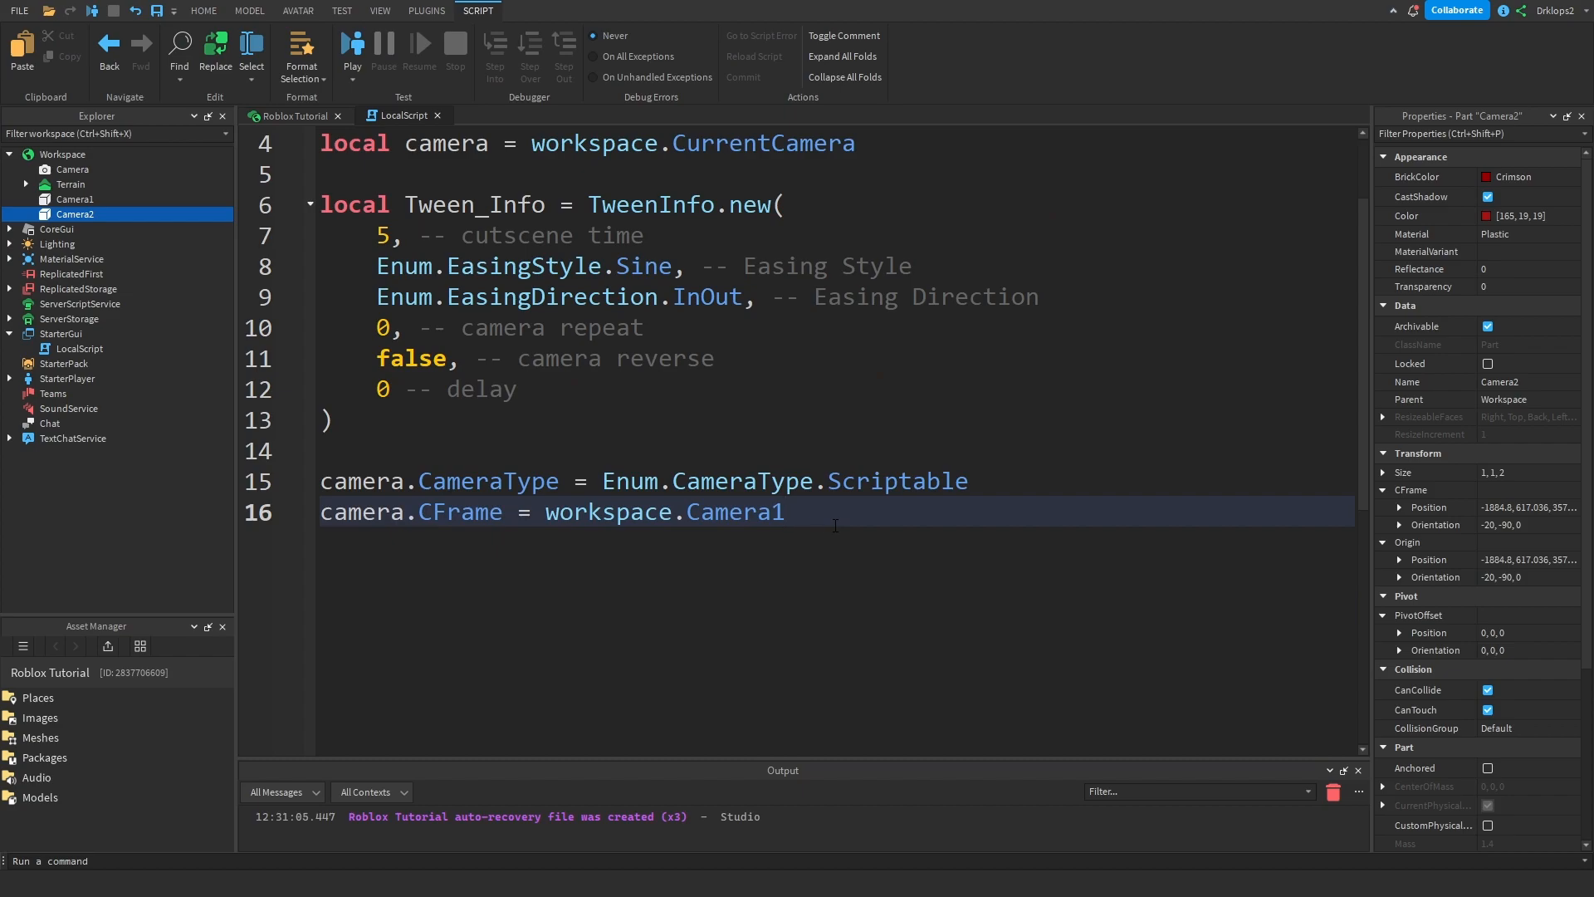
- Start local Tween = TweenService:Create(camera, Tween_Info, {})
{"action": "type", "text": "1"}
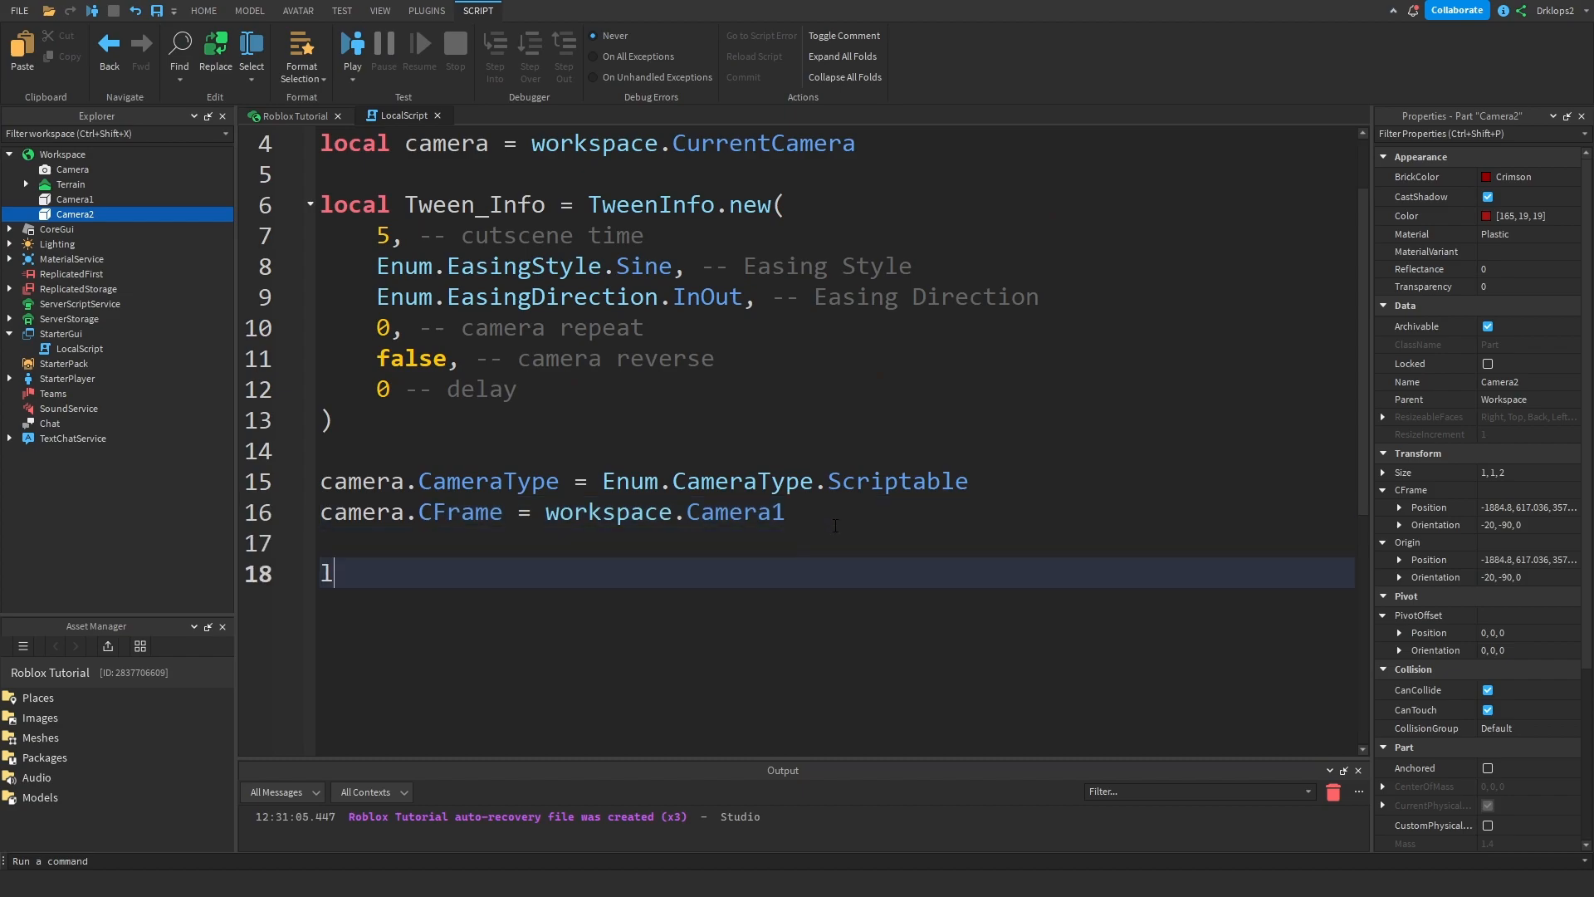
{"action": "type", "text": "ocal t"}
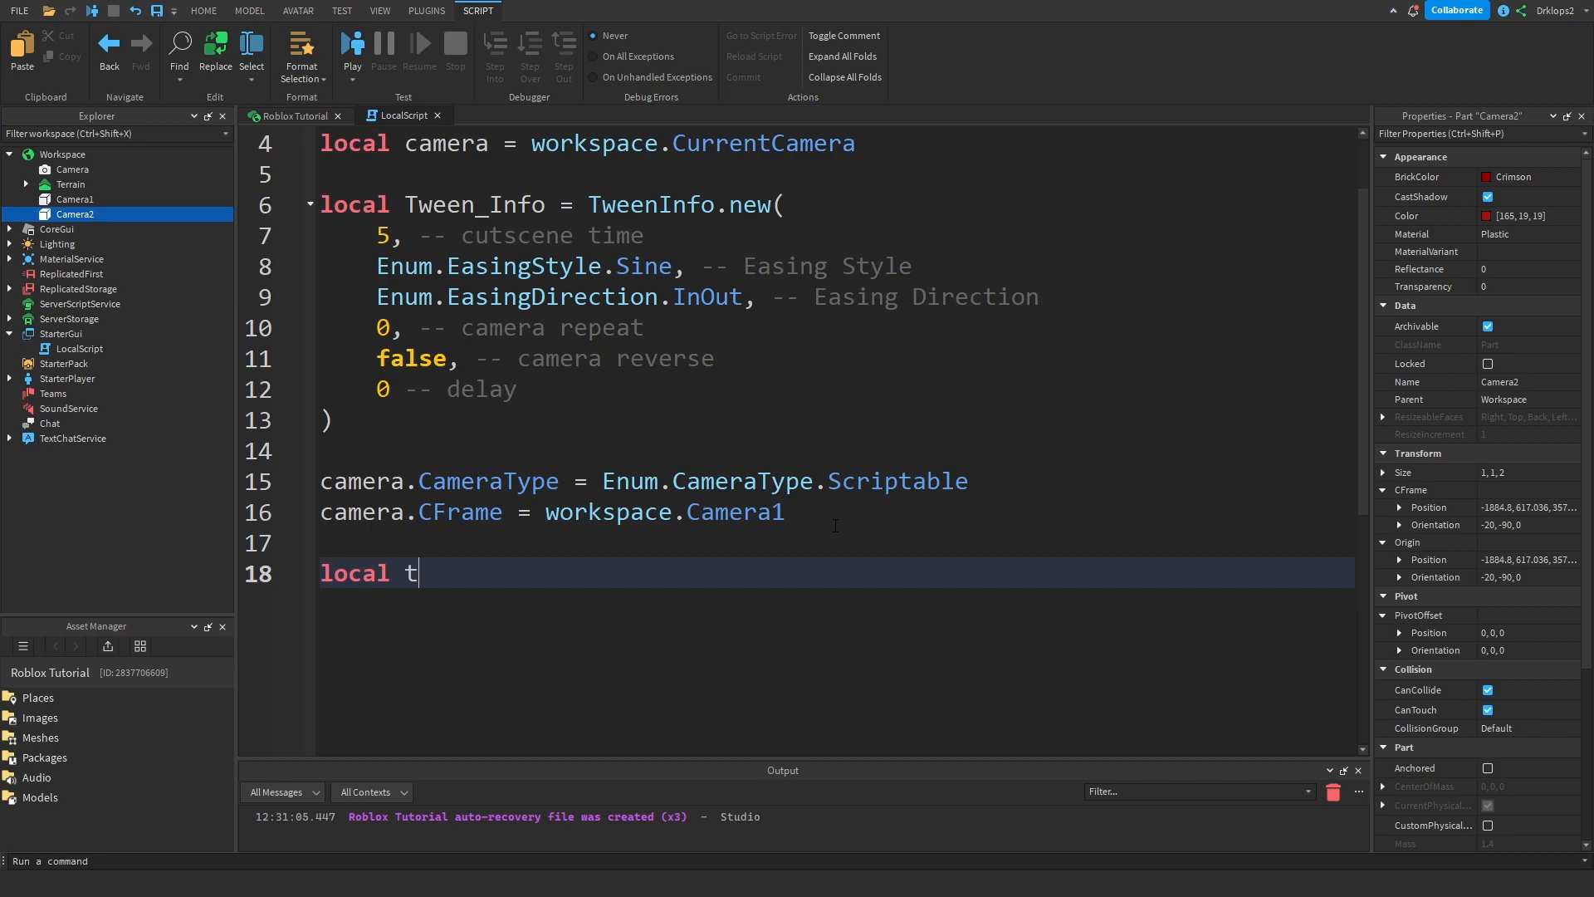
{"action": "type", "text": "ween ="}
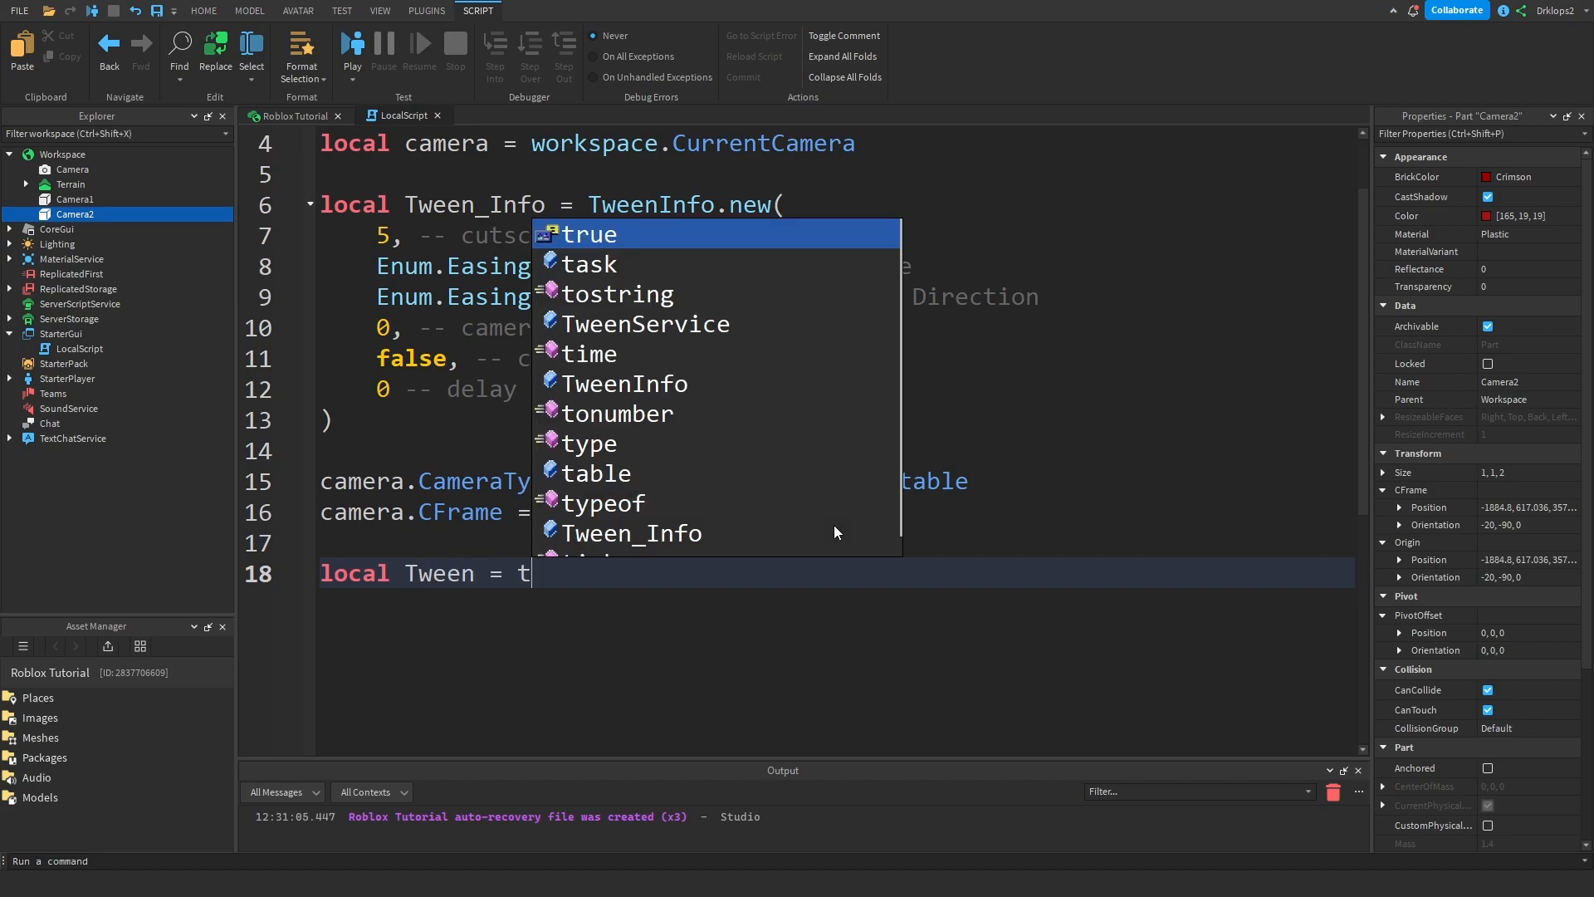
{"action": "type", "text": "weenService:Create("}
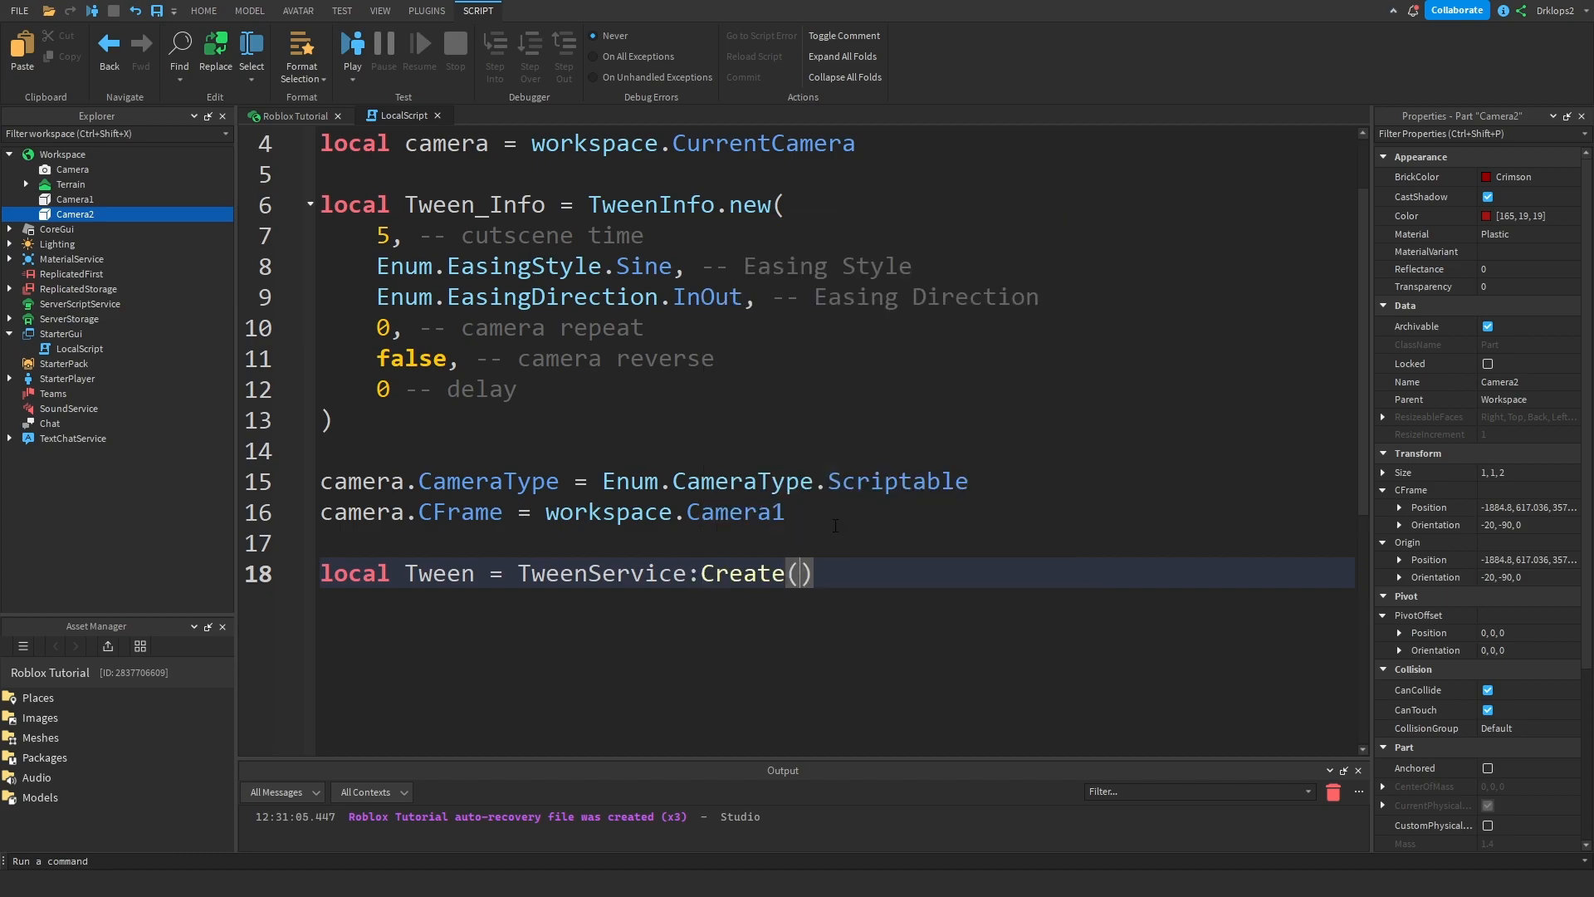
{"action": "type", "text": "ca,"}
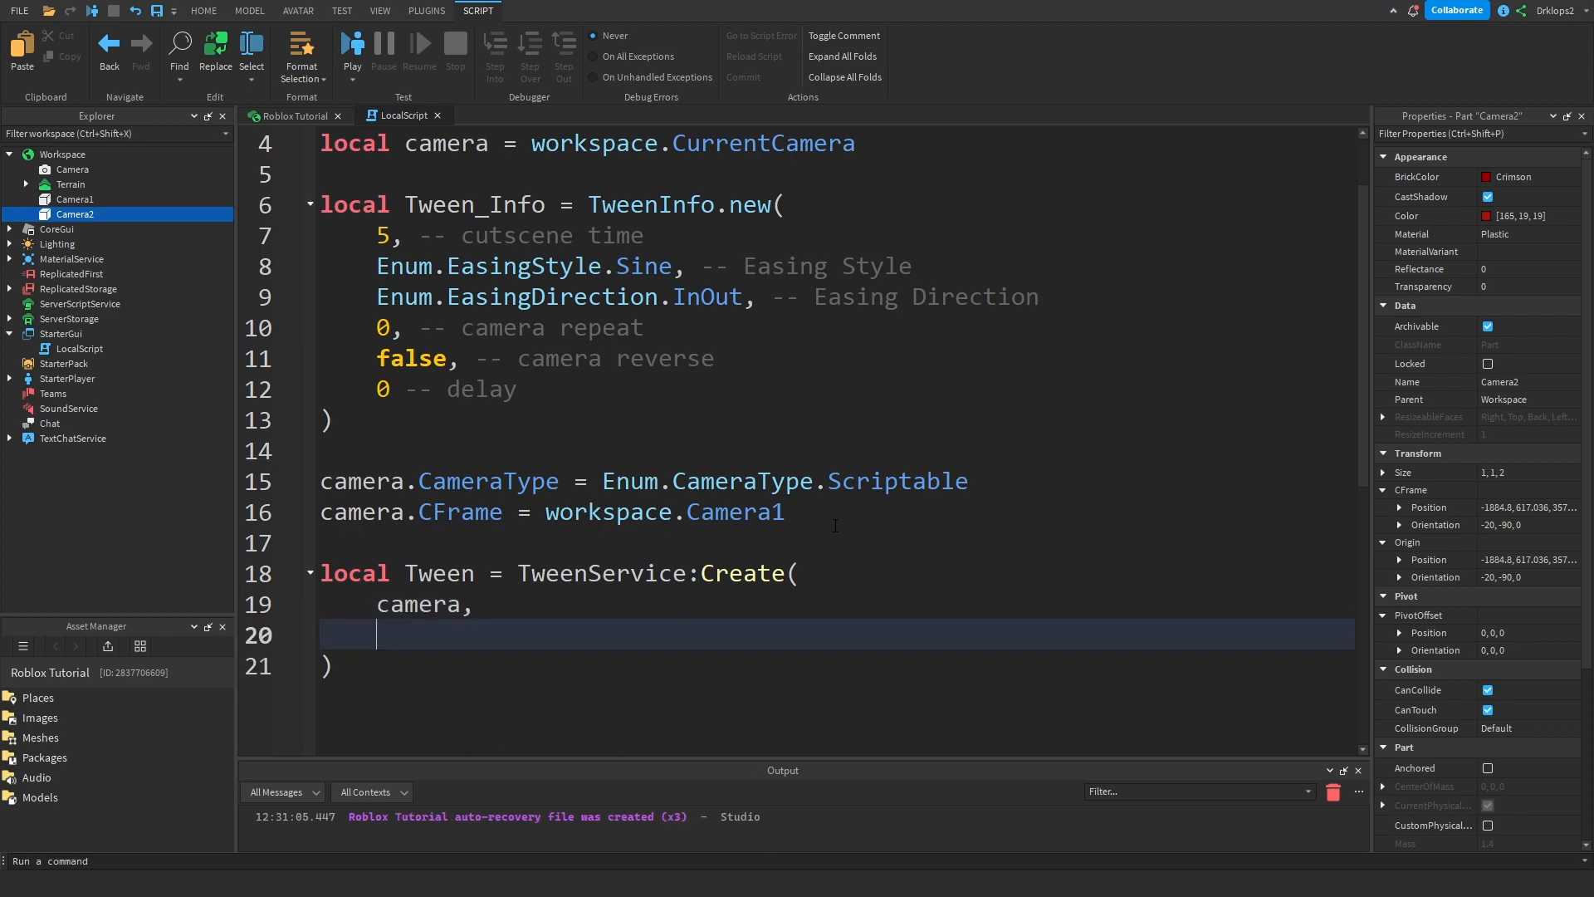
{"action": "type", "text": "Tween_Info"}
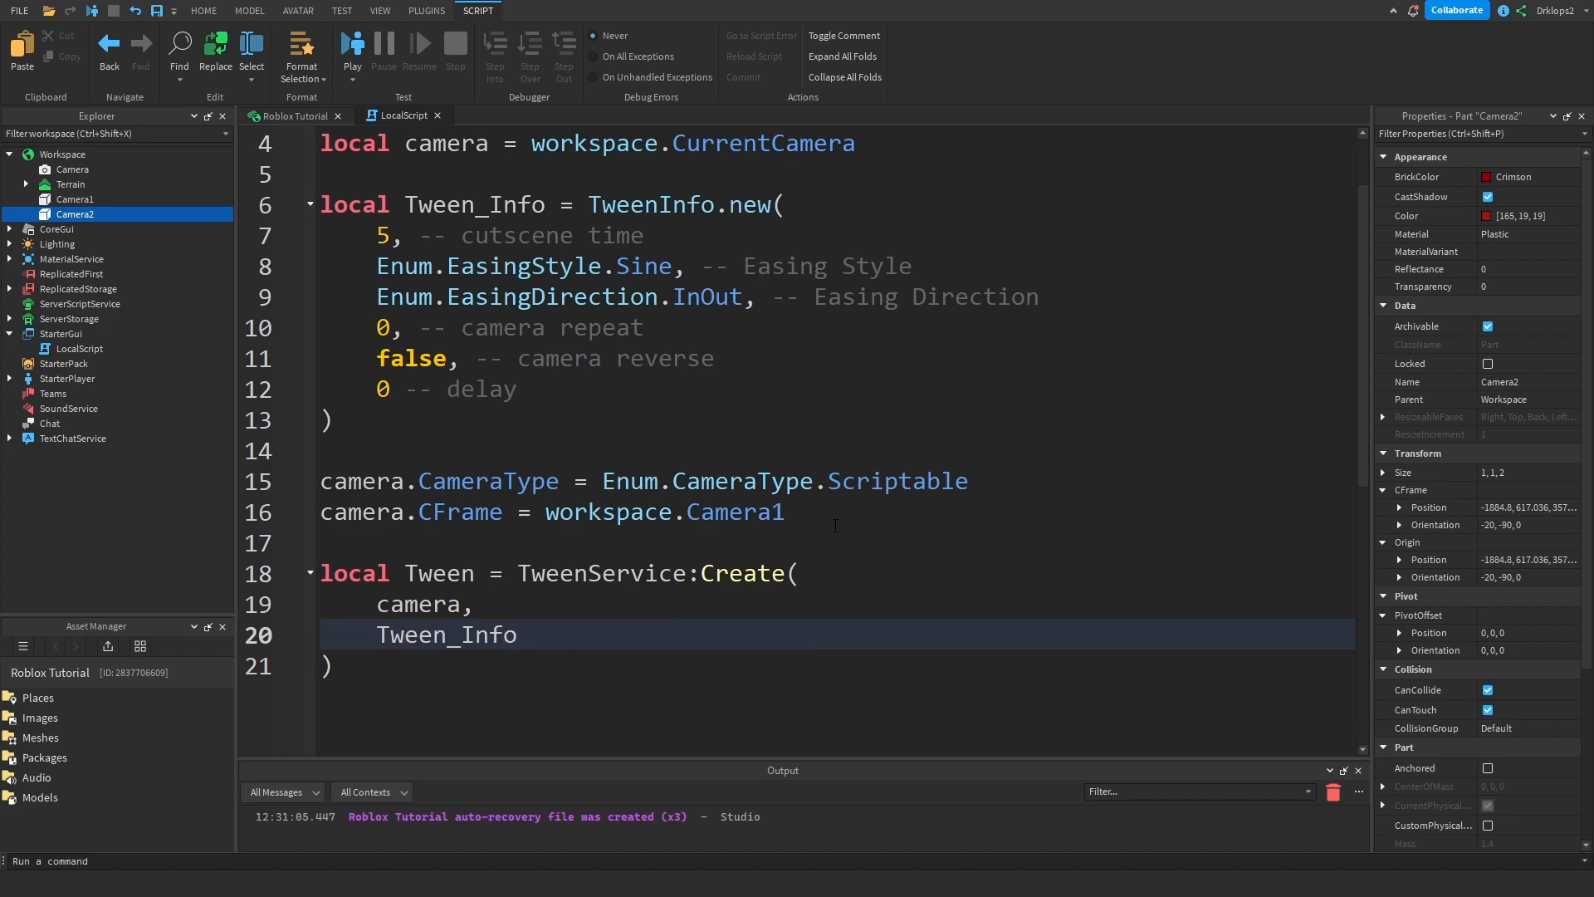
{"action": "type", "text": ","}
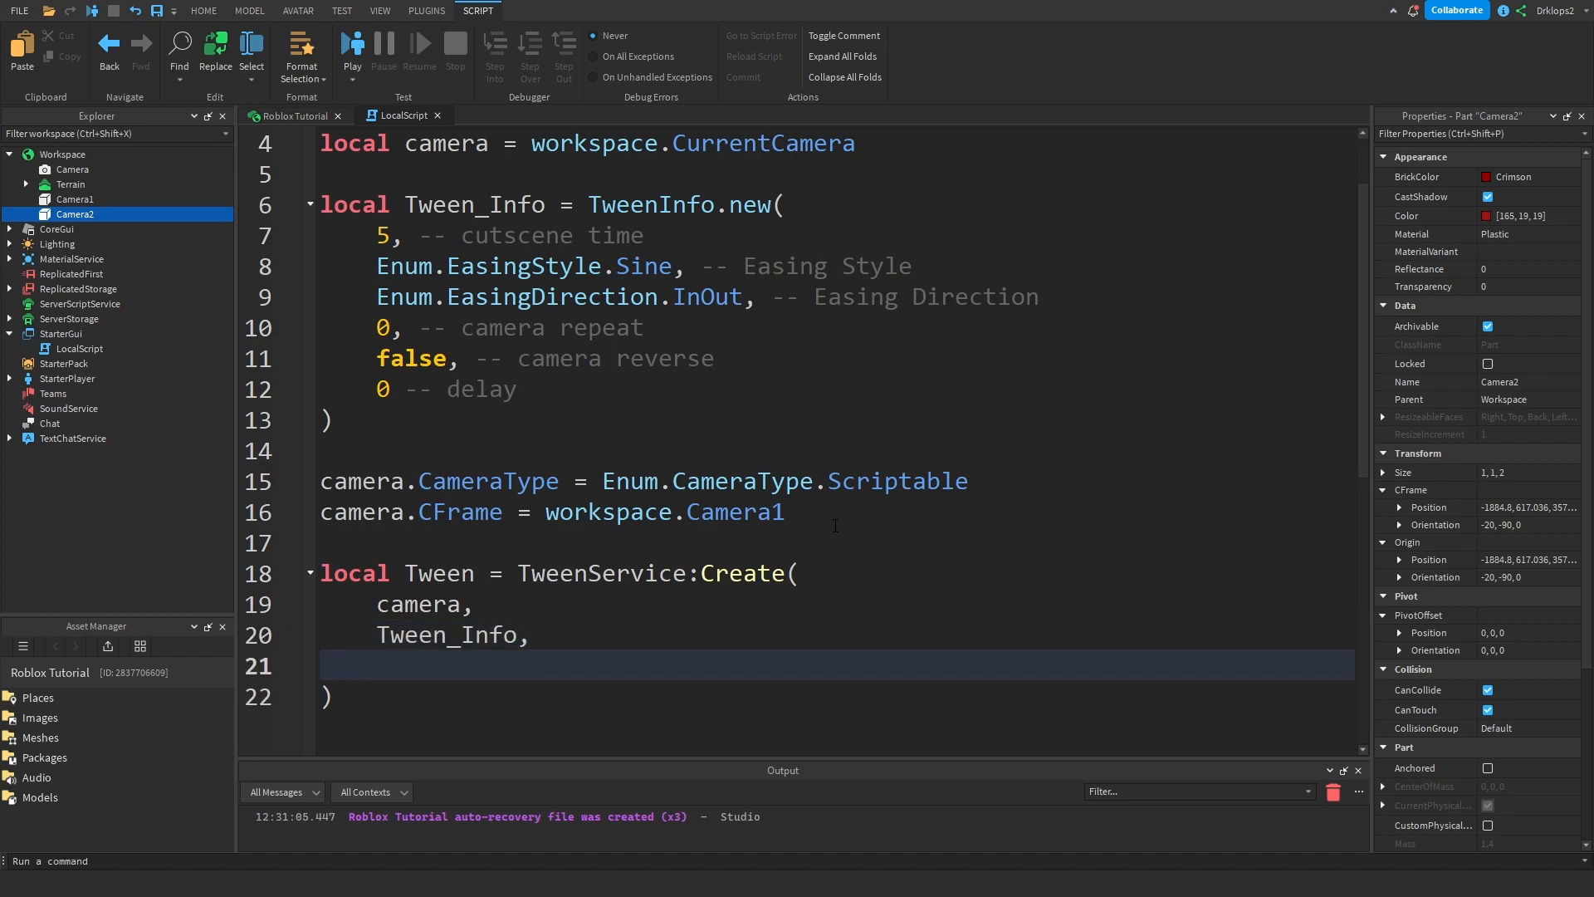
{"action": "type", "text": "{}"}
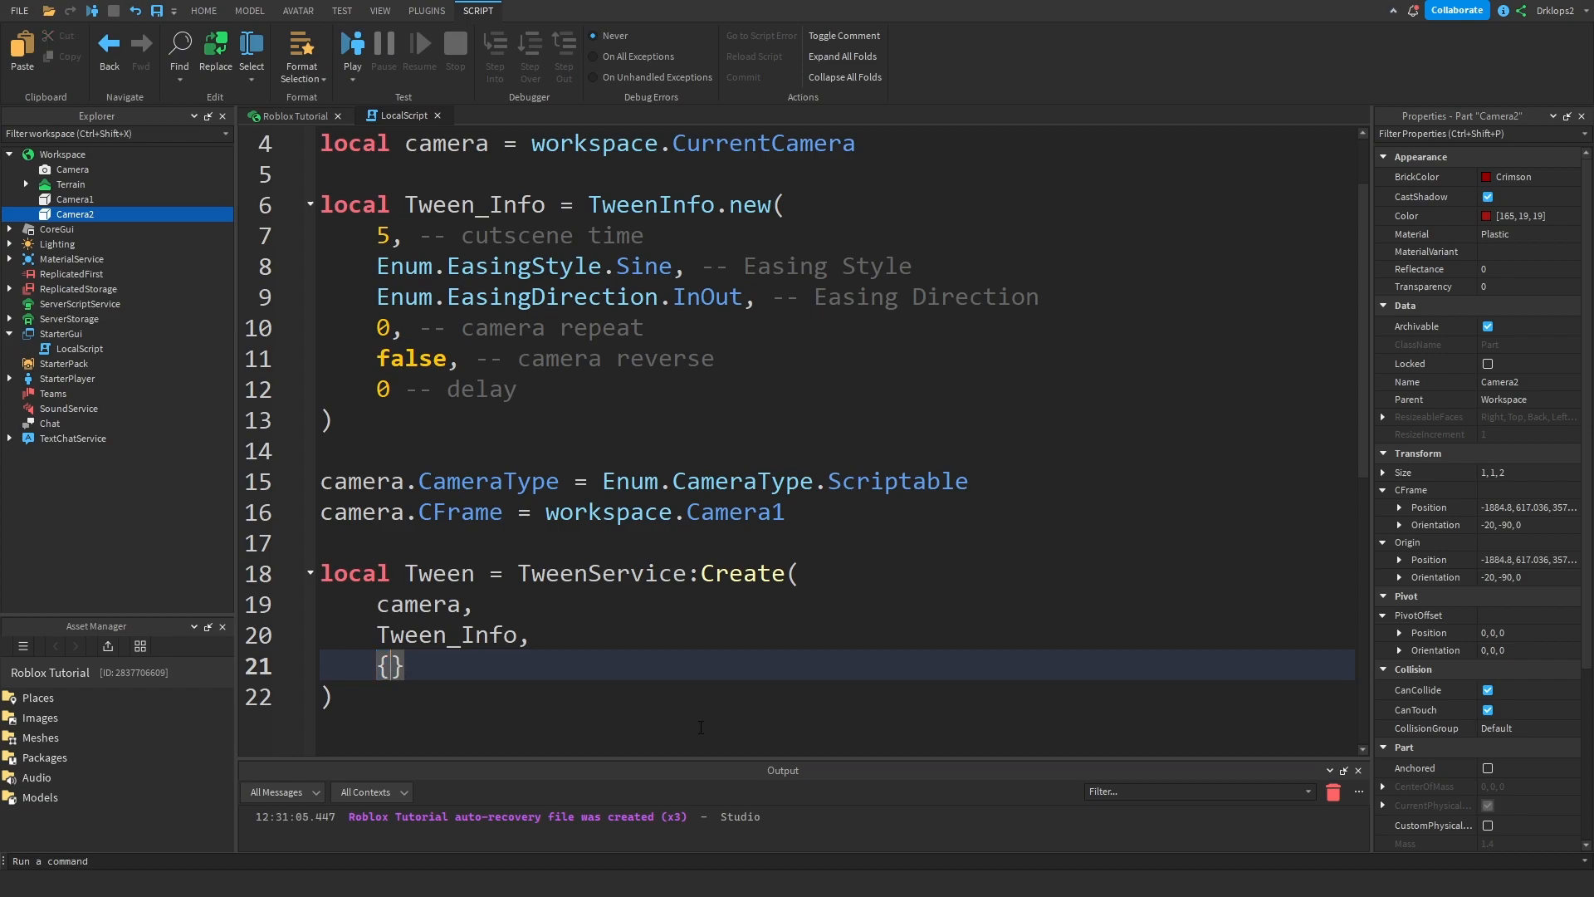
- Fill the goal table with CFrame = workspace.Camera2.CFrame
{"action": "type", "text": "CFrame"}
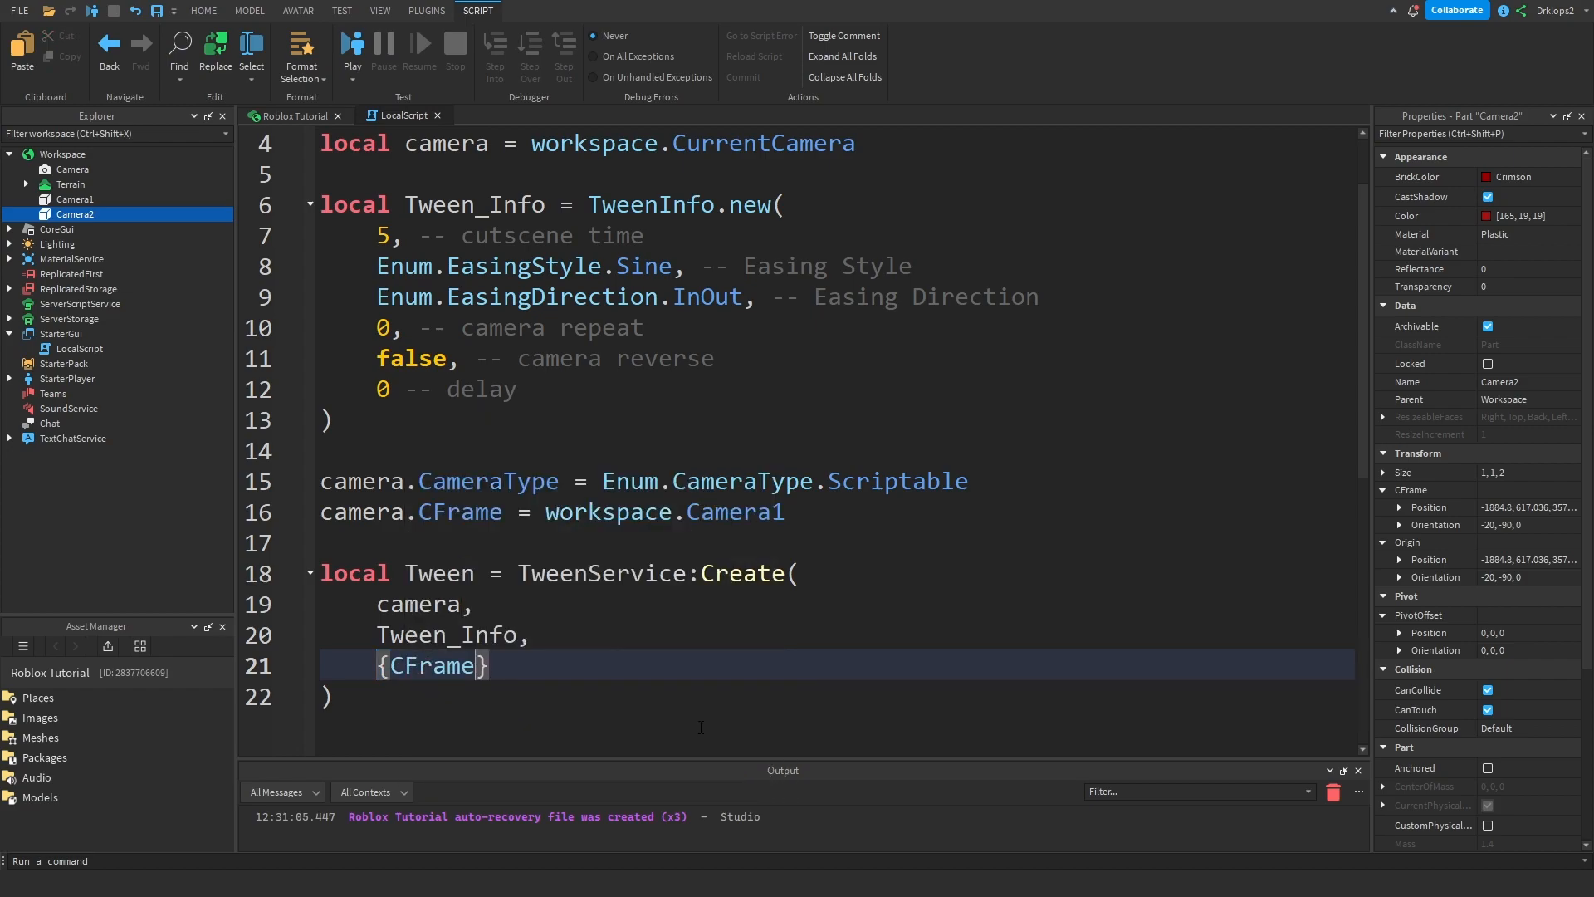
{"action": "type", "text": "="}
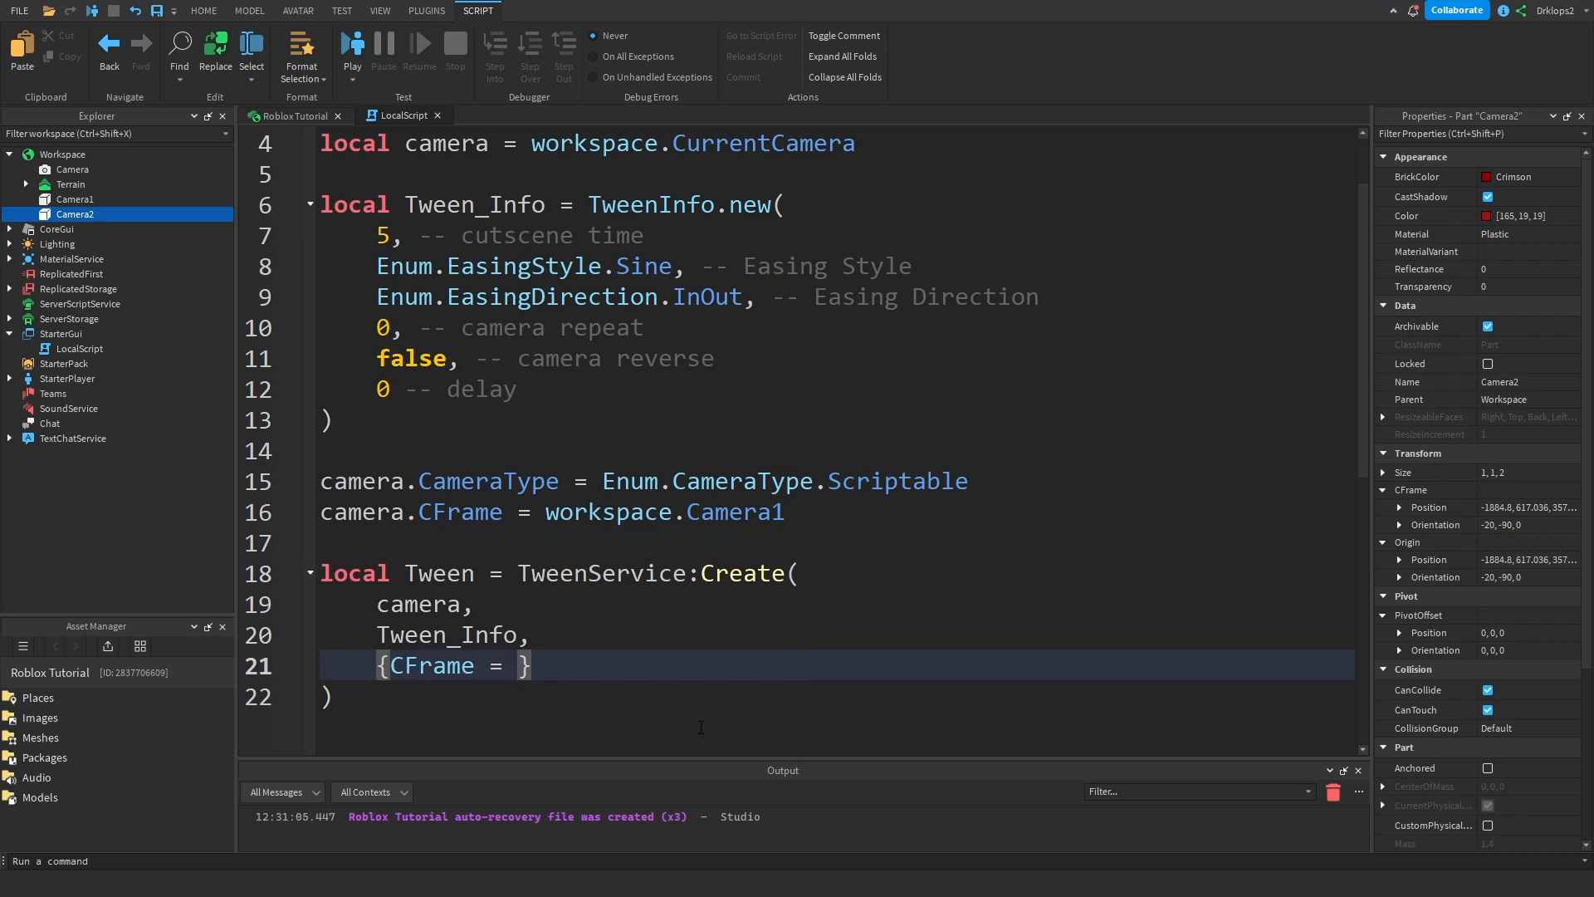
{"action": "type", "text": "wop"}
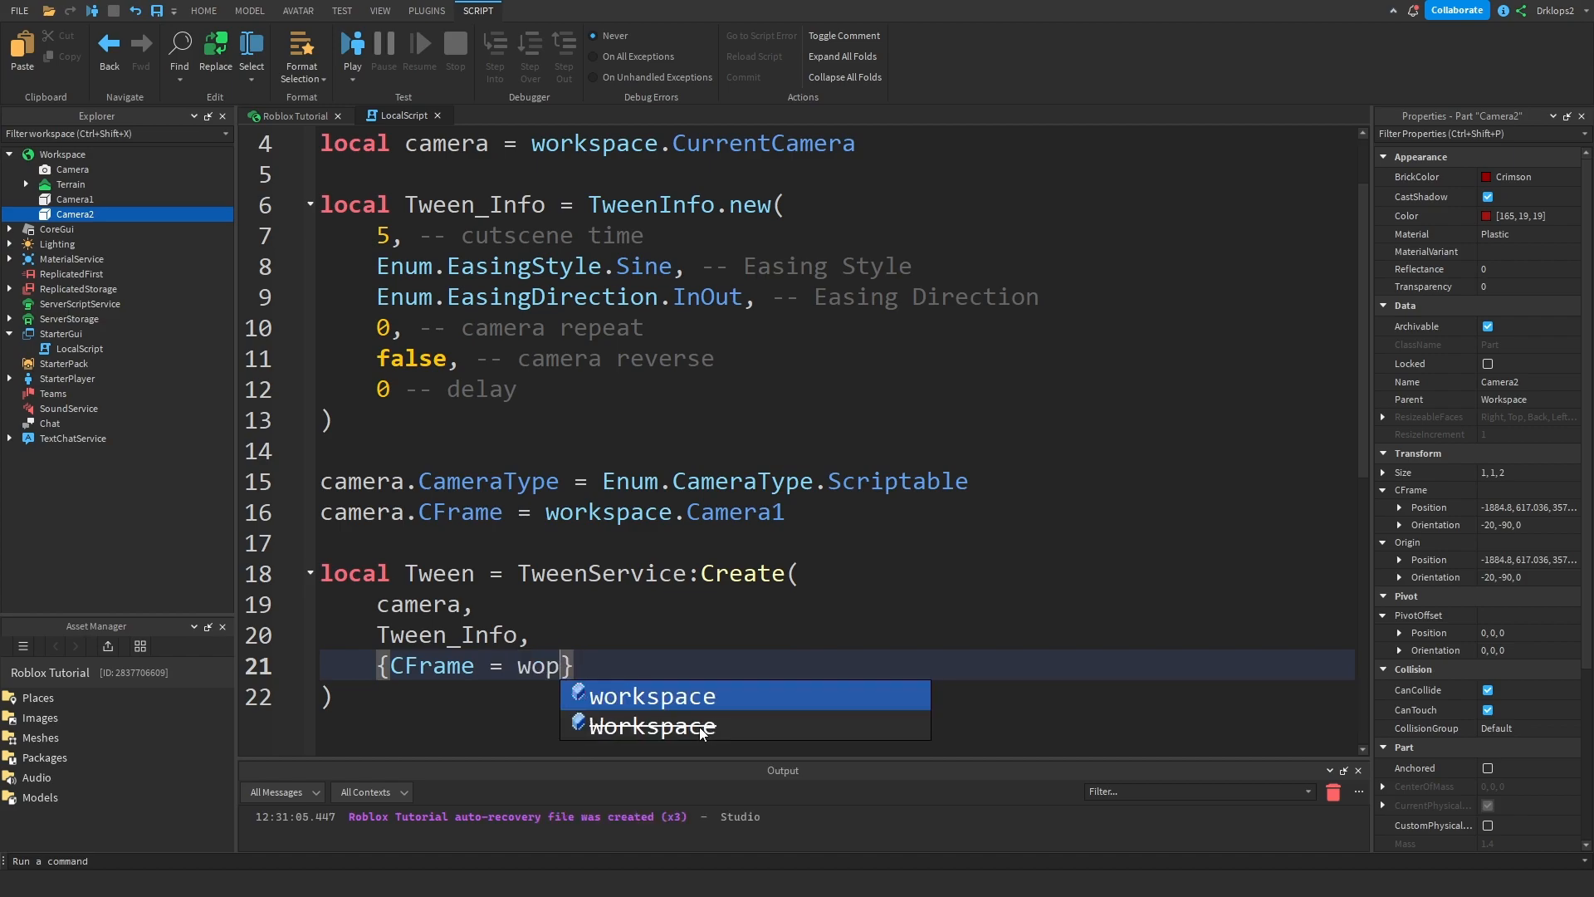
{"action": "left_click", "coordinate": [651, 695]}
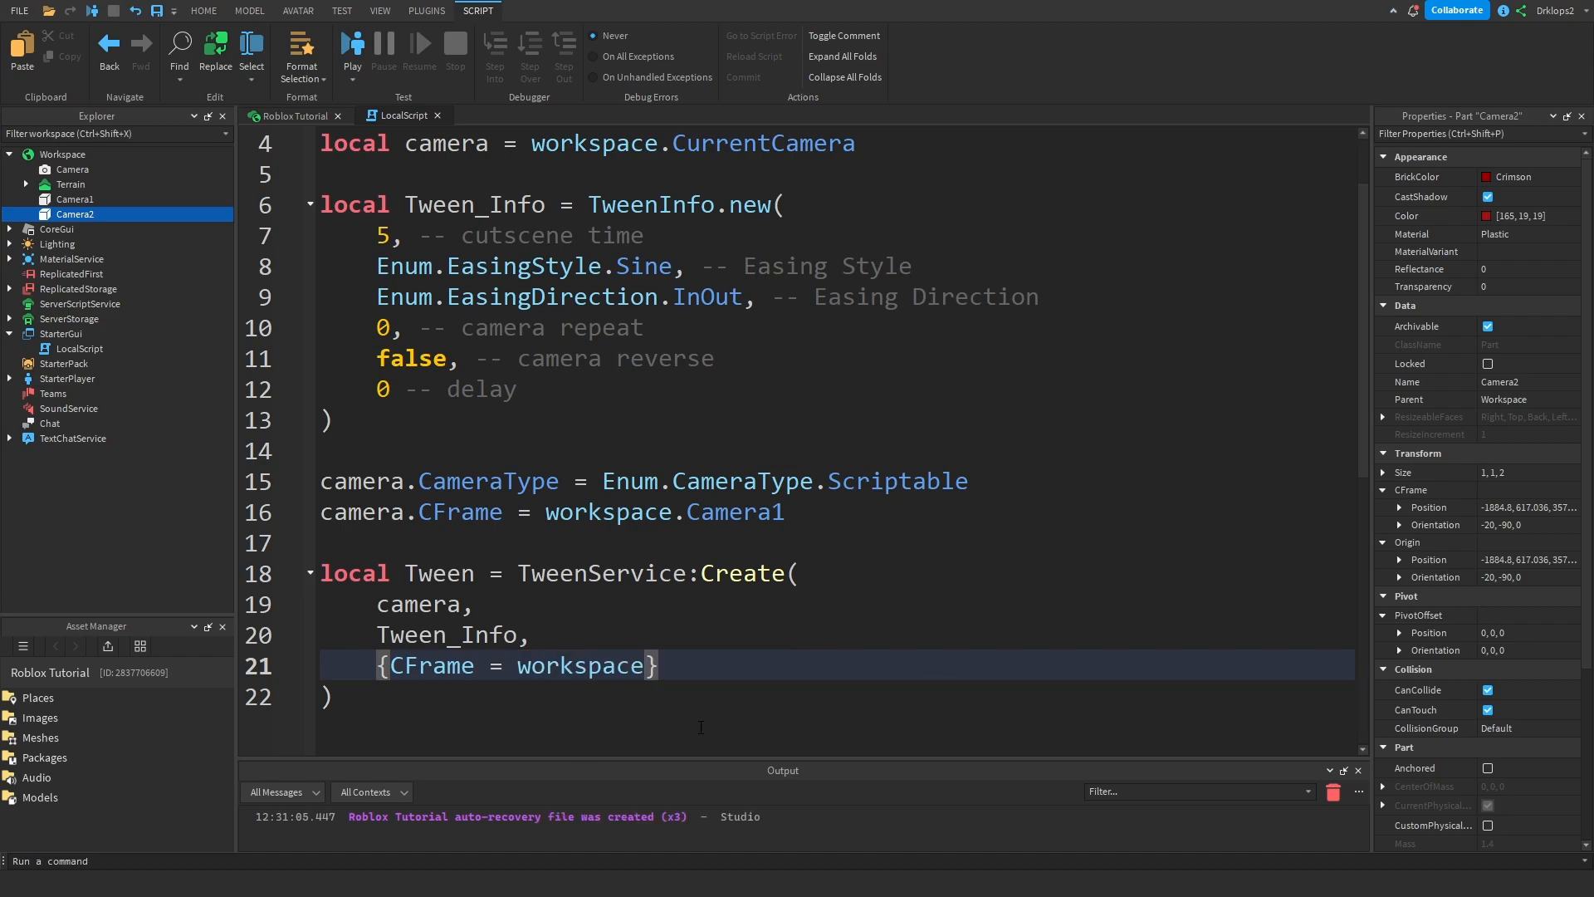
{"action": "type", "text": "ca"}
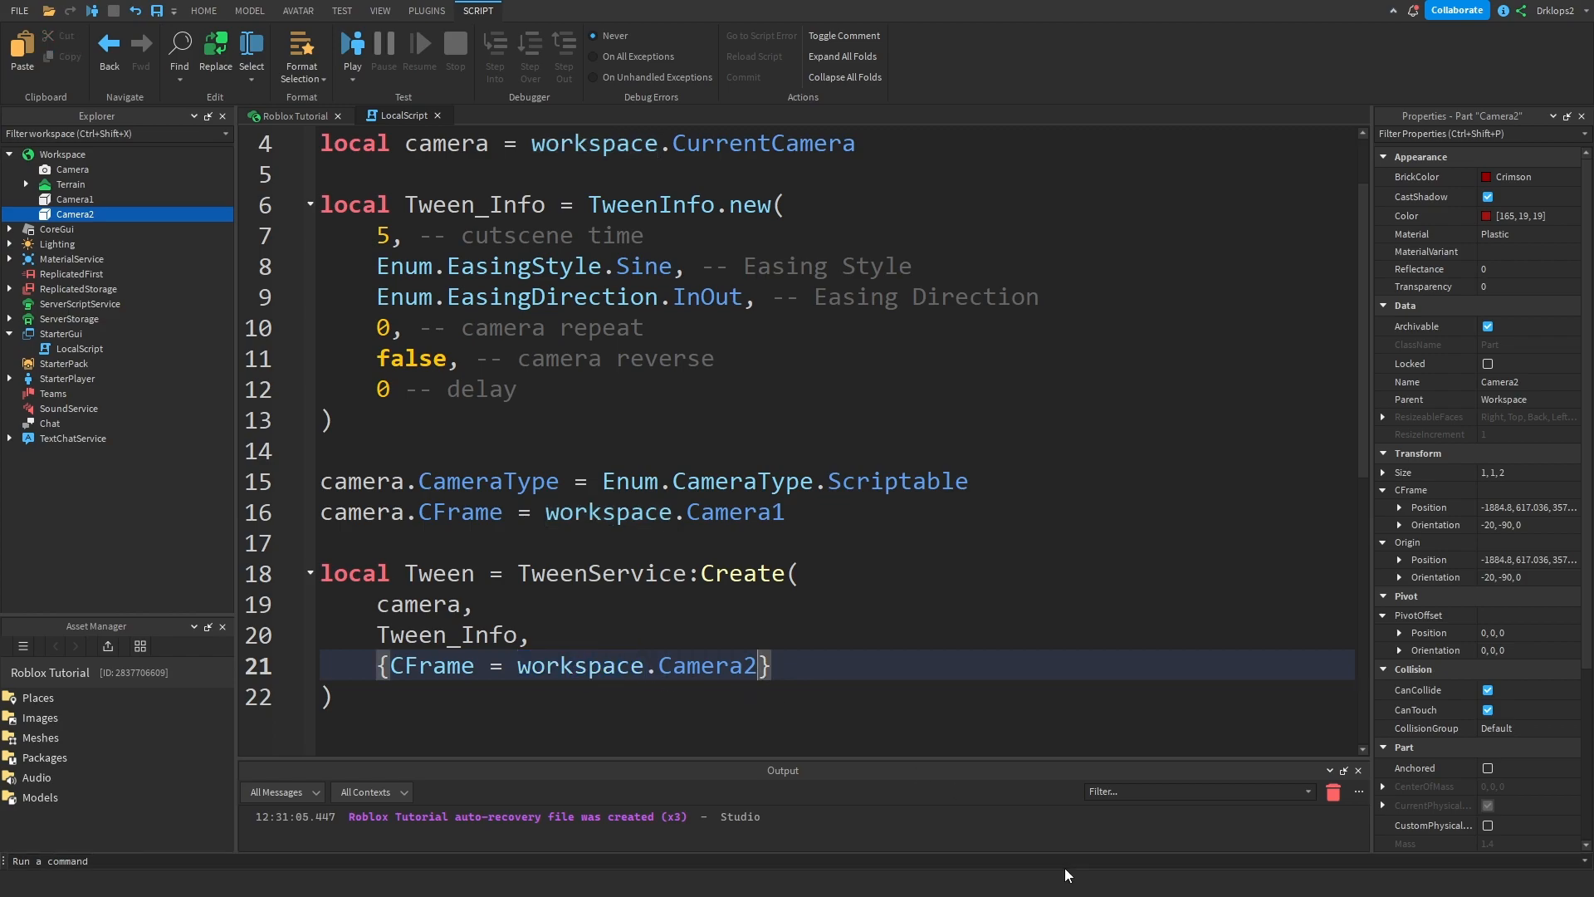
{"action": "type", "text": ".cfr"}
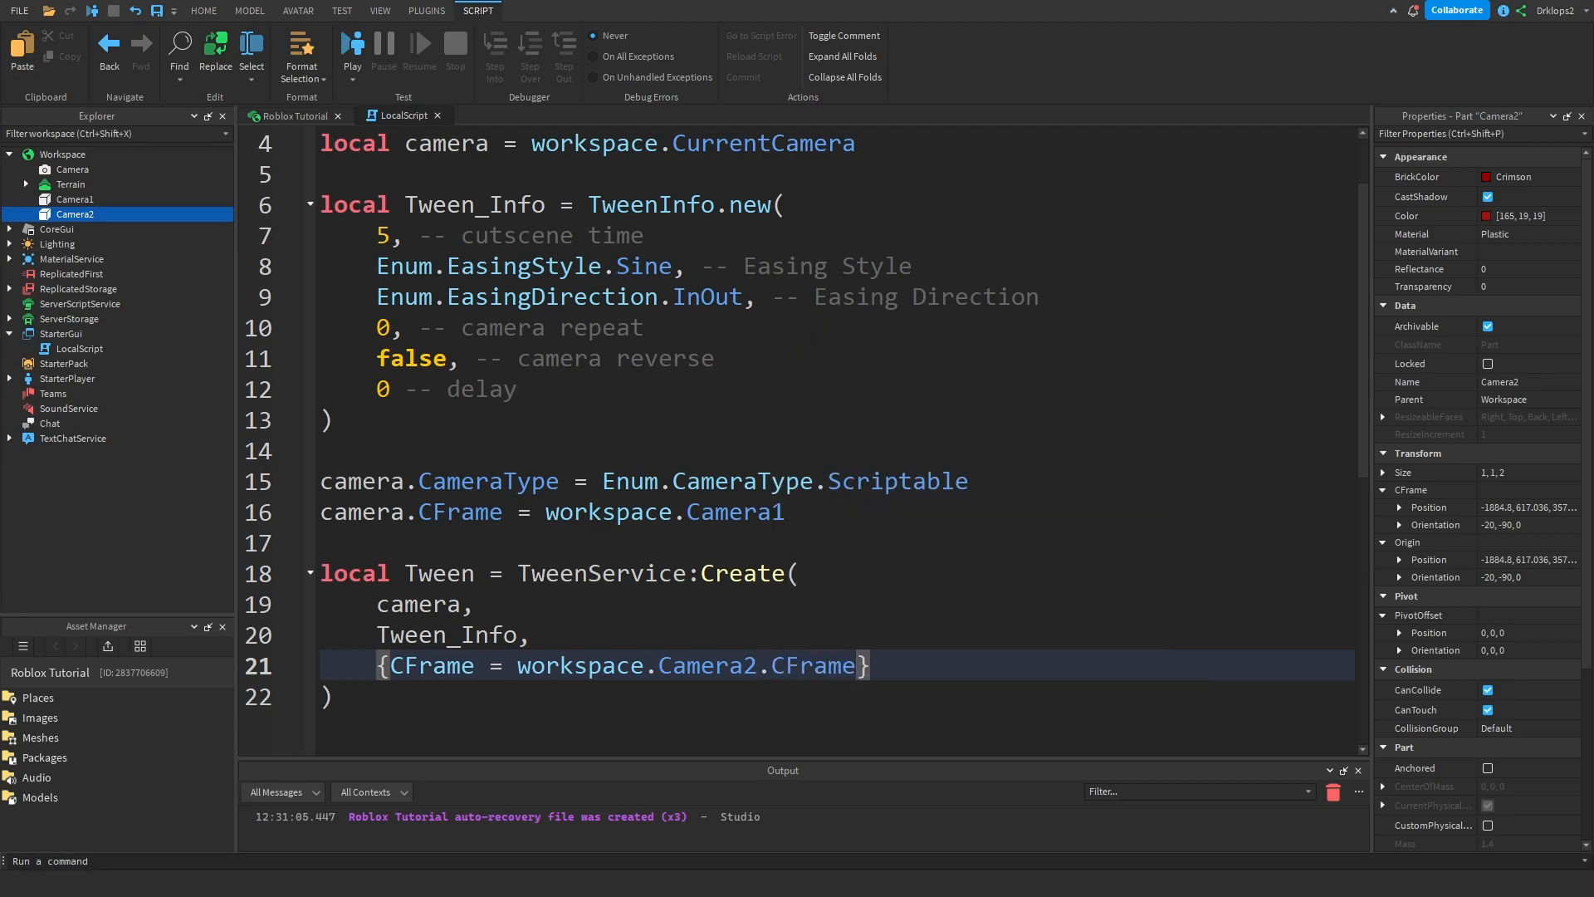
{"action": "double_click", "coordinate": [431, 664]}
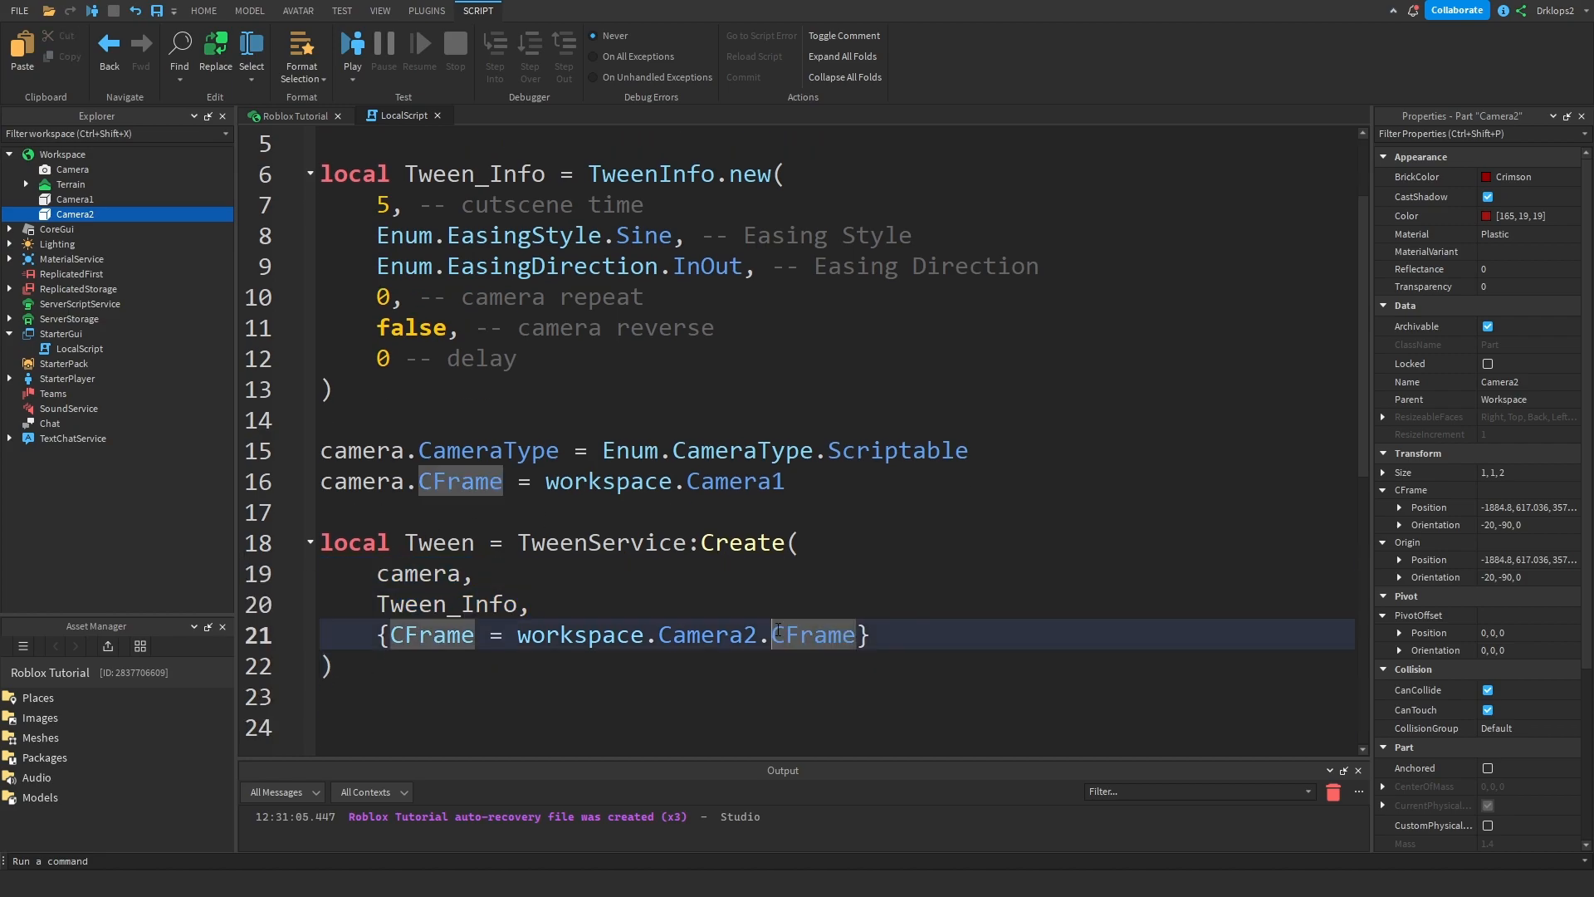
- Add Tween:Play() and append .CFrame to workspace.Camera1 on line 16
{"action": "left_click", "coordinate": [355, 726]}
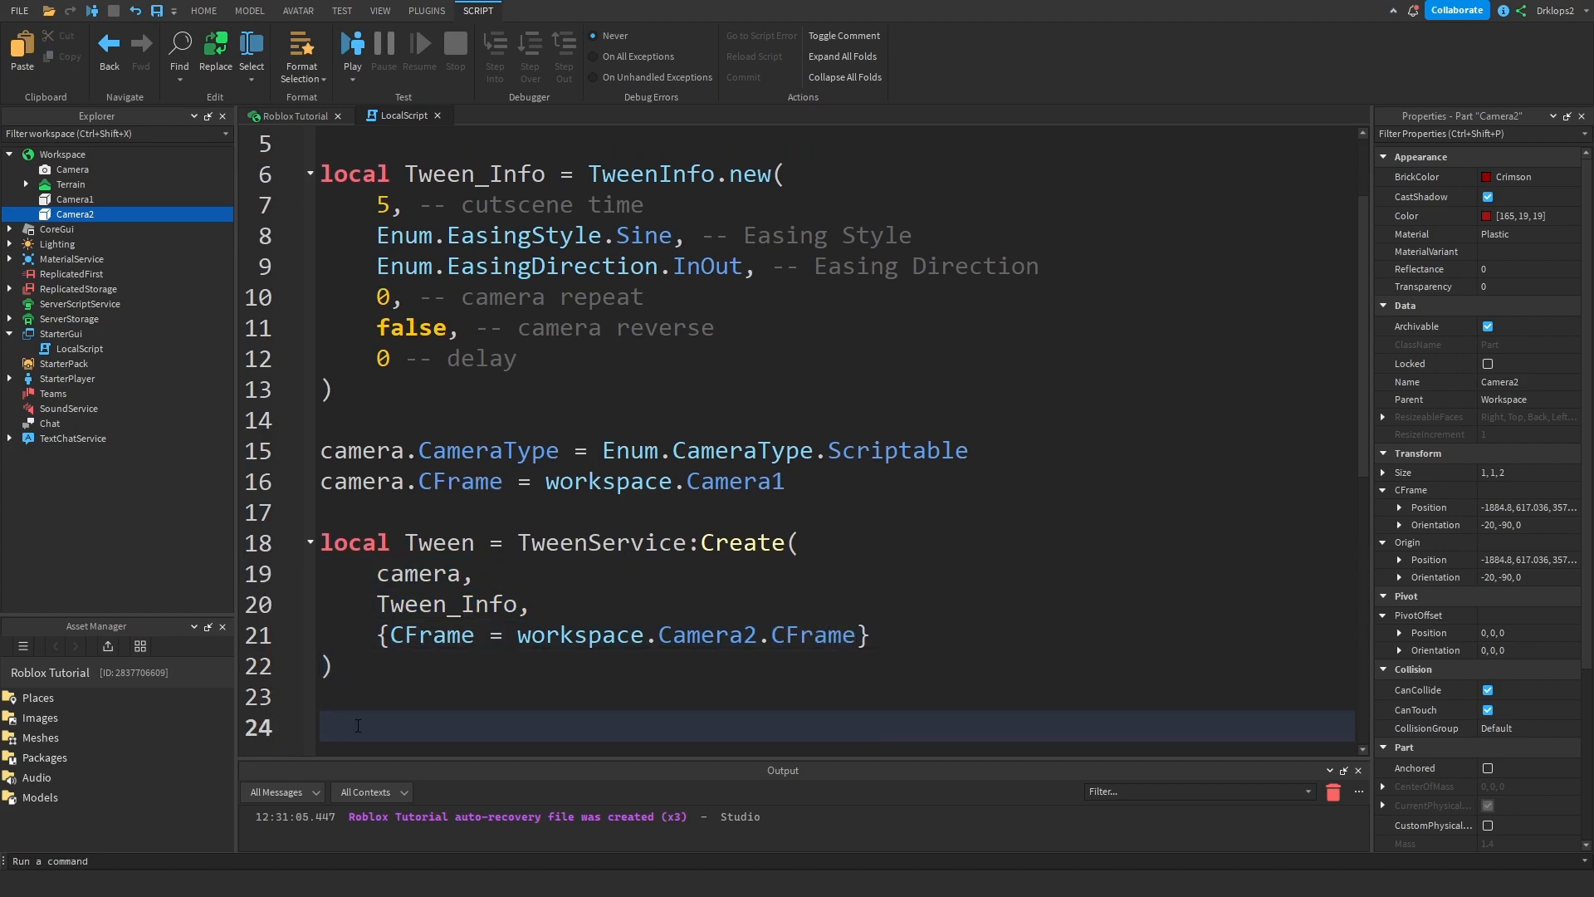
{"action": "type", "text": "twe"}
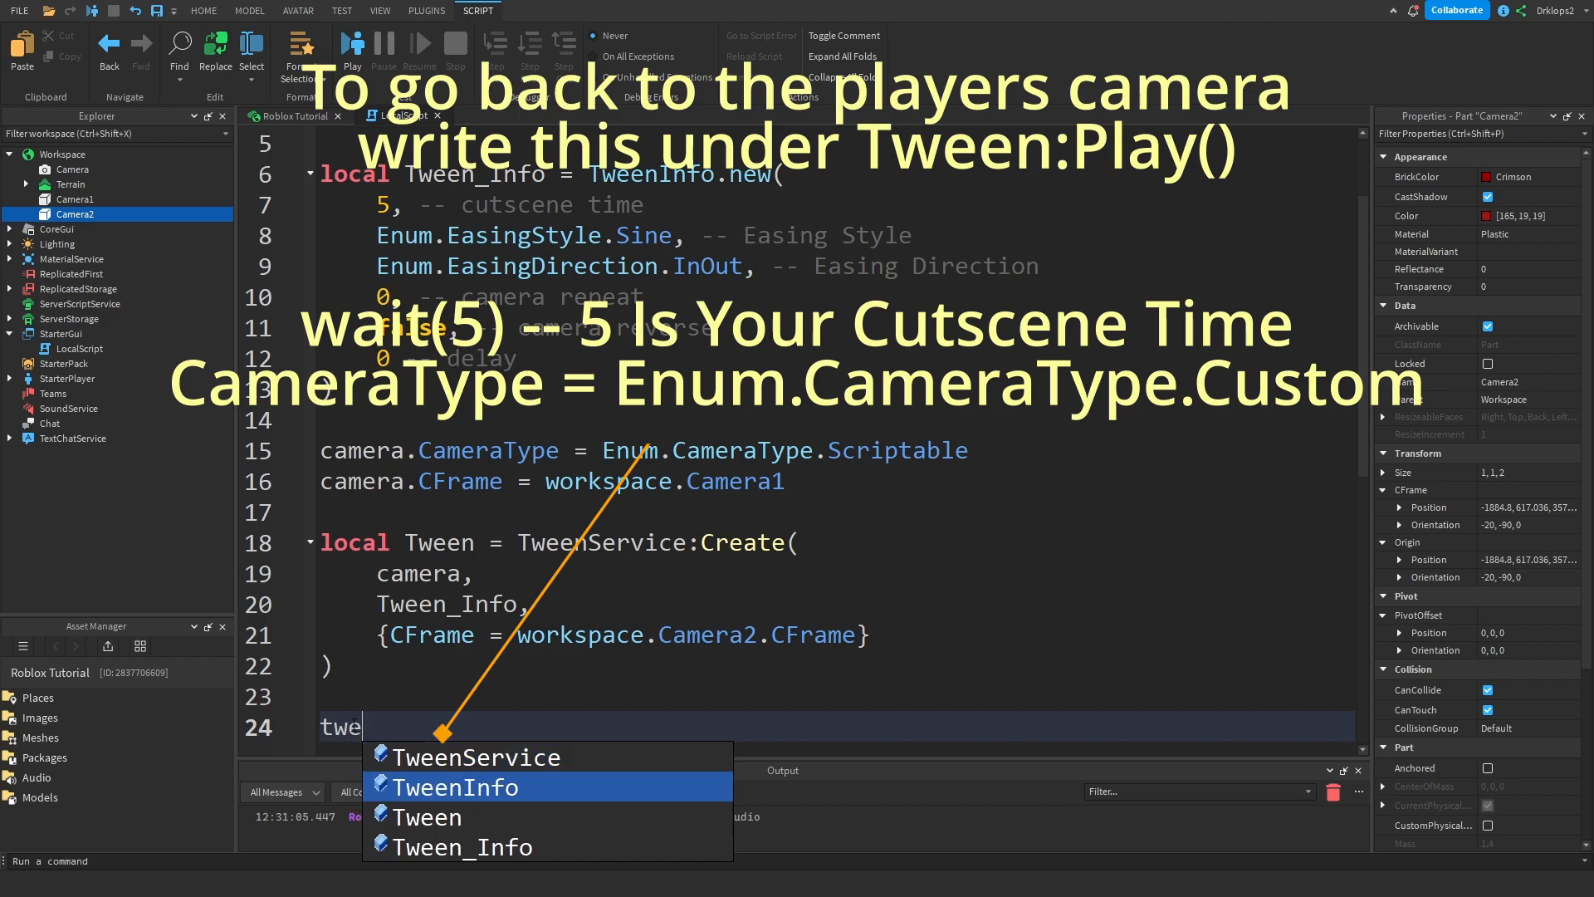
{"action": "type", "text": "Tween:Play()"}
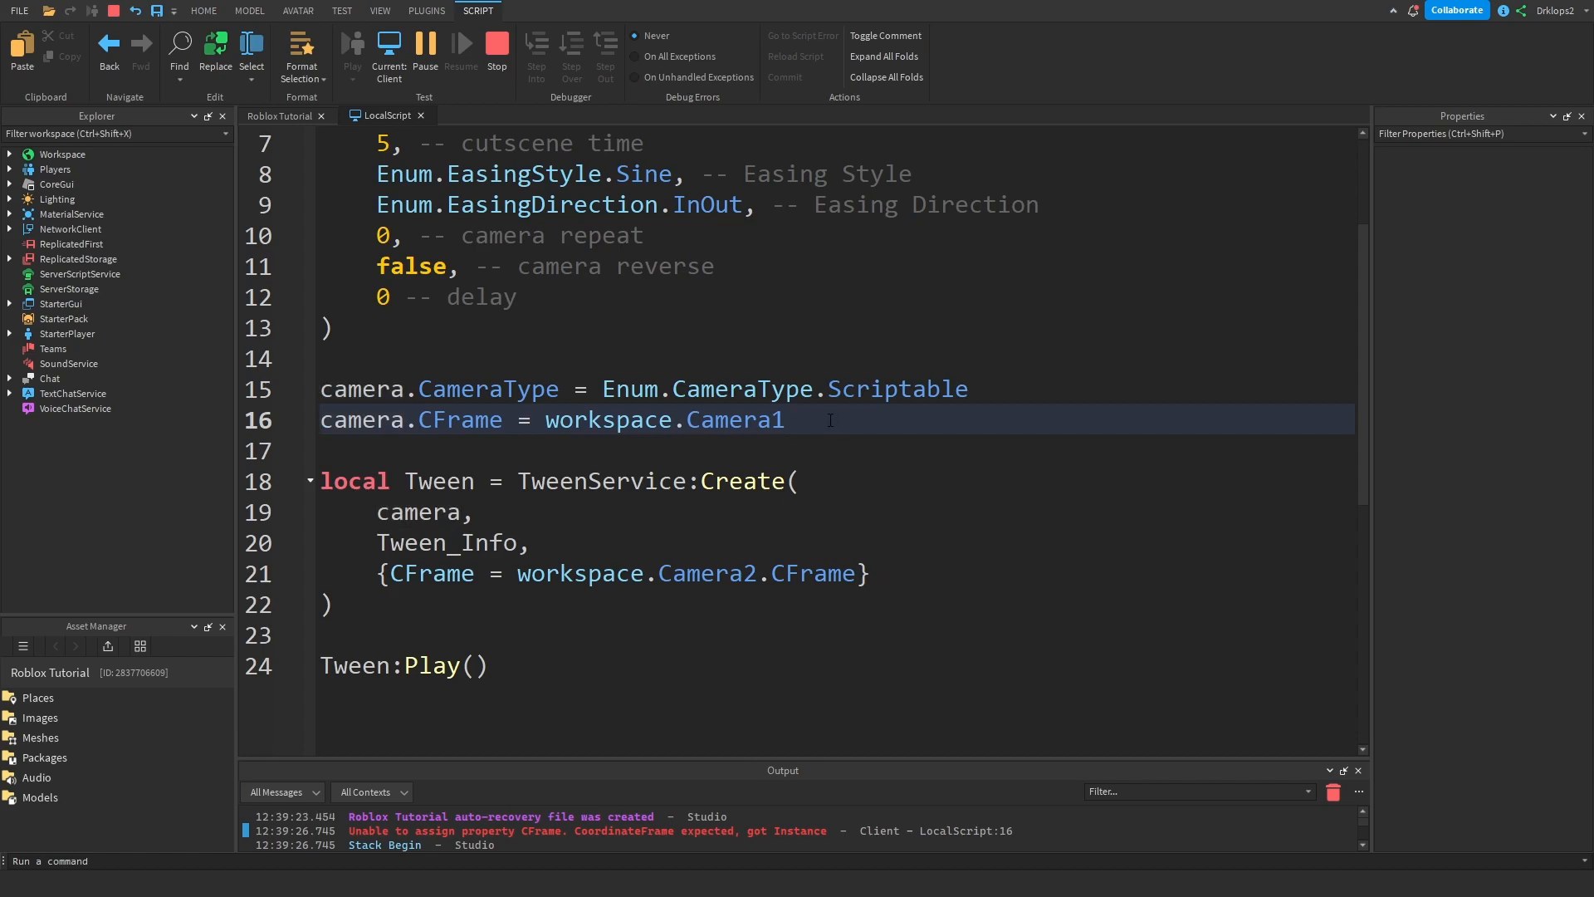
{"action": "type", "text": ".CFrame"}
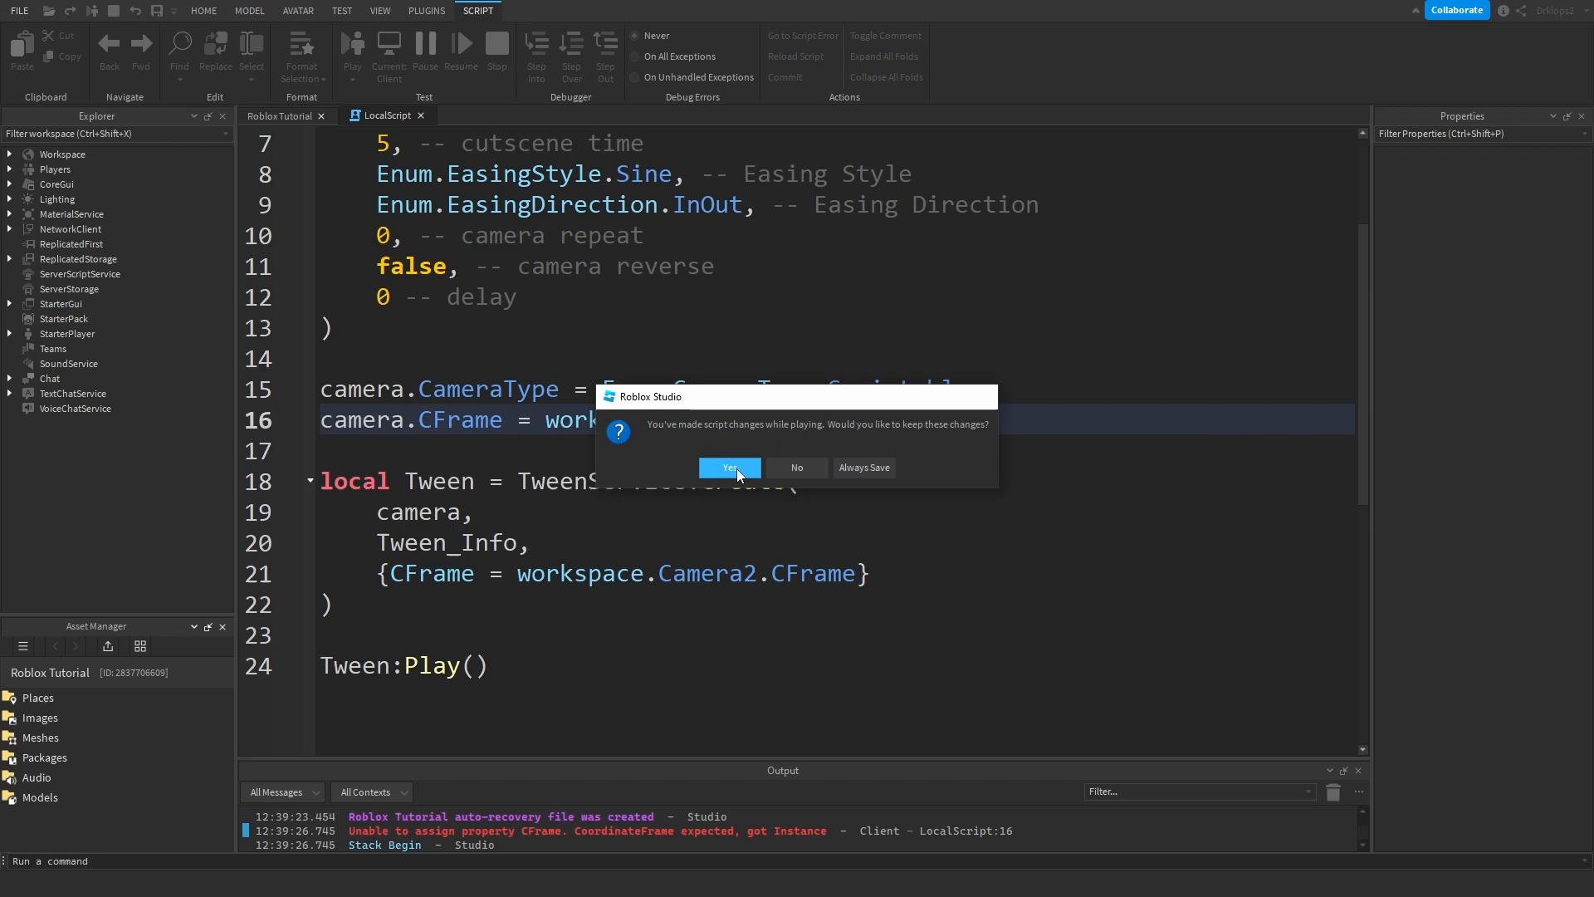
- Keep the script changes, playtest the camera panning cutscene, then stop the test
{"action": "left_click", "coordinate": [729, 467]}
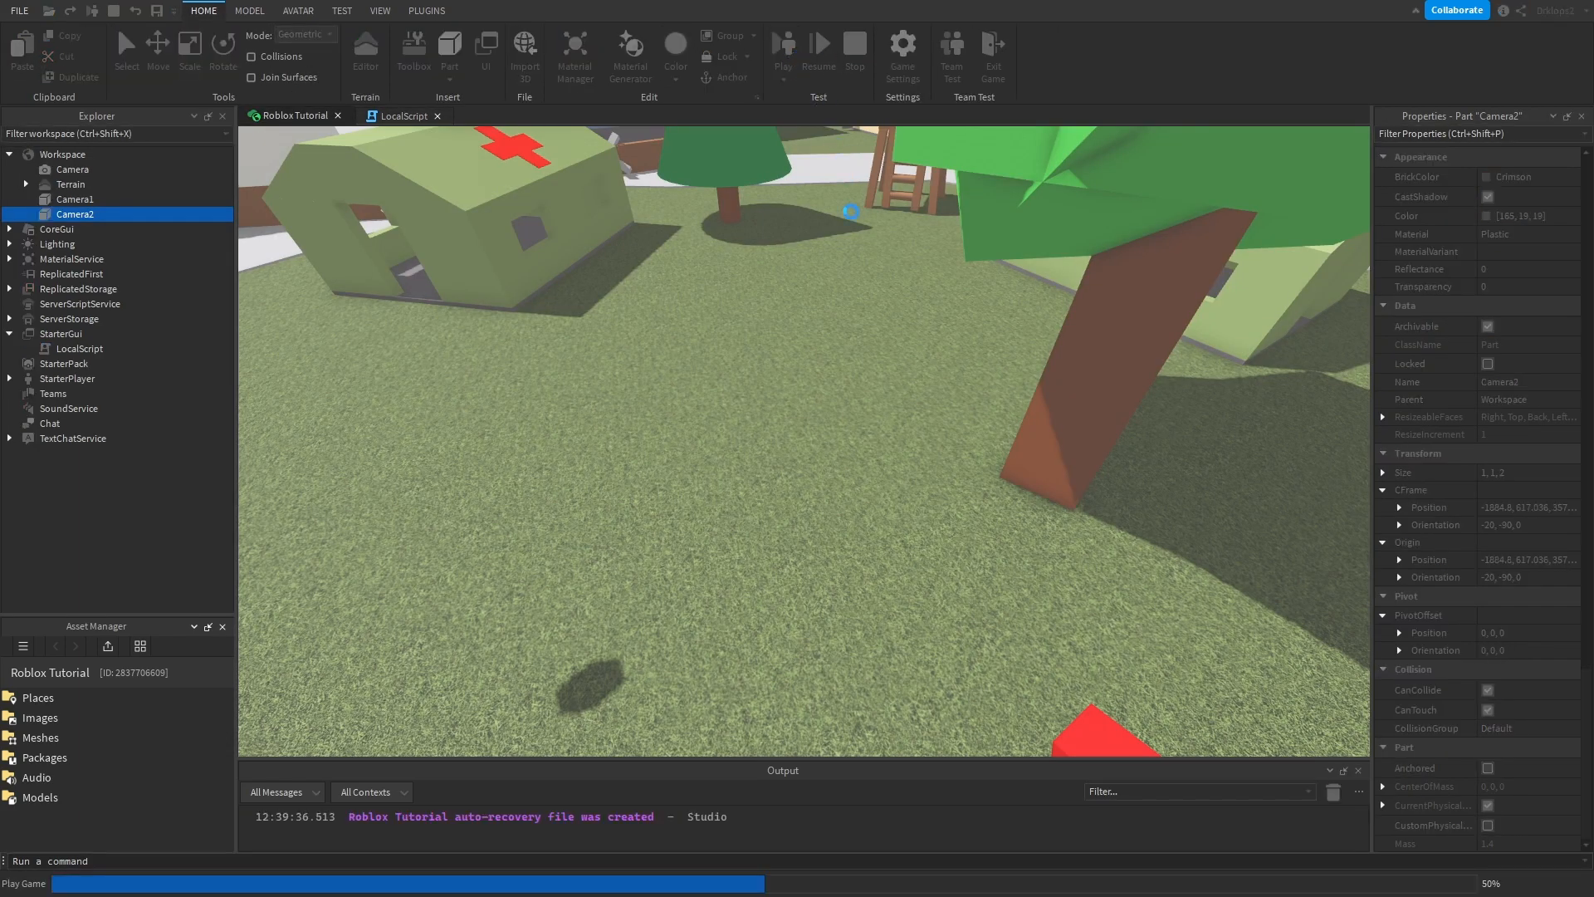
{"action": "left_click", "coordinate": [782, 48]}
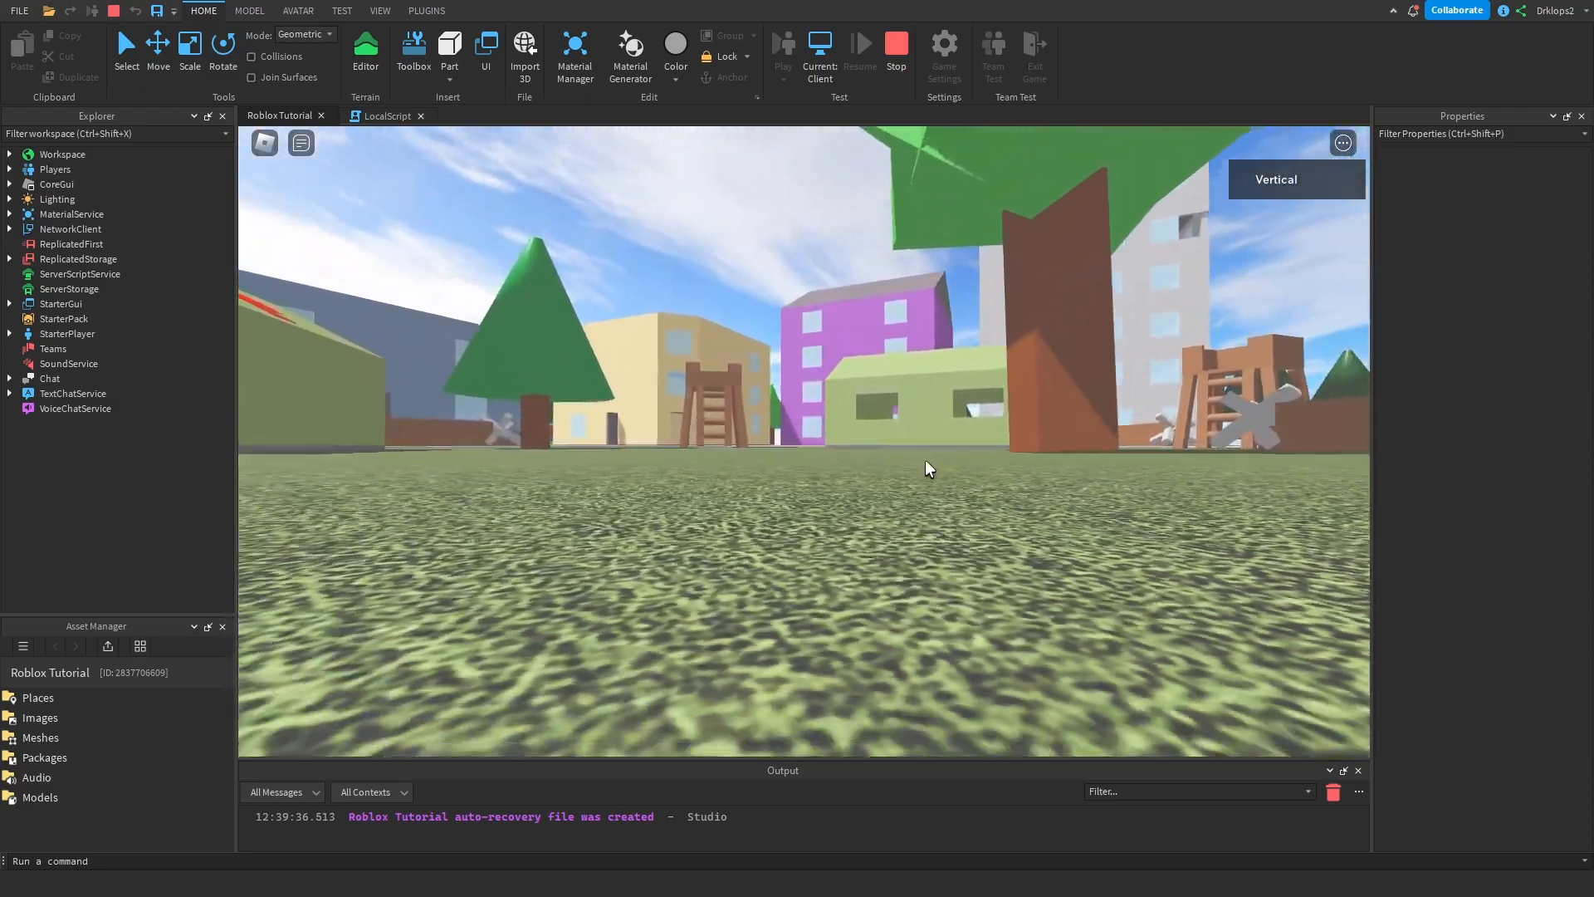
{"action": "left_click", "coordinate": [895, 47]}
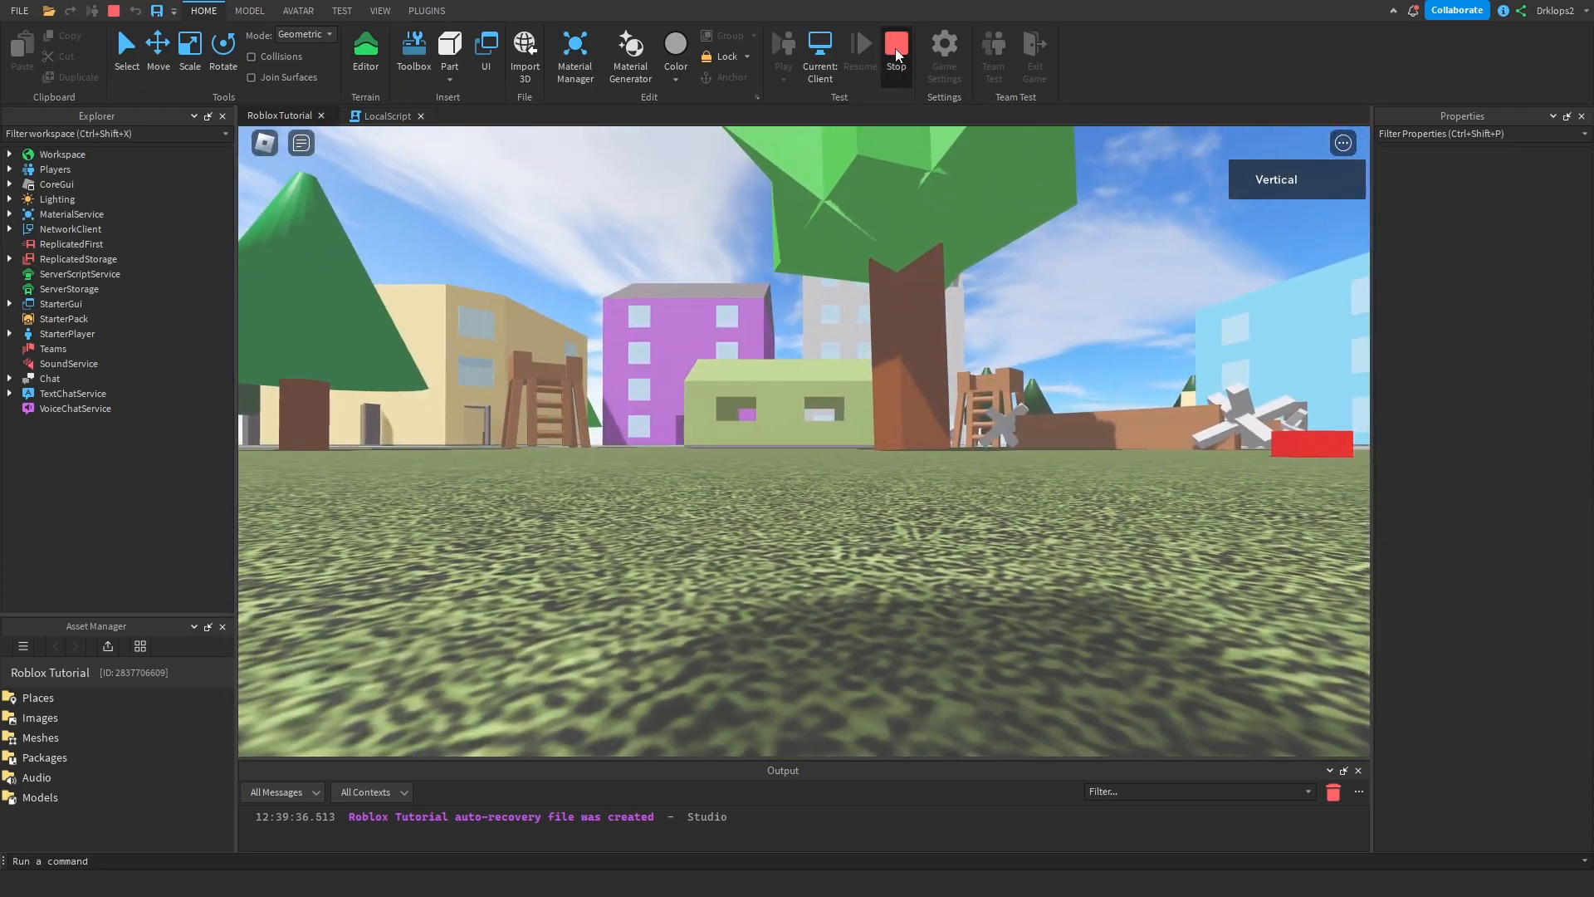
{"action": "left_click", "coordinate": [893, 49]}
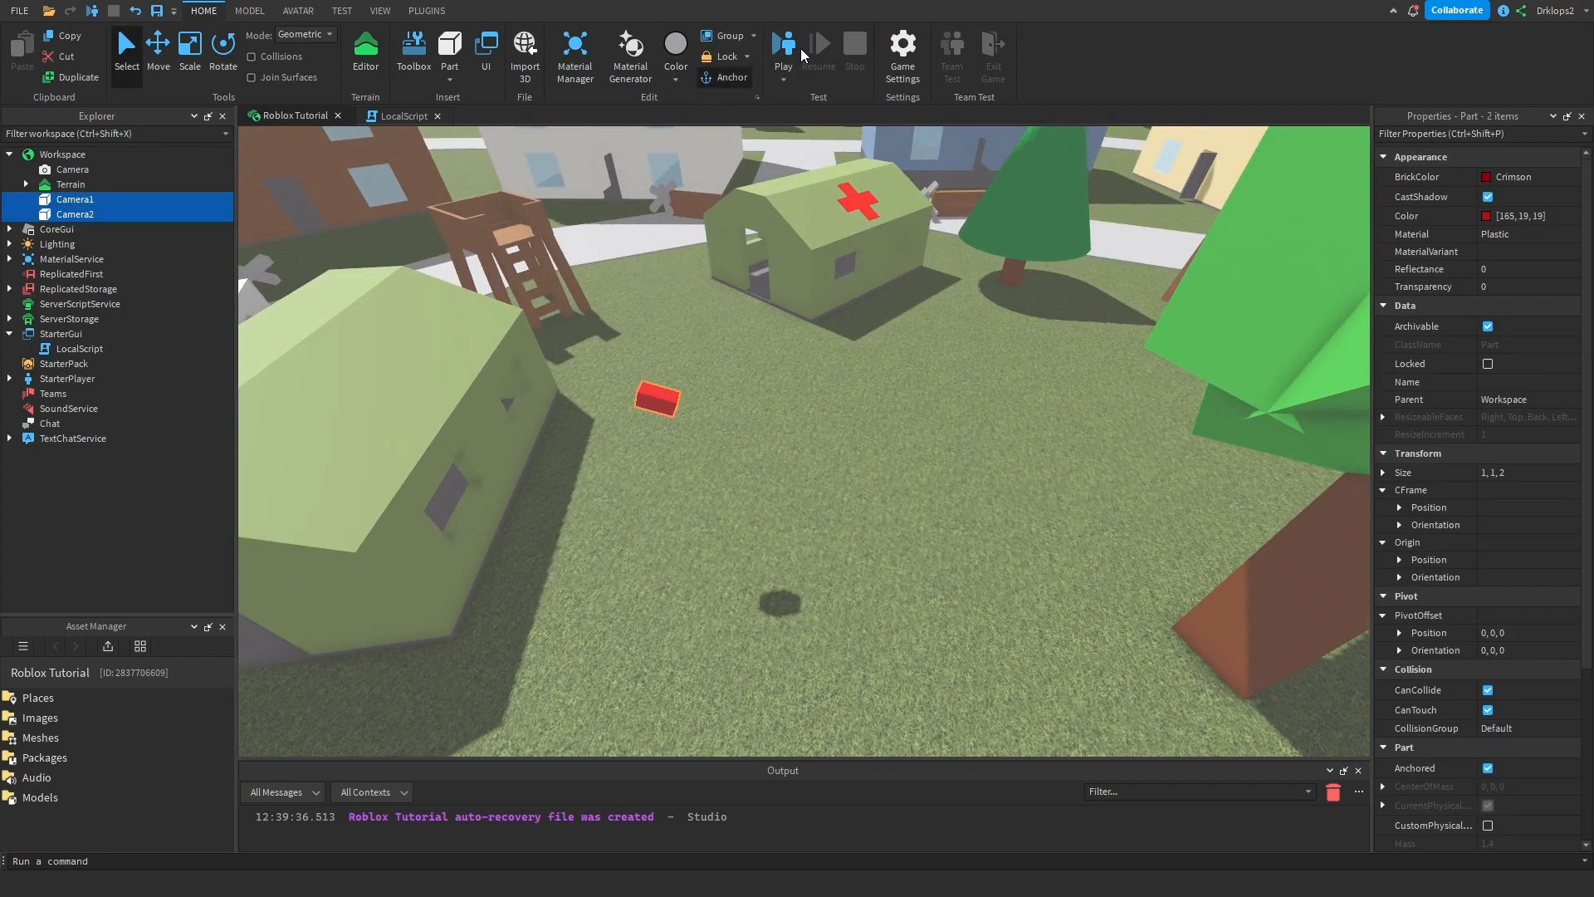
- Anchor both camera parts, set Transparency to 1 and start a new playtest
{"action": "left_click", "coordinate": [782, 48]}
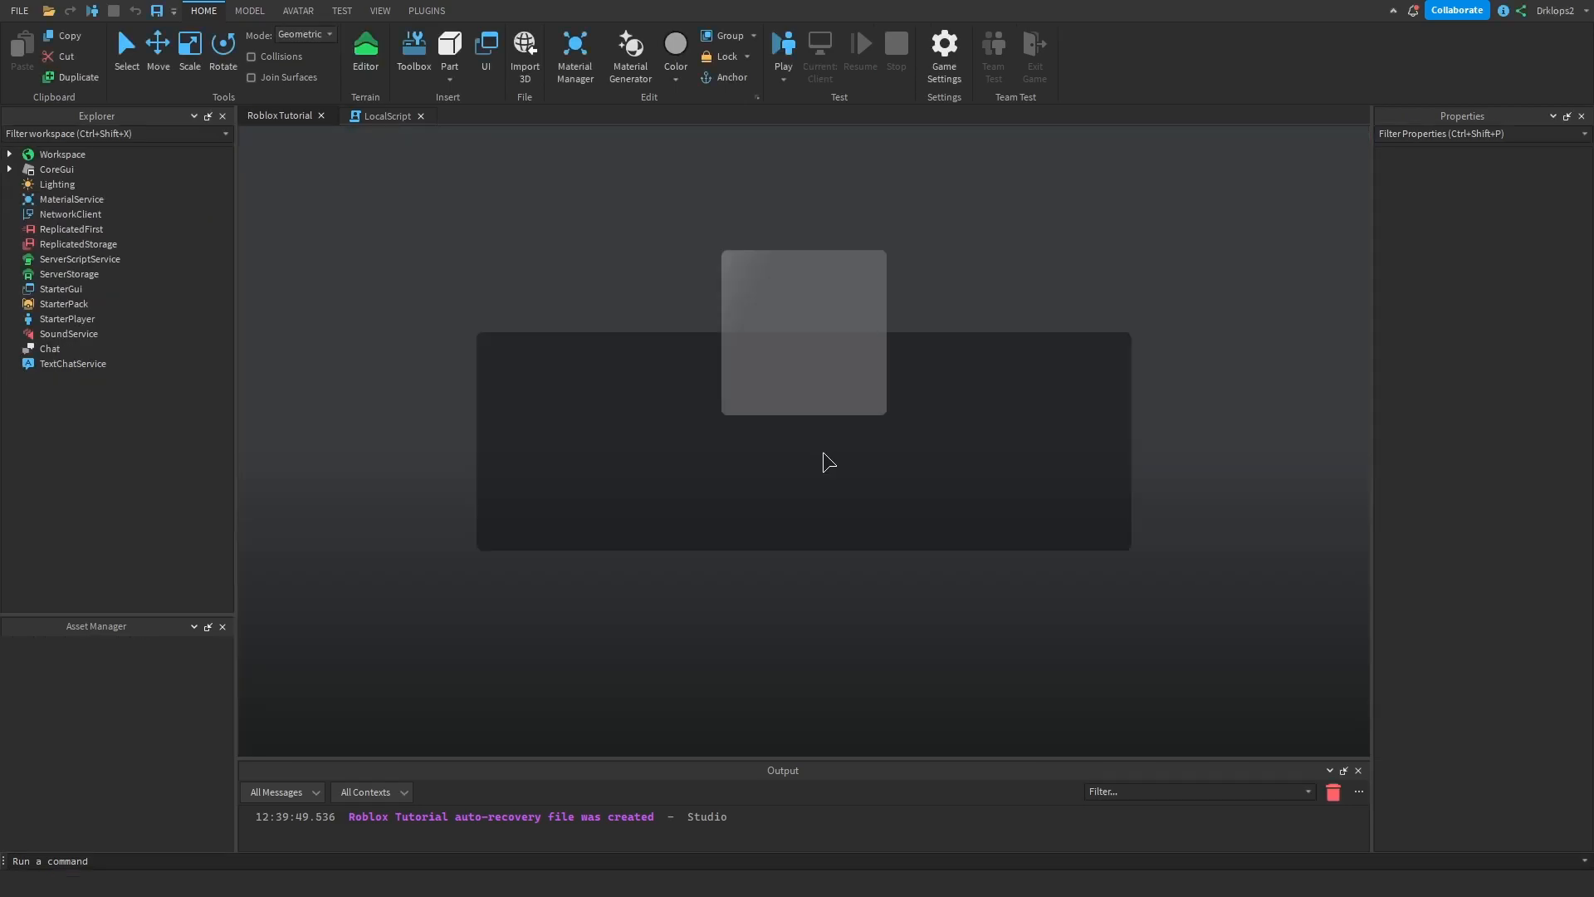
{"action": "left_click", "coordinate": [782, 44]}
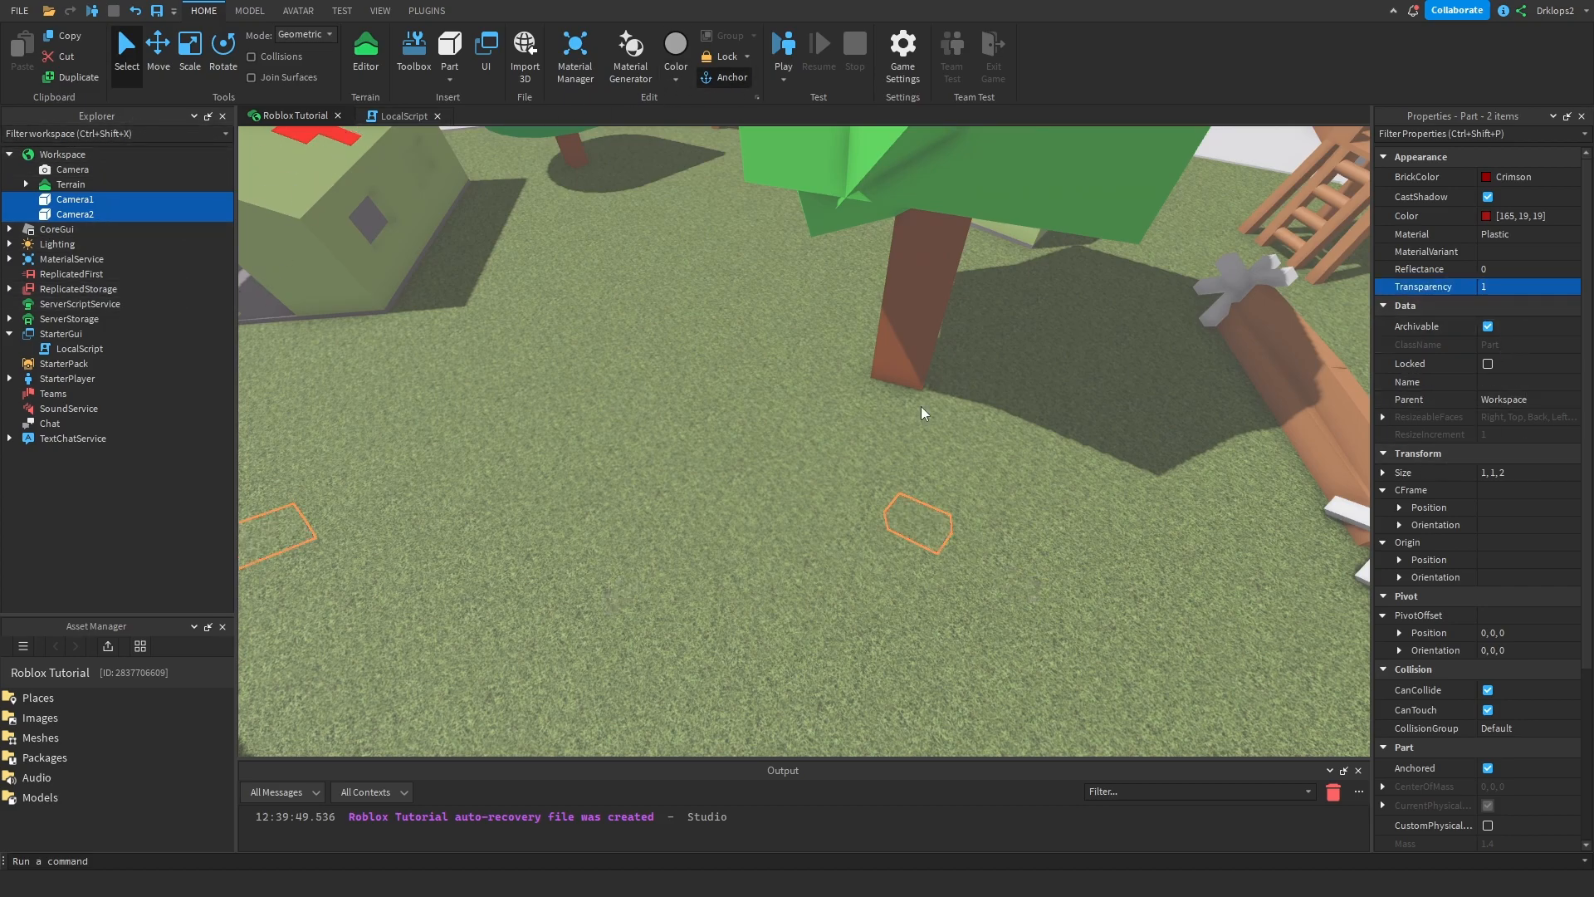
{"action": "left_click", "coordinate": [782, 52]}
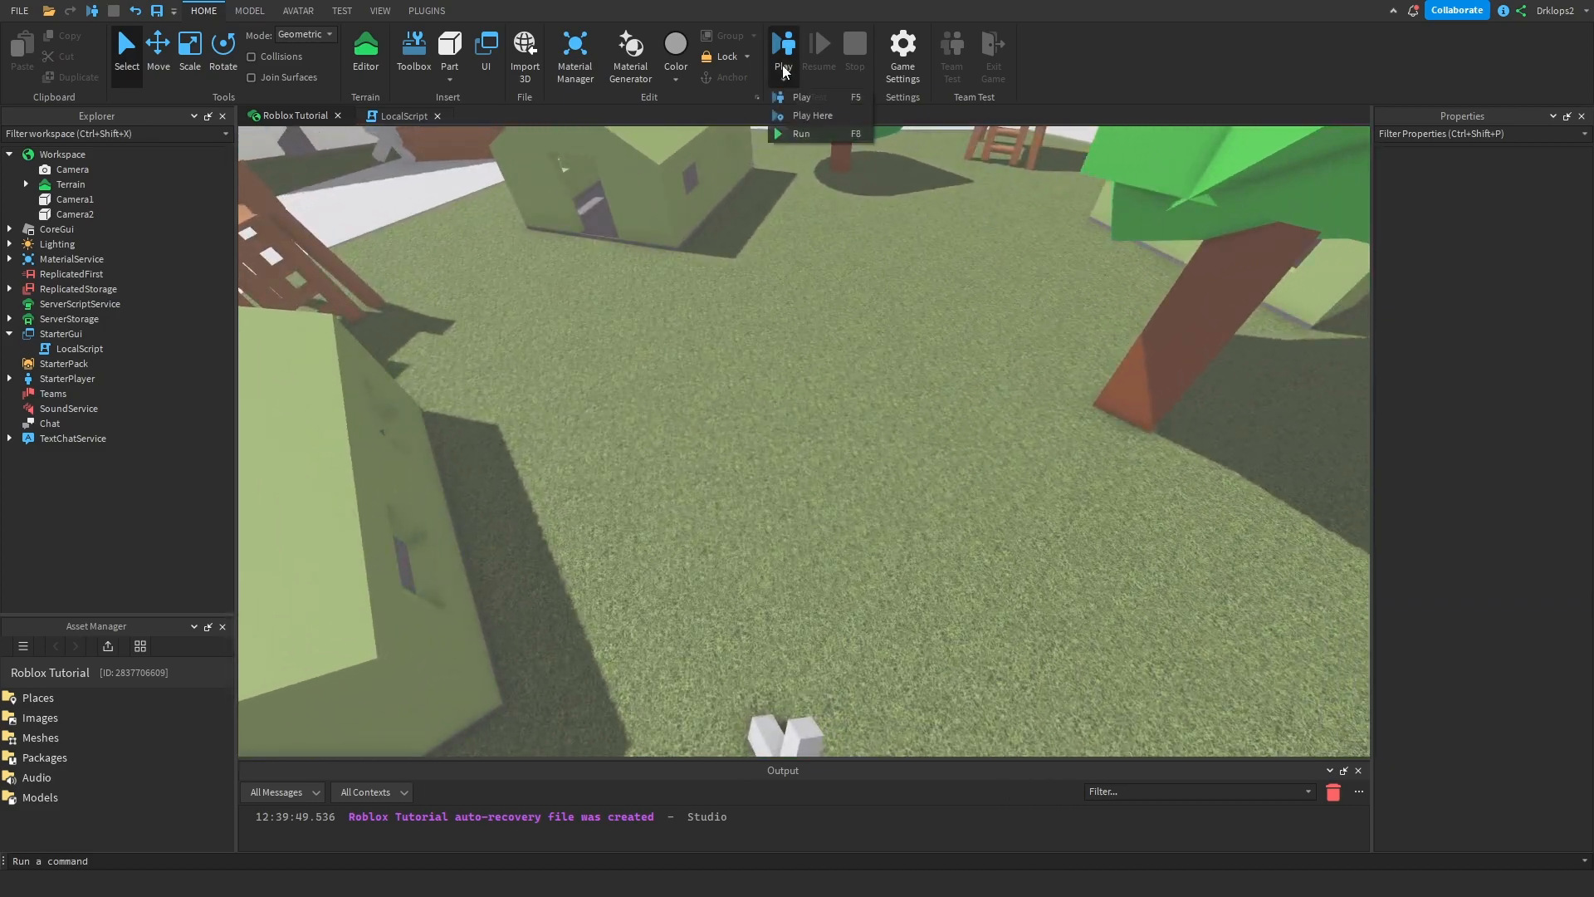
{"action": "left_click", "coordinate": [800, 133]}
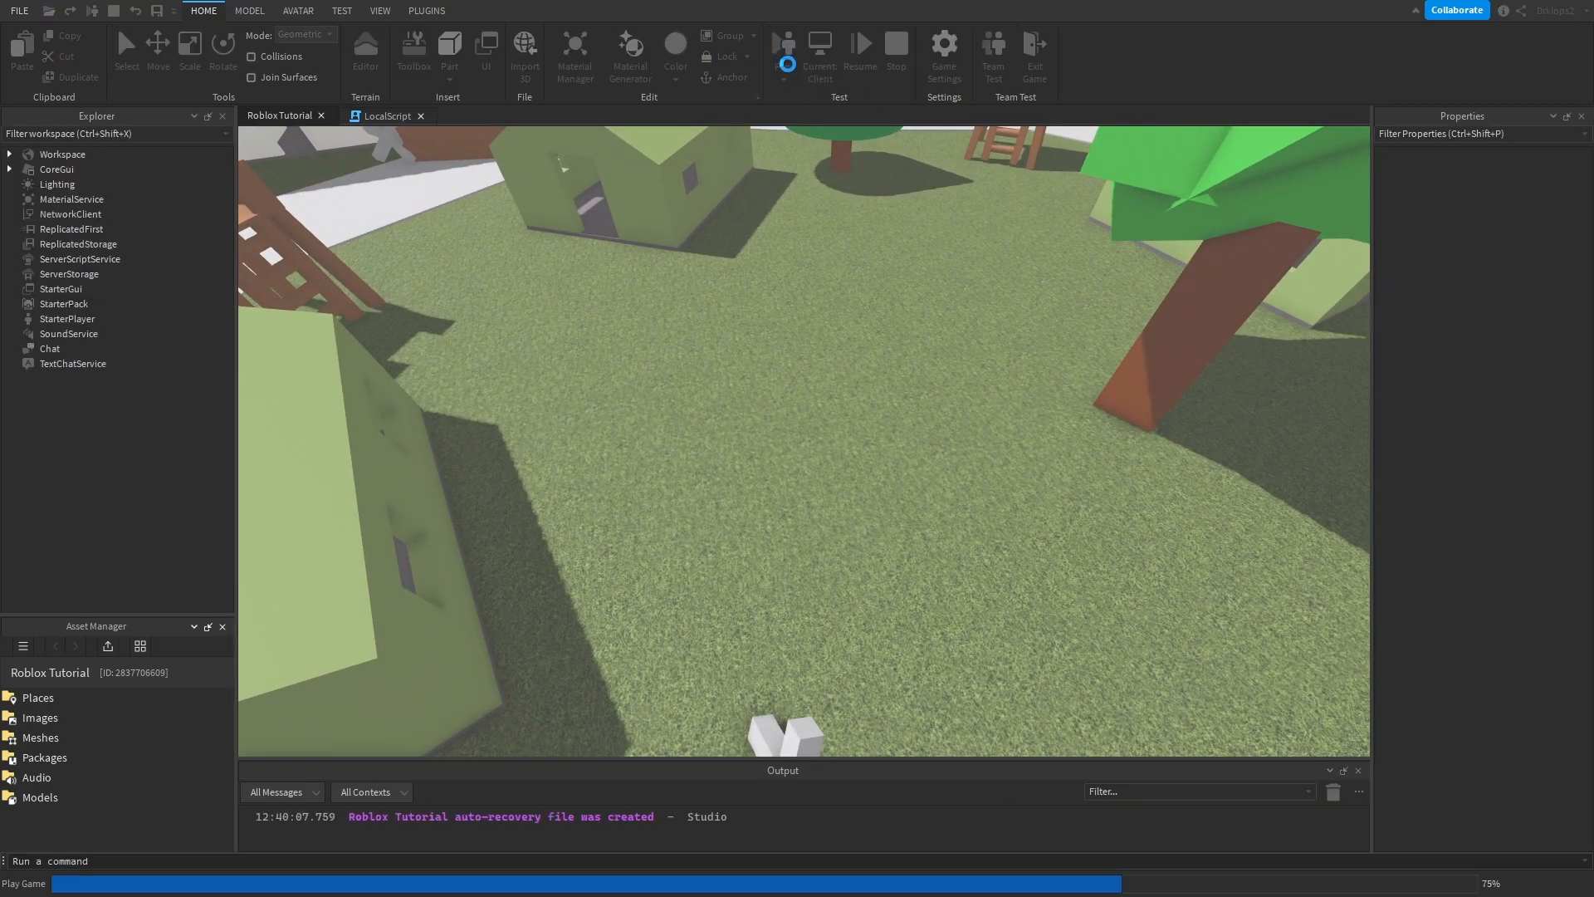
{"action": "left_click", "coordinate": [818, 43]}
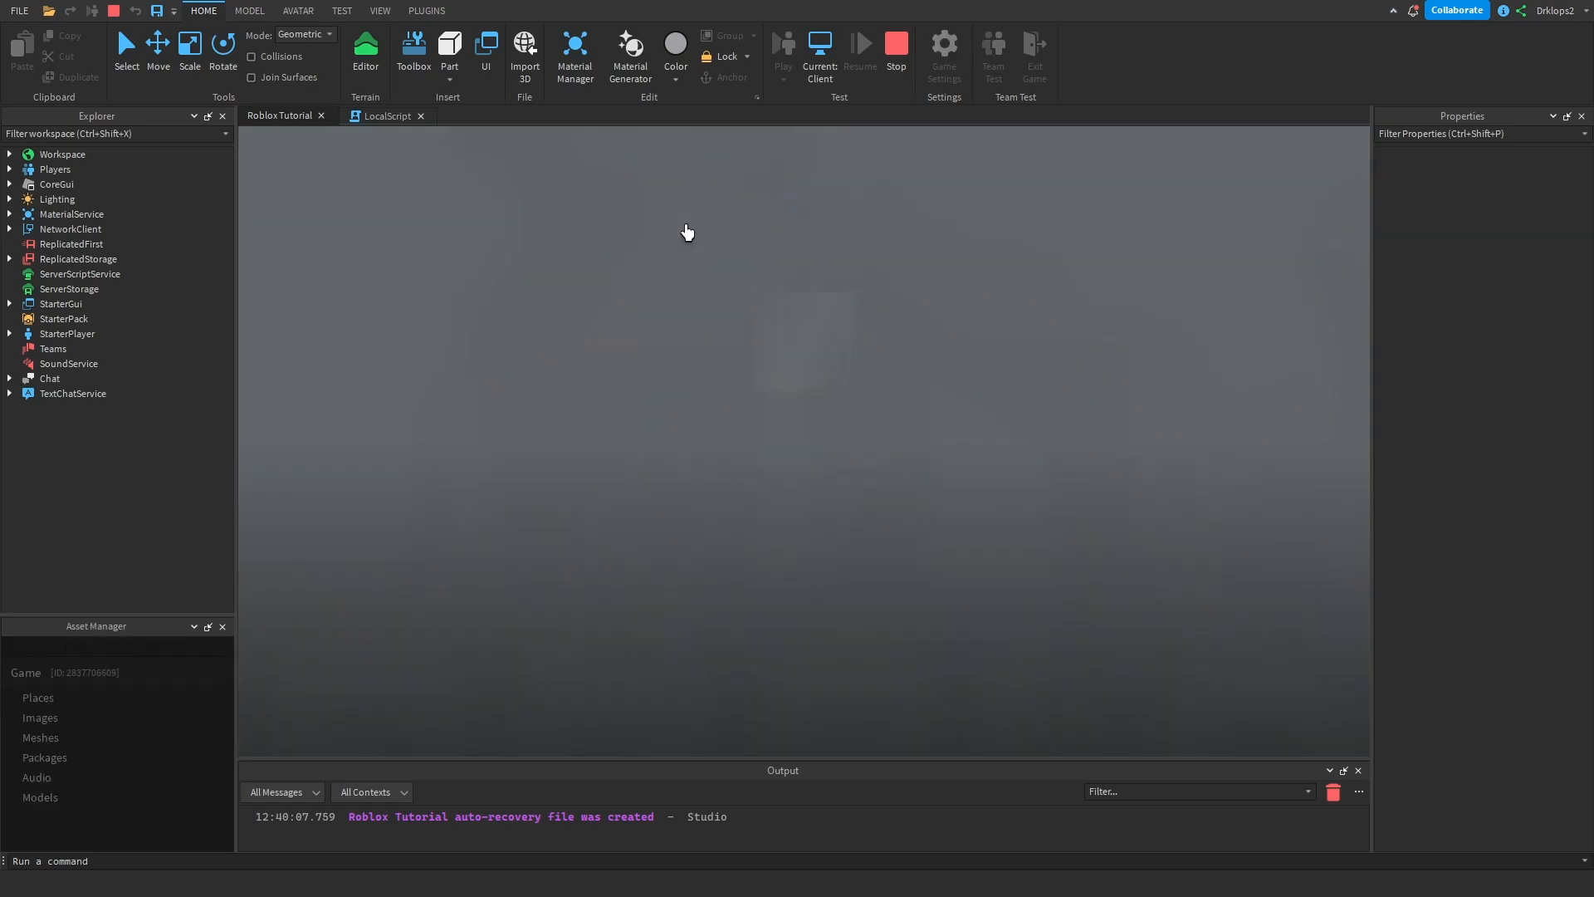